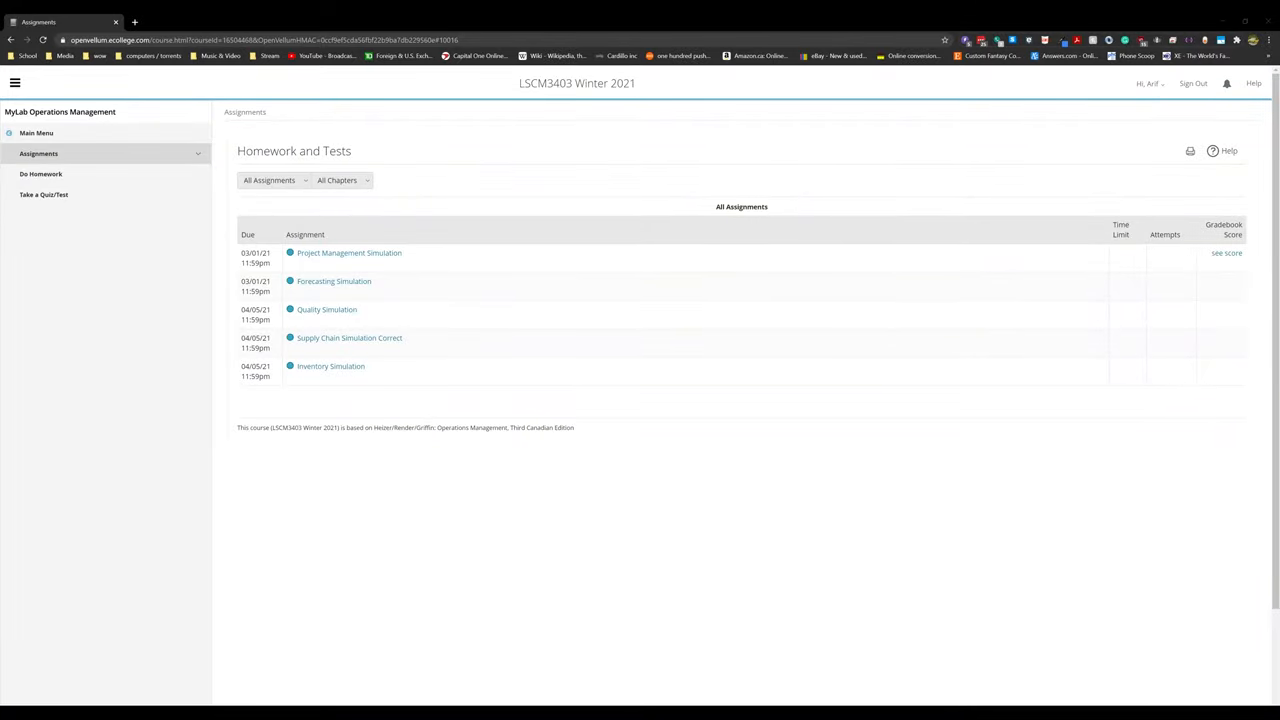
mouse_move(308, 270)
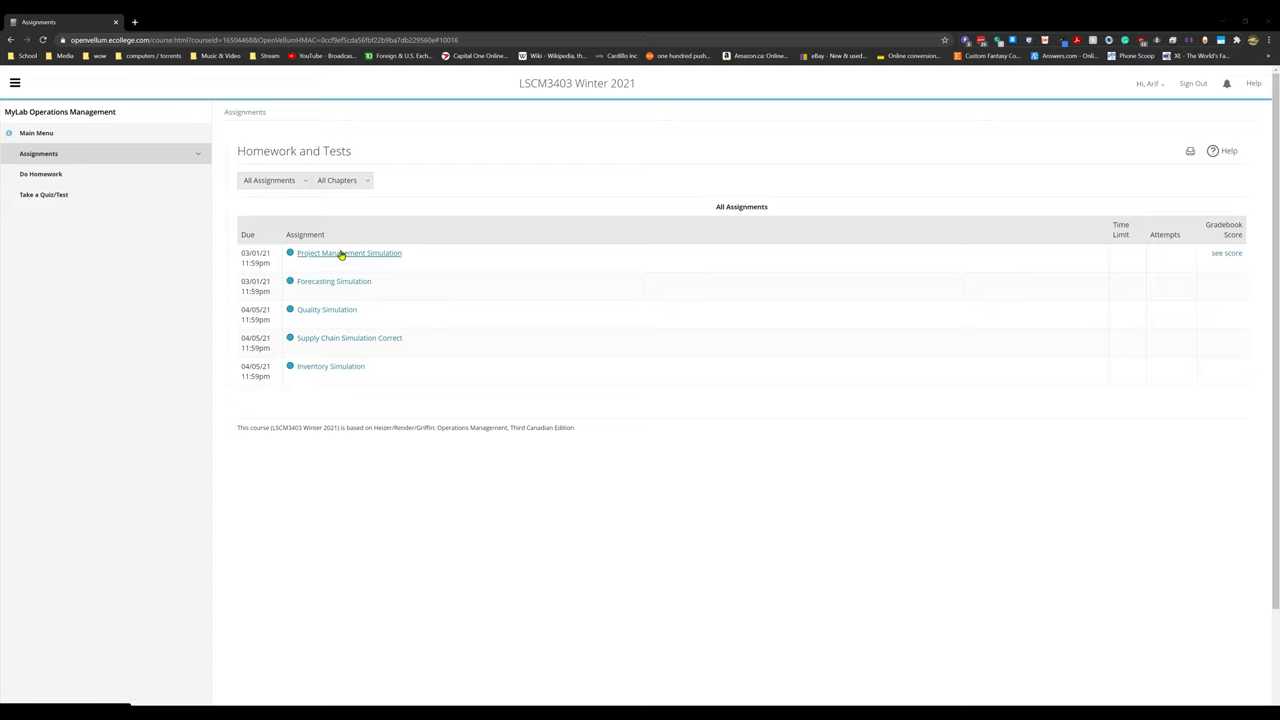
mouse_move(1201, 256)
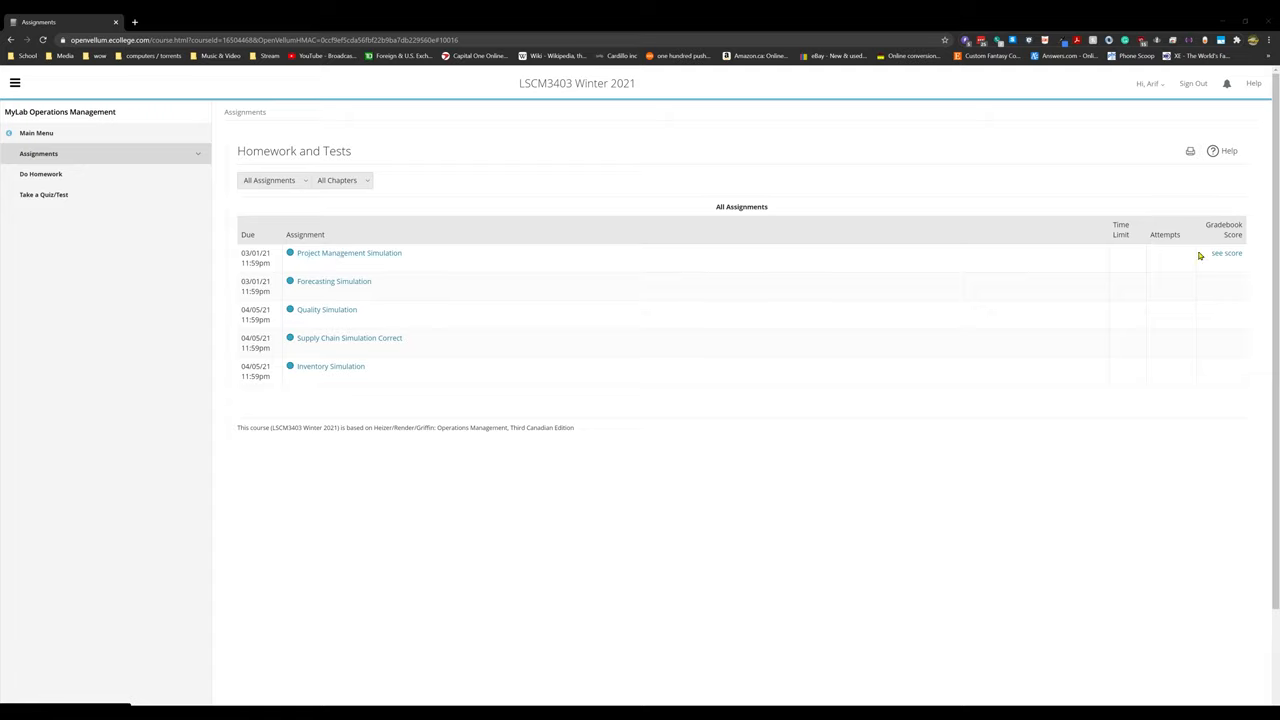
- Reveal the 89% gradebook score, then reopen the Project Management Simulation assignment
click(1227, 253)
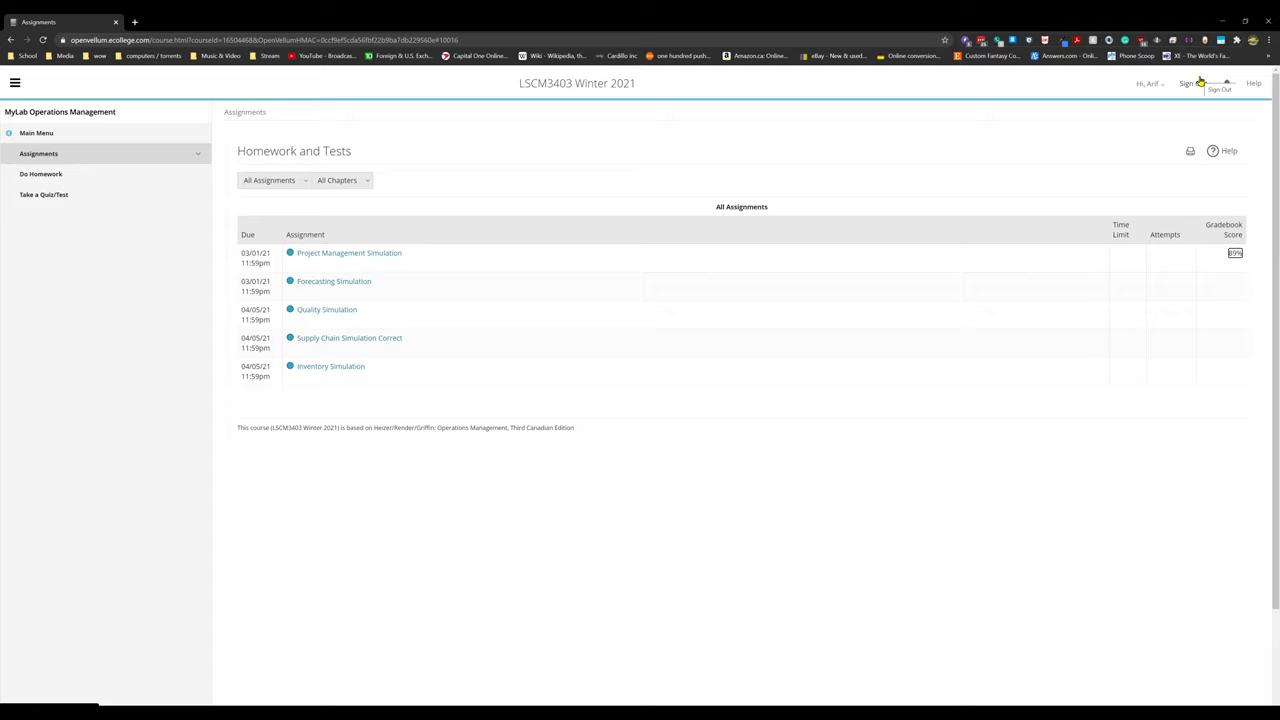
mouse_move(303, 262)
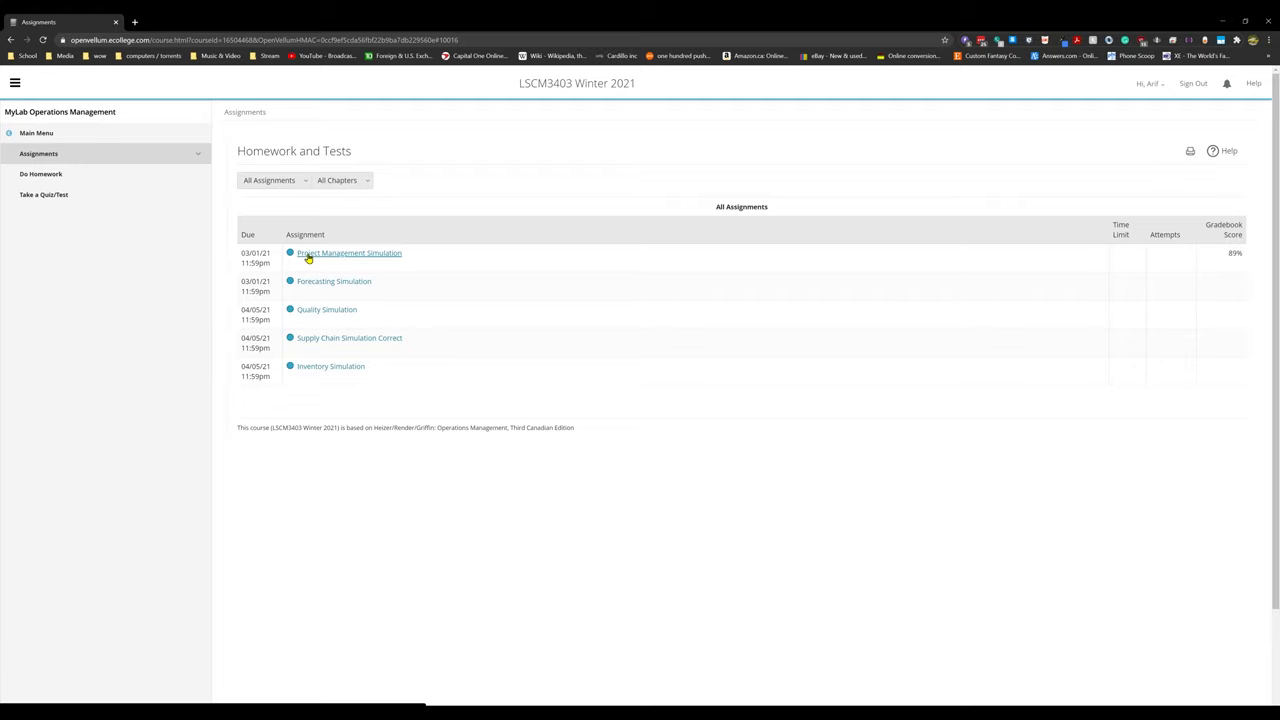
click(348, 252)
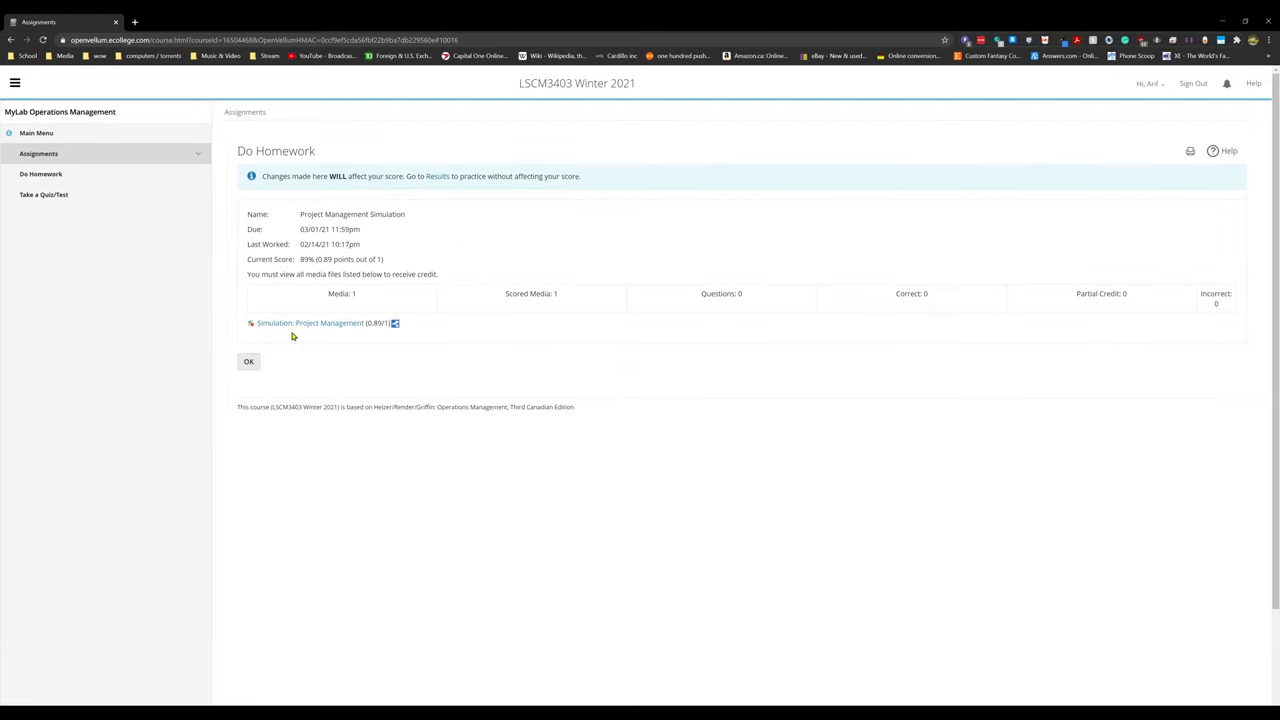
click(248, 361)
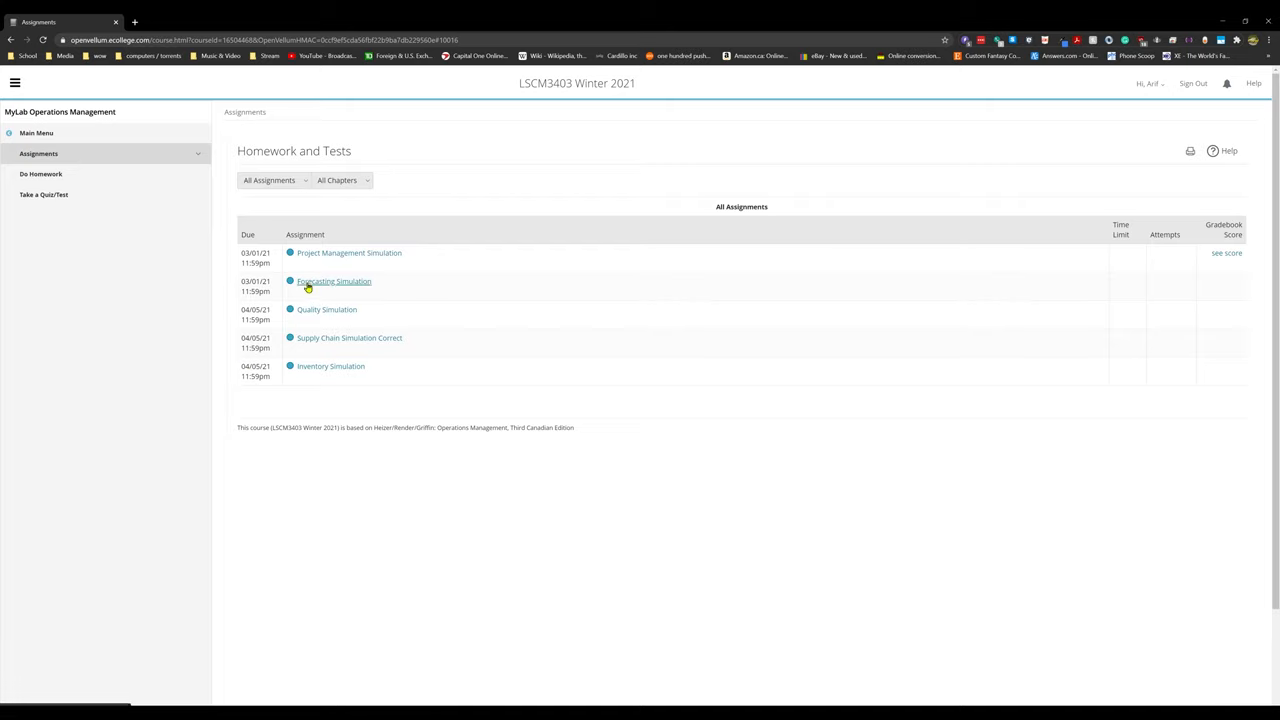
click(333, 281)
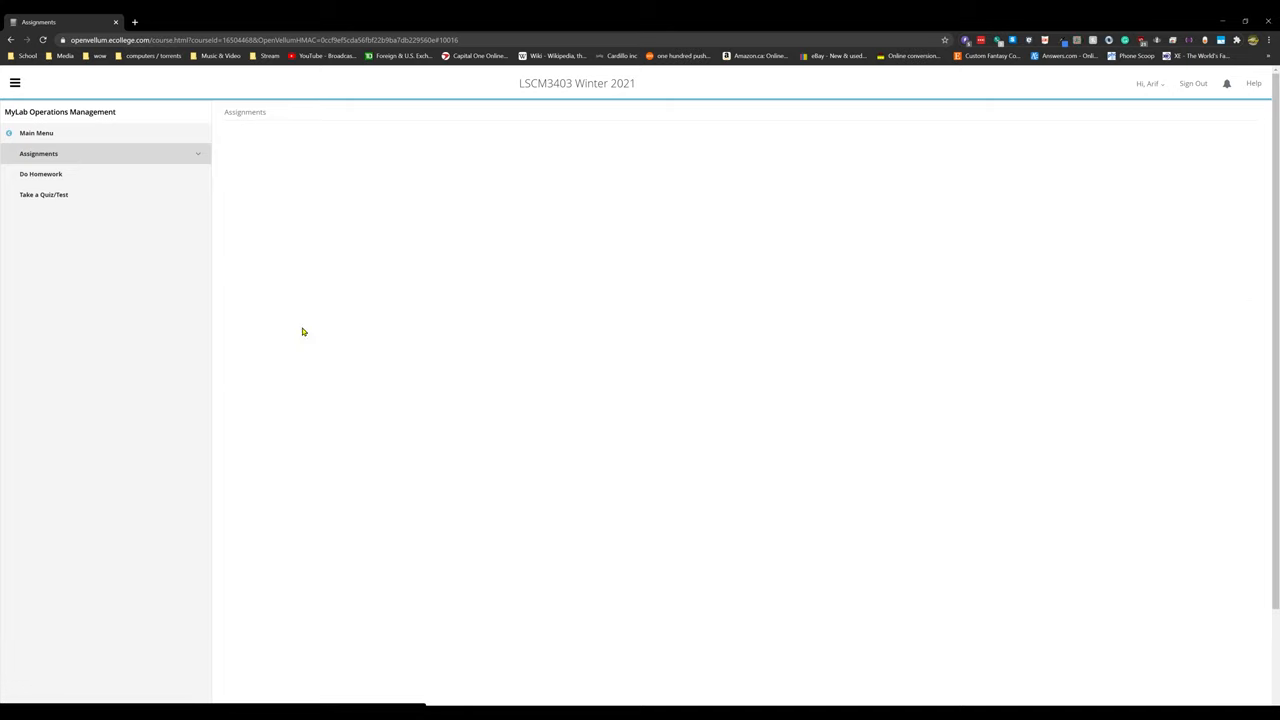
click(42, 173)
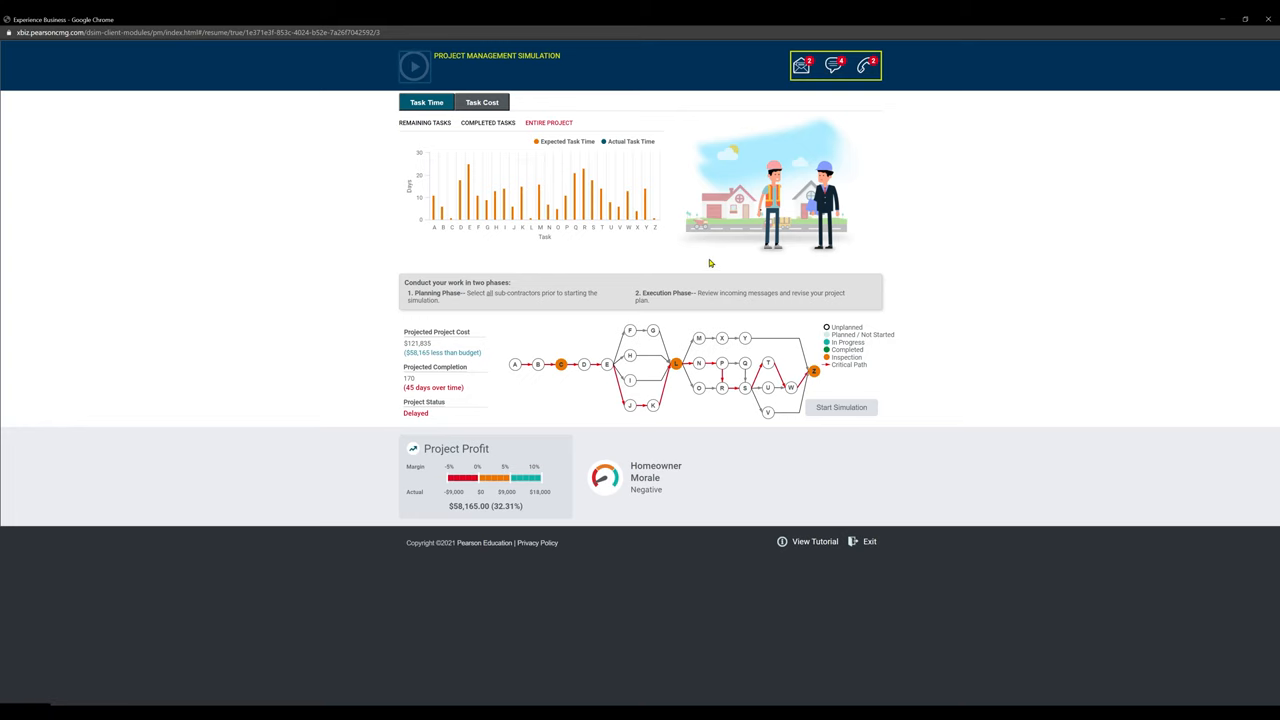
mouse_move(826, 152)
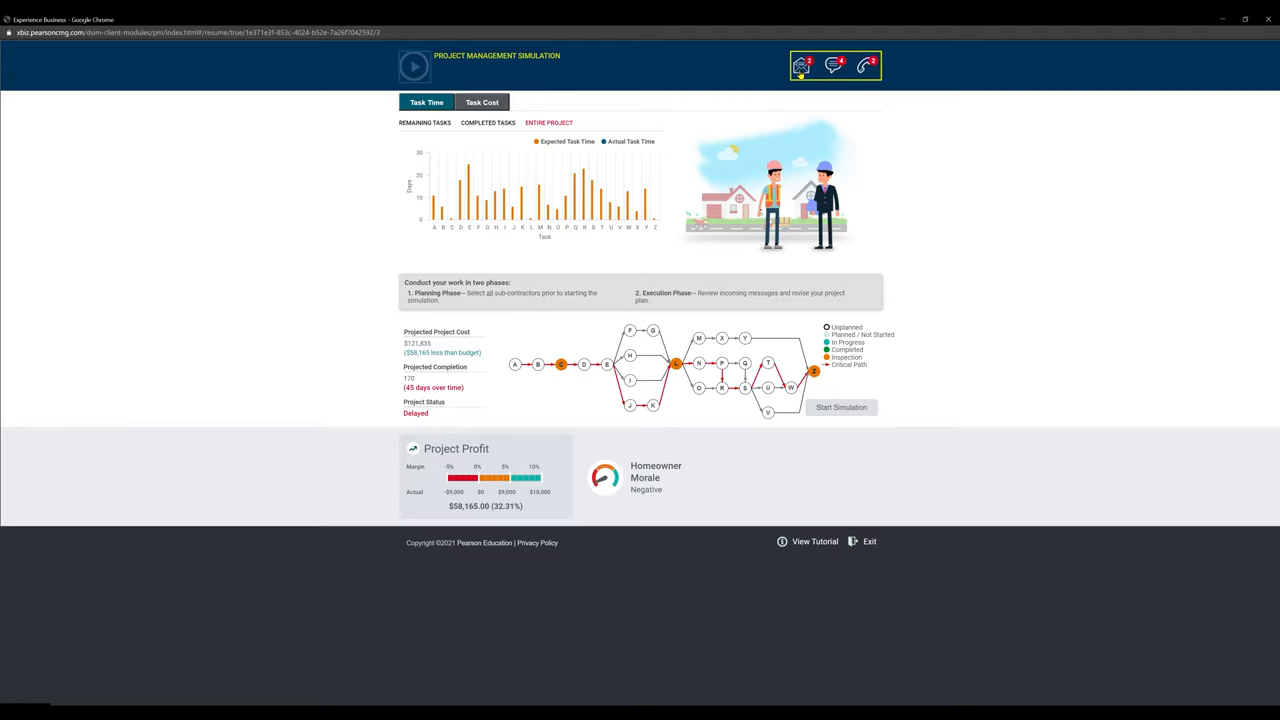
click(867, 64)
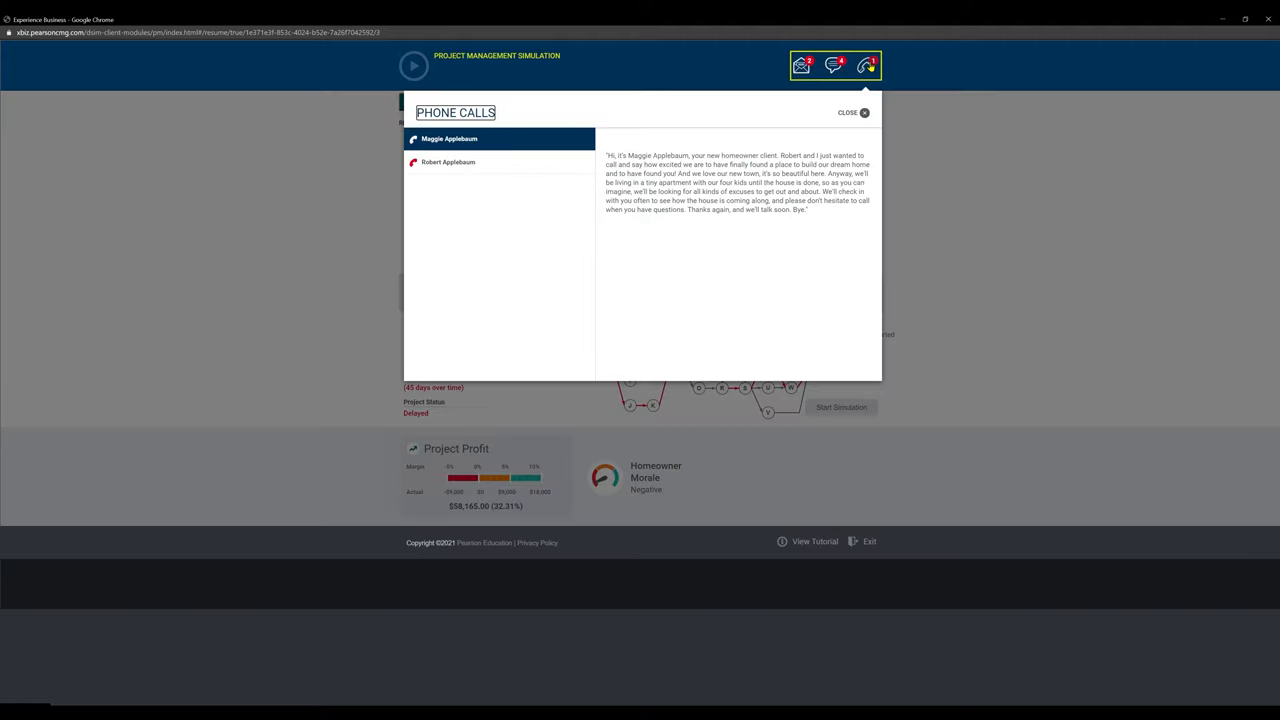
mouse_move(766, 146)
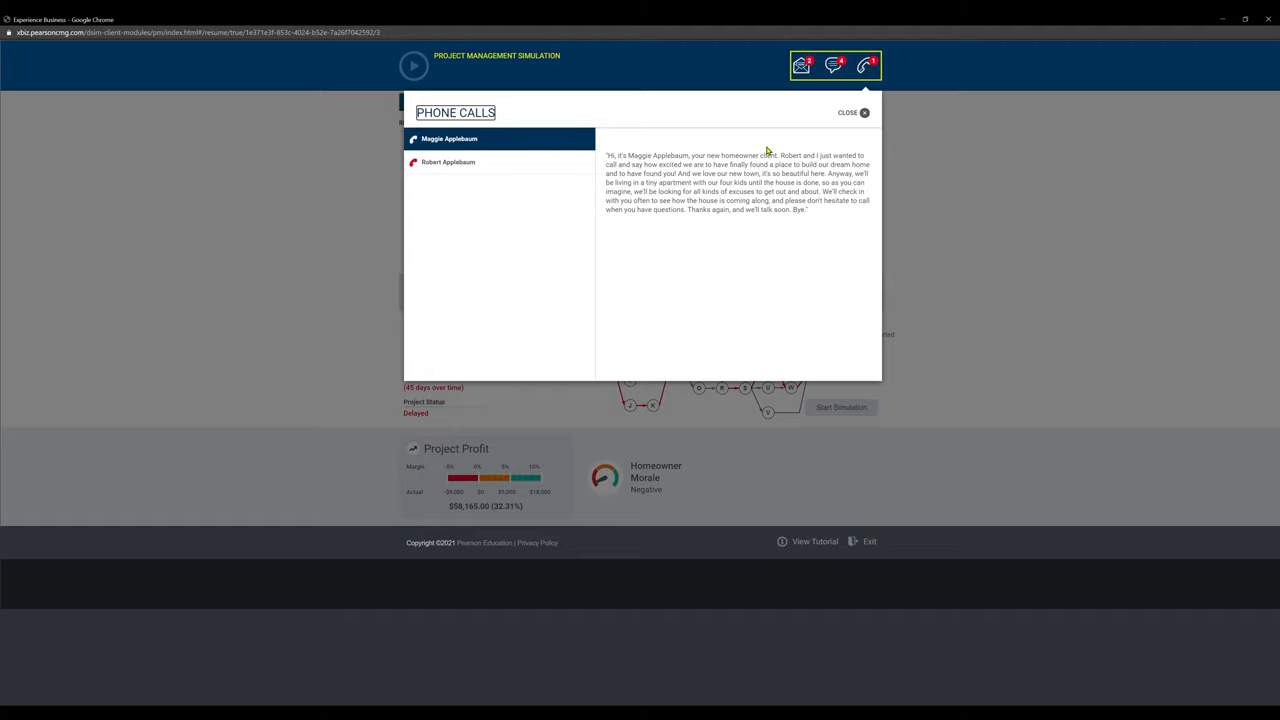
click(449, 162)
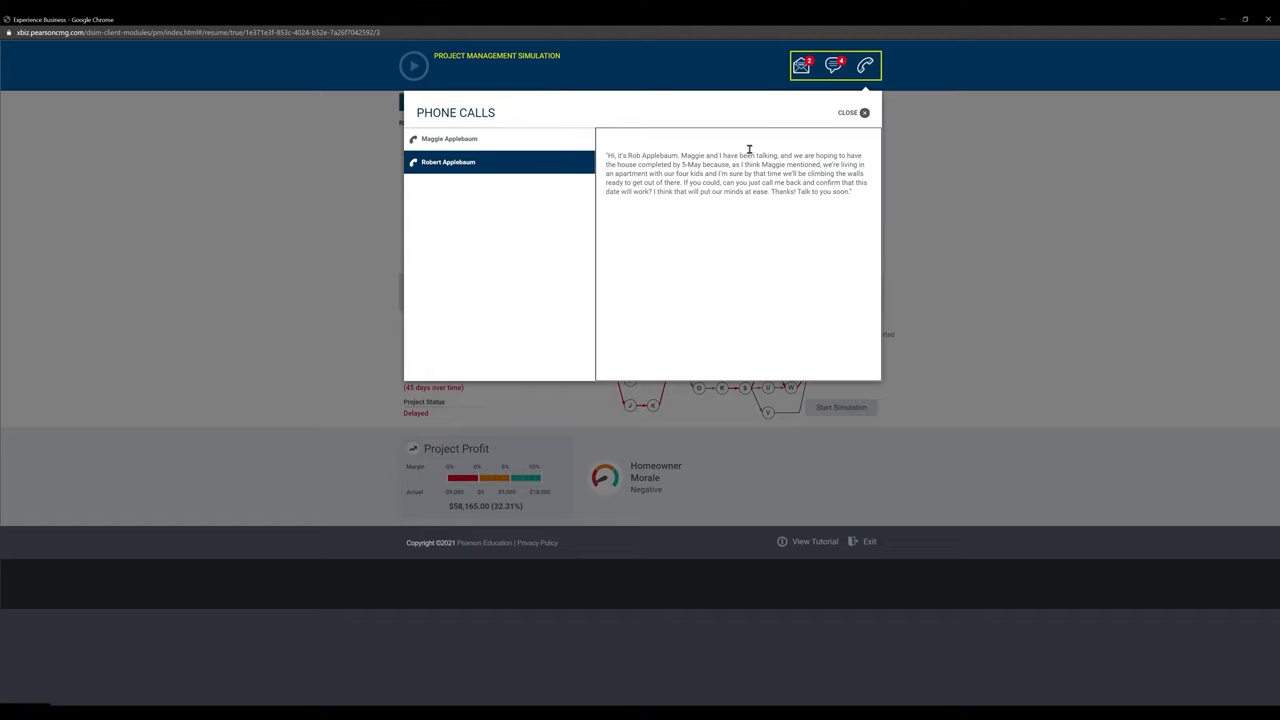
click(834, 64)
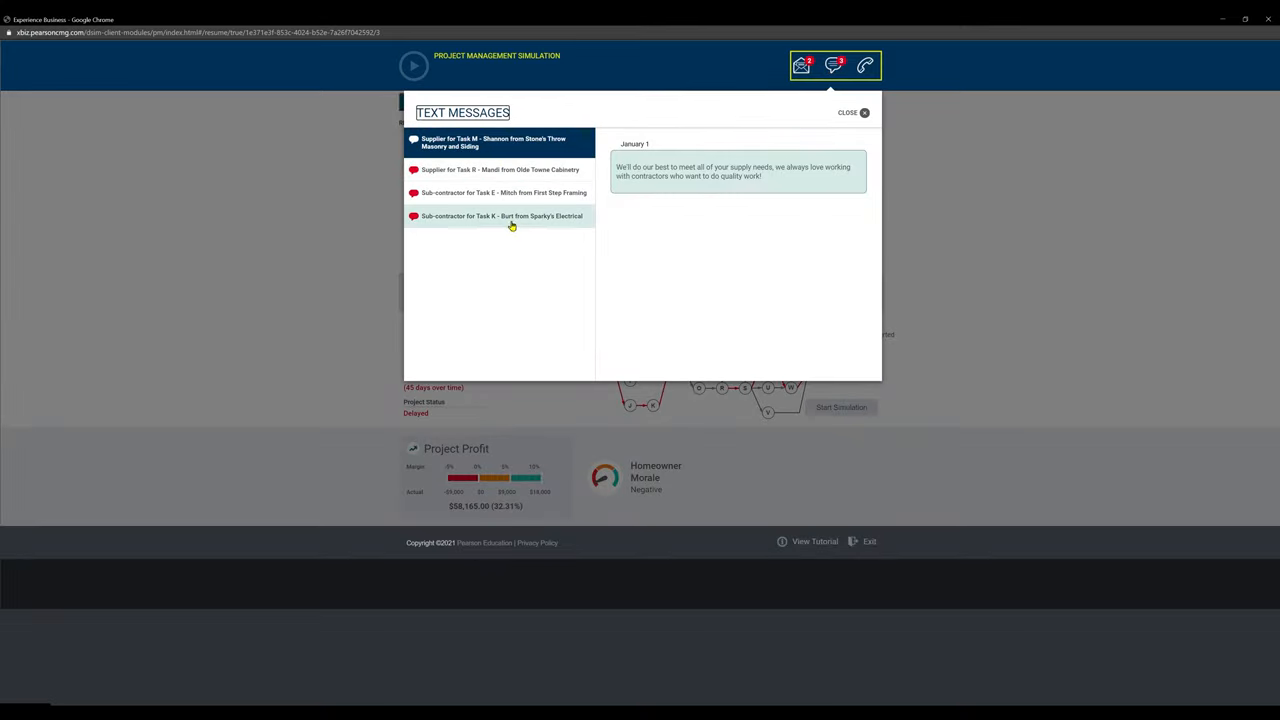
click(498, 192)
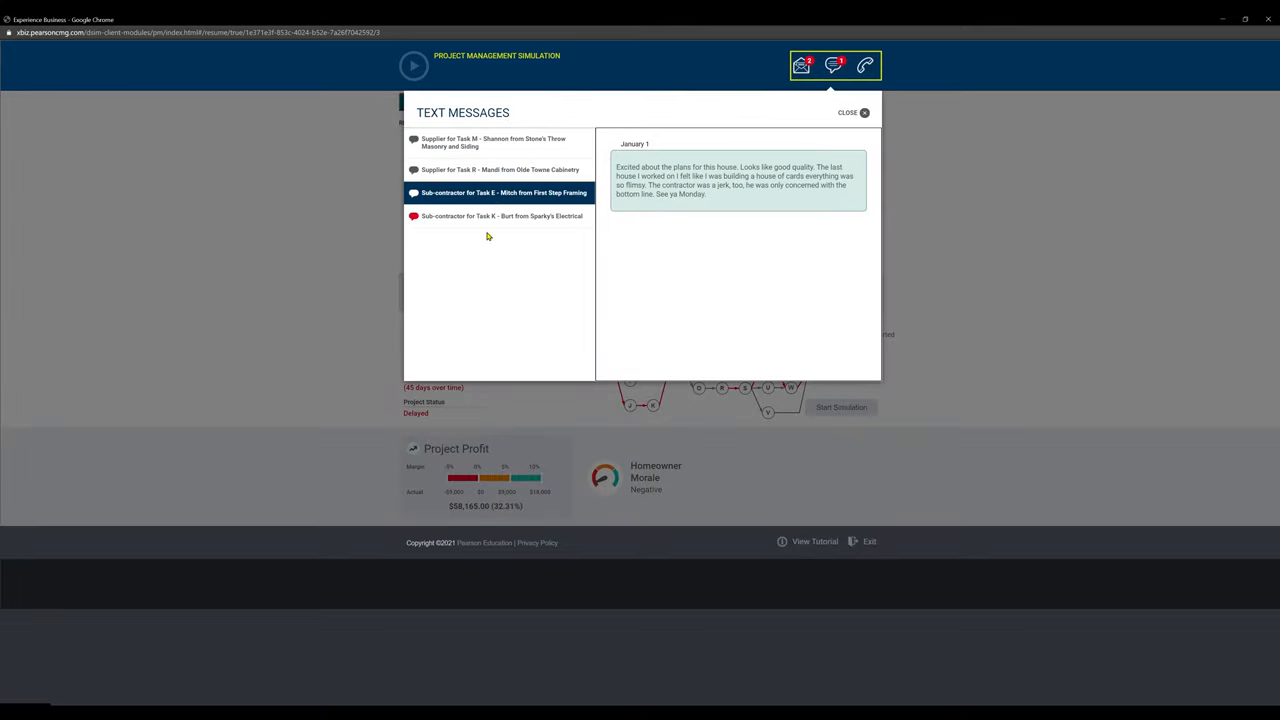
click(867, 112)
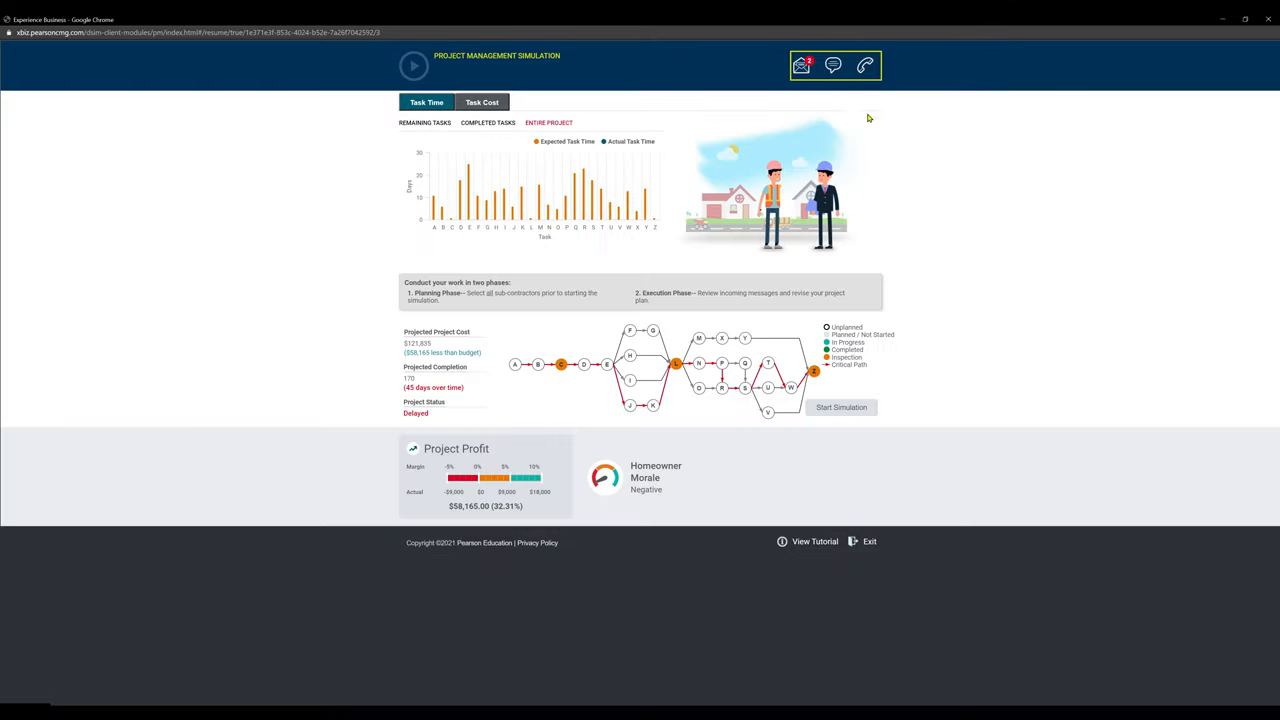
- Read both emails in the inbox, recheck the text messages, and return to the project overview
click(803, 64)
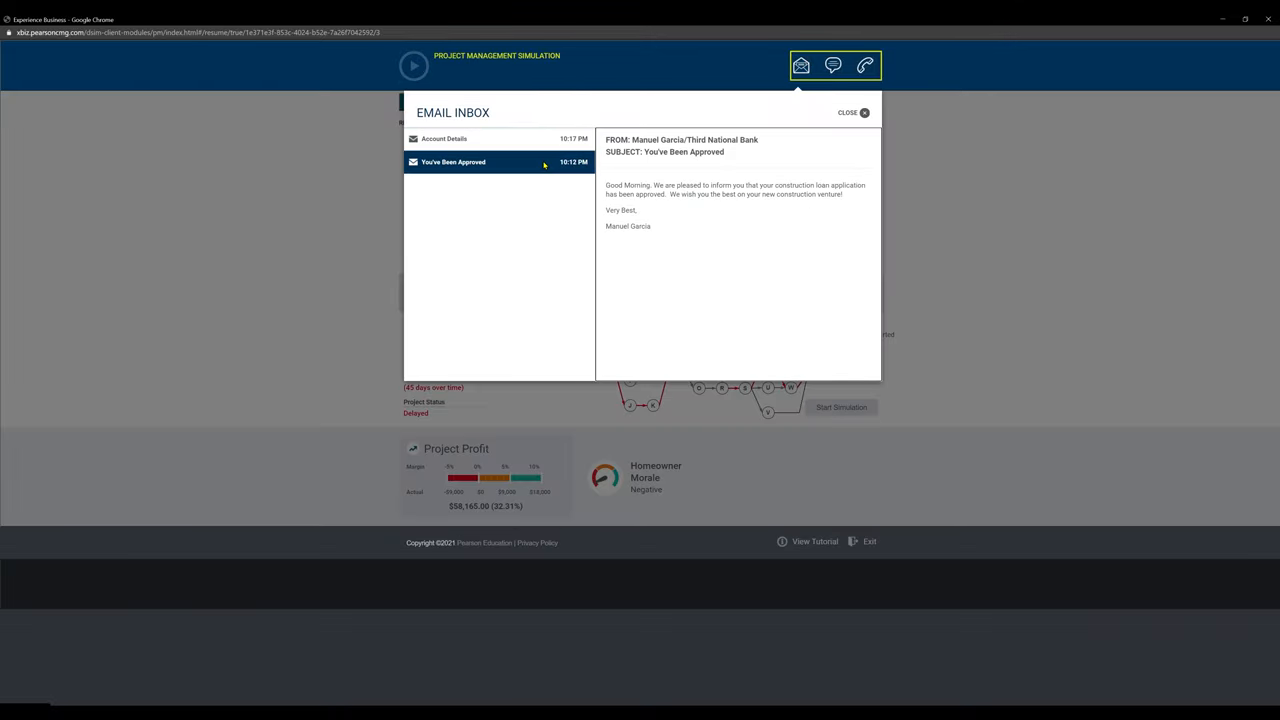
click(864, 112)
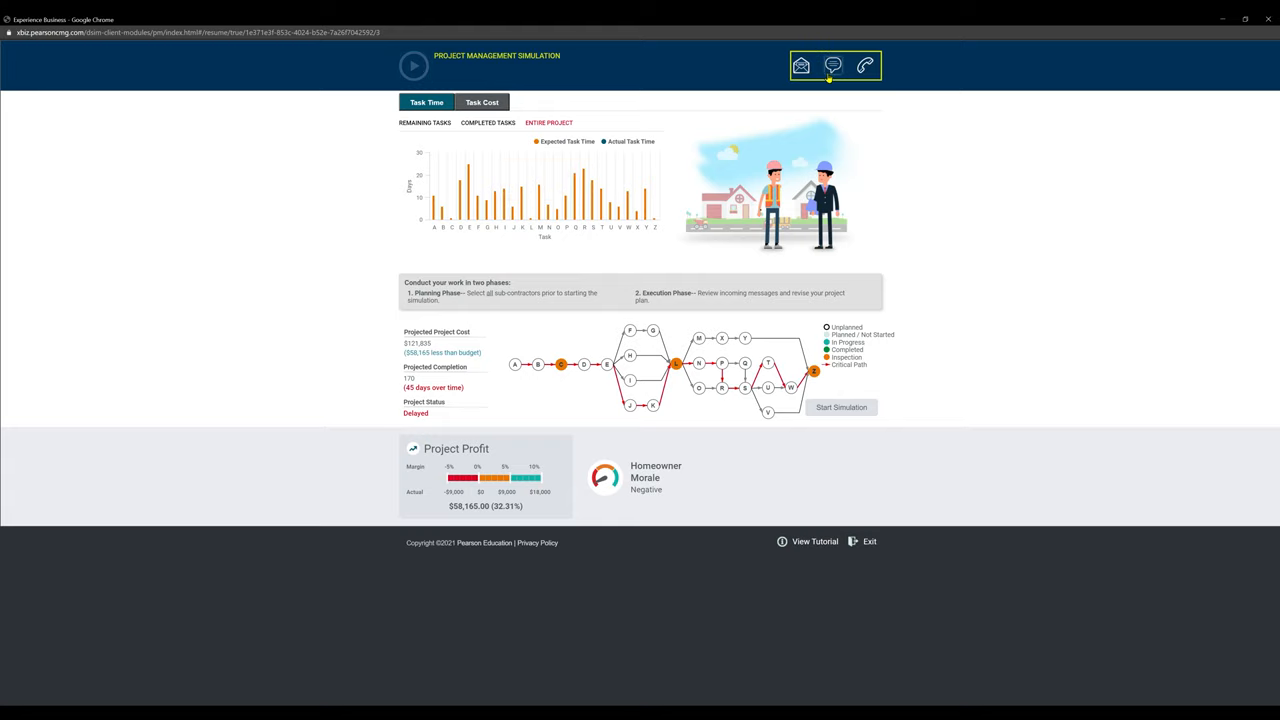
click(835, 63)
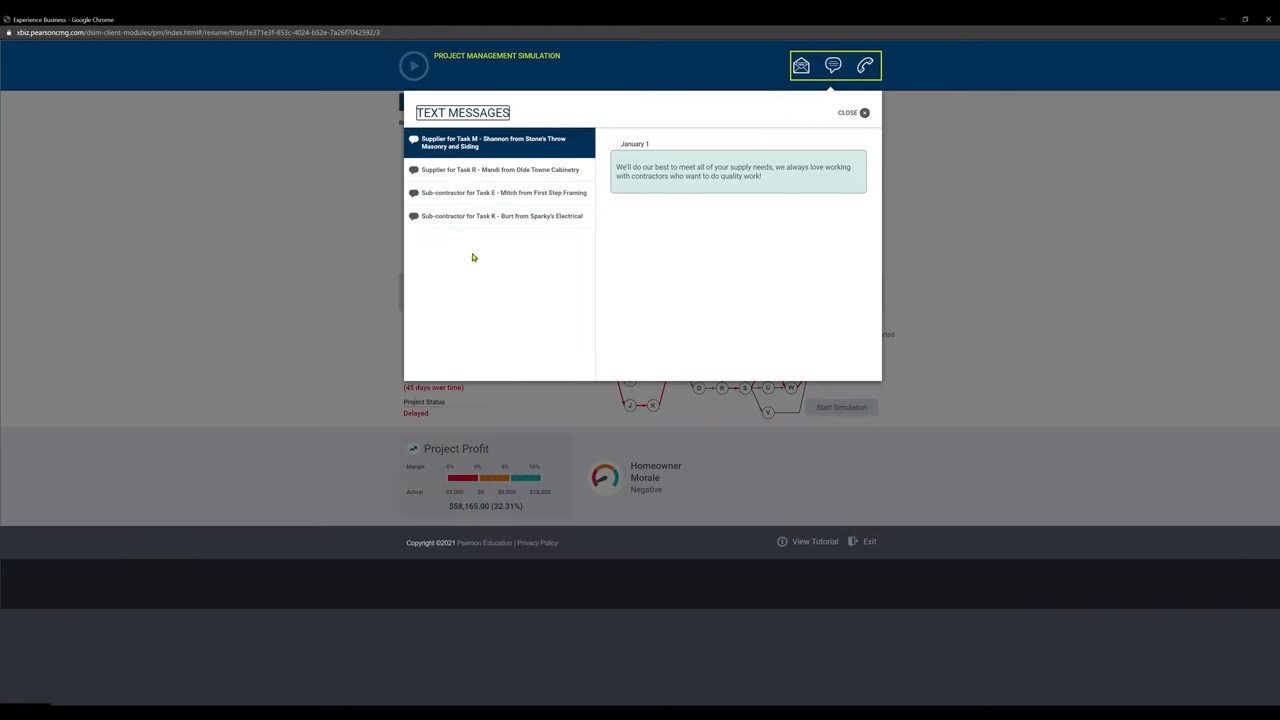
mouse_move(475, 224)
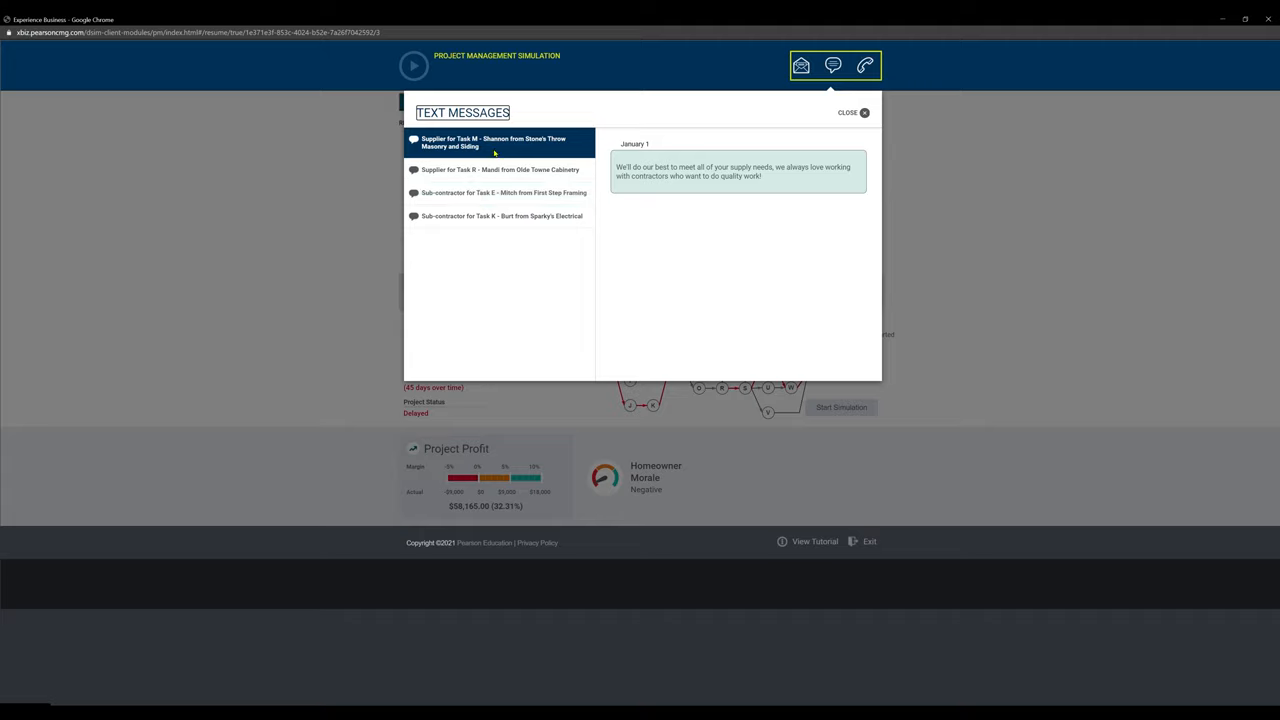
mouse_move(550, 184)
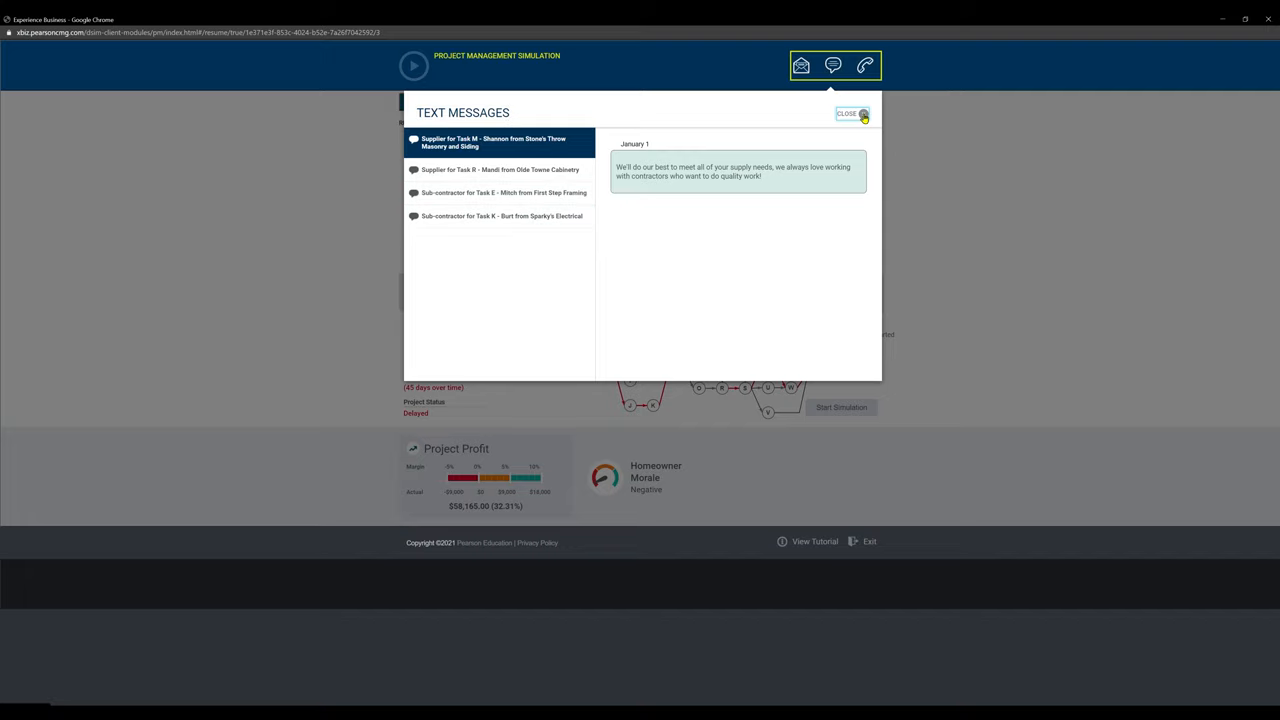
click(854, 114)
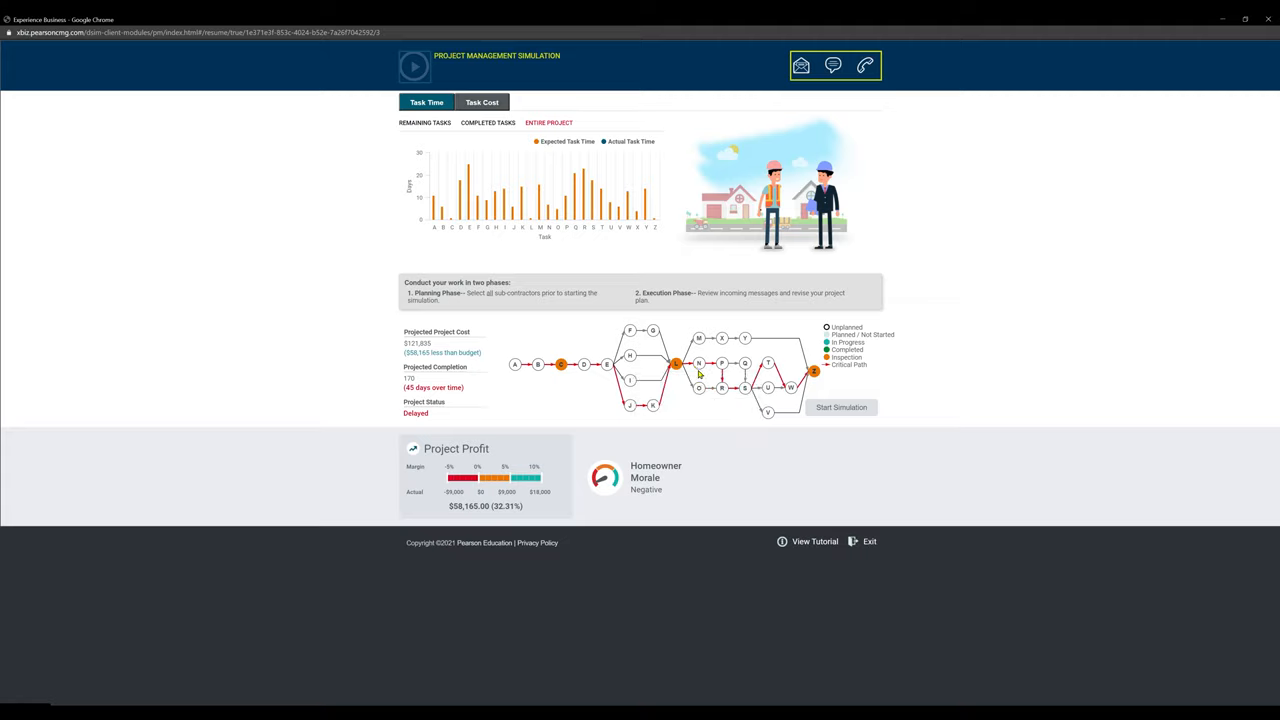
click(676, 364)
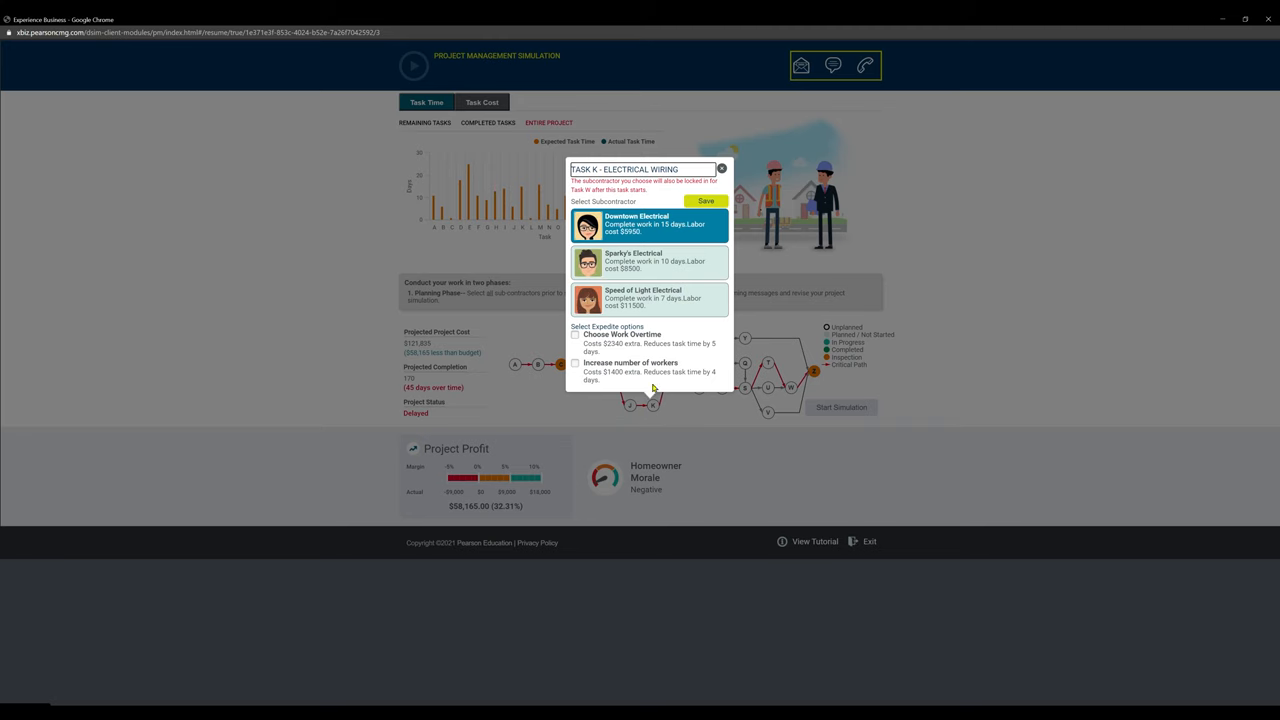
mouse_move(715, 245)
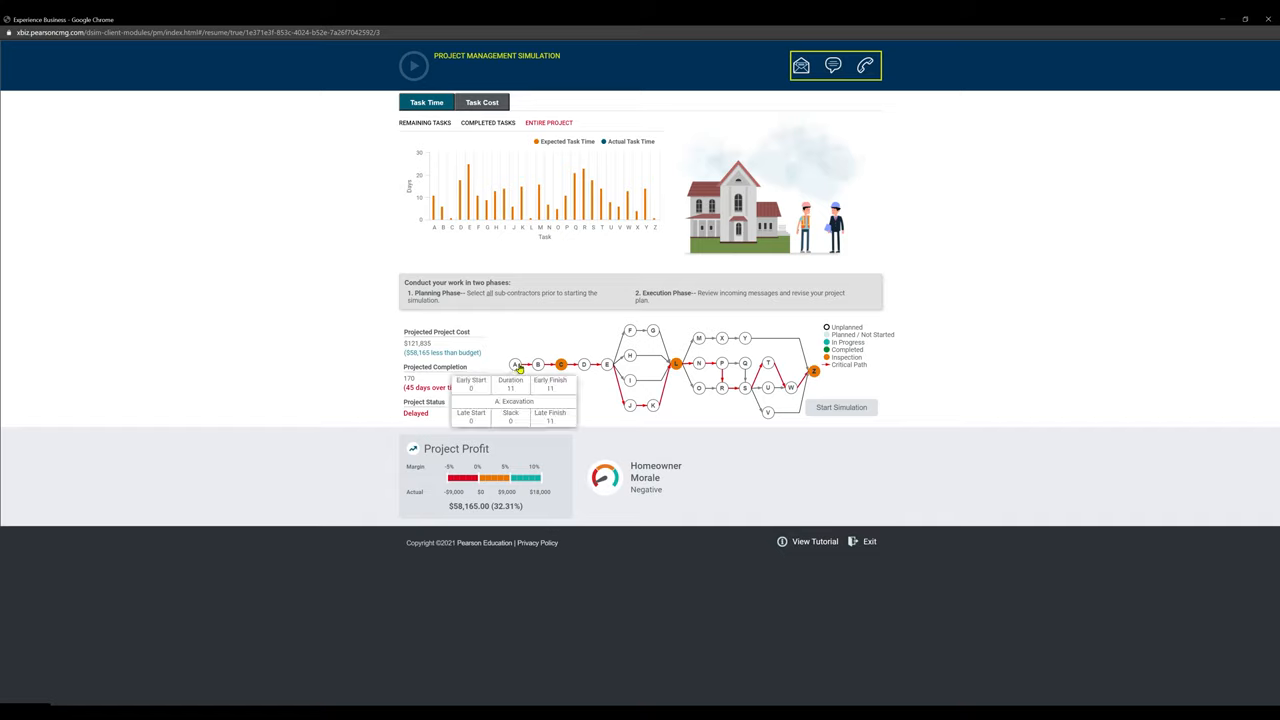
- Hire Excavation Station for Task A, save, and reopen Task A to verify the choice
click(516, 364)
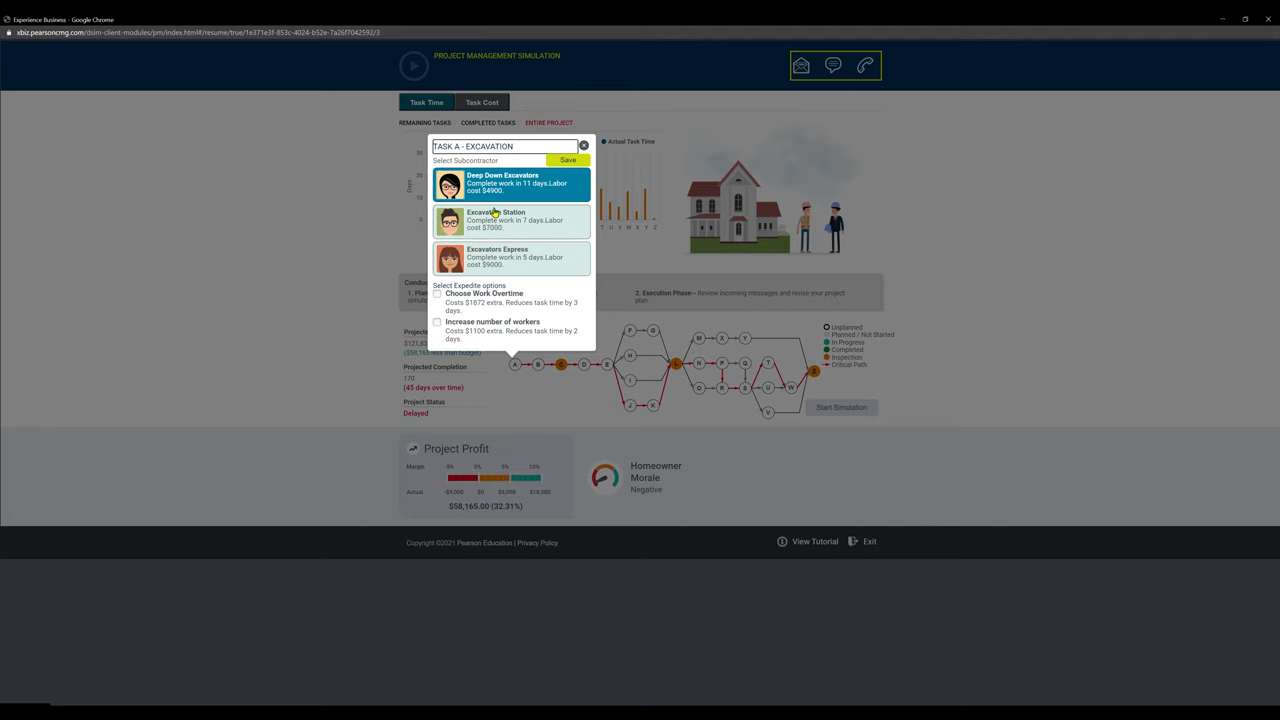
click(510, 222)
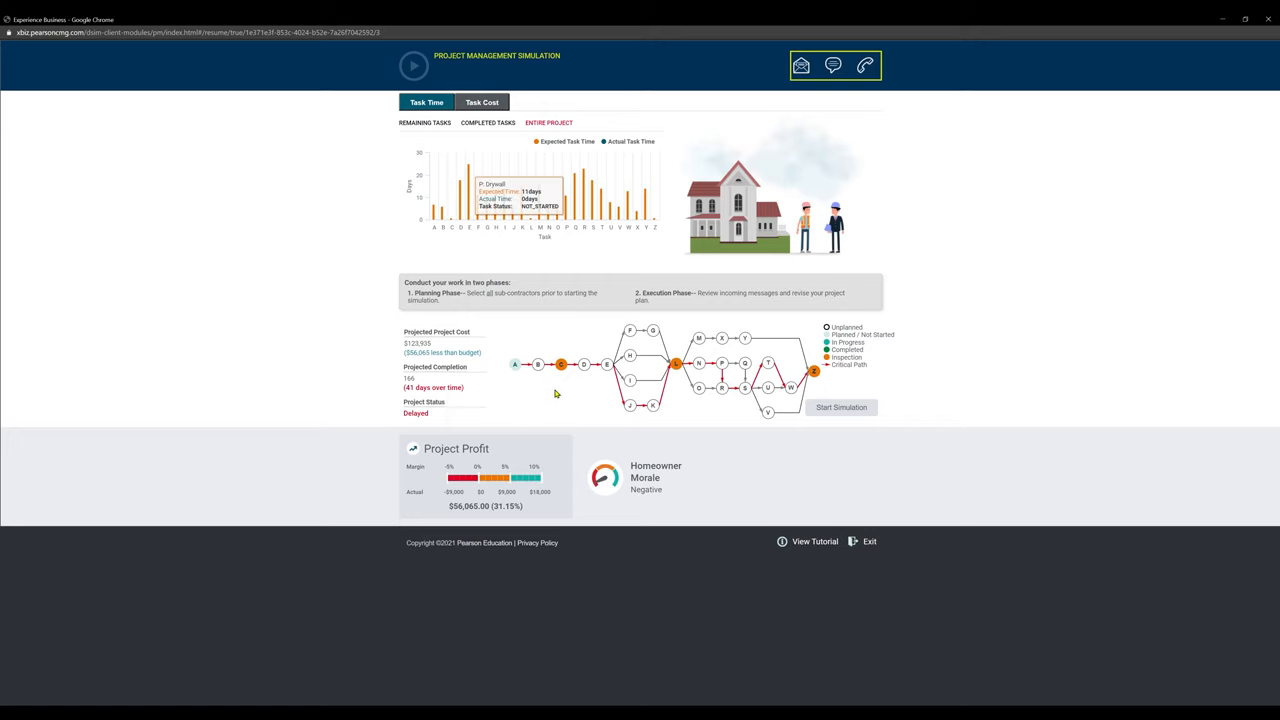
click(560, 364)
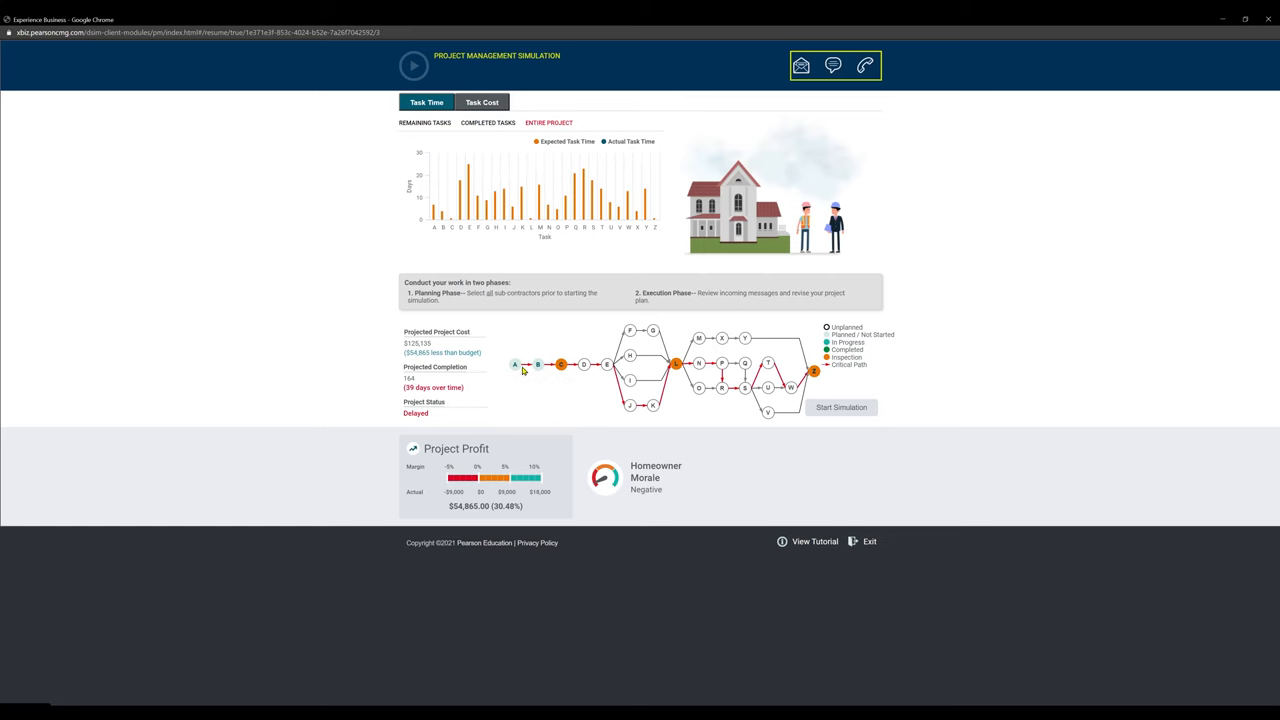
click(513, 365)
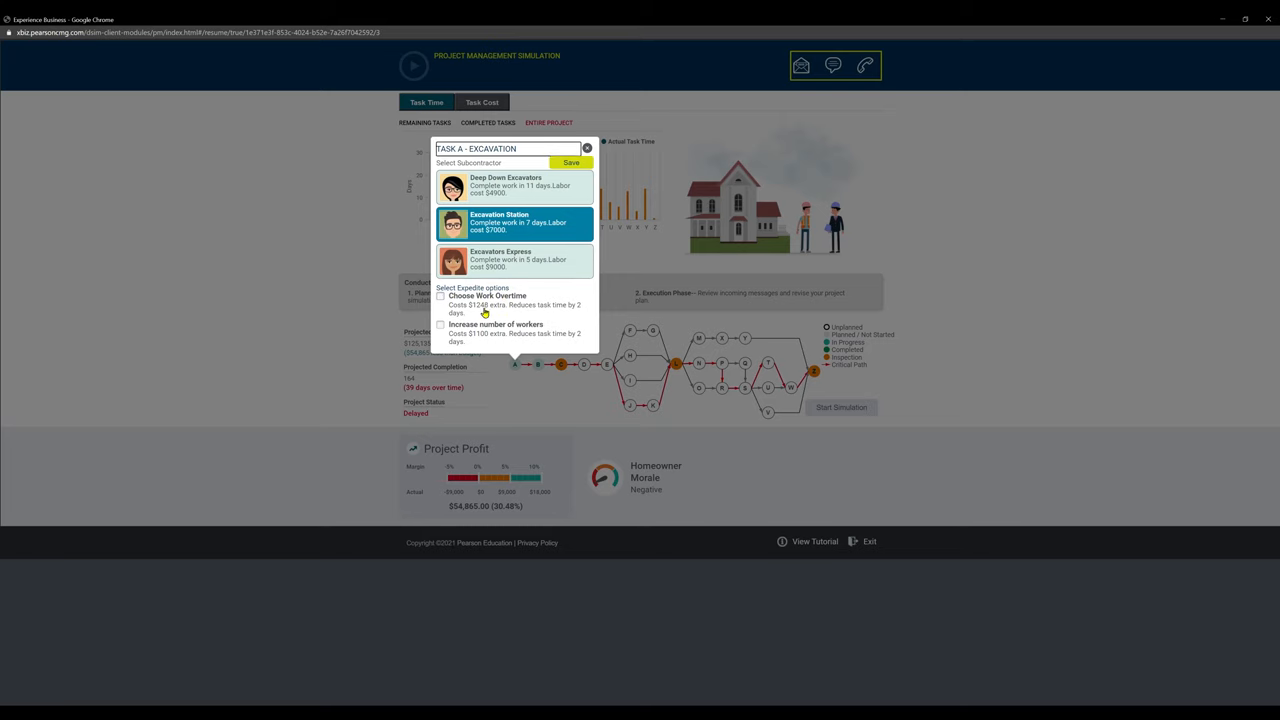
mouse_move(535, 366)
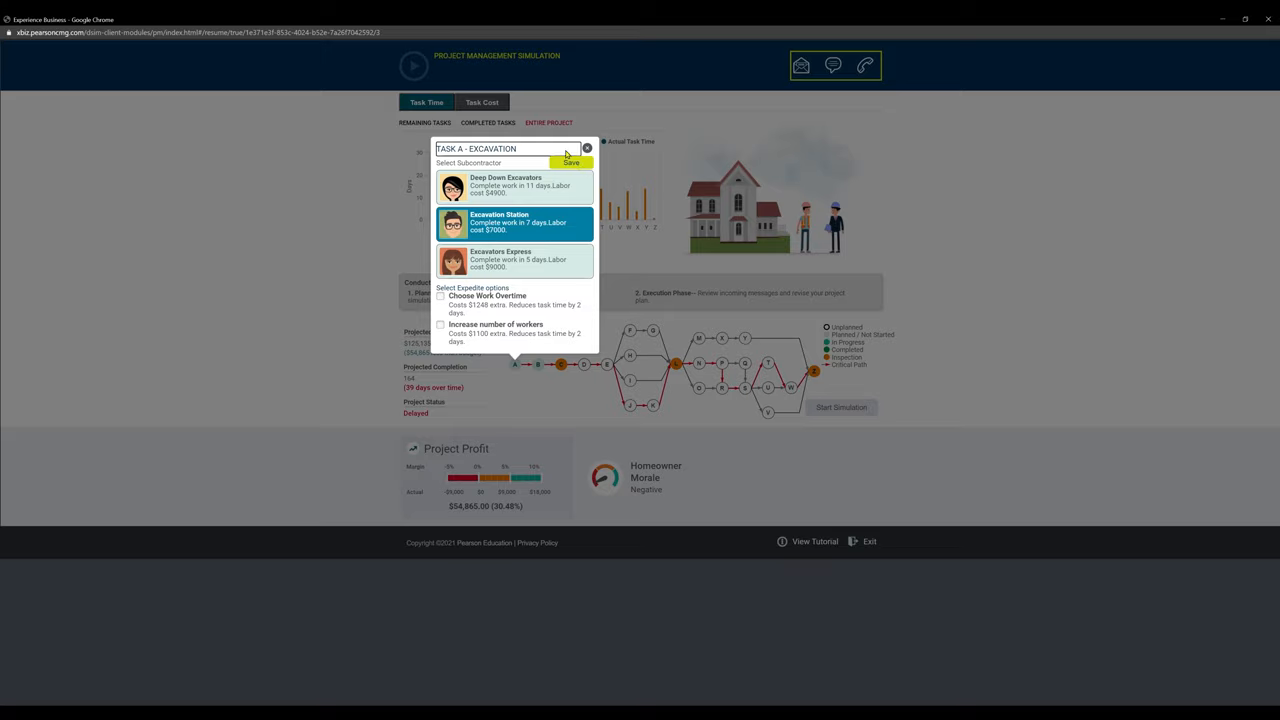
mouse_move(605, 157)
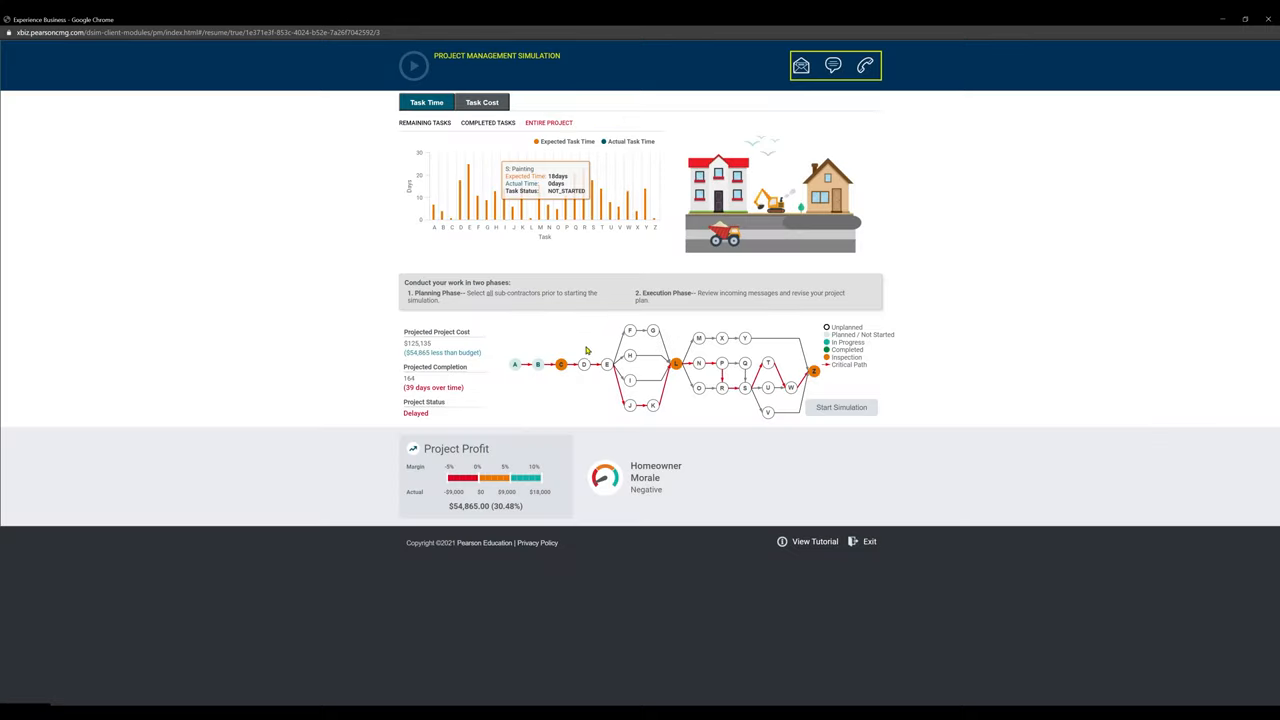
- Check Task D unchanged, then switch Task E framing to ASAP Framing and save
click(582, 364)
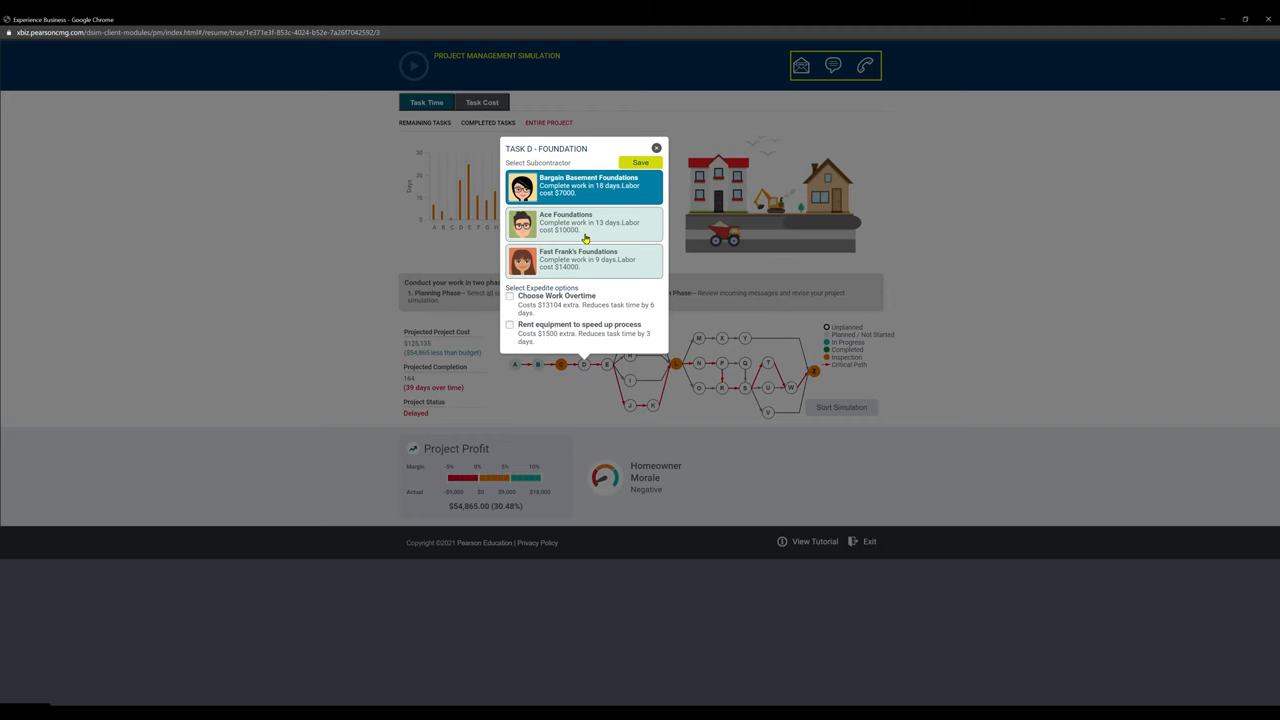
click(654, 148)
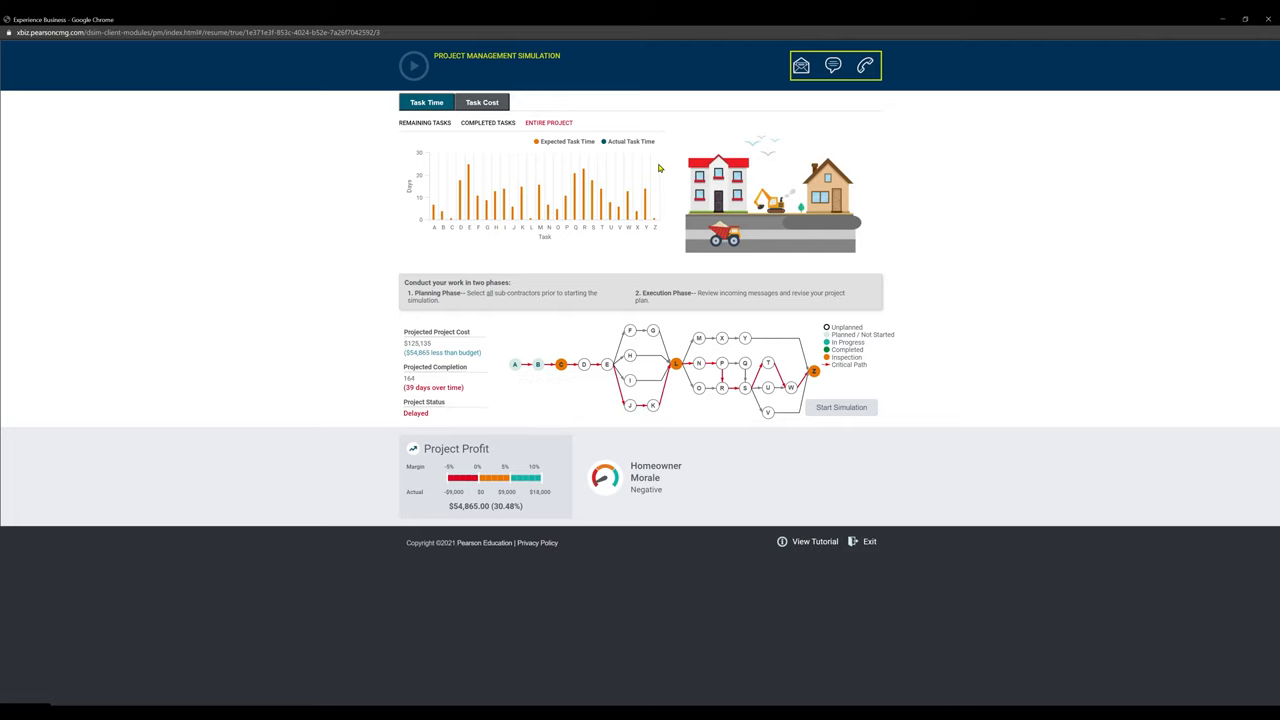
click(606, 363)
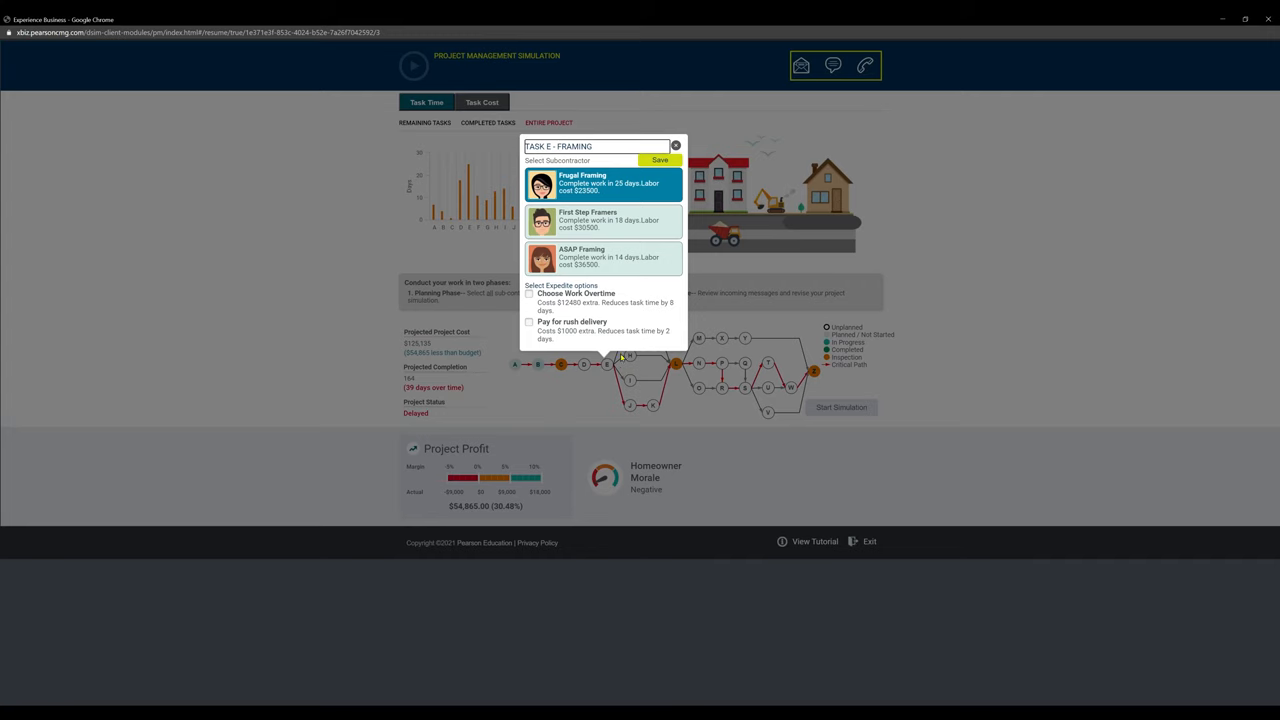
click(674, 146)
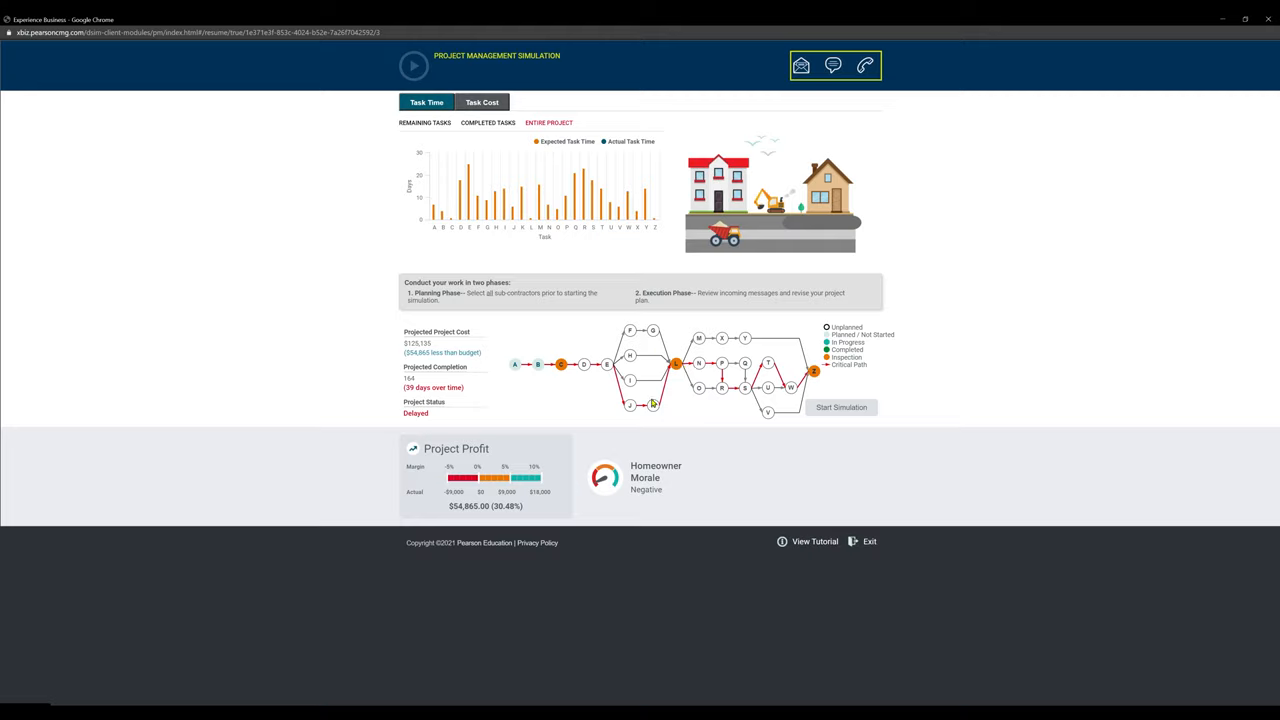
mouse_move(670, 439)
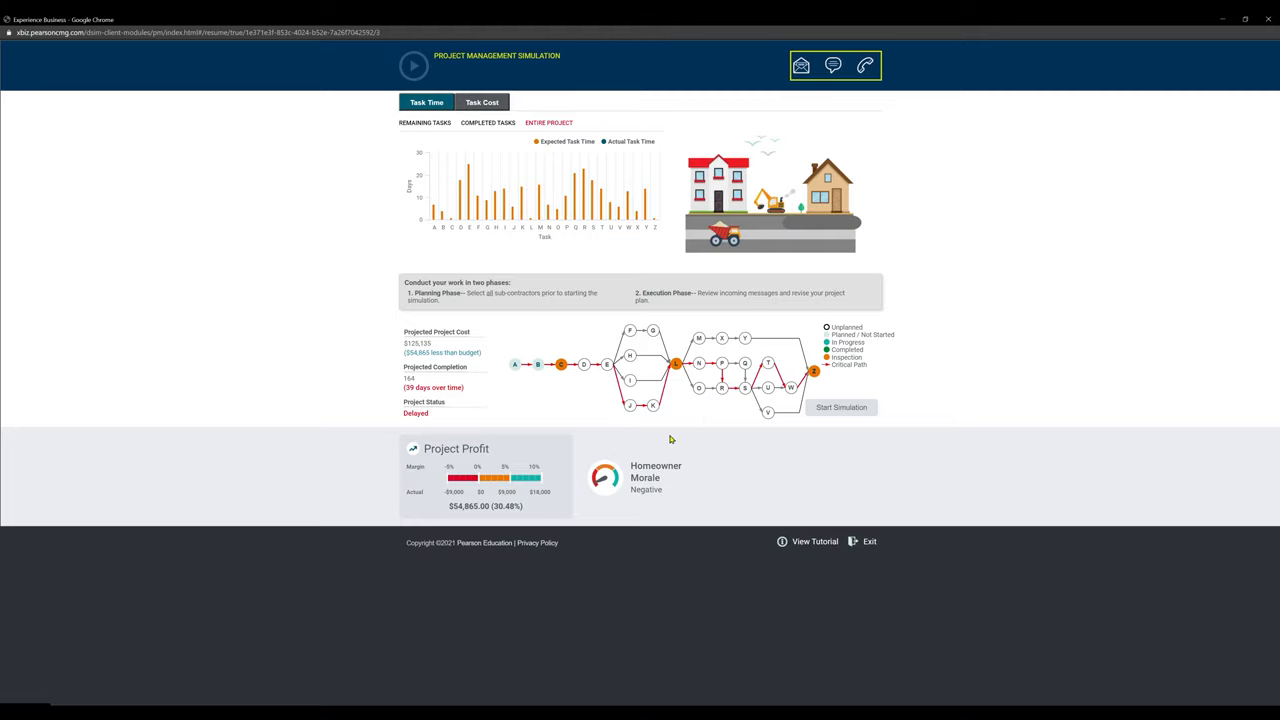
mouse_move(590, 378)
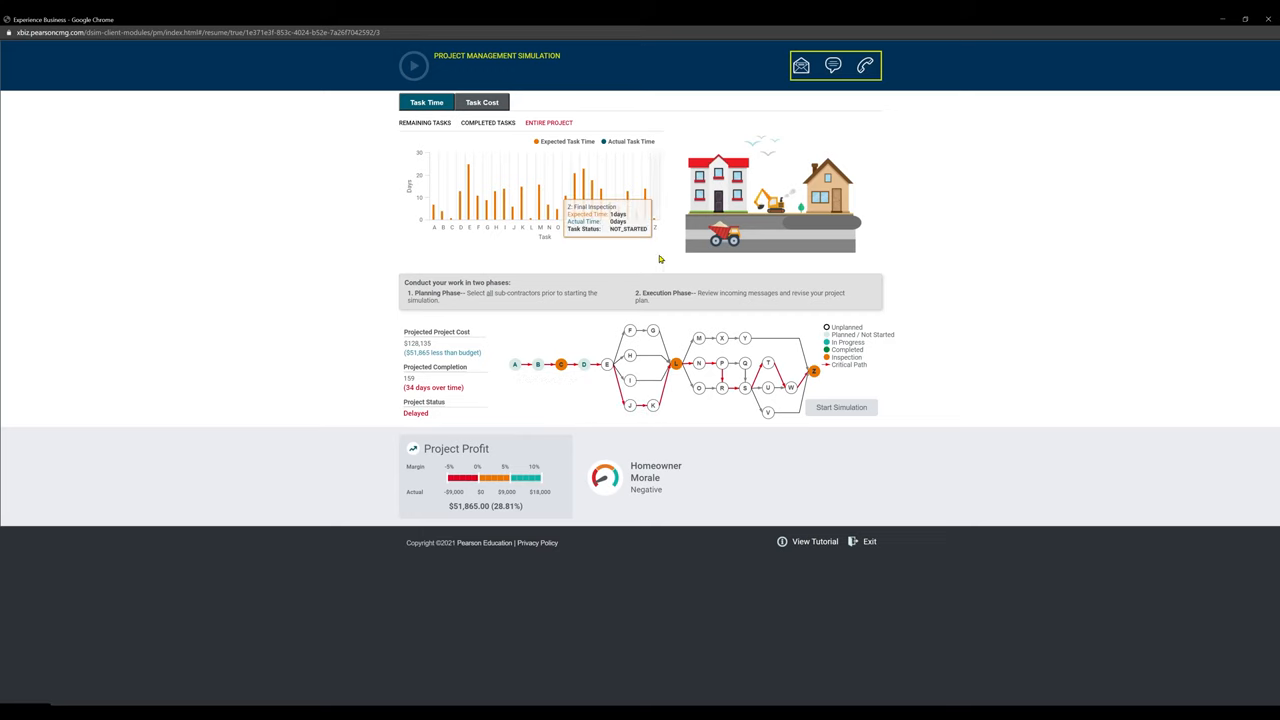
click(608, 365)
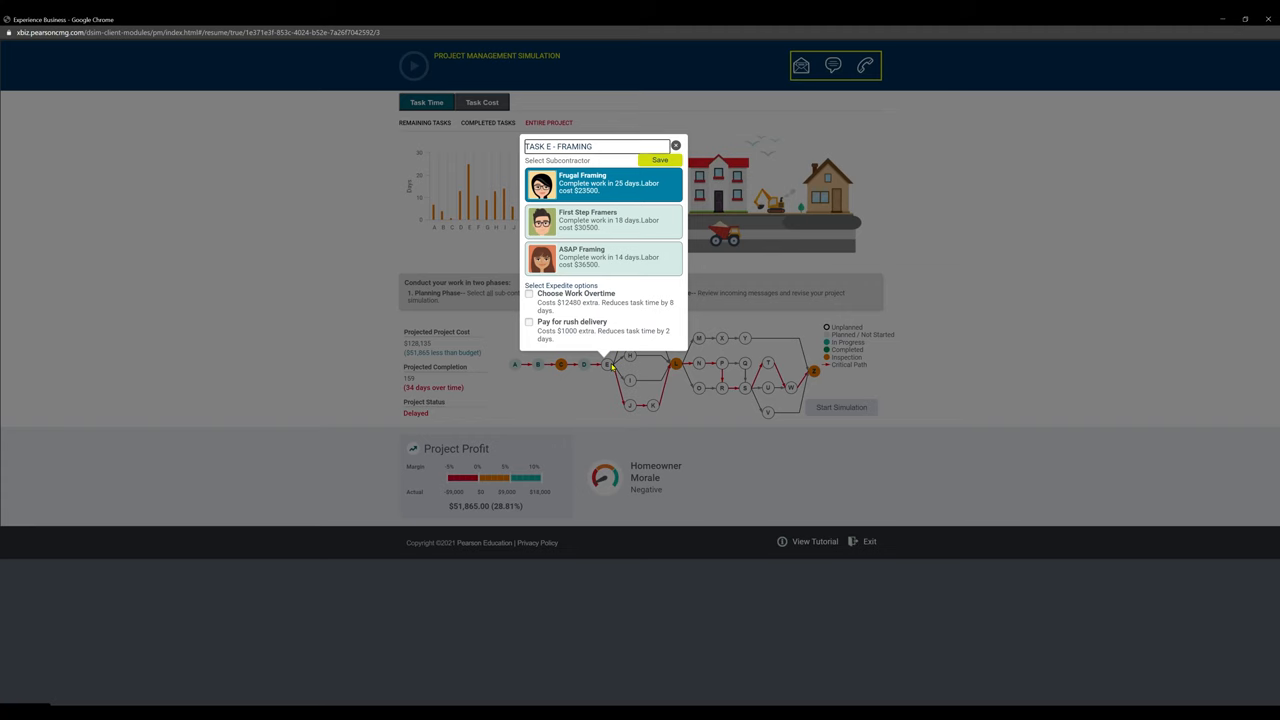
click(602, 258)
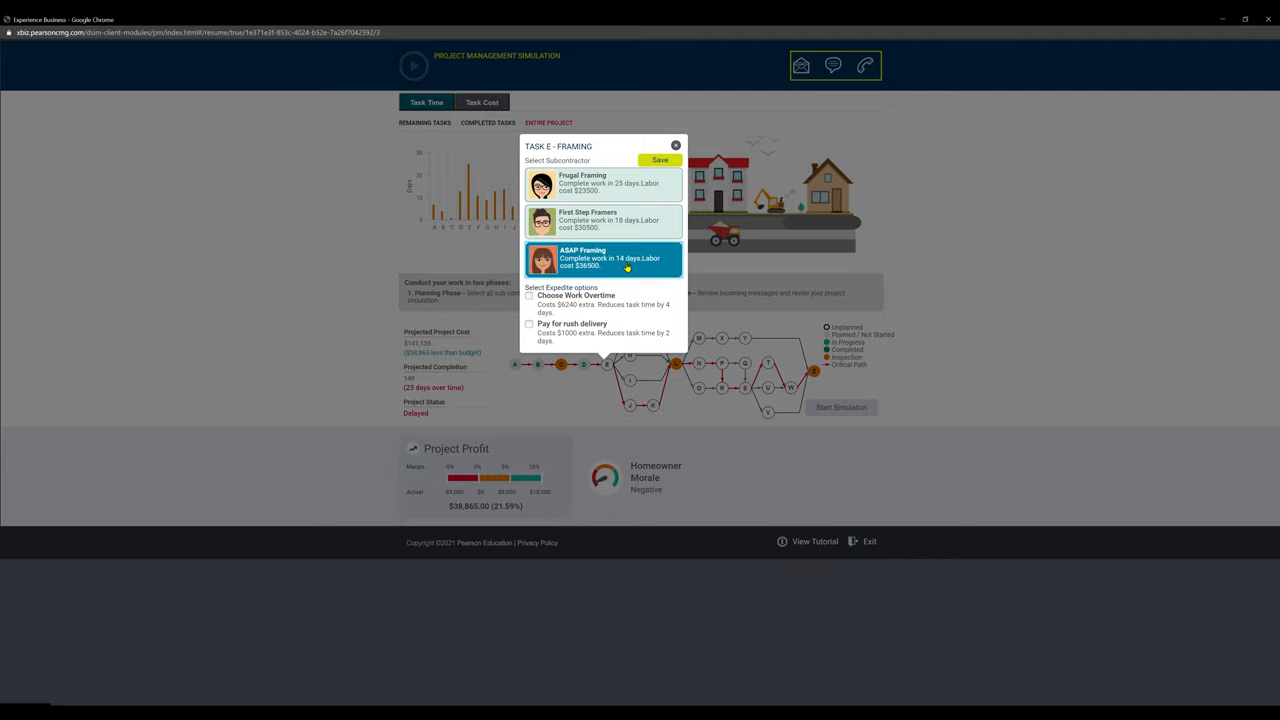
mouse_move(592, 202)
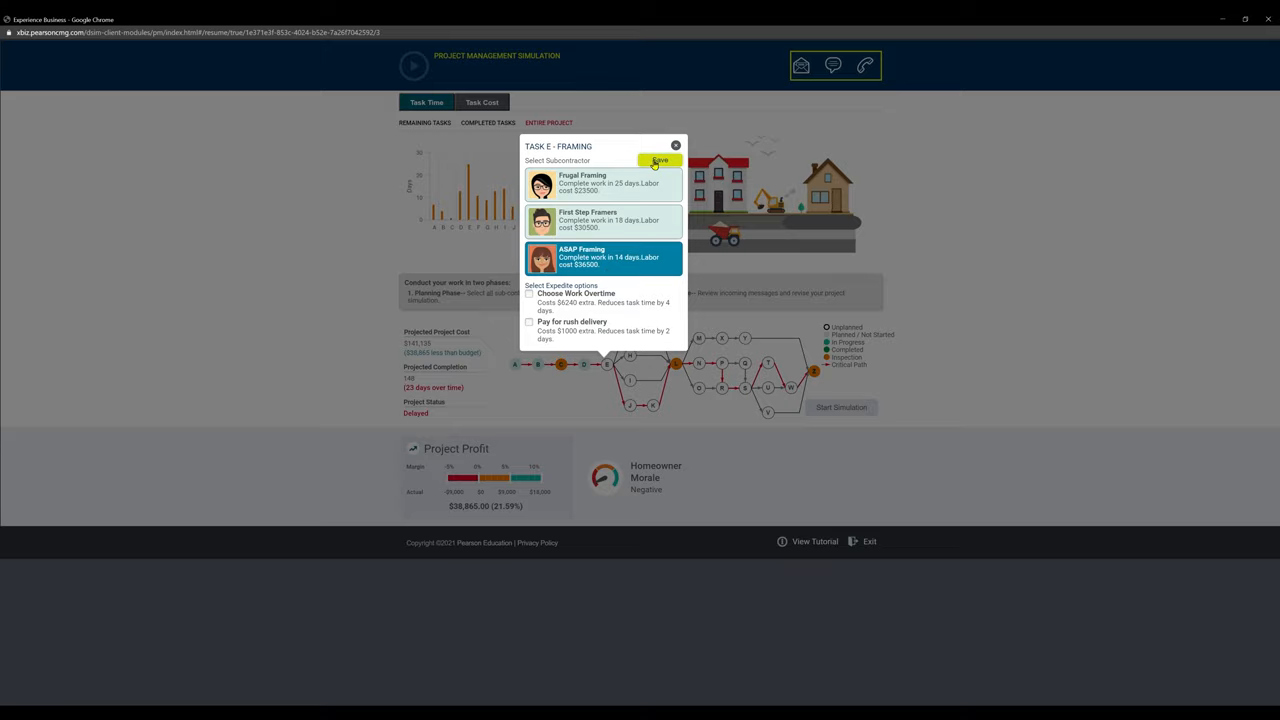
click(658, 161)
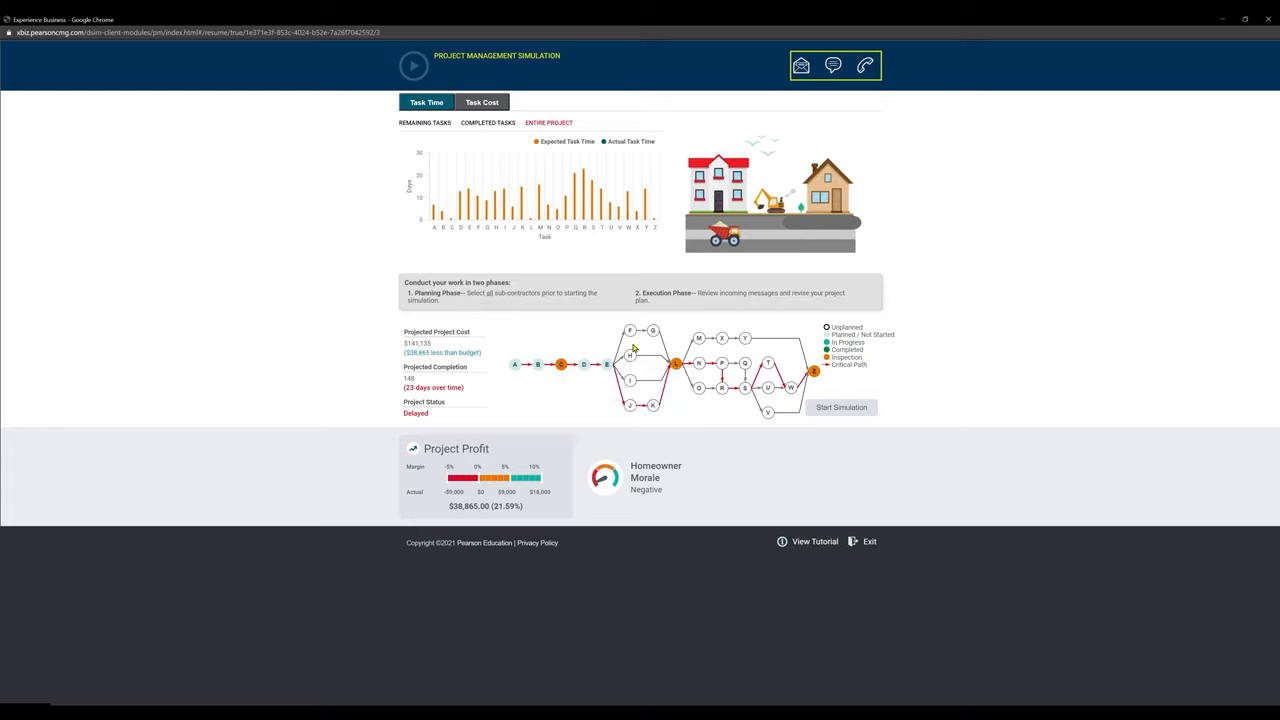
mouse_move(635, 418)
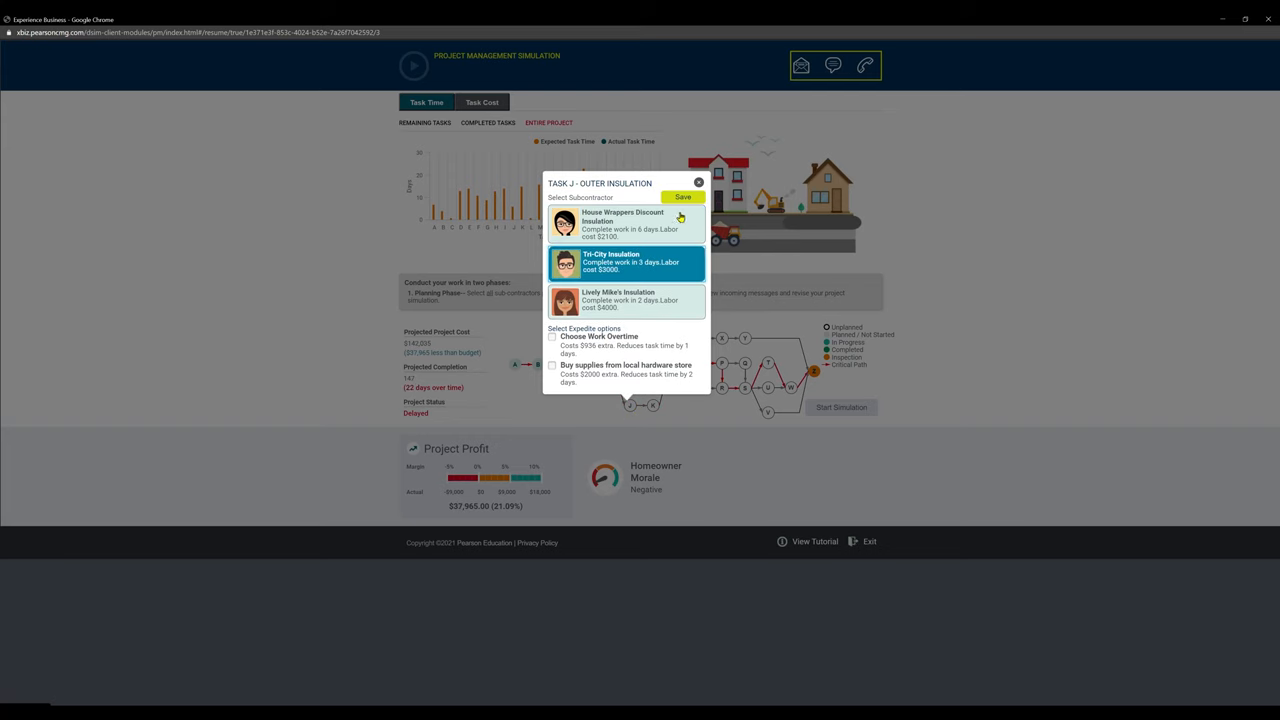
- Confirm outer insulation and roofing suppliers, pick a faster HVAC ductwork sub and Jimmy's Windows and Doors for Task G
click(682, 197)
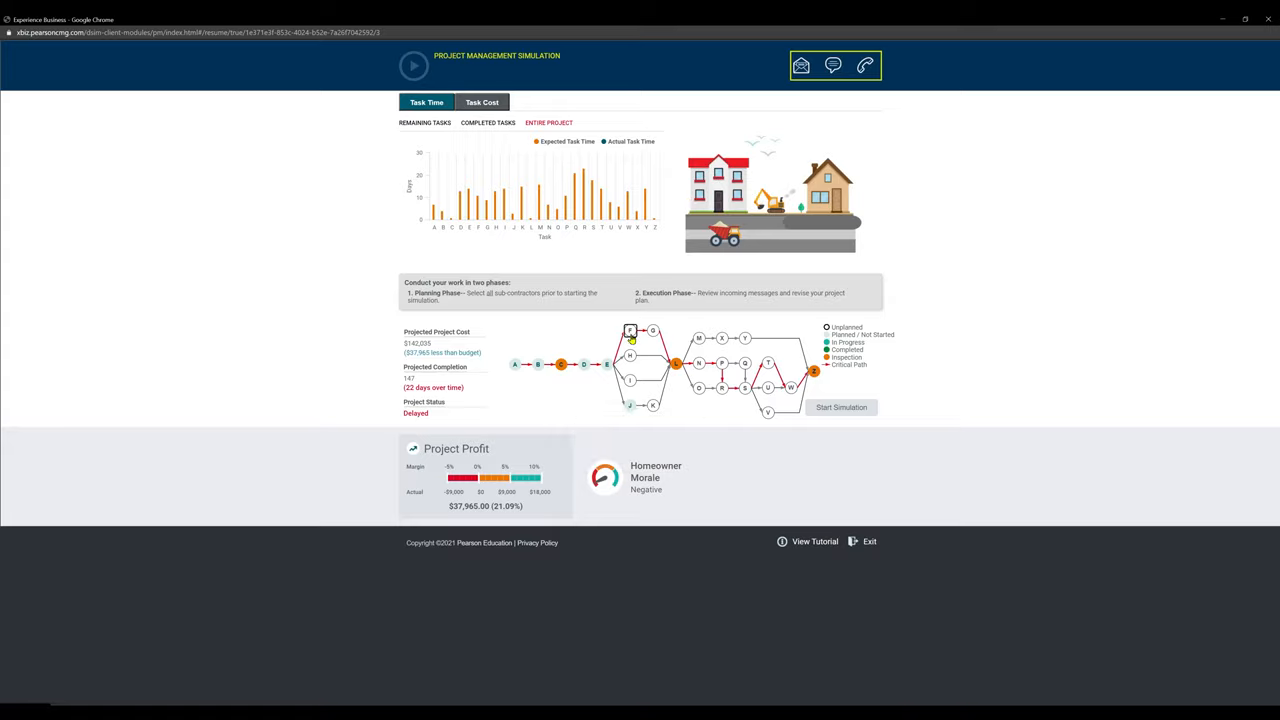
click(627, 331)
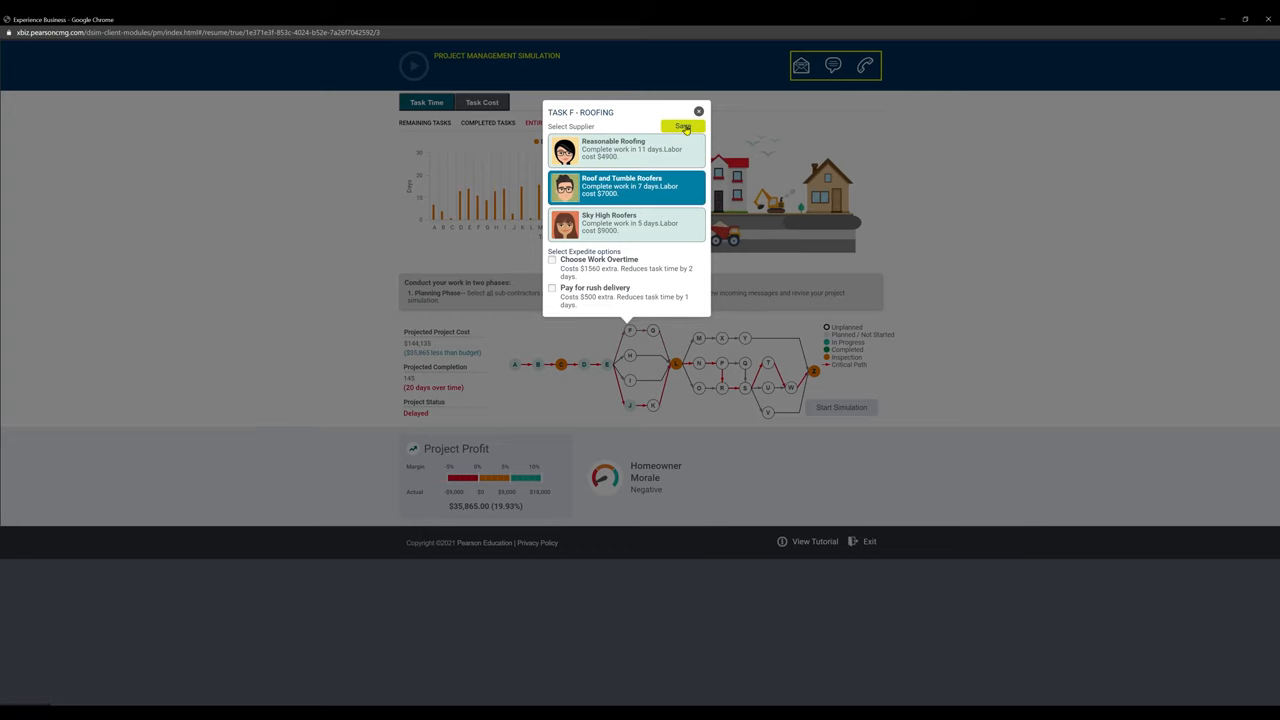
click(679, 126)
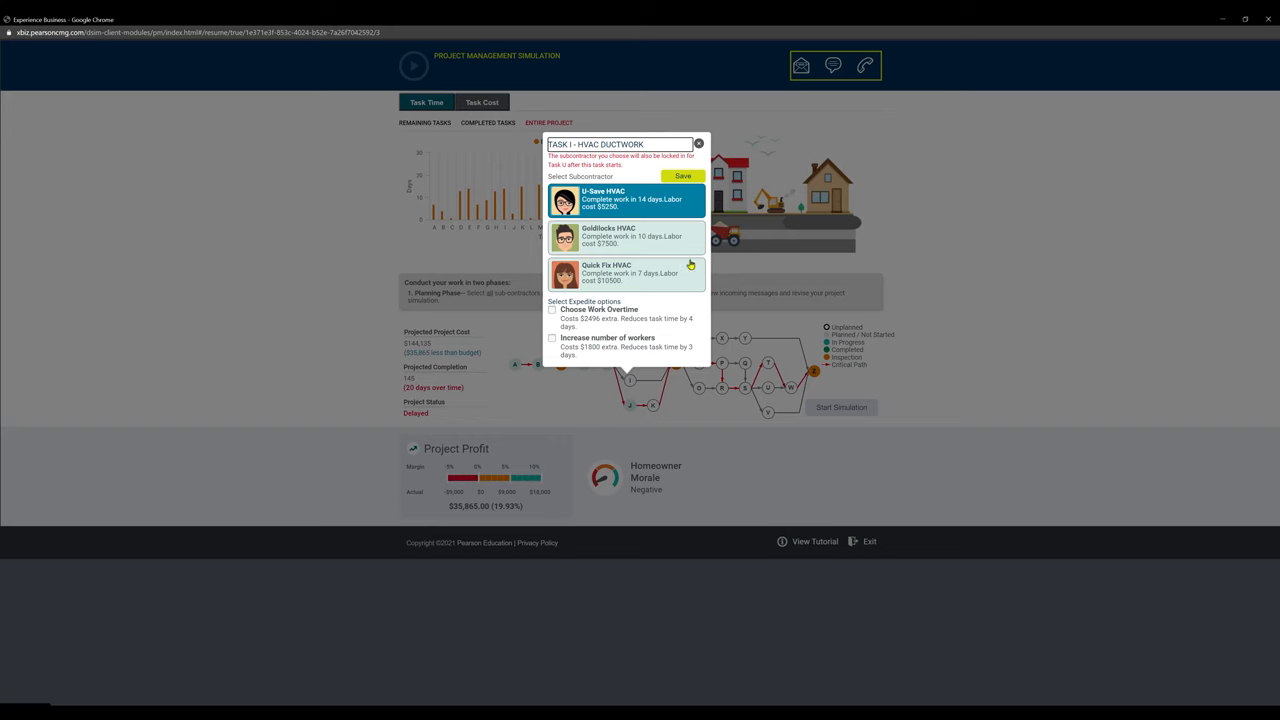
click(698, 143)
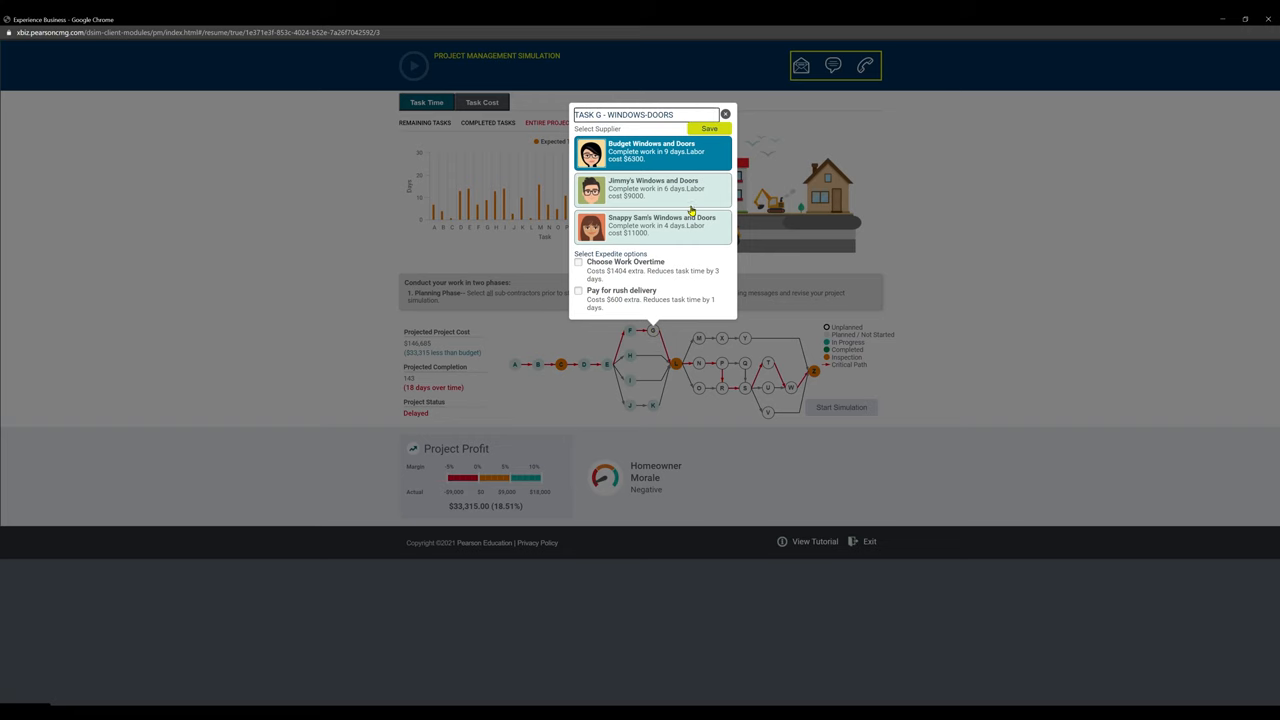
click(710, 129)
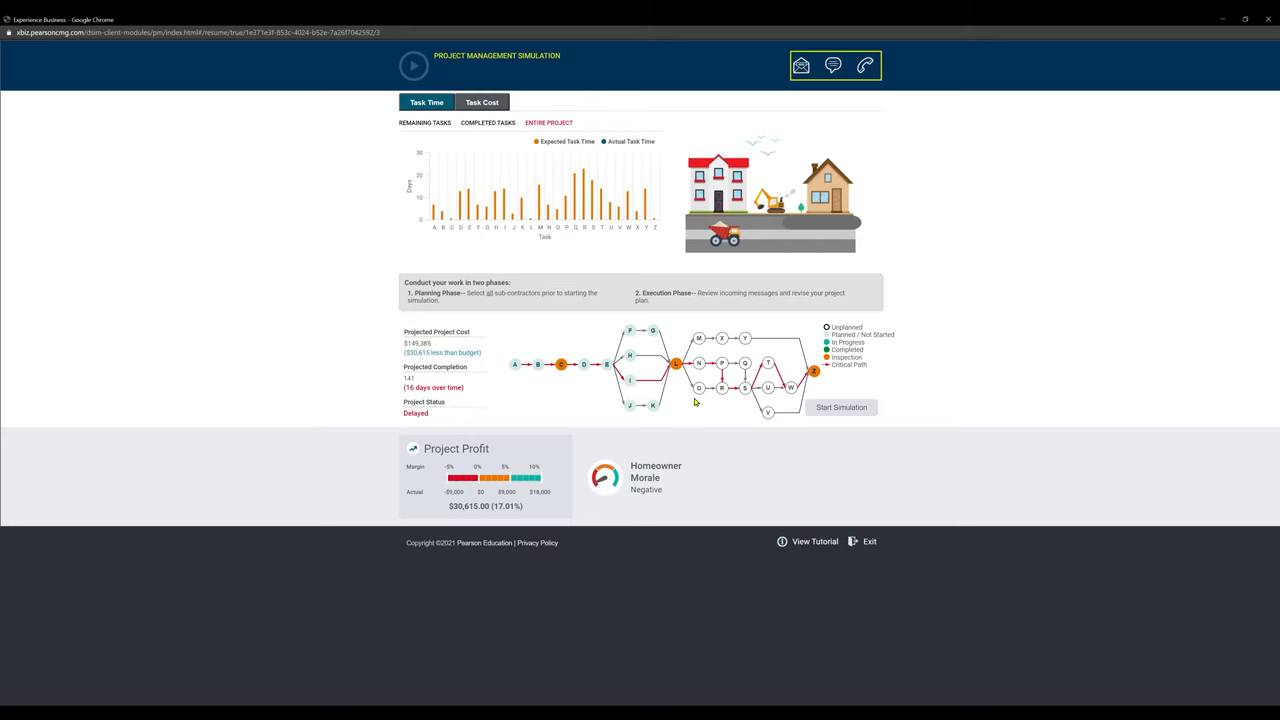
- Choose Inside Job Insulation for N, Room and Board Drywall for P, confirm cabinetry, and Rudy's Plumbing for T
click(709, 366)
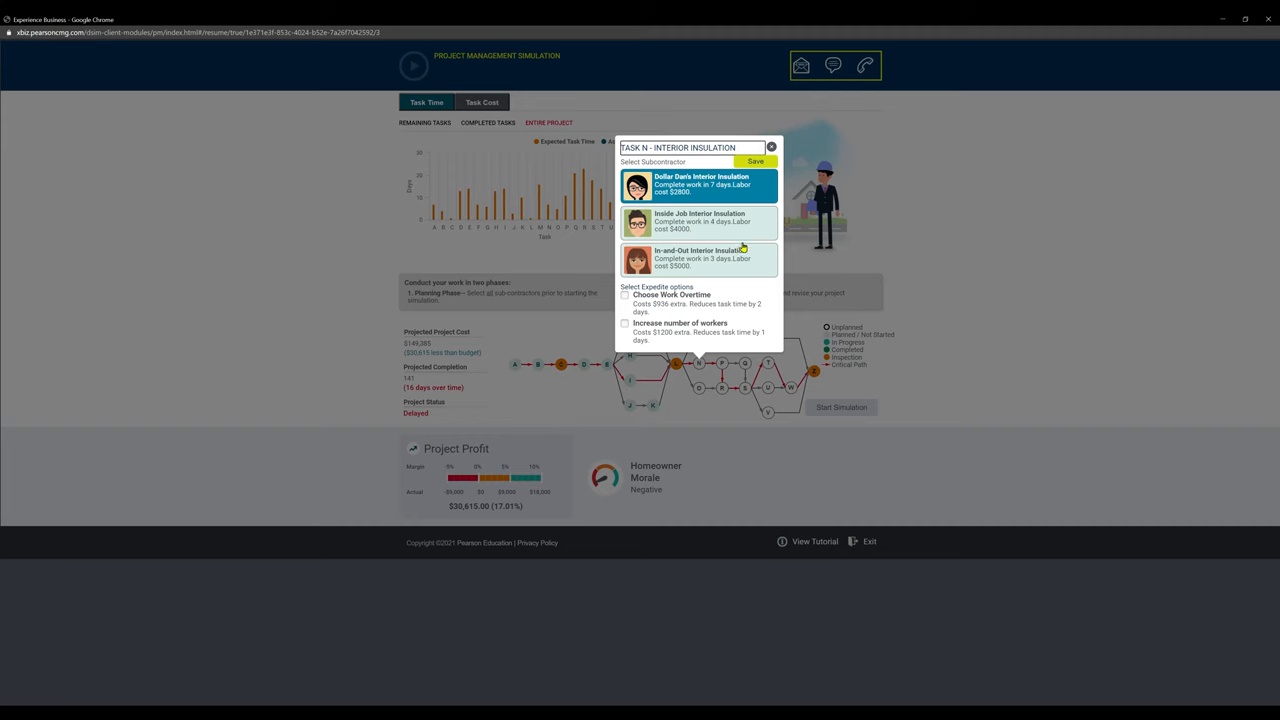
click(698, 221)
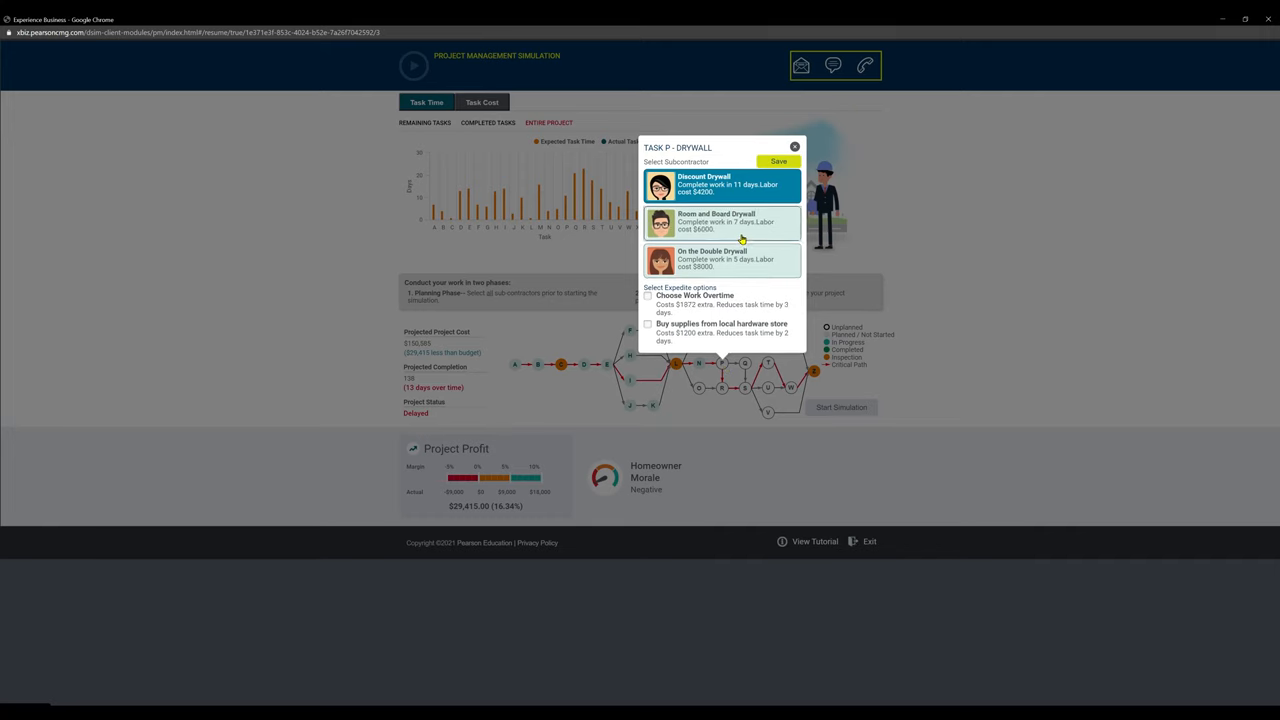
click(777, 161)
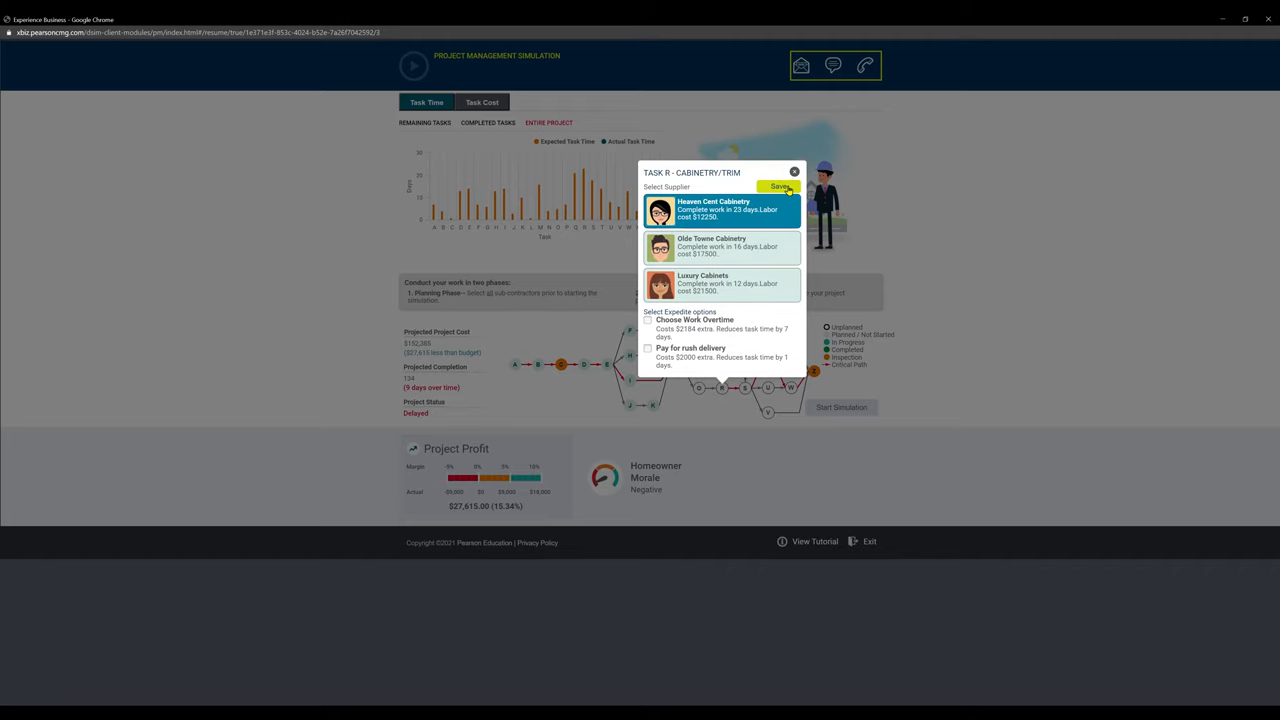
click(778, 188)
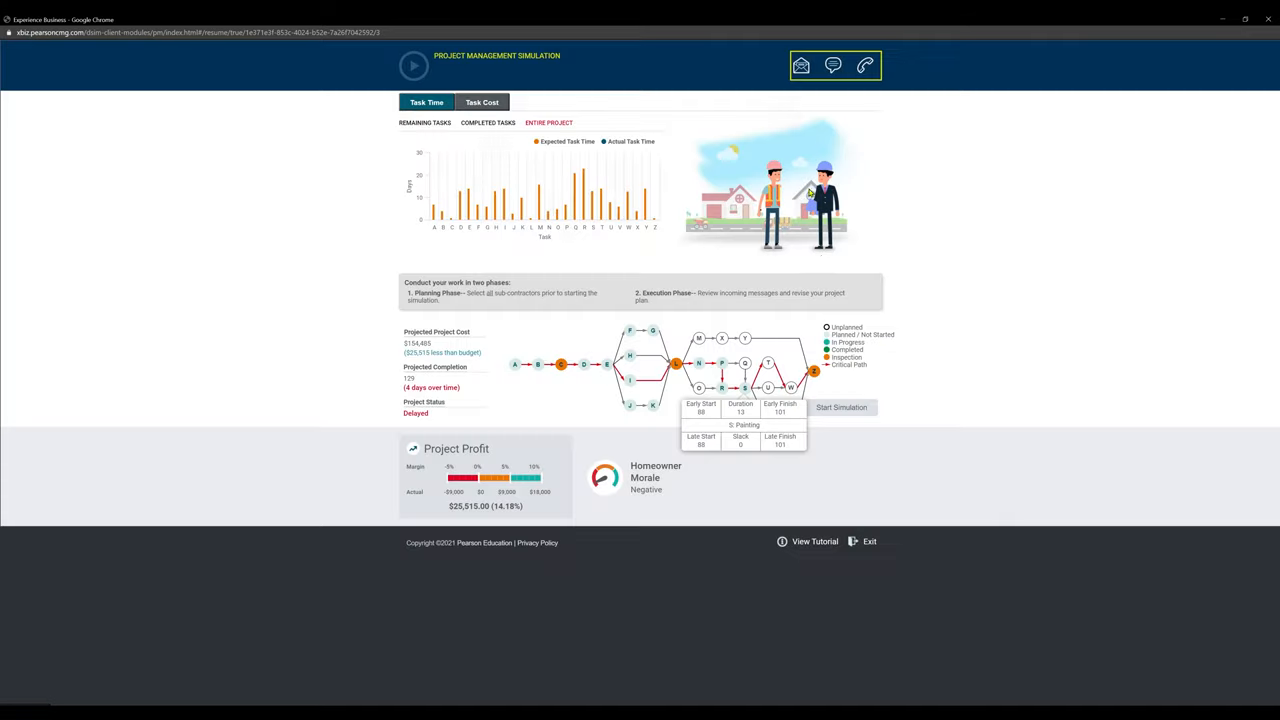
click(767, 364)
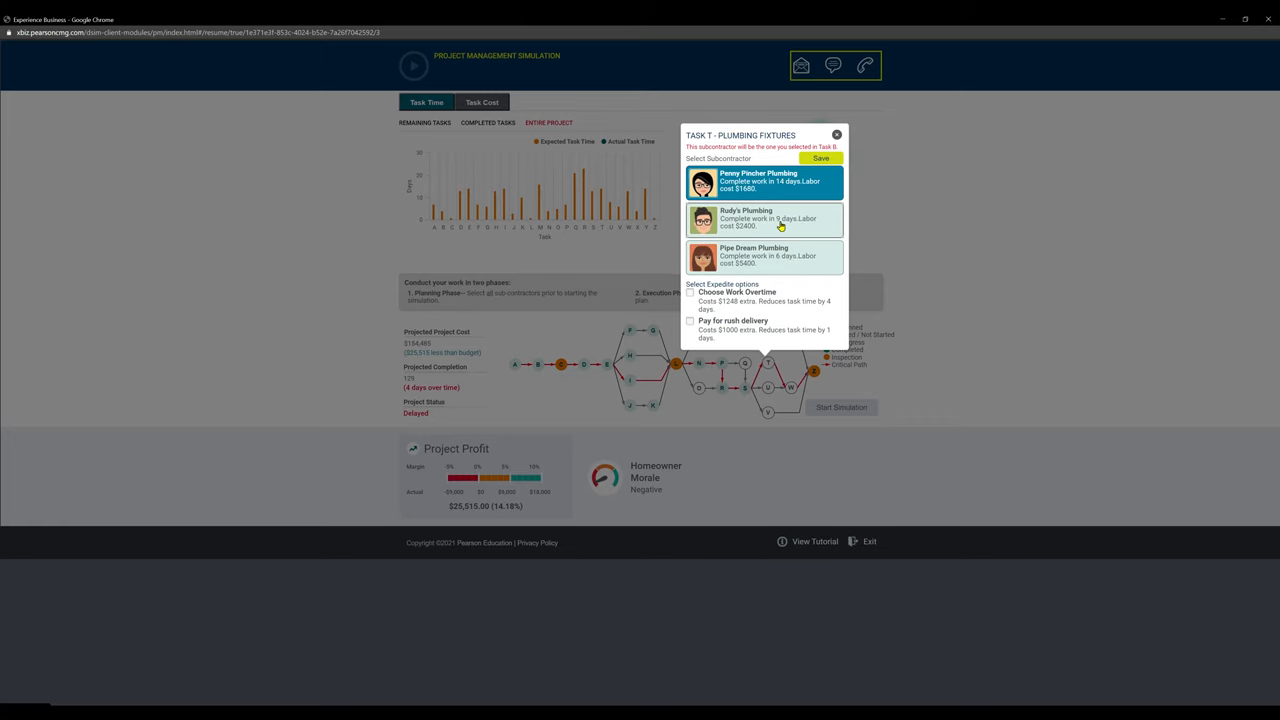
click(822, 158)
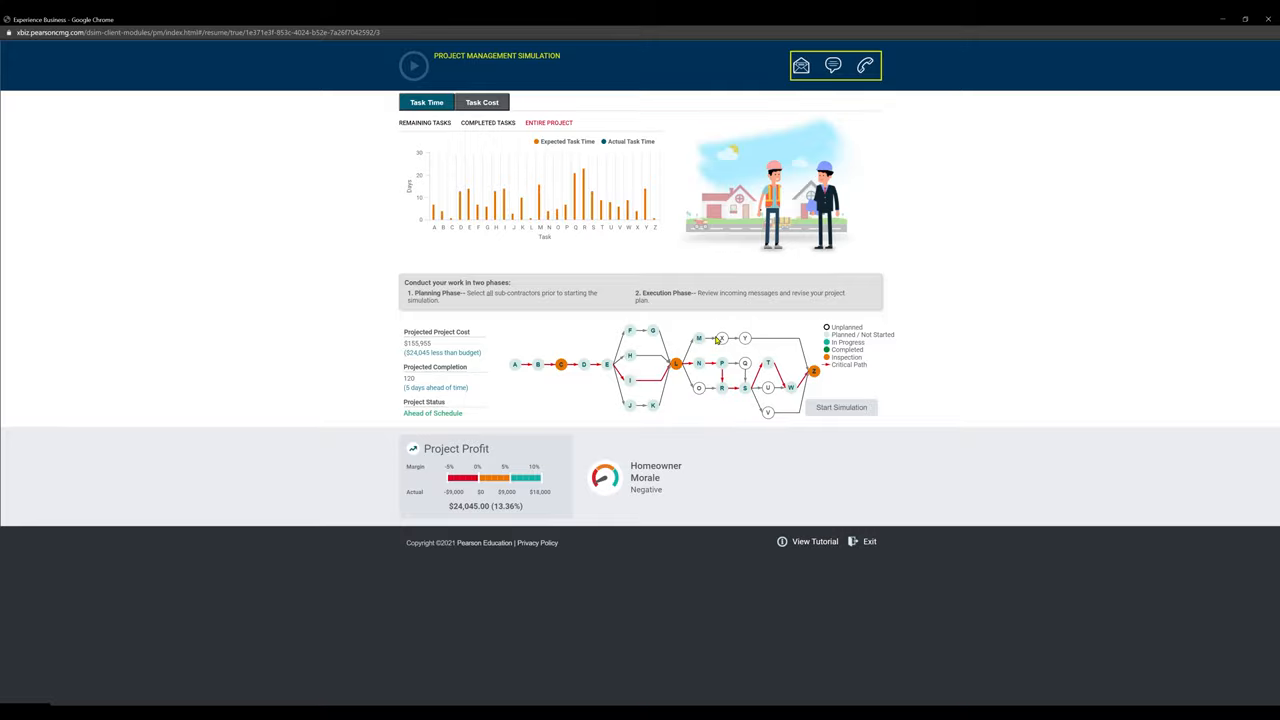
mouse_move(759, 339)
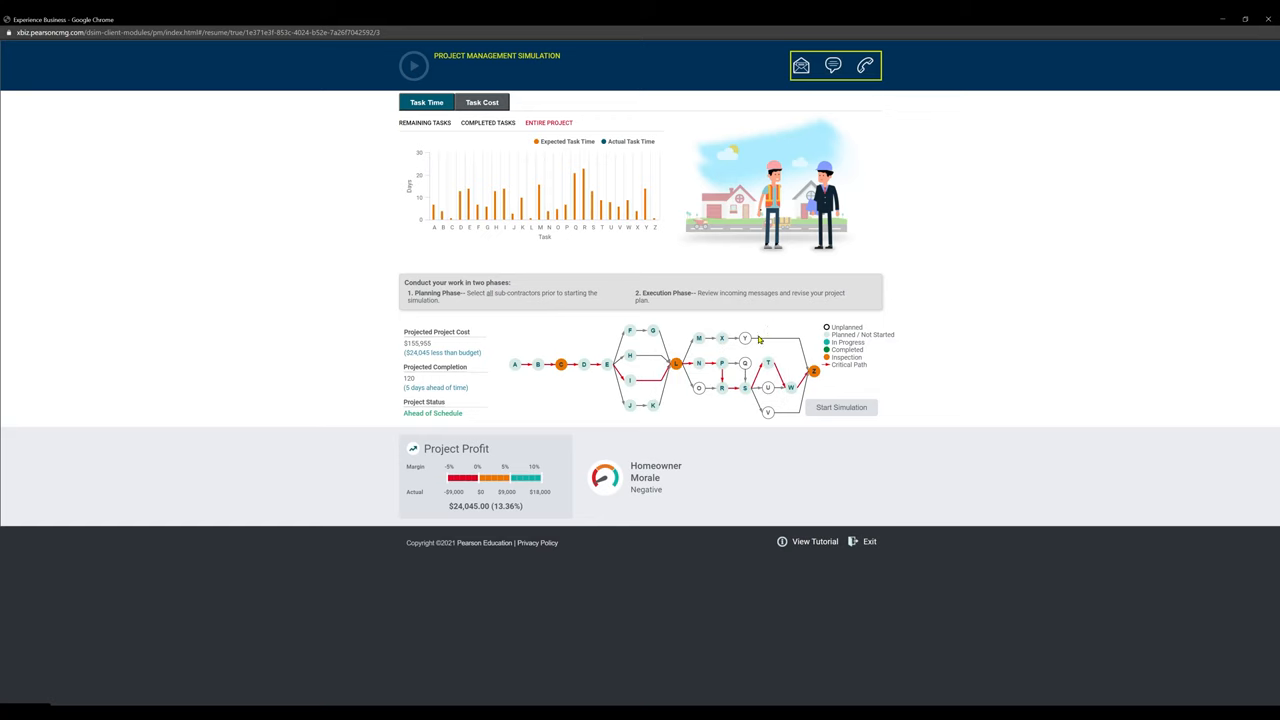
mouse_move(704, 417)
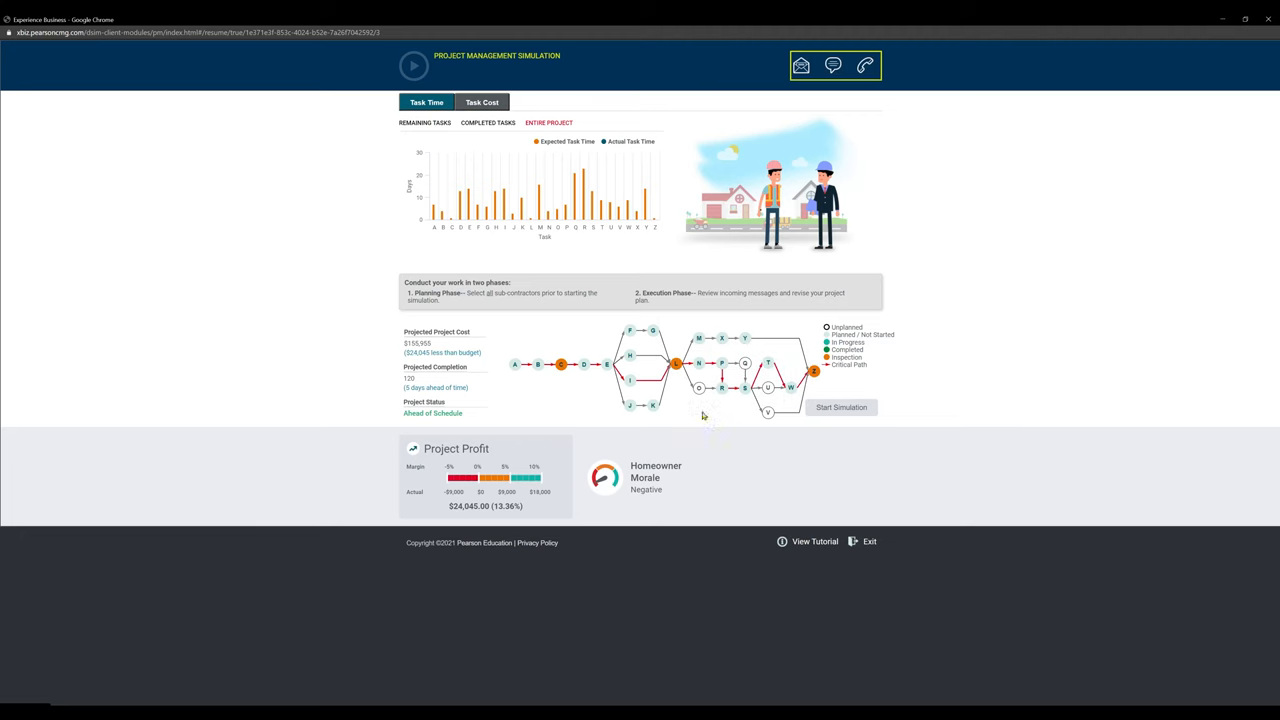
- Check Task Q mudding options and close them unchanged, leaving the 120-day, $24,045-profit plan
click(694, 385)
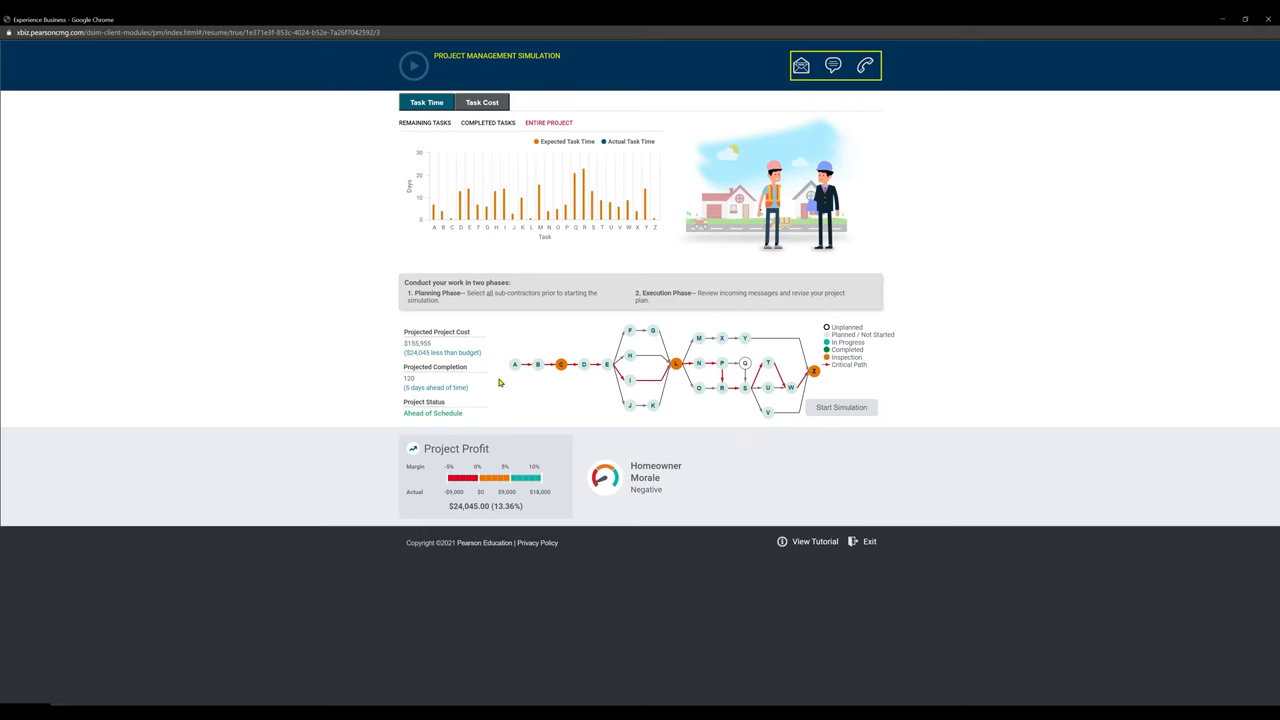
mouse_move(512, 408)
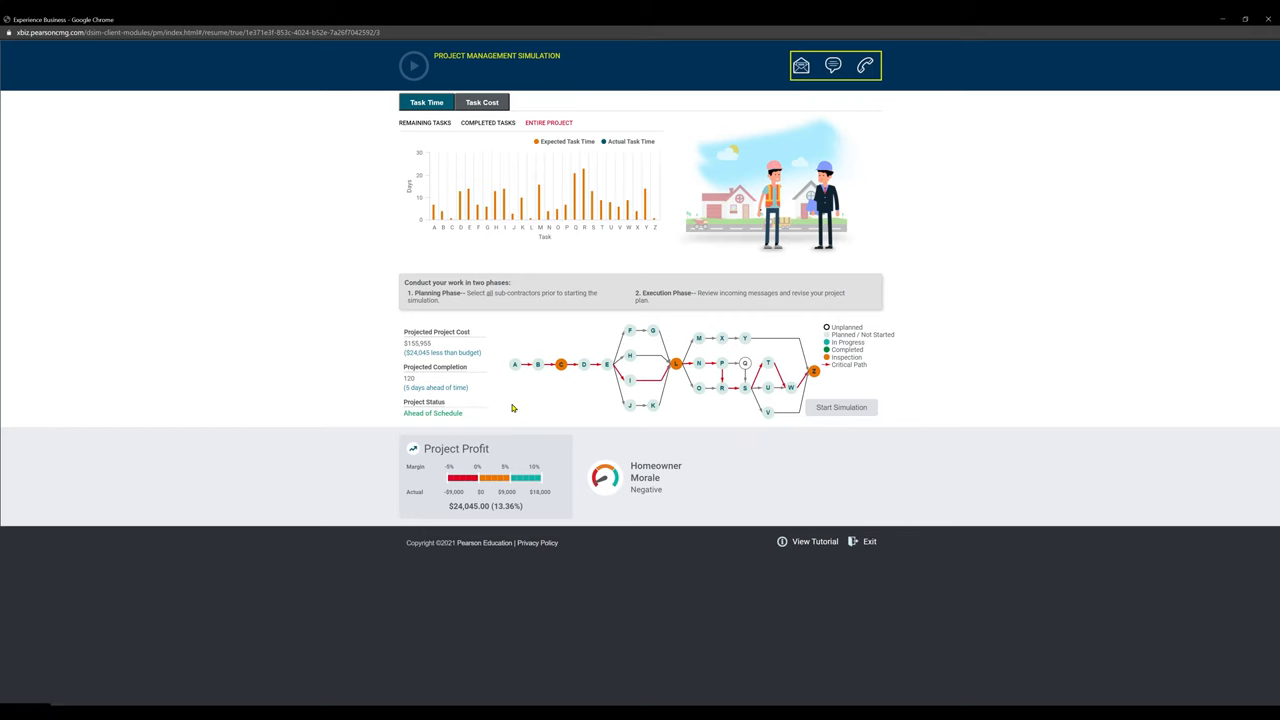
mouse_move(680, 212)
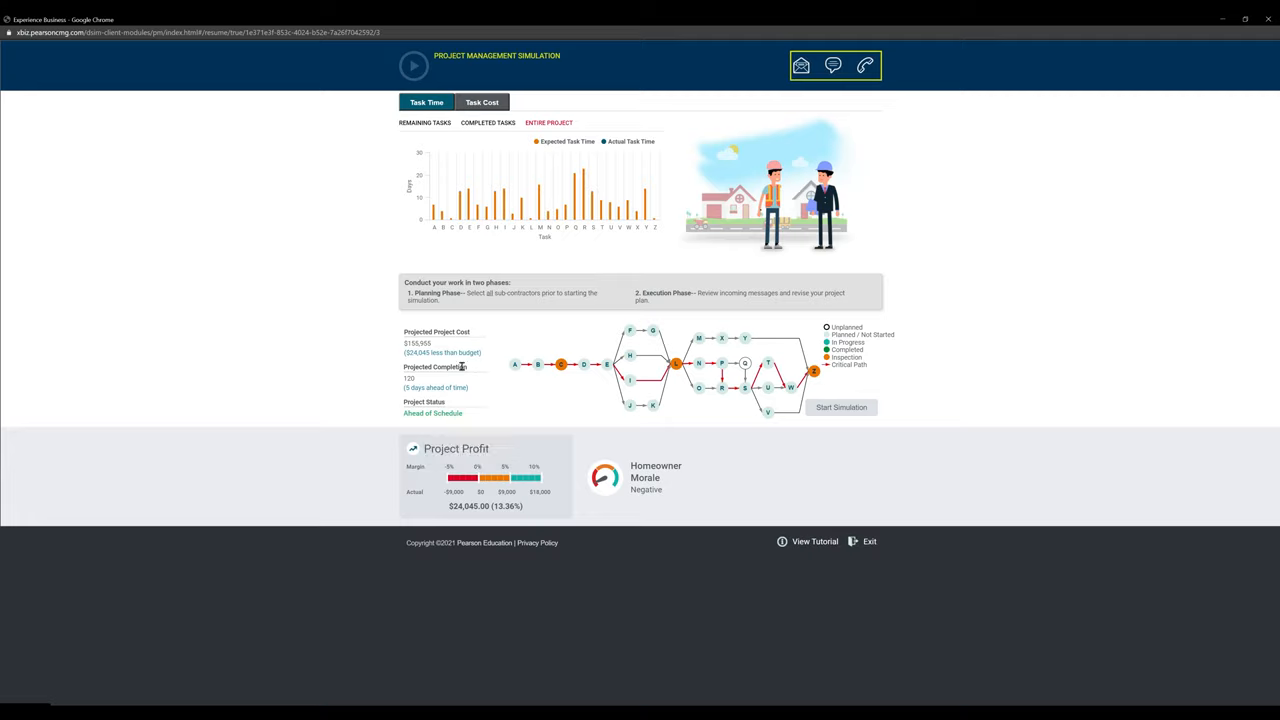
mouse_move(704, 281)
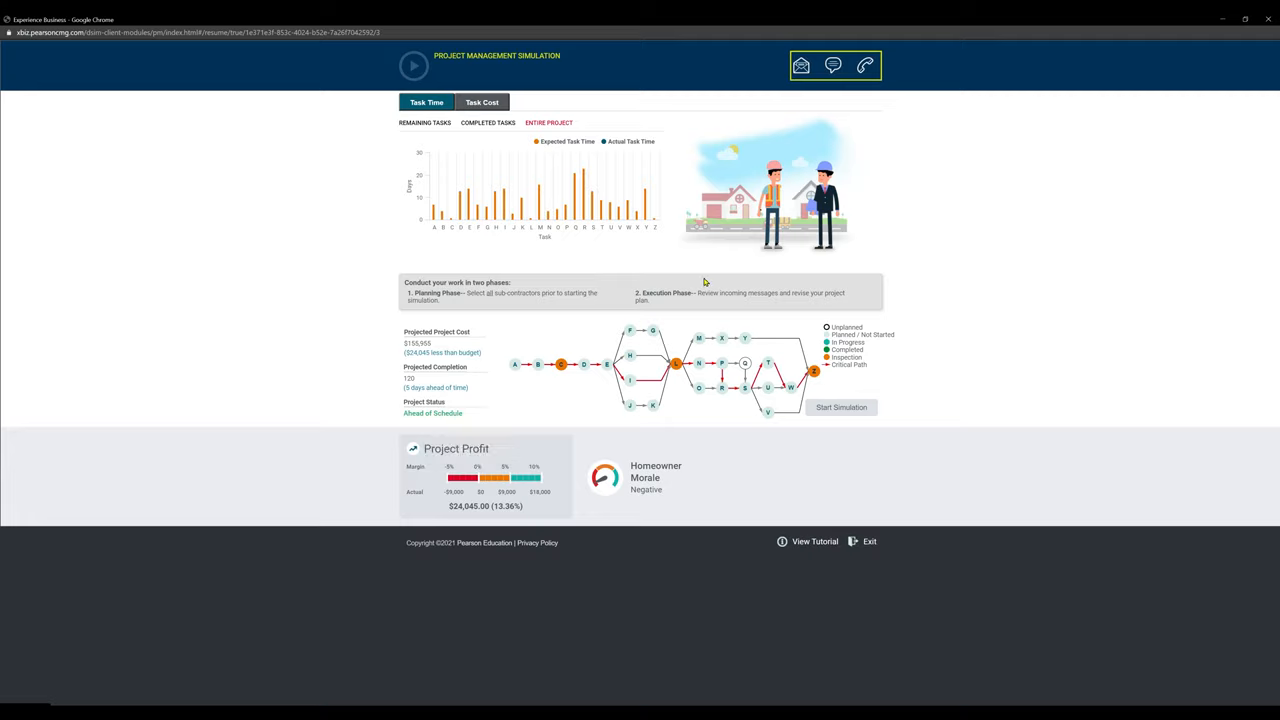
click(743, 366)
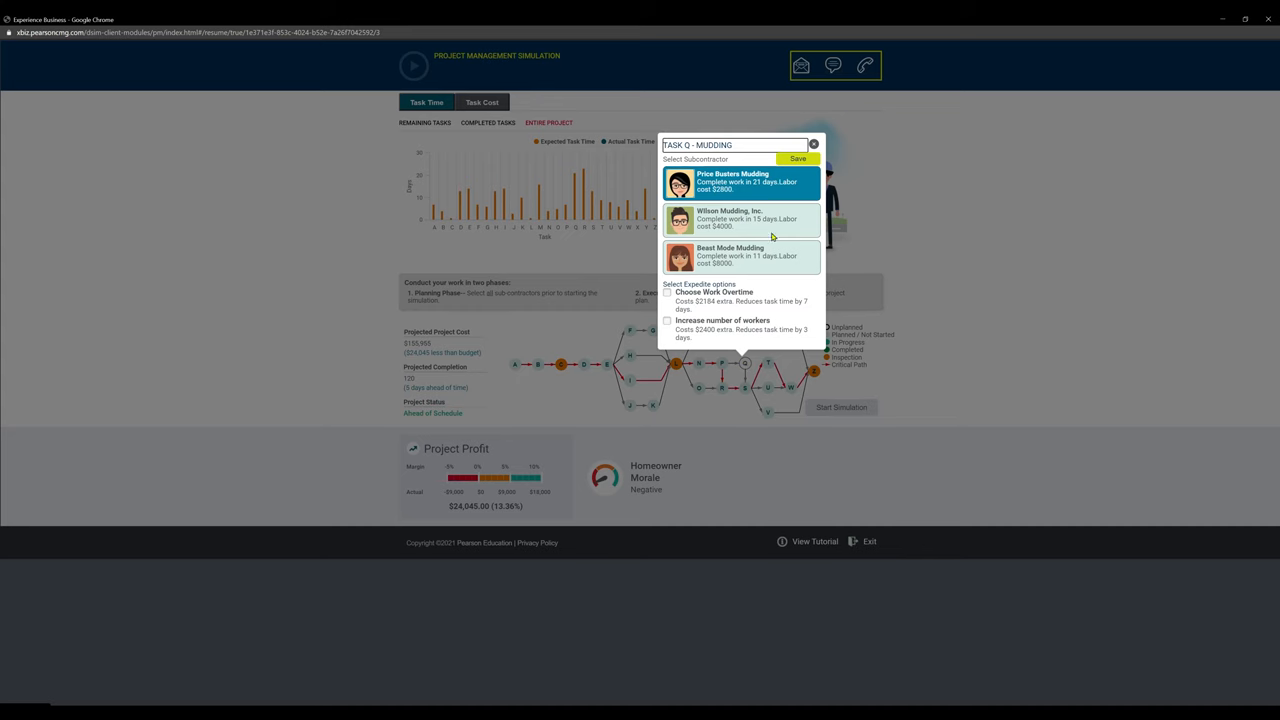
click(810, 144)
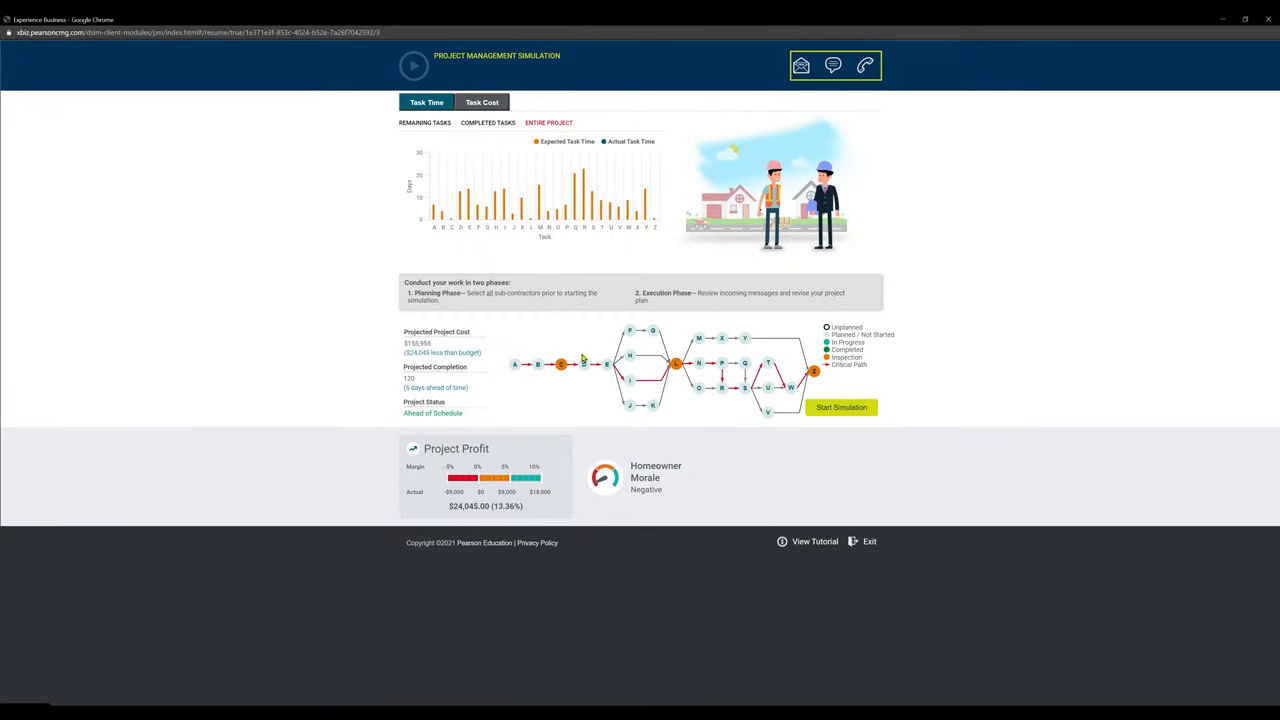
mouse_move(563, 419)
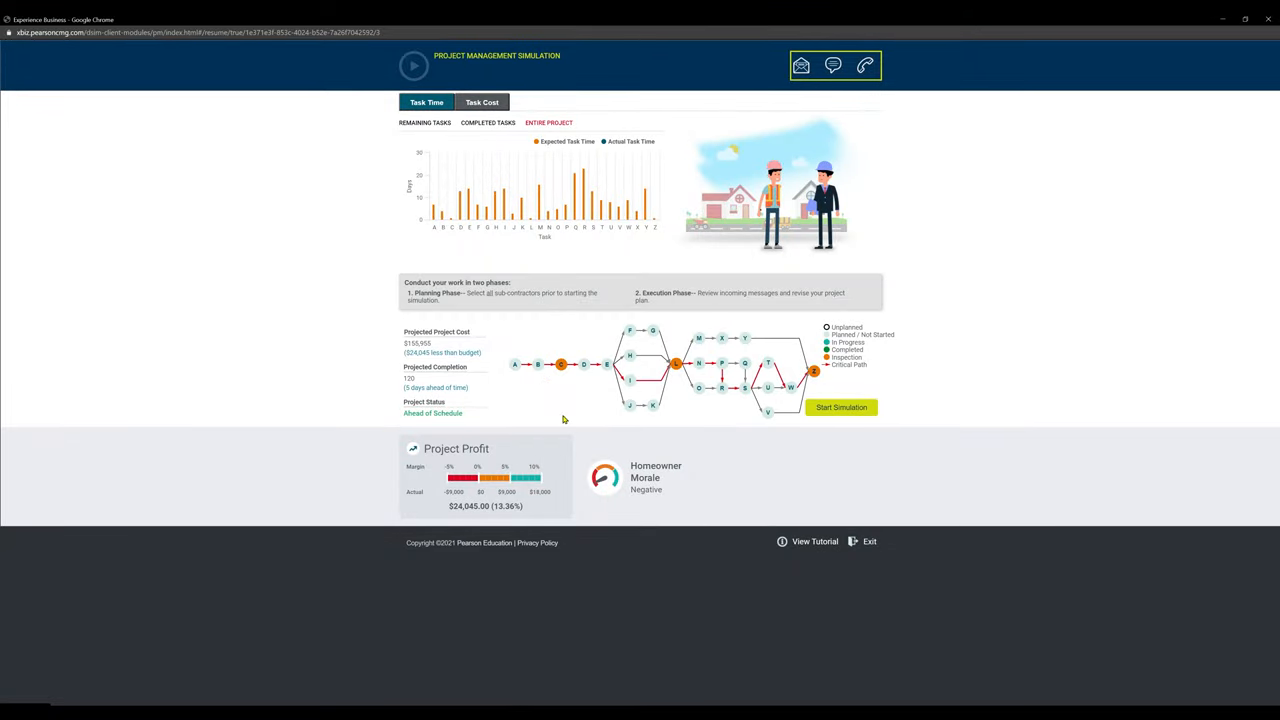
mouse_move(579, 414)
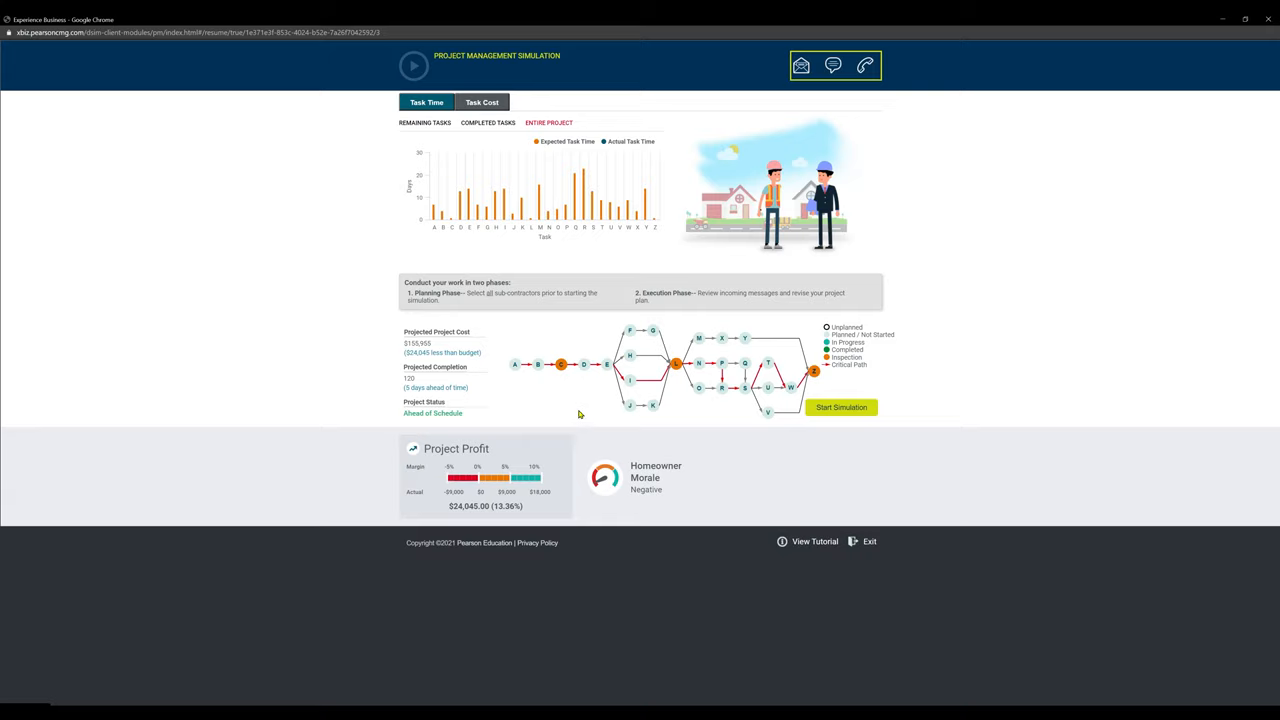
mouse_move(780, 452)
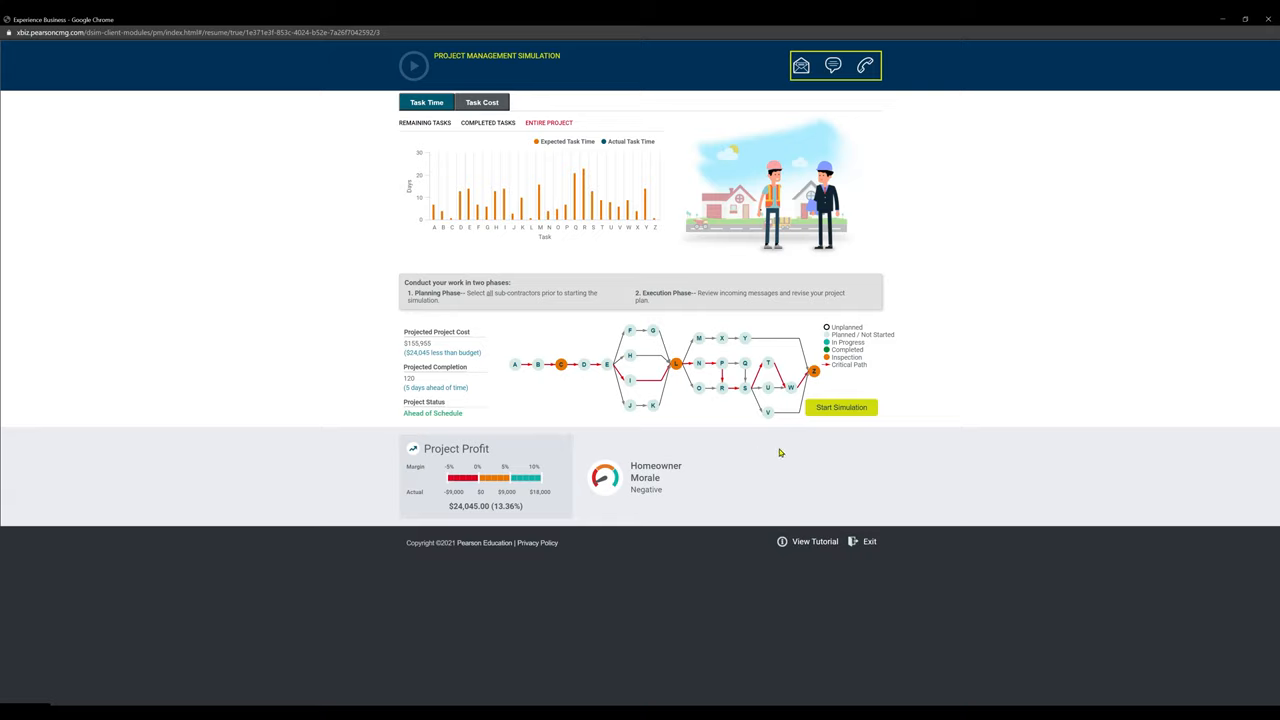
click(804, 64)
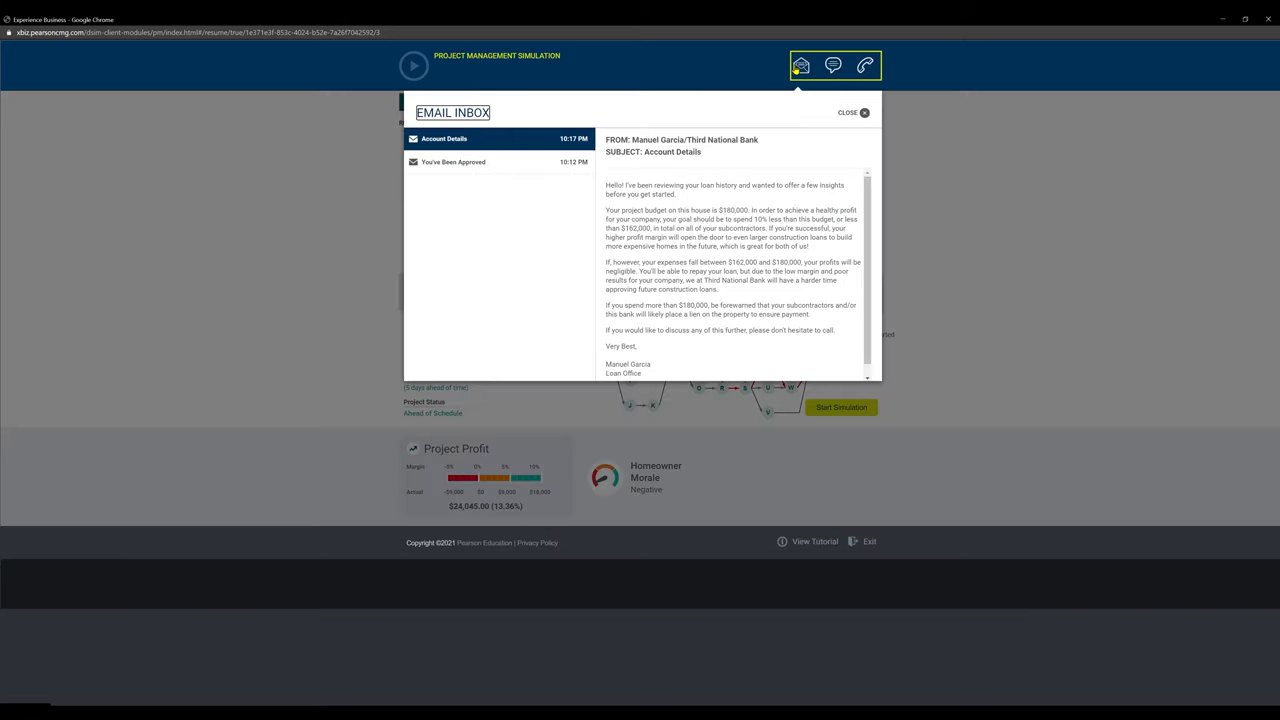
mouse_move(652, 229)
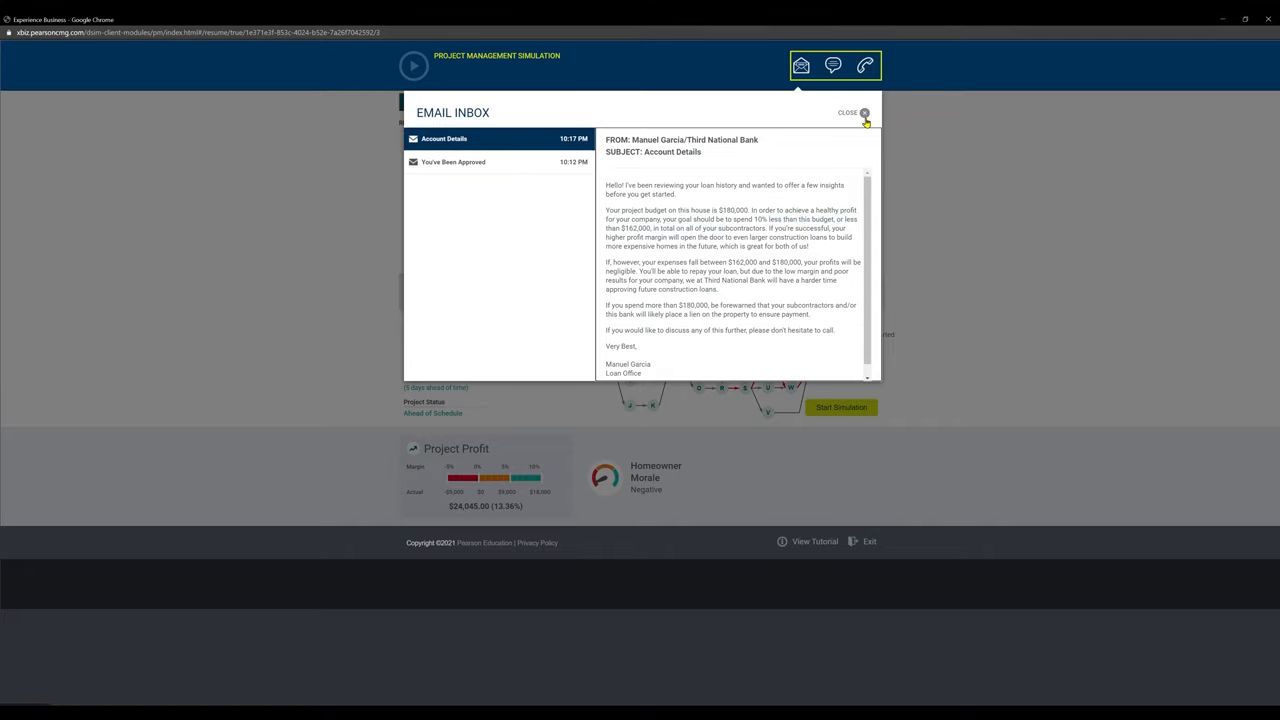
click(867, 111)
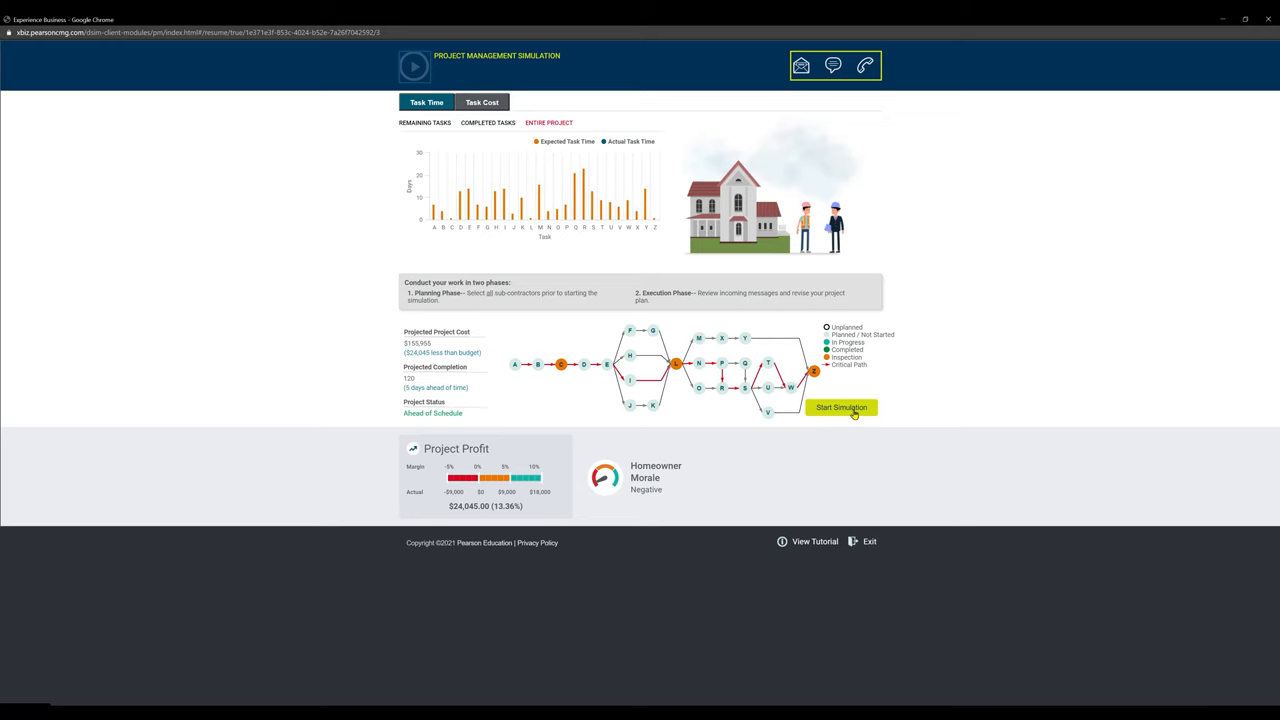
- Start the simulation and let it run to January 13 with tasks A–B complete
click(839, 407)
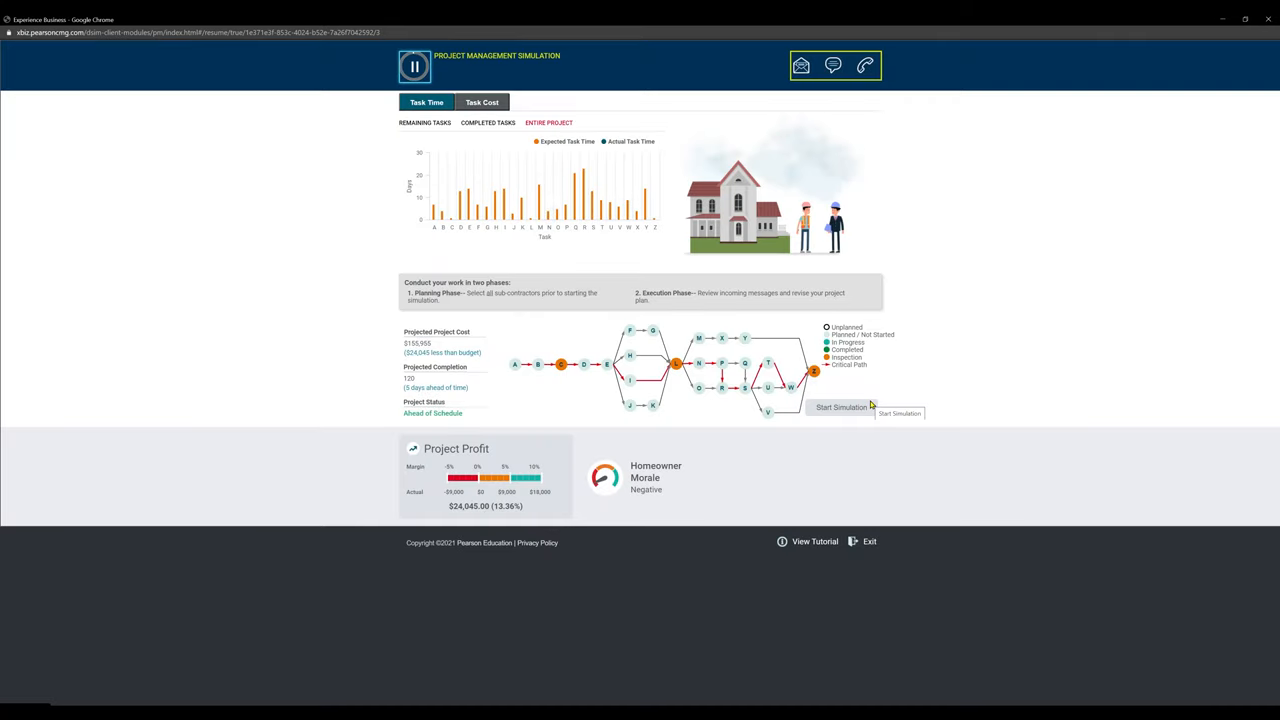
click(839, 407)
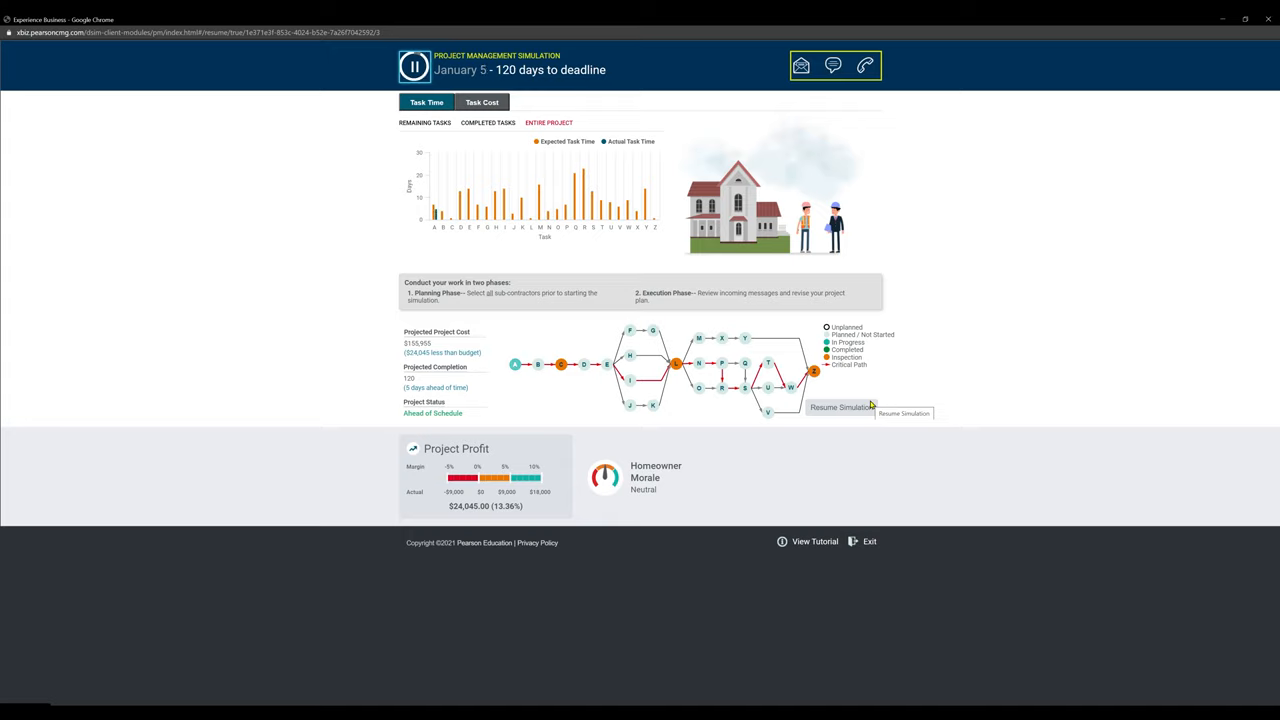
click(841, 407)
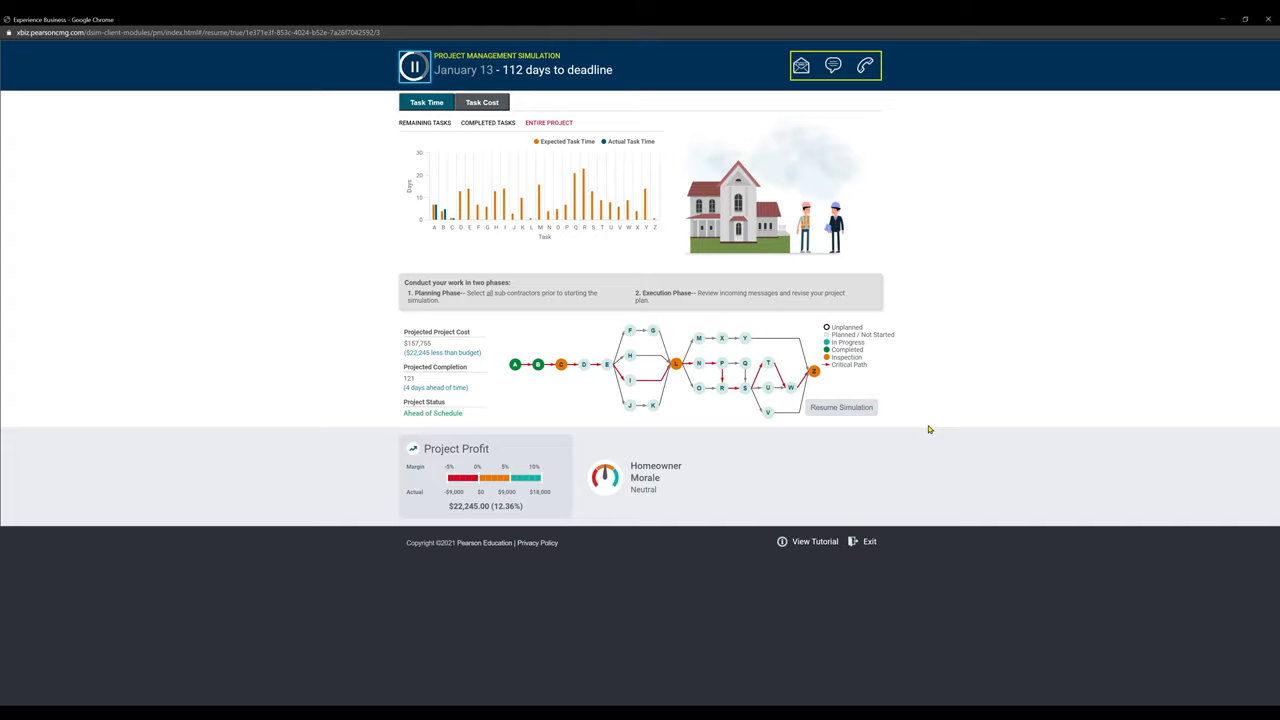
- Read the inspector's low-water-pressure email and the incoming site text message
click(802, 65)
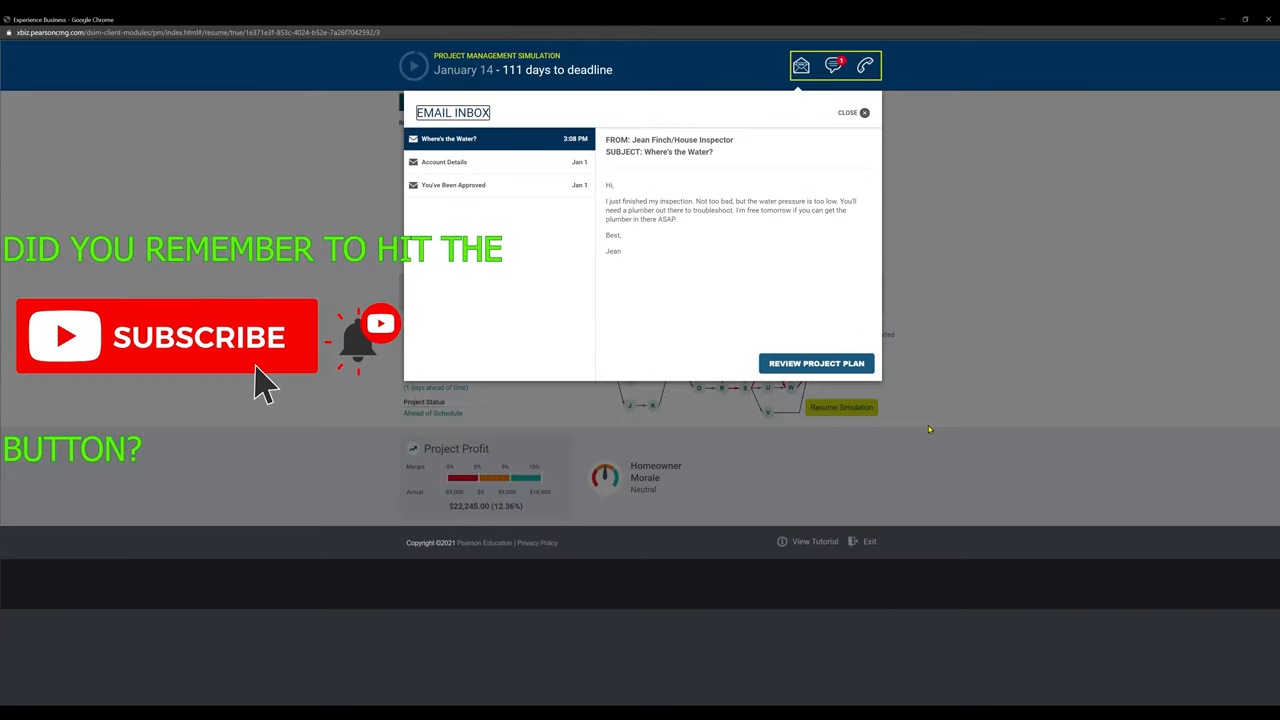
mouse_move(672, 210)
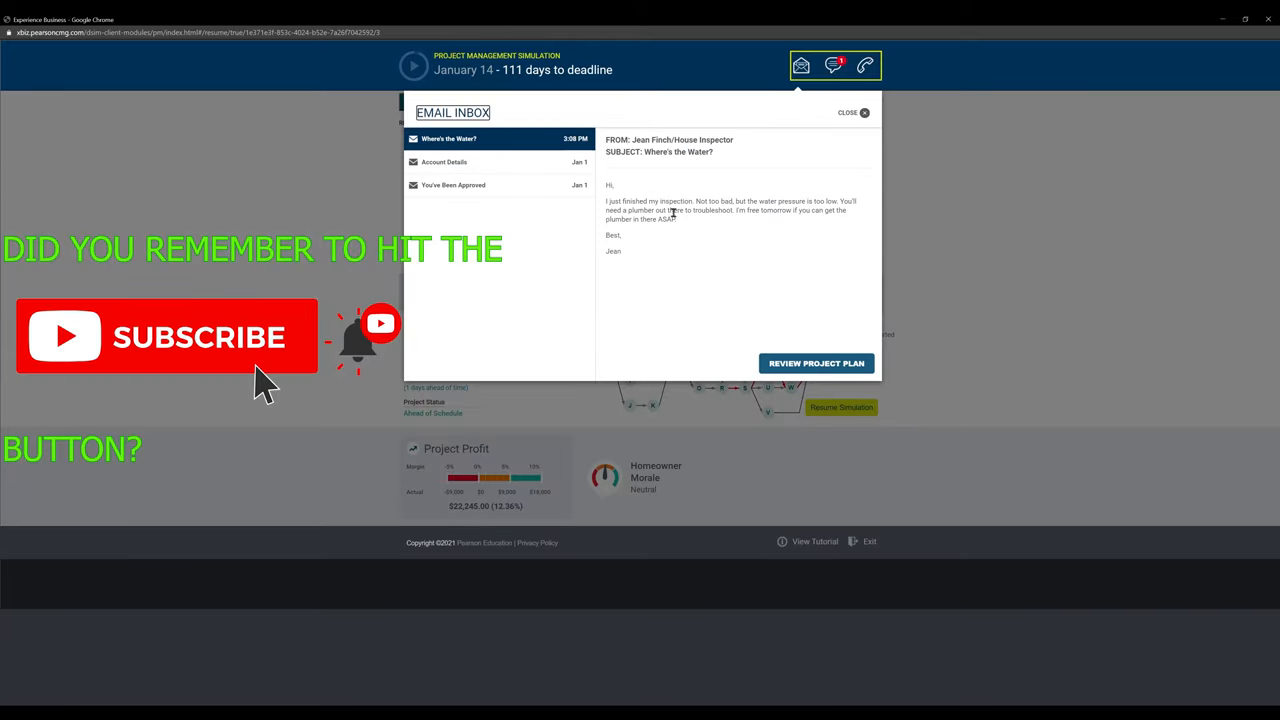
mouse_move(732, 260)
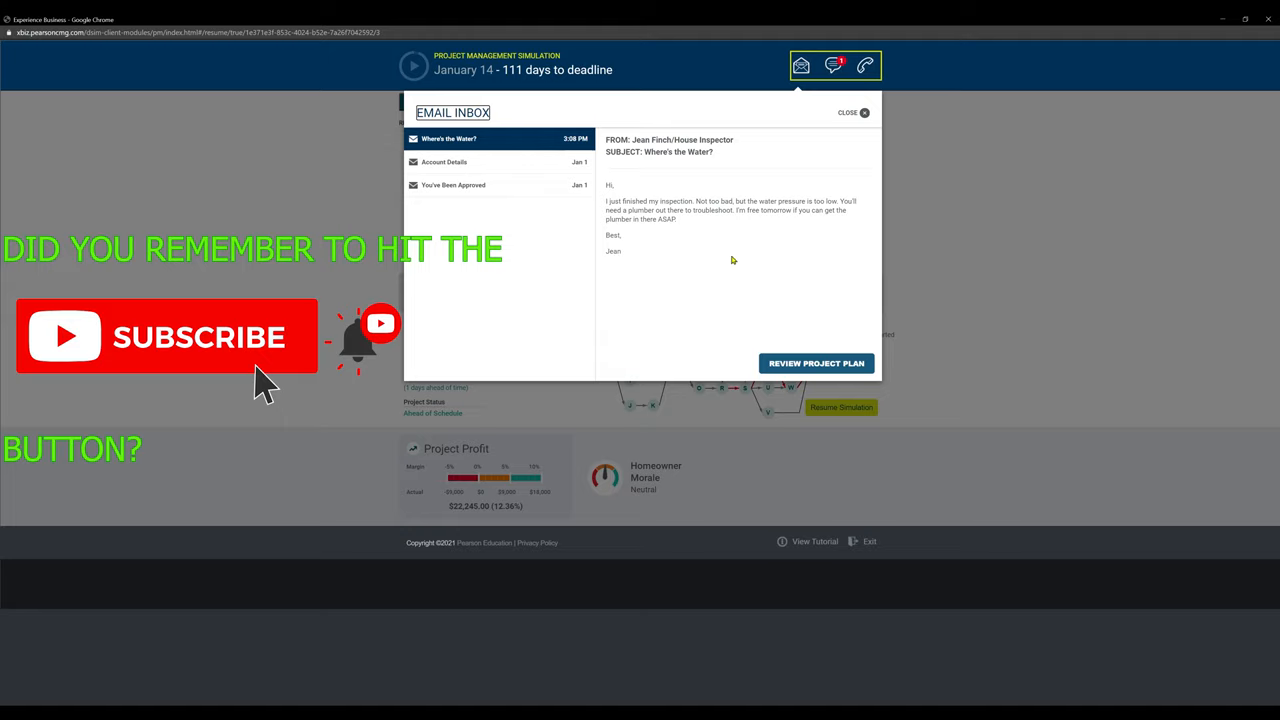
click(866, 111)
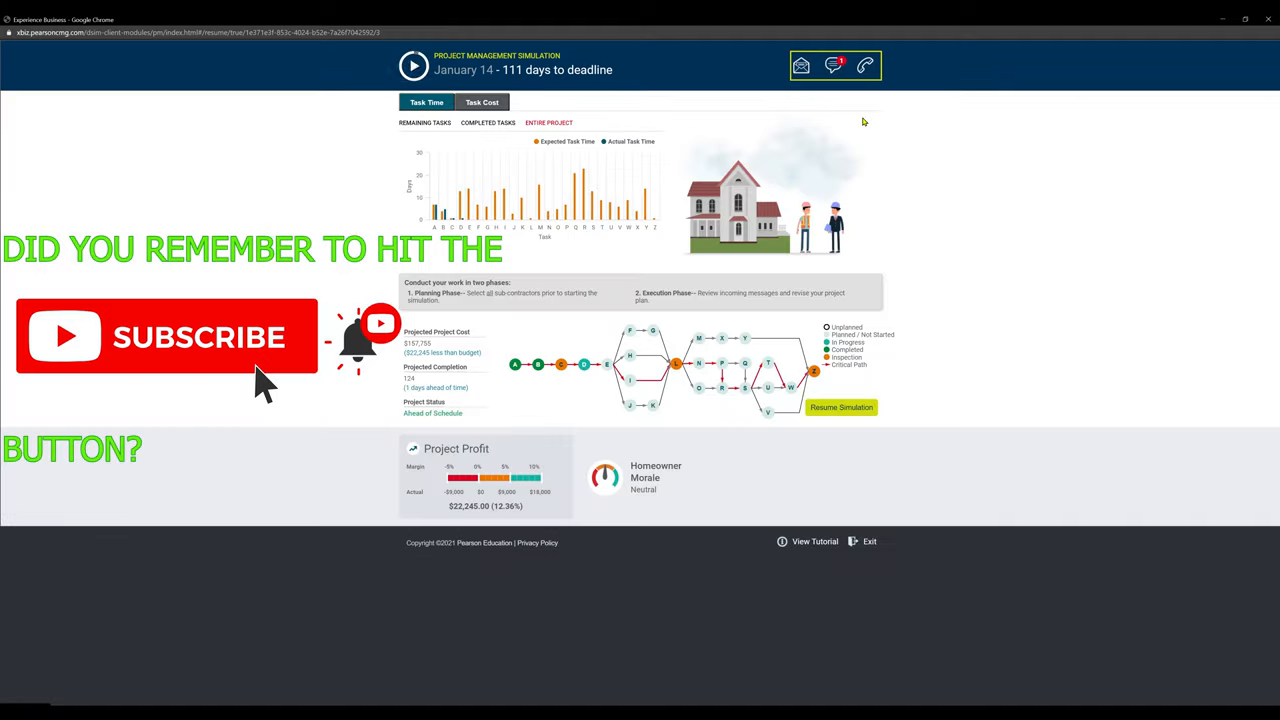
click(833, 64)
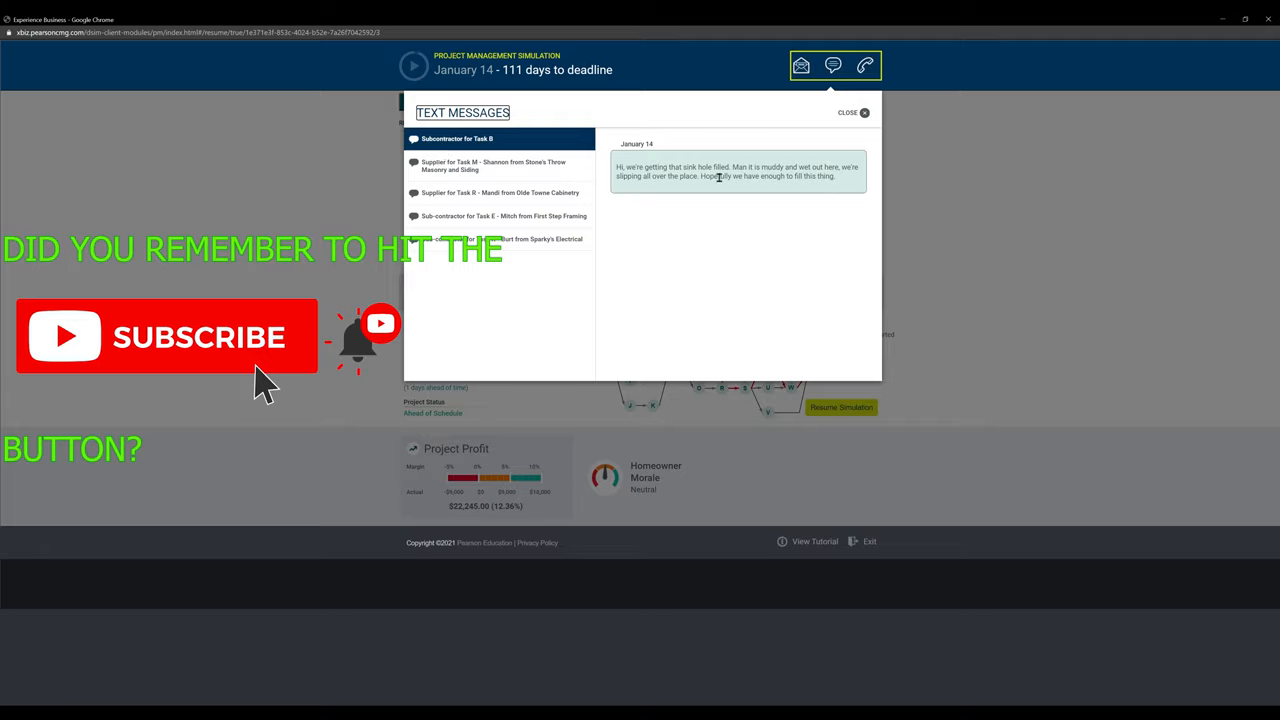
mouse_move(868, 112)
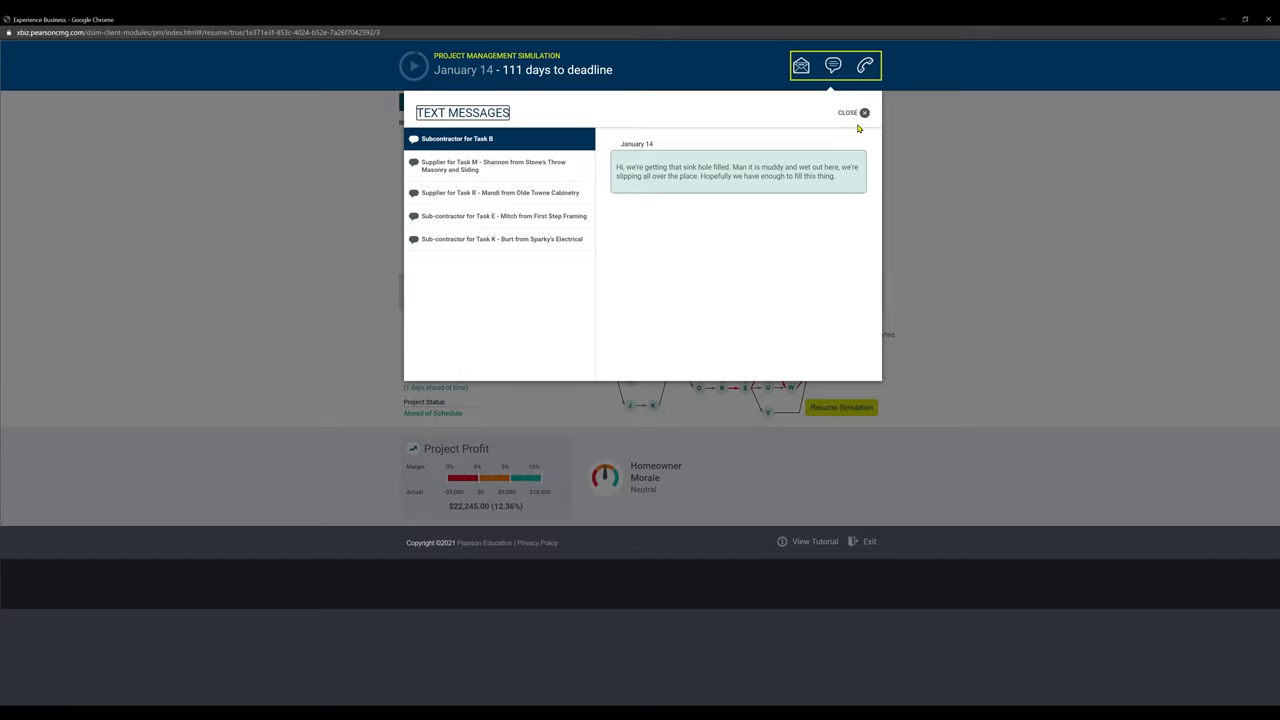
mouse_move(872, 112)
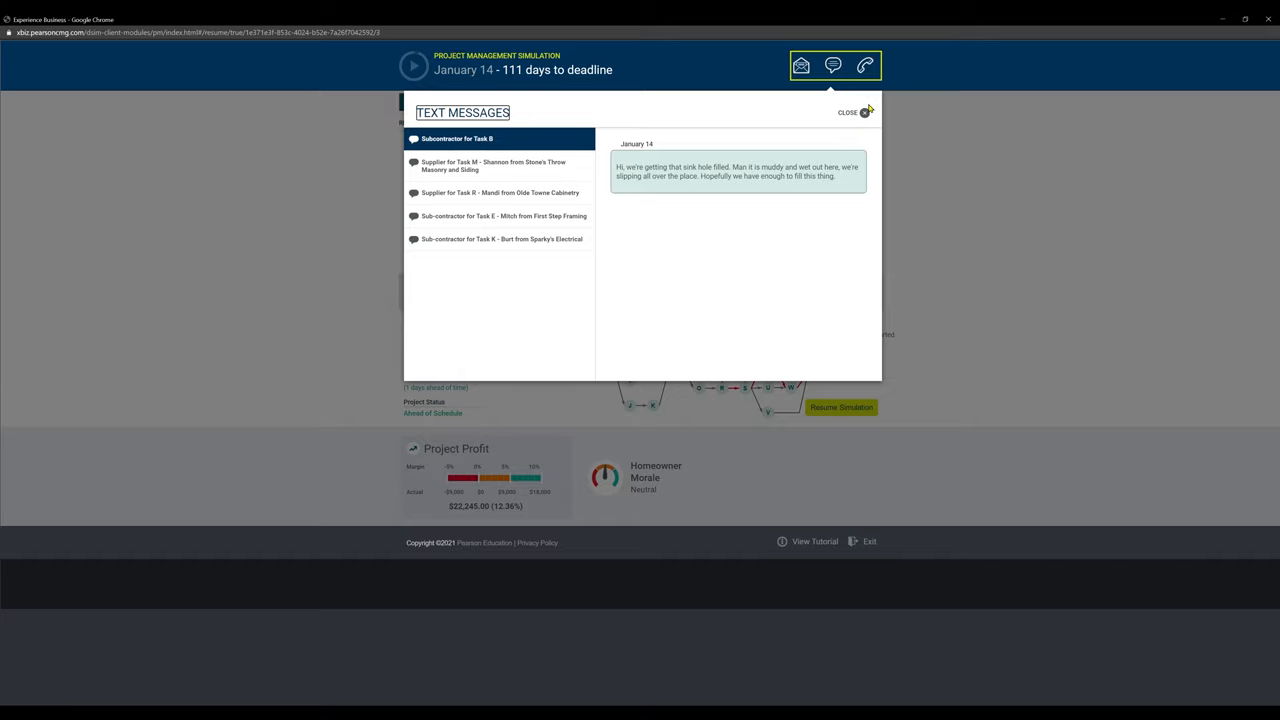
click(867, 111)
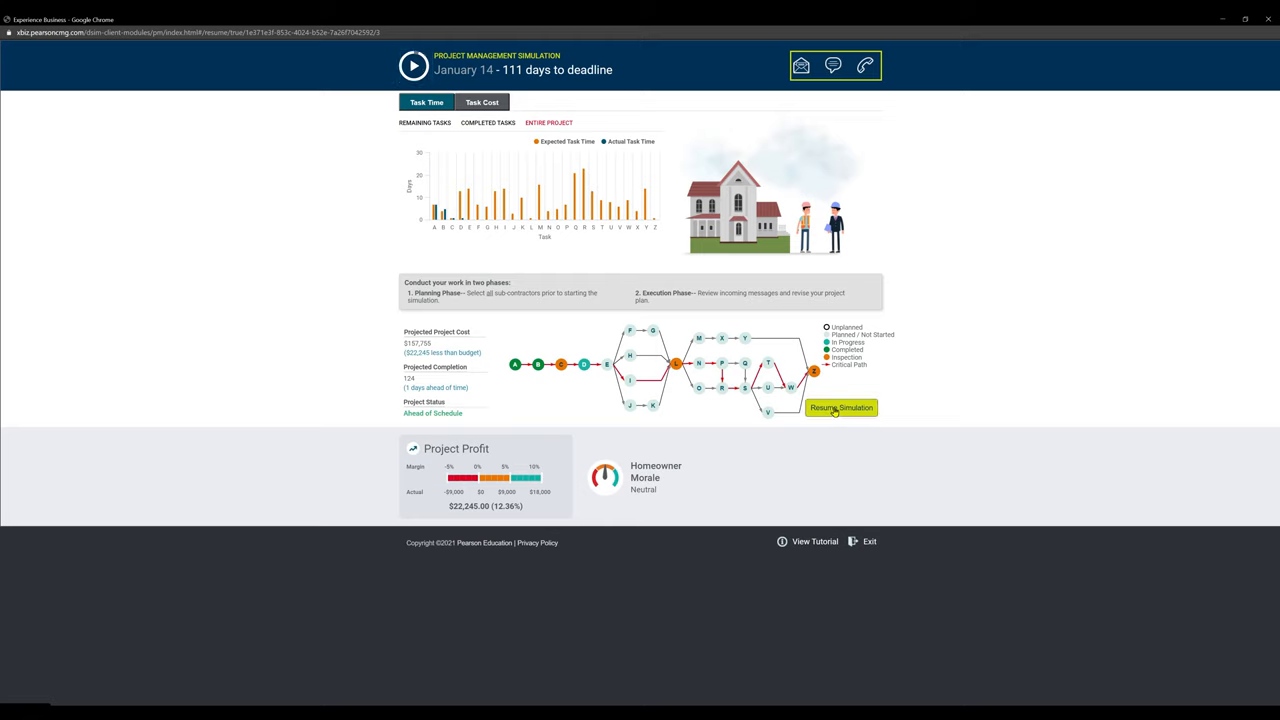
- Resume the simulation and run it to February 3 with tasks A–D done, on schedule
click(841, 408)
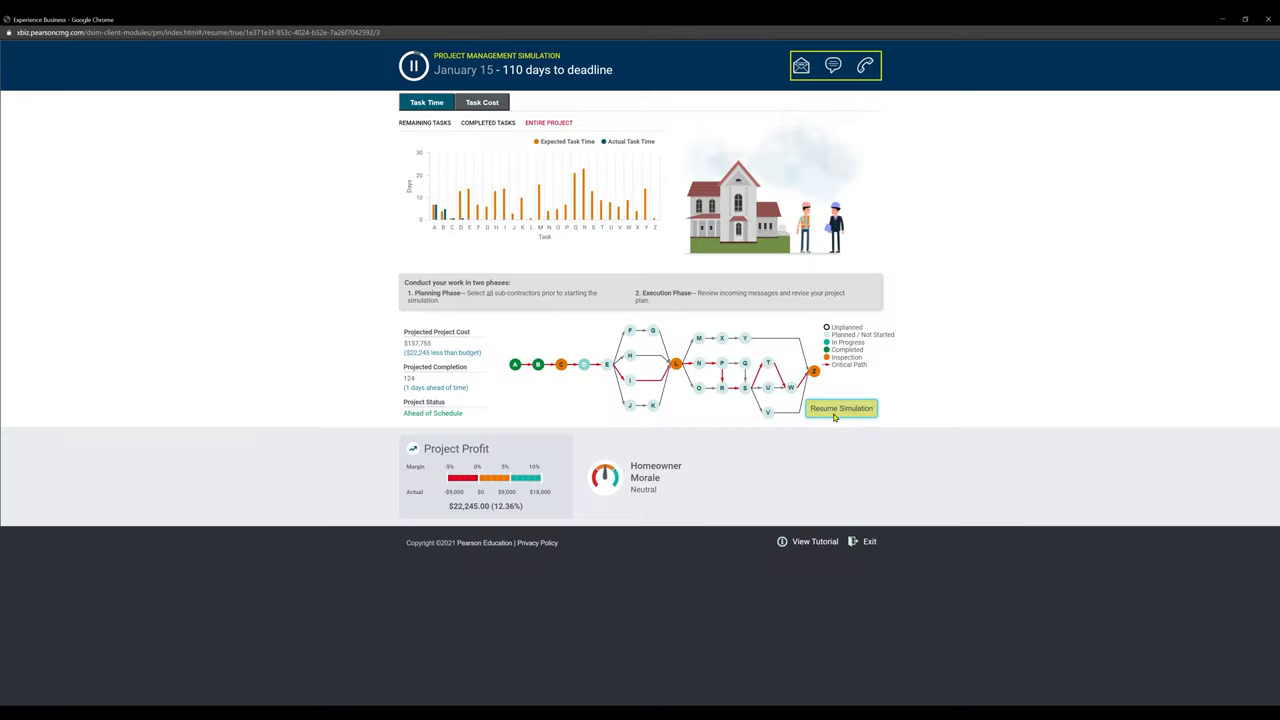
click(841, 408)
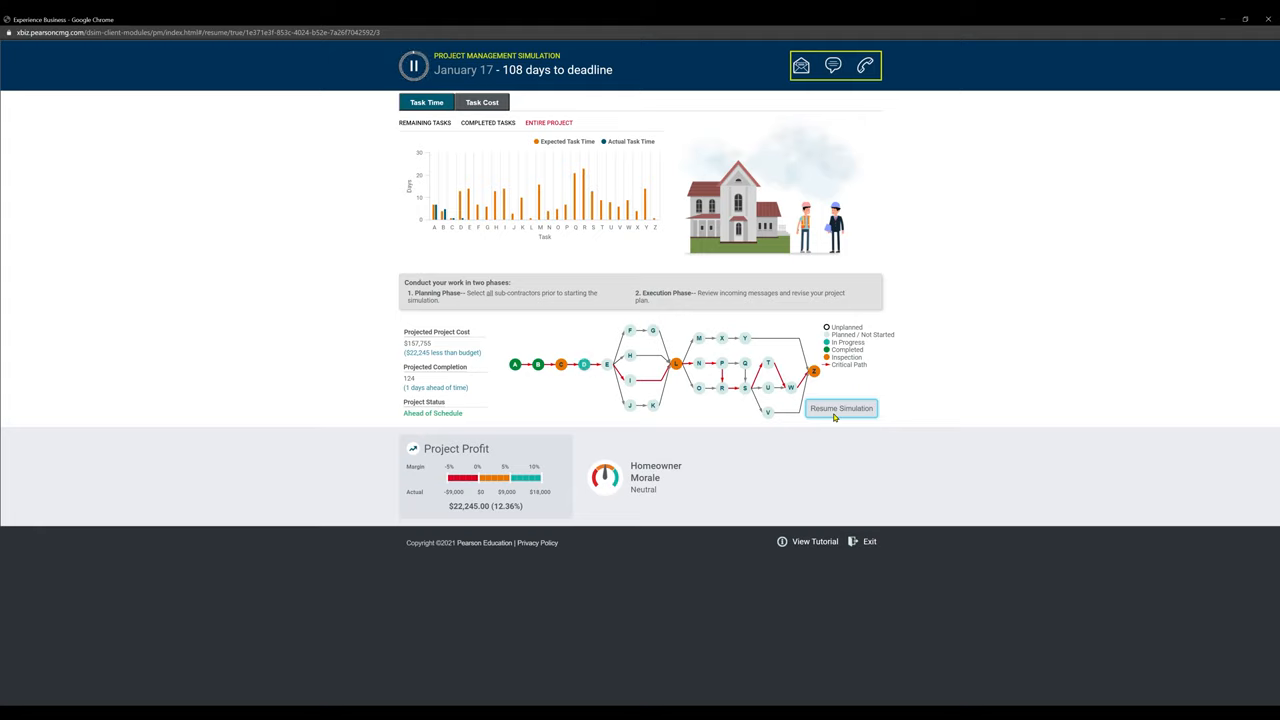
click(841, 408)
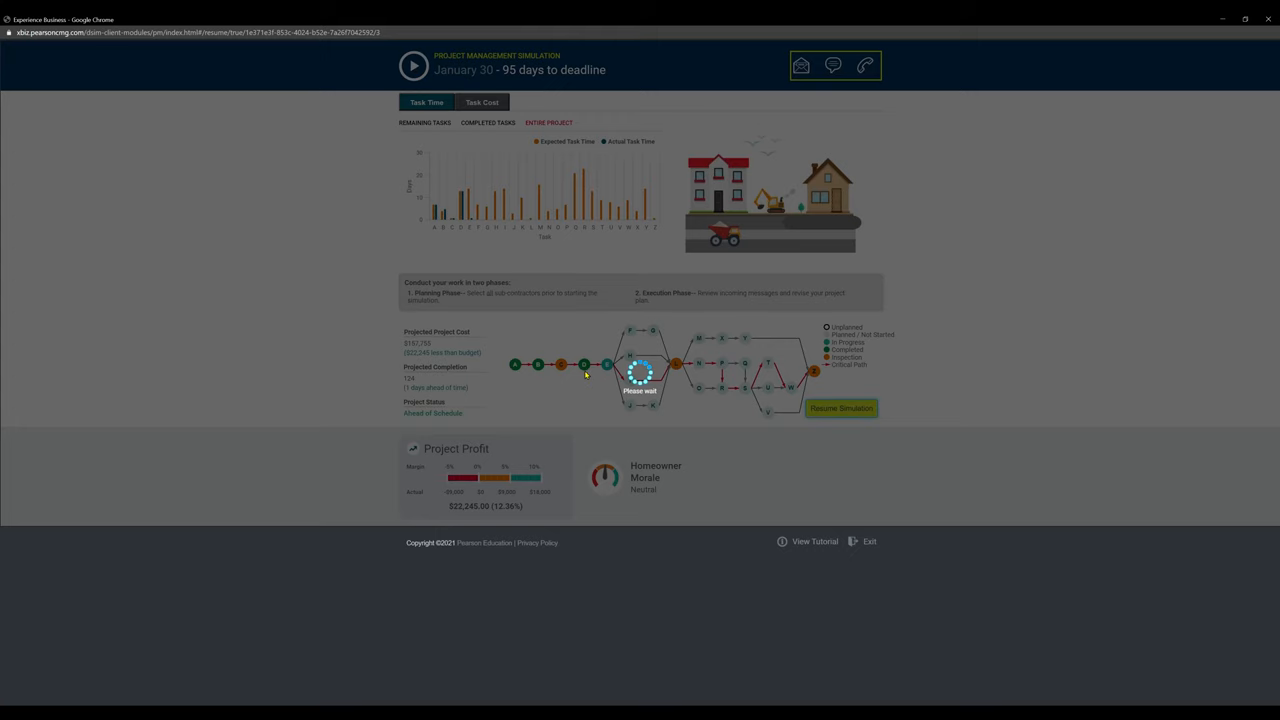
click(410, 68)
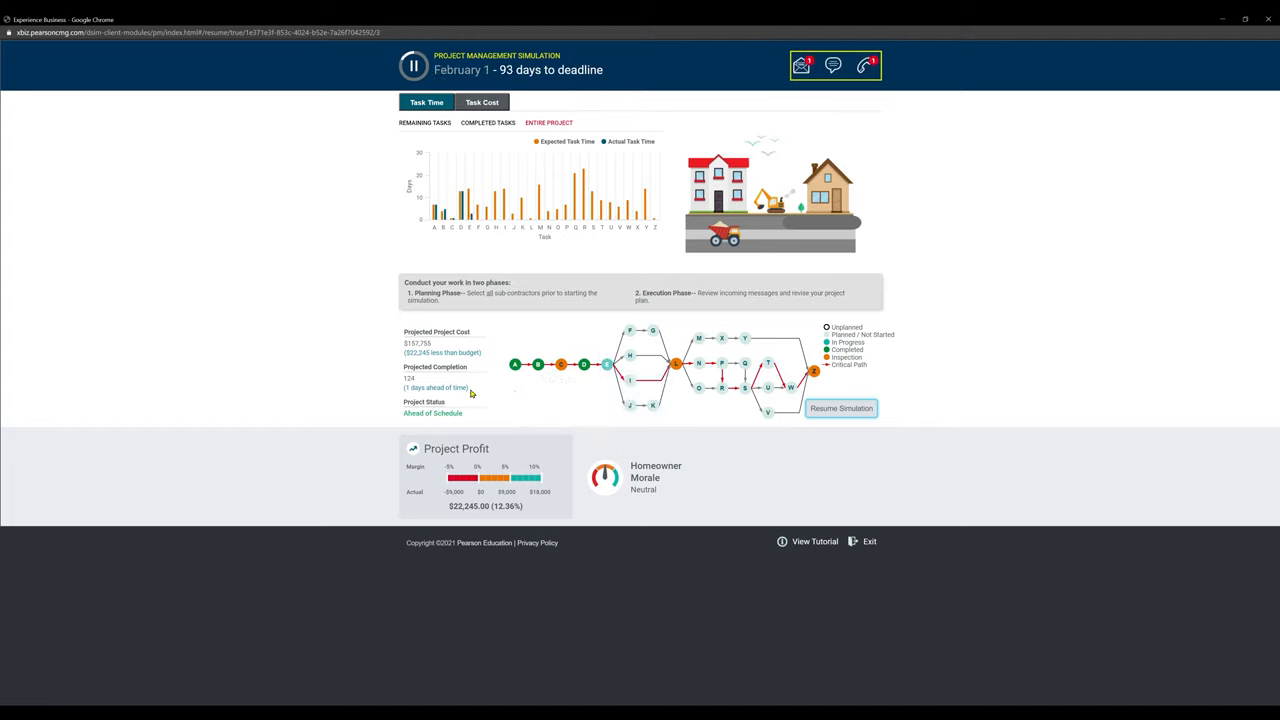
click(841, 408)
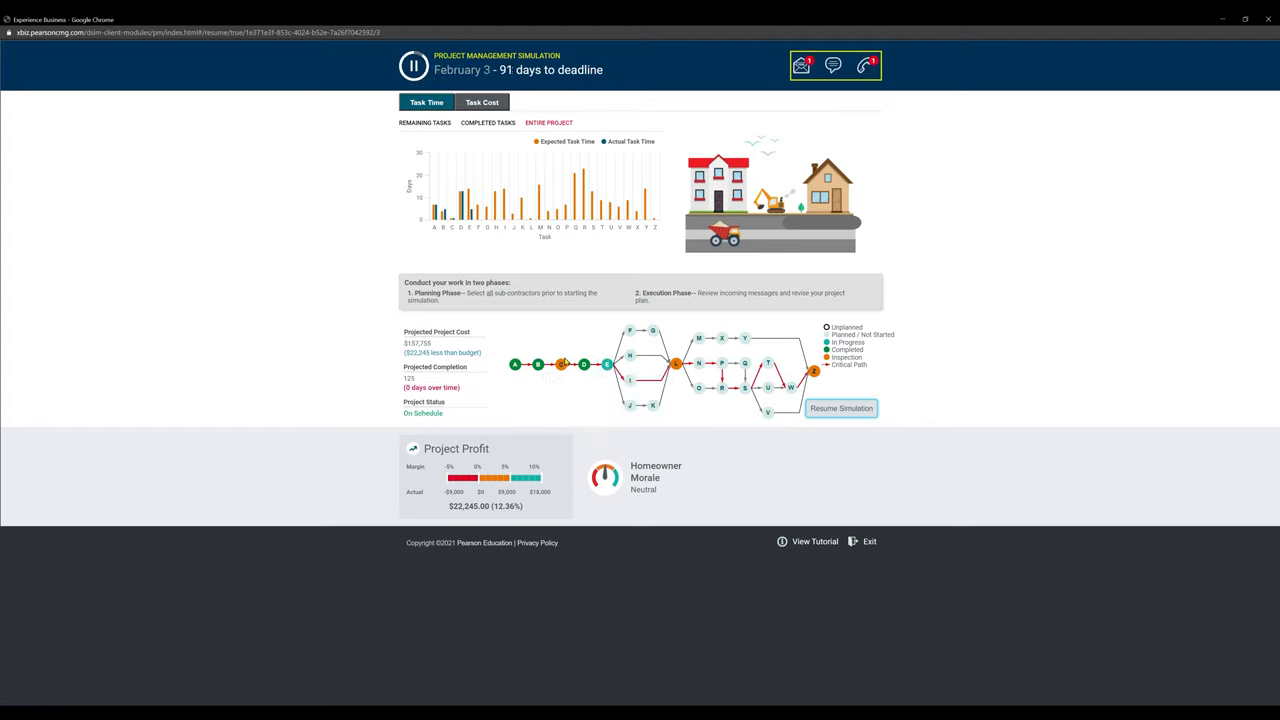
- Pay for rush delivery on Task E framing and save, restoring 120 days, 5 ahead
click(605, 364)
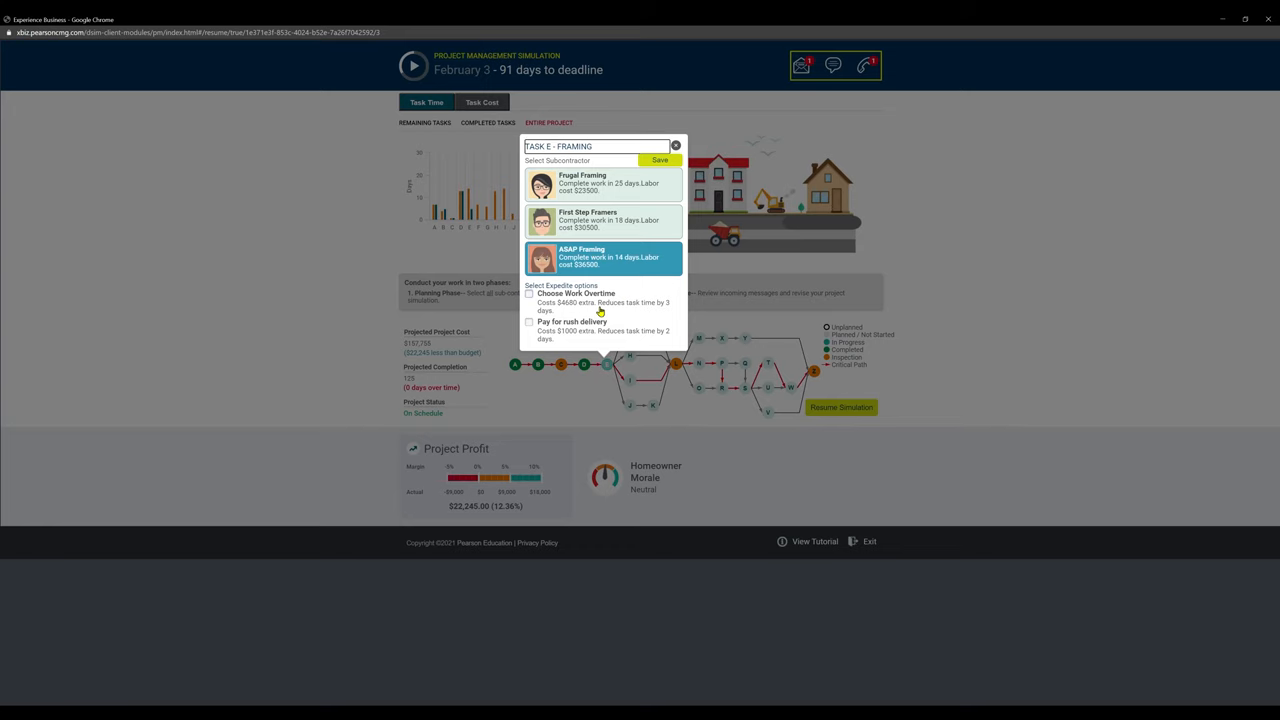
mouse_move(567, 338)
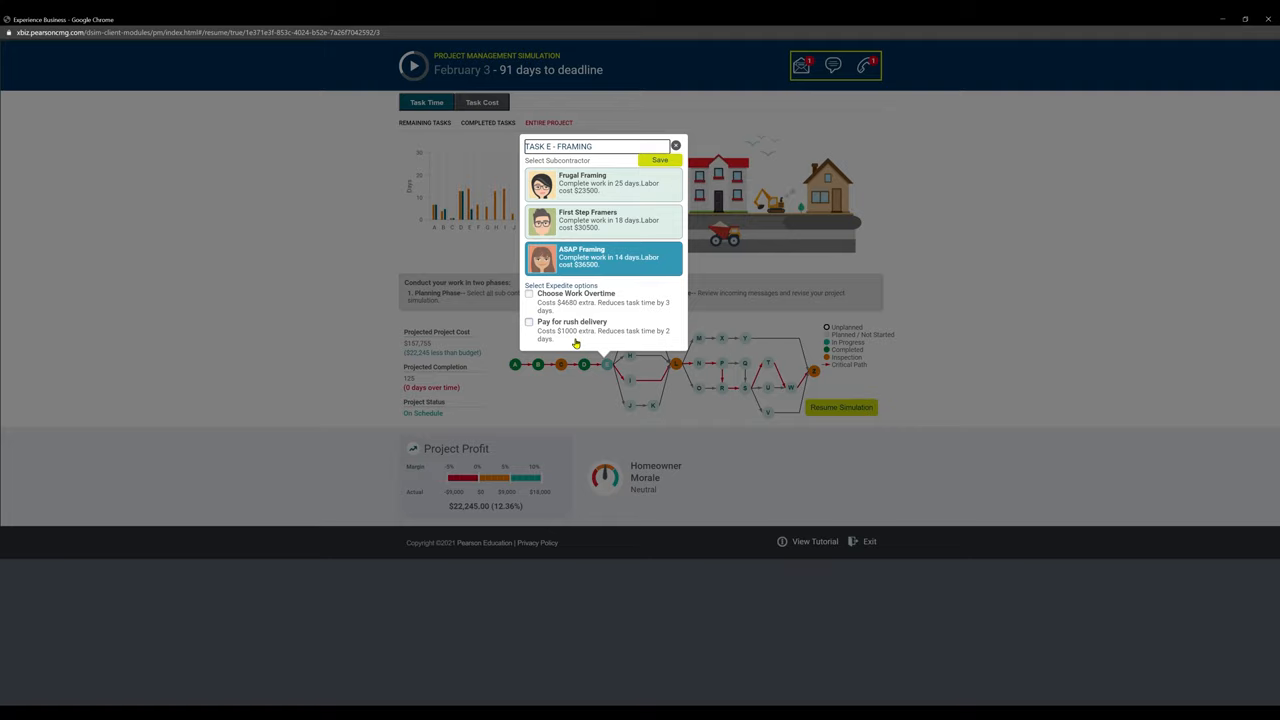
click(529, 322)
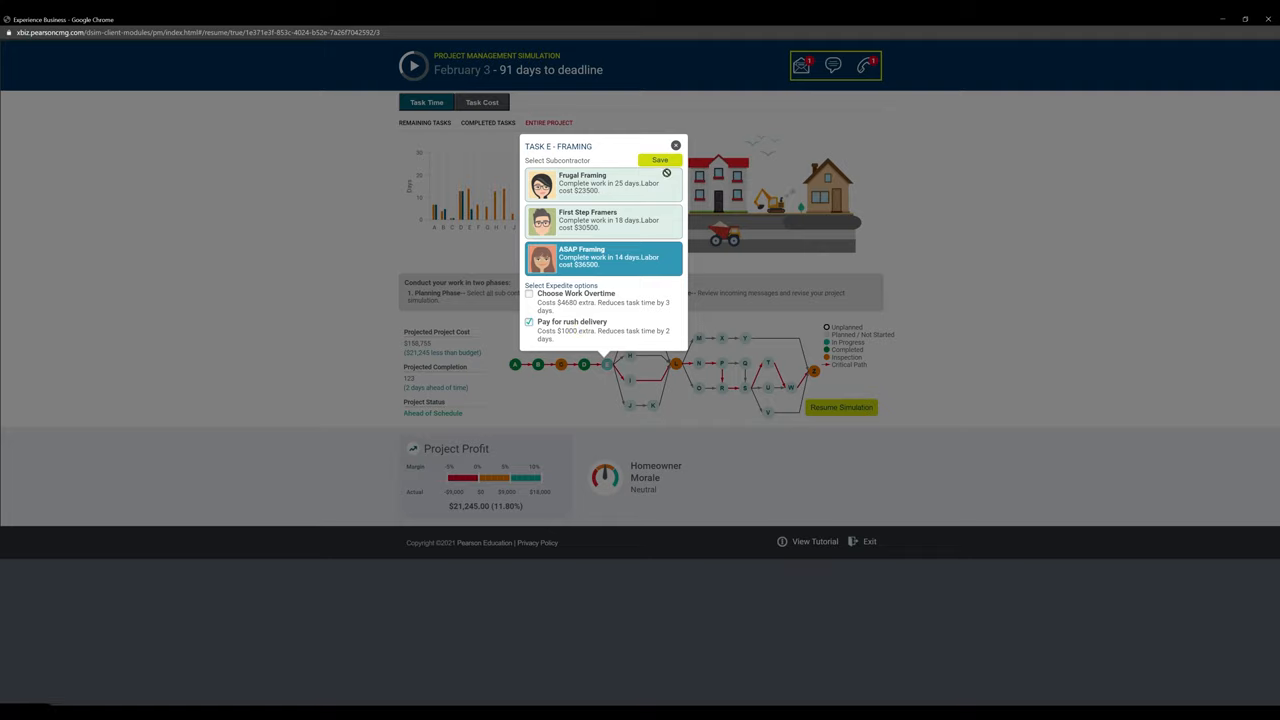
click(658, 160)
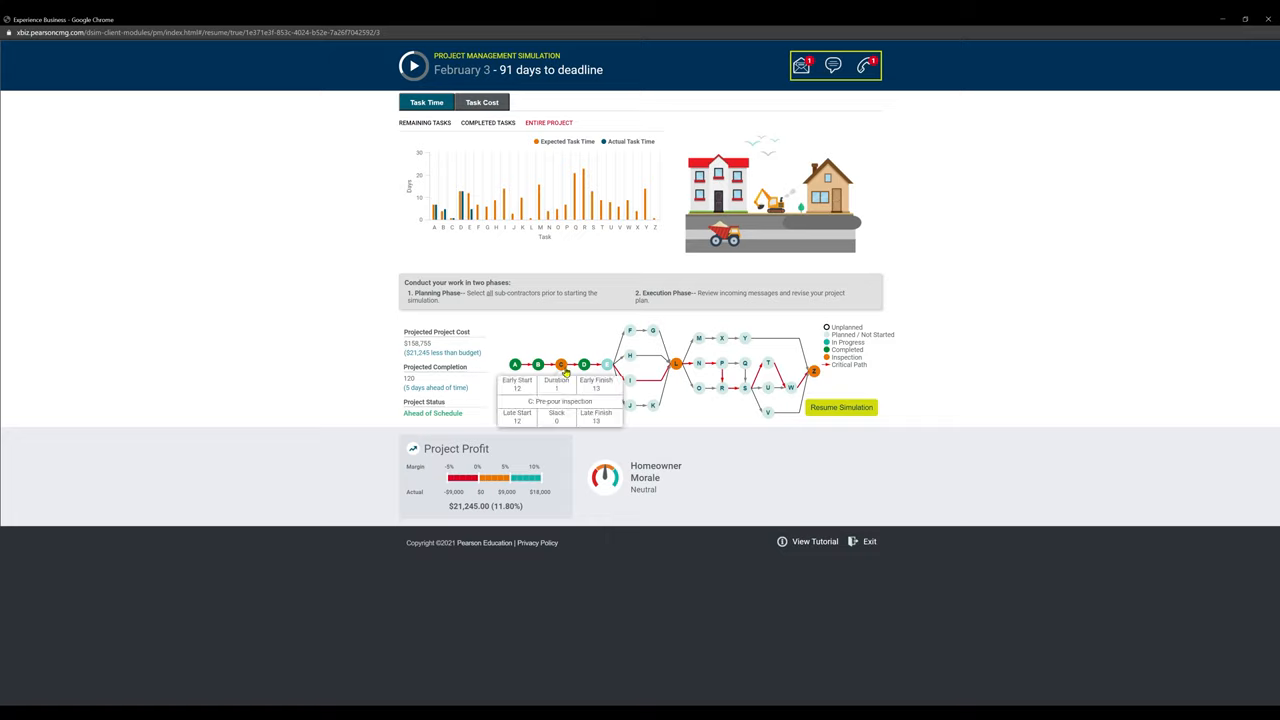
click(868, 65)
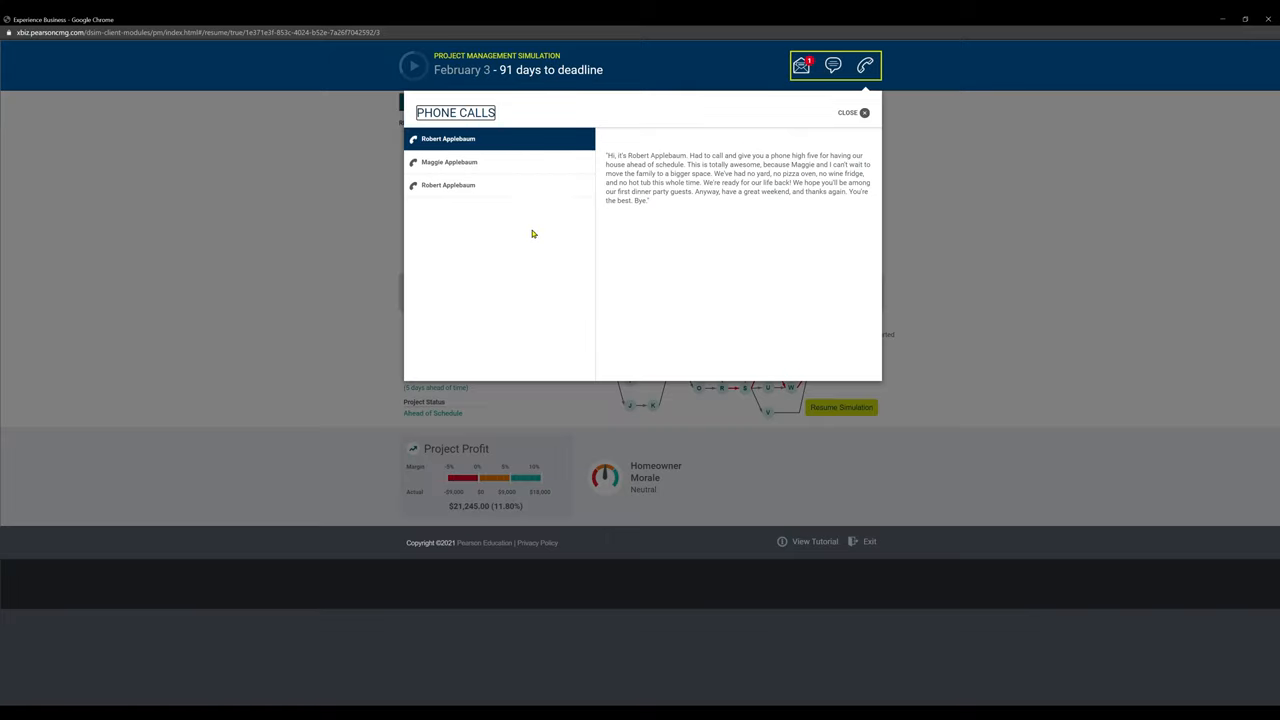
mouse_move(672, 184)
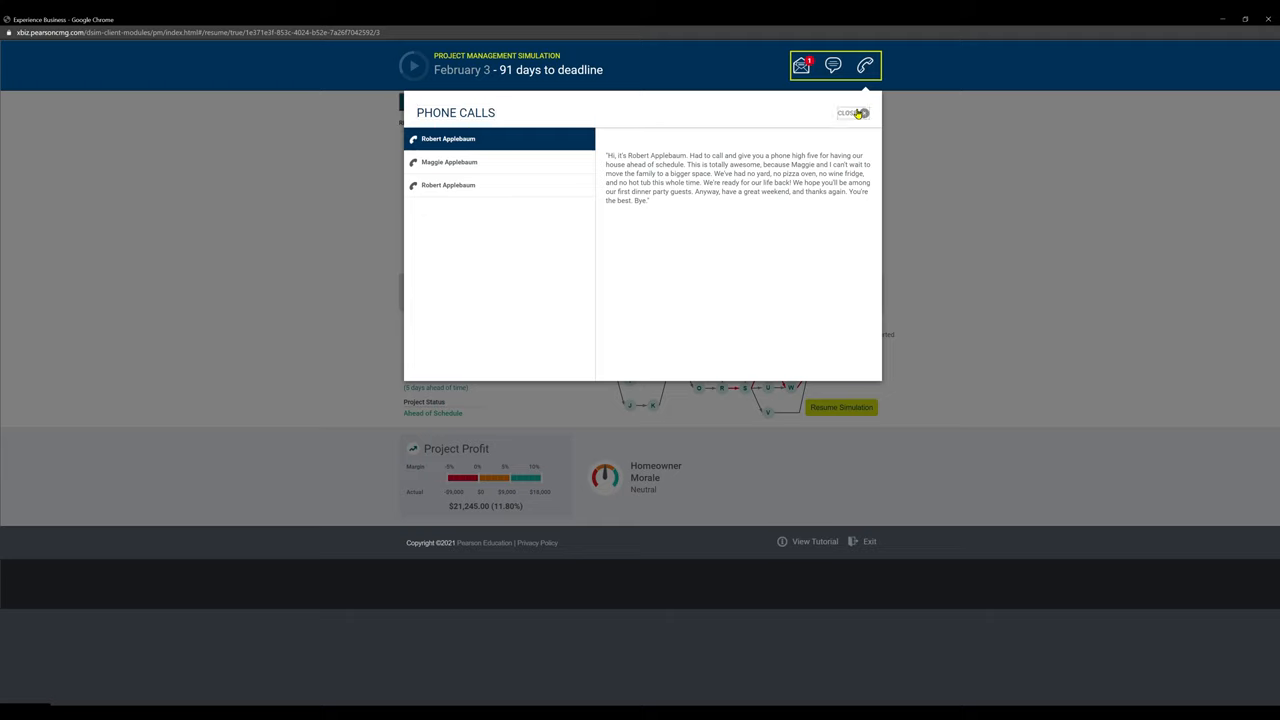
click(857, 112)
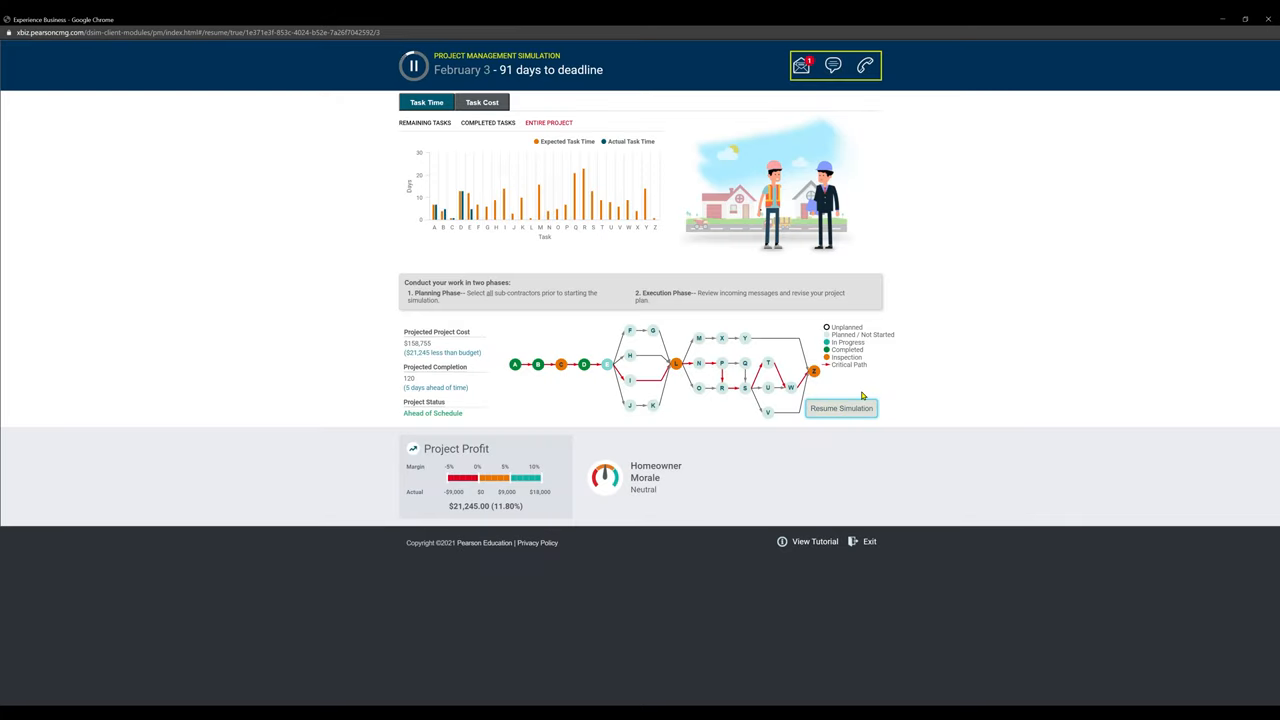
- Resume the simulation to mid-February and check Task I HVAC ductwork options unchanged
click(841, 408)
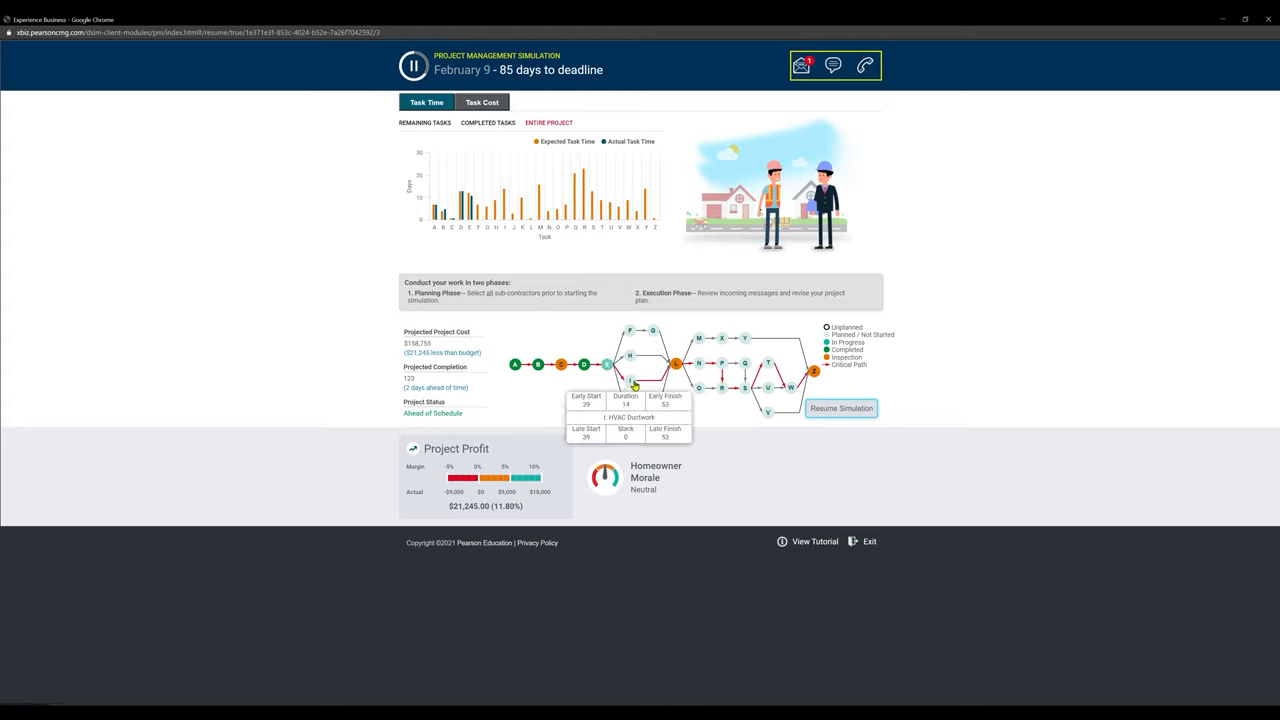
click(840, 408)
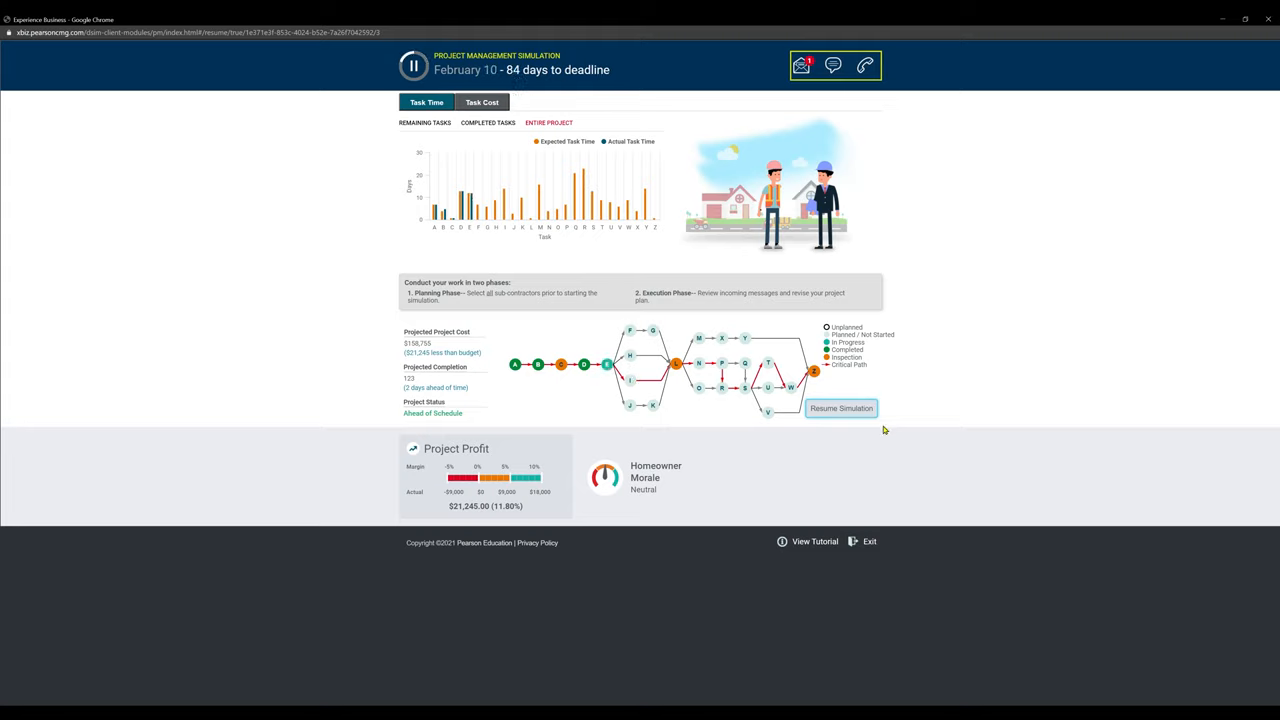
click(841, 408)
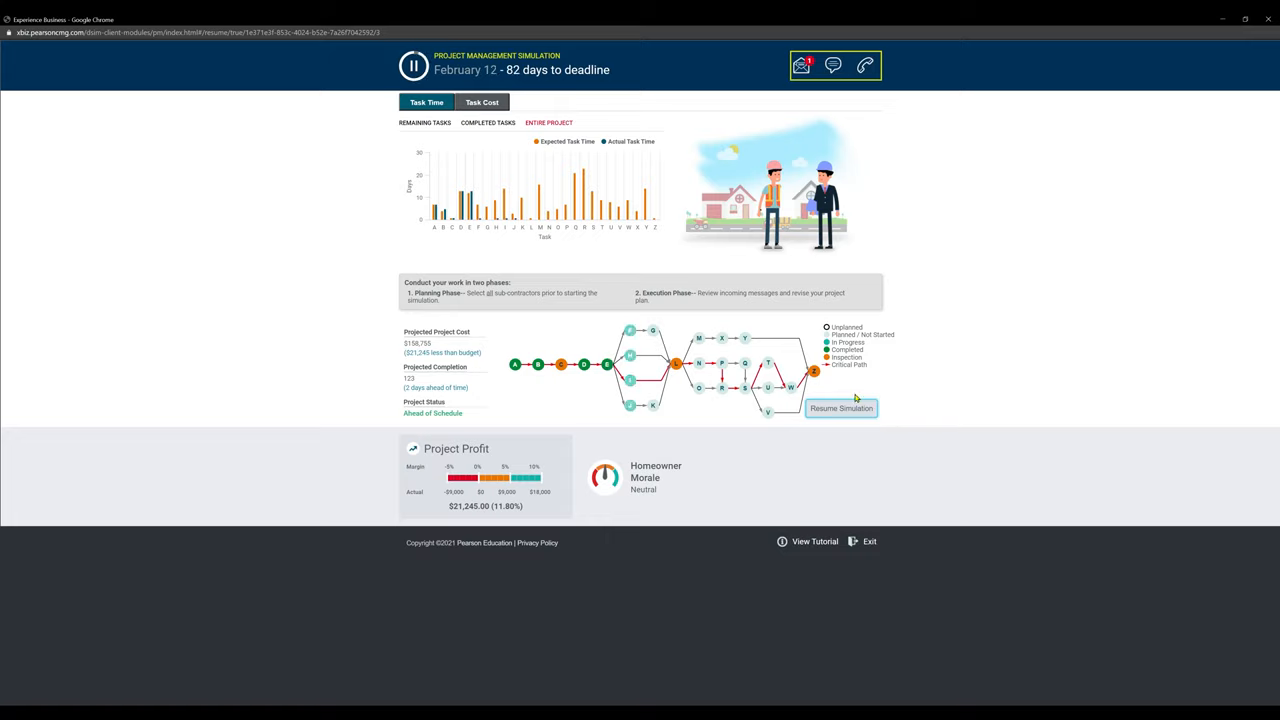
click(841, 408)
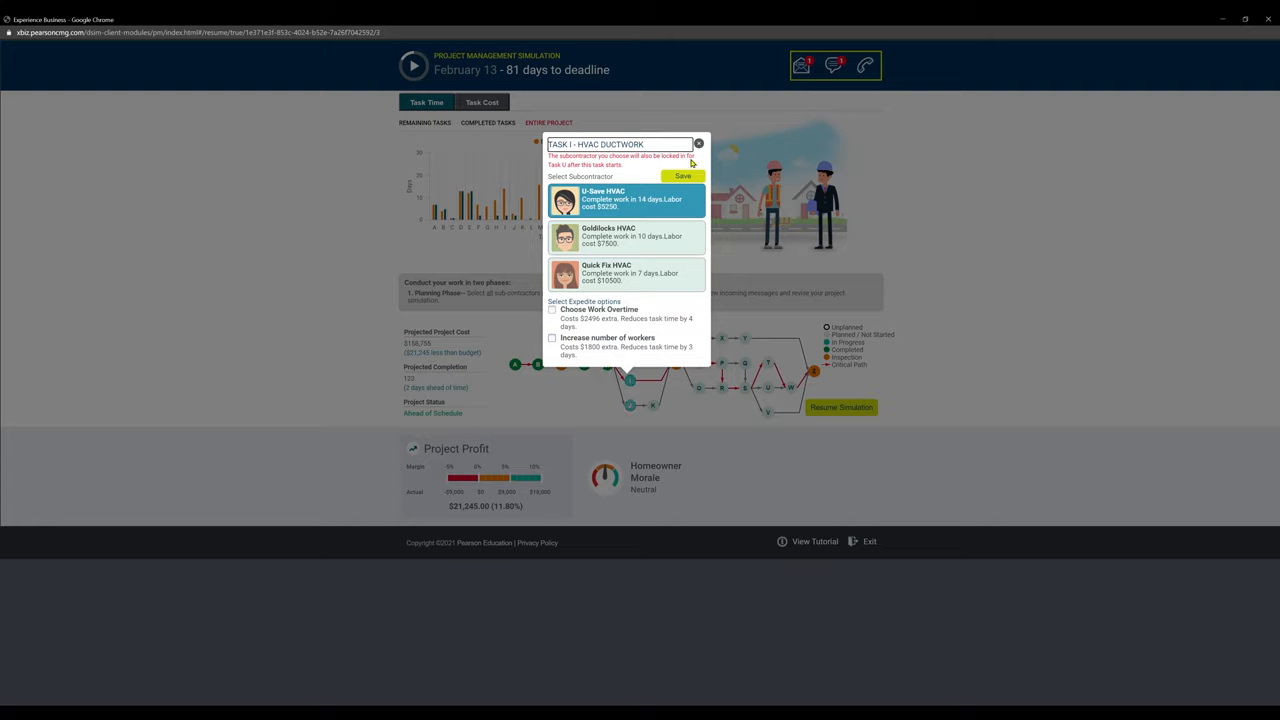
click(698, 143)
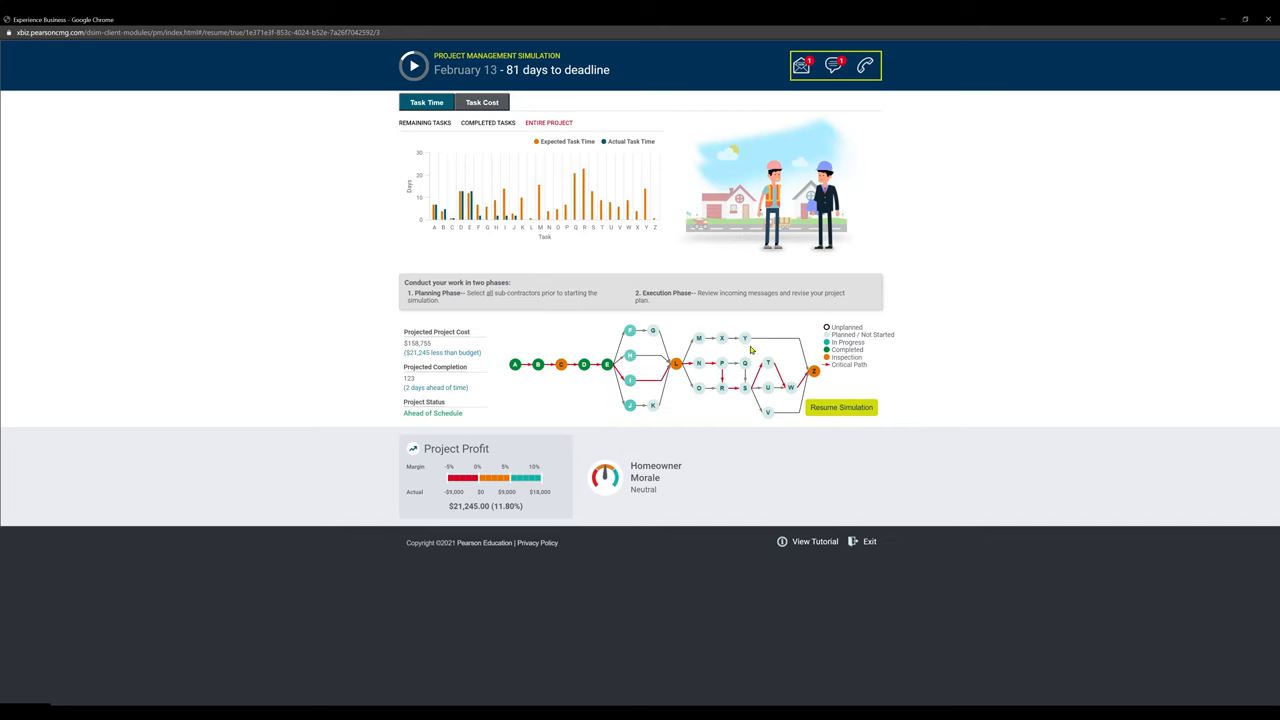
- Run on to February 19 and reopen the HVAC ductwork task's options
click(410, 67)
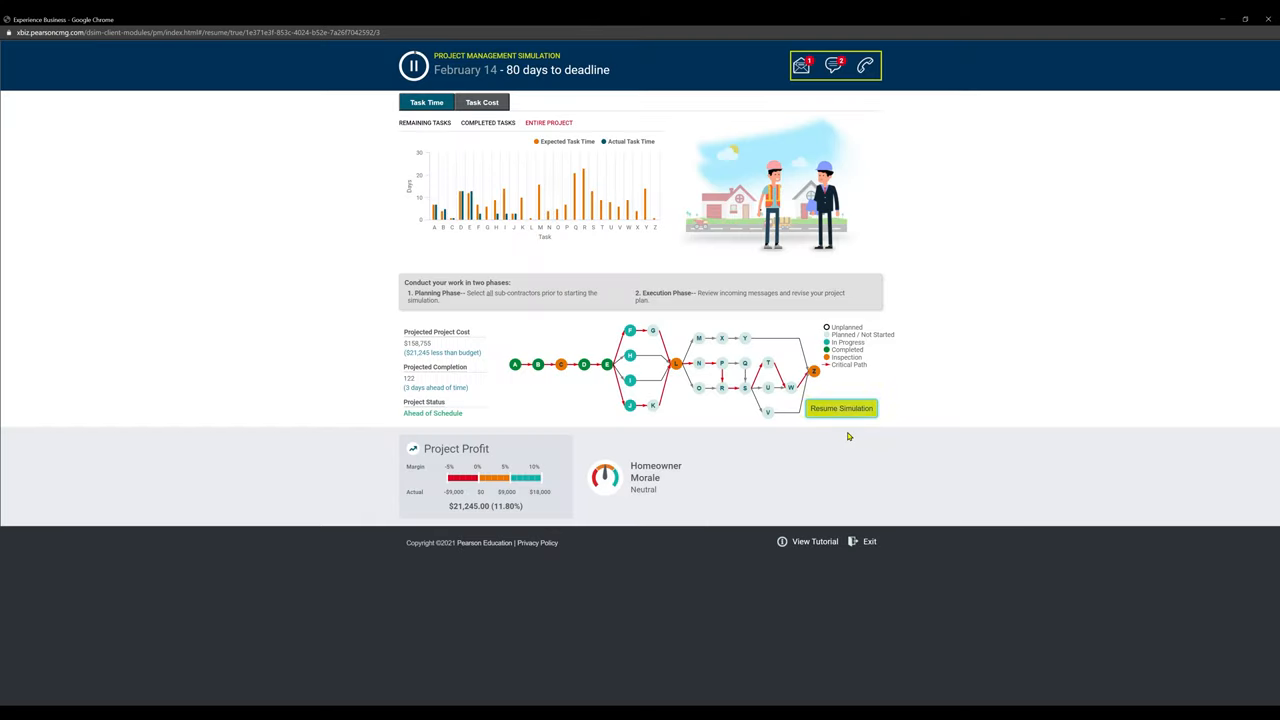
click(841, 408)
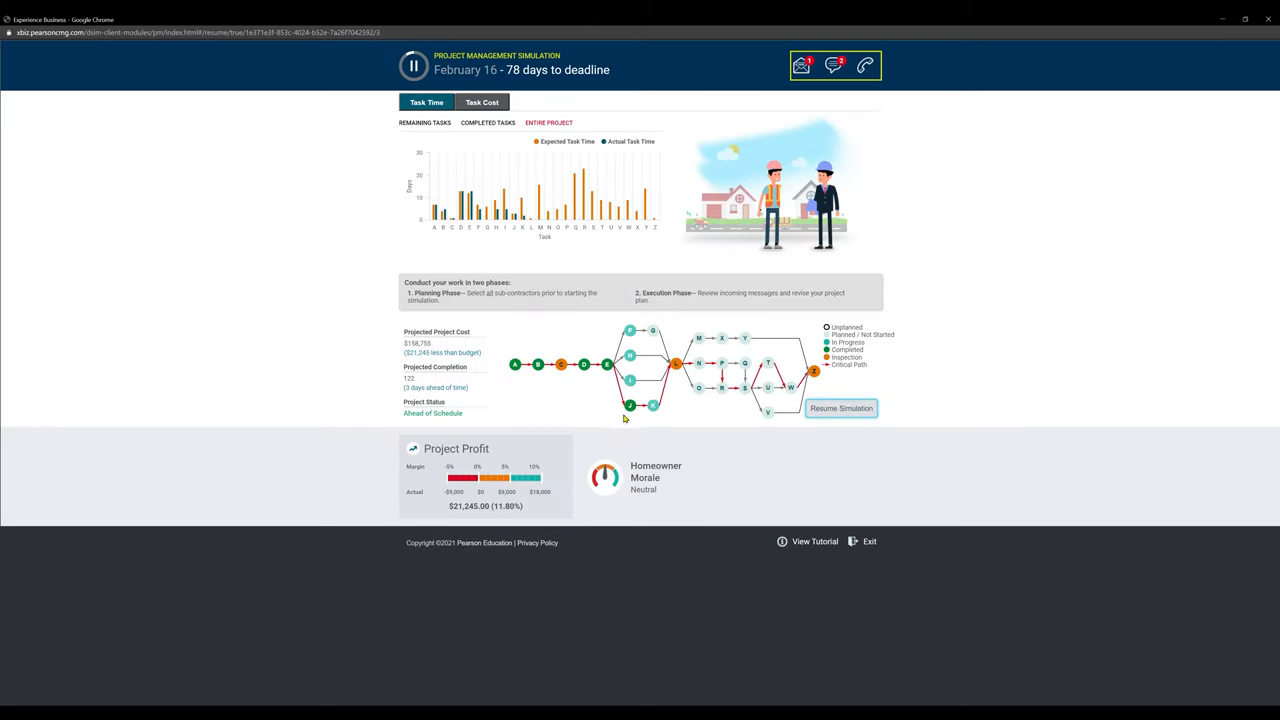
click(841, 408)
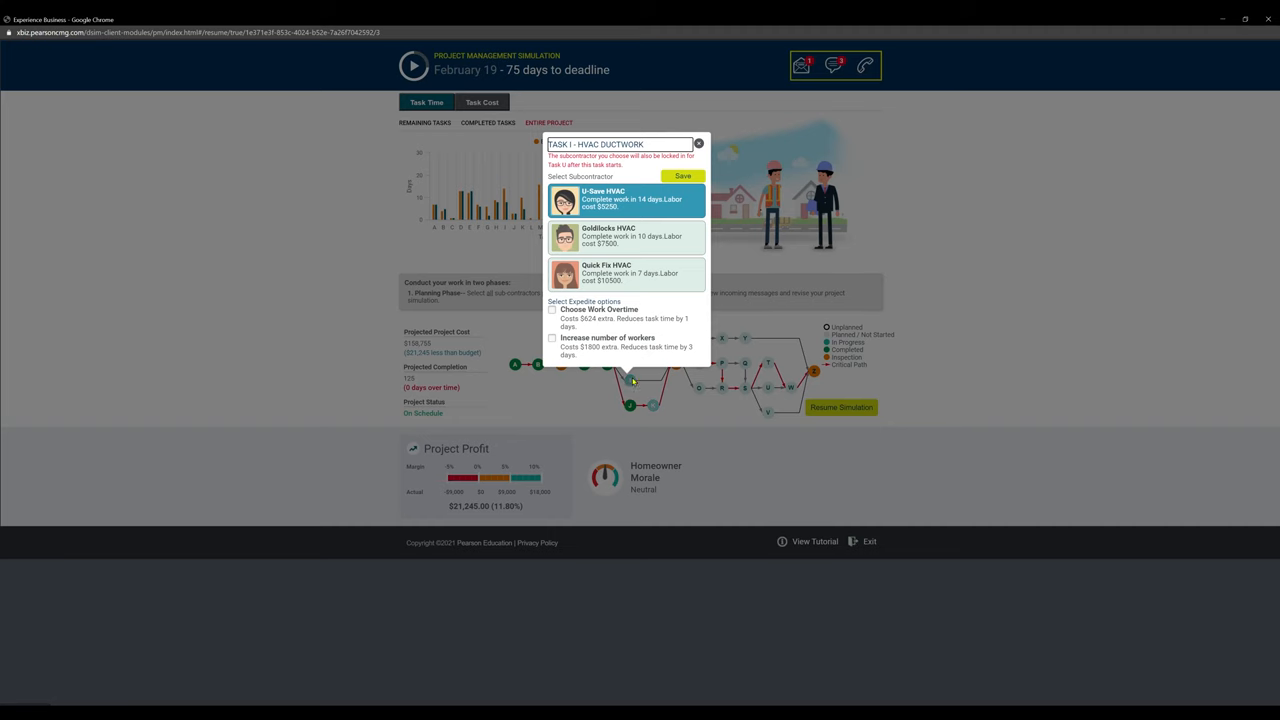
- Add work overtime to Task I HVAC ductwork and Task K electrical wiring, saving and resuming after each
click(551, 309)
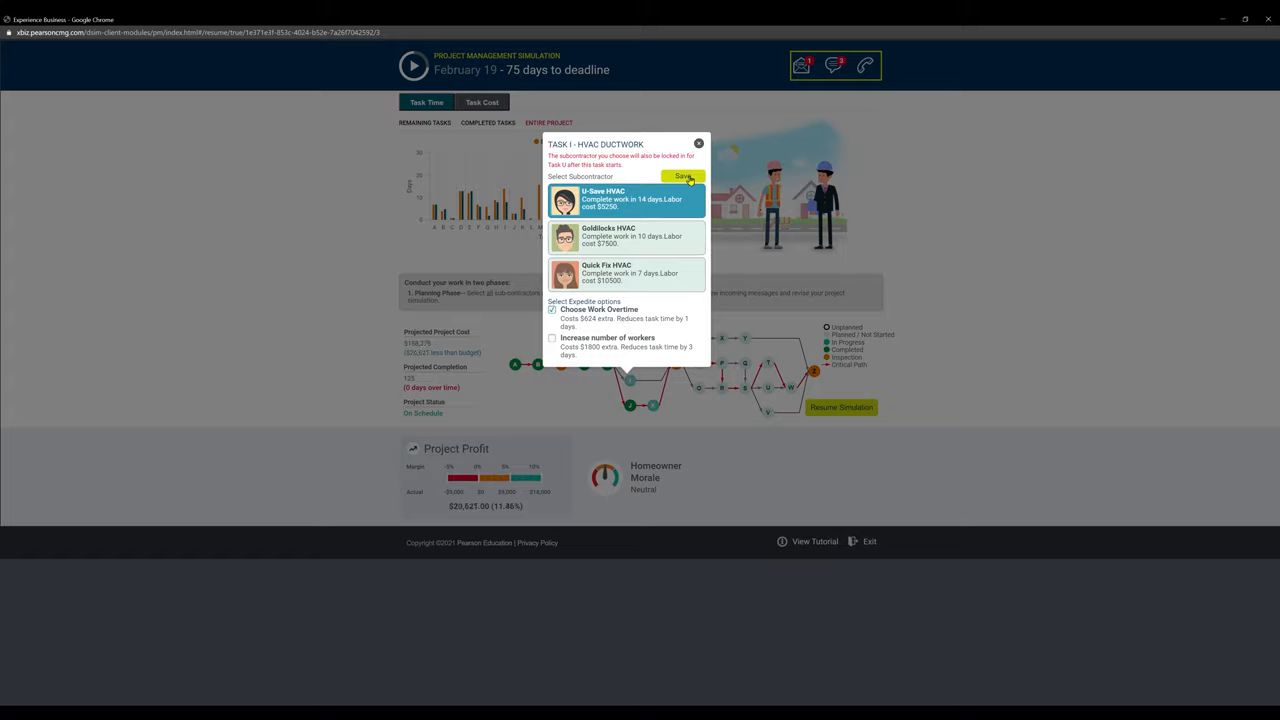
click(683, 176)
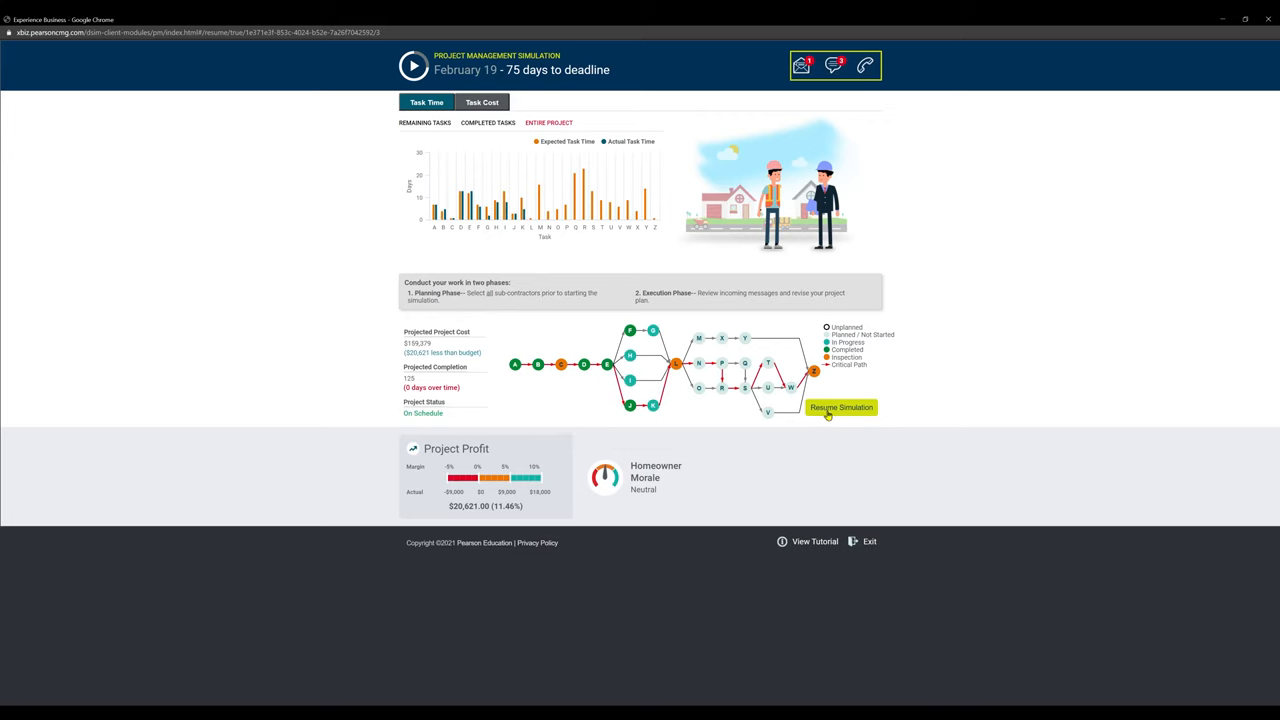
click(841, 406)
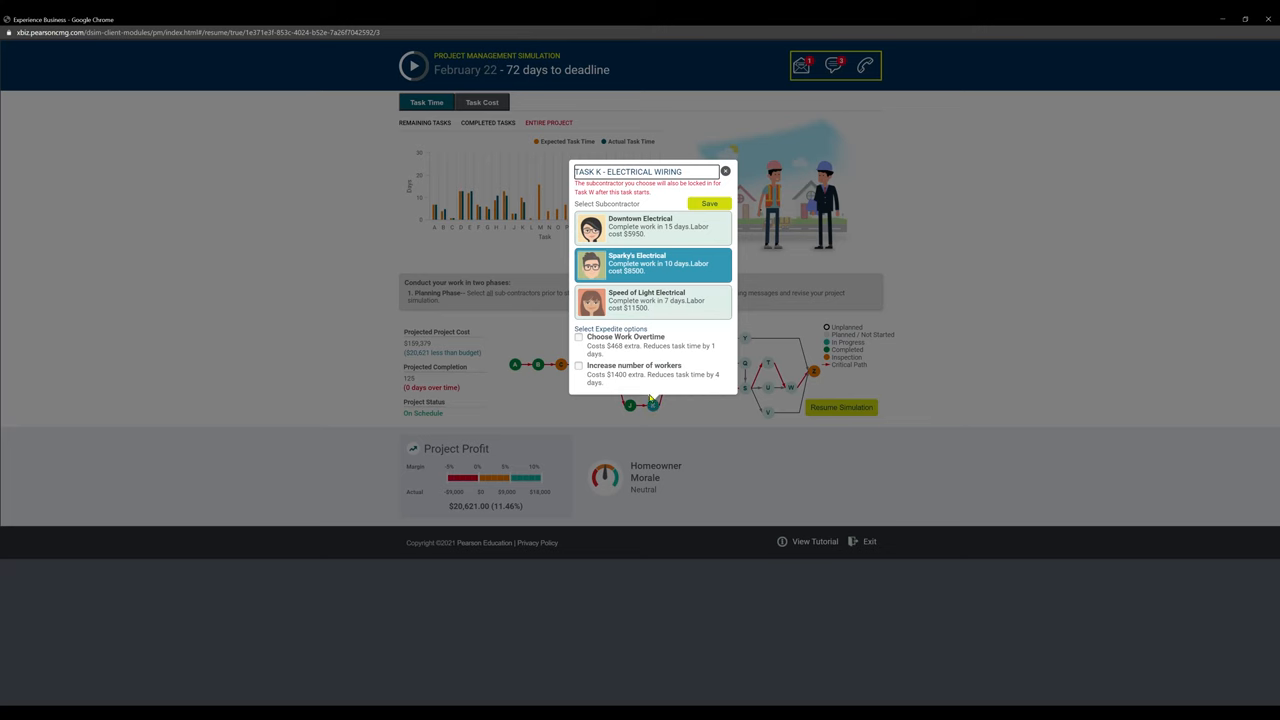
click(579, 337)
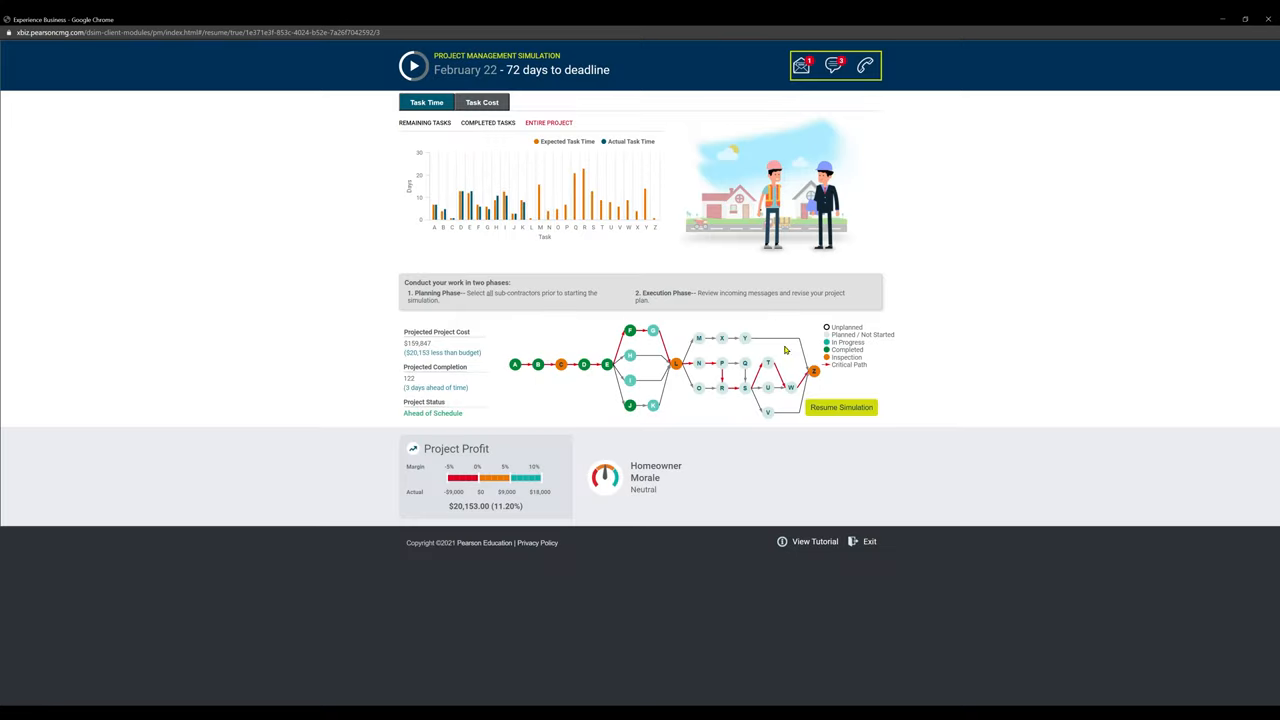
click(841, 408)
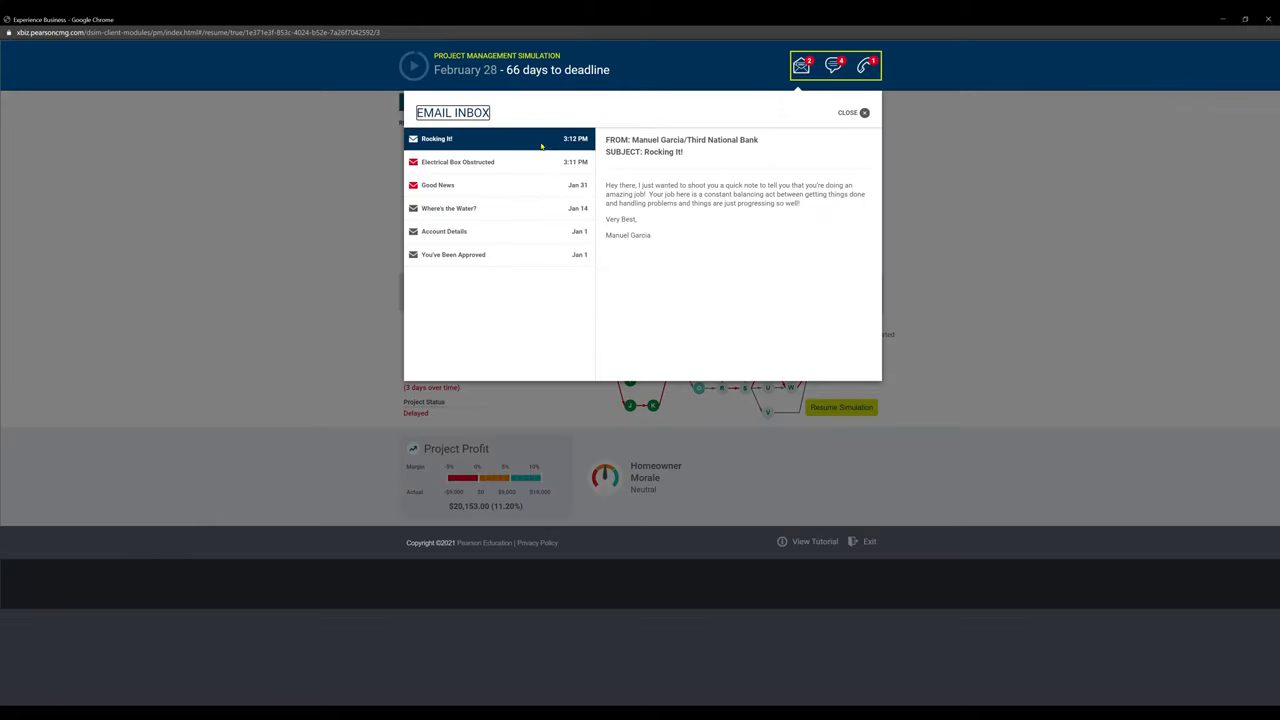
- Read the Electrical Box Obstructed email, dismiss the inbox, and run the project on to March 8
click(487, 161)
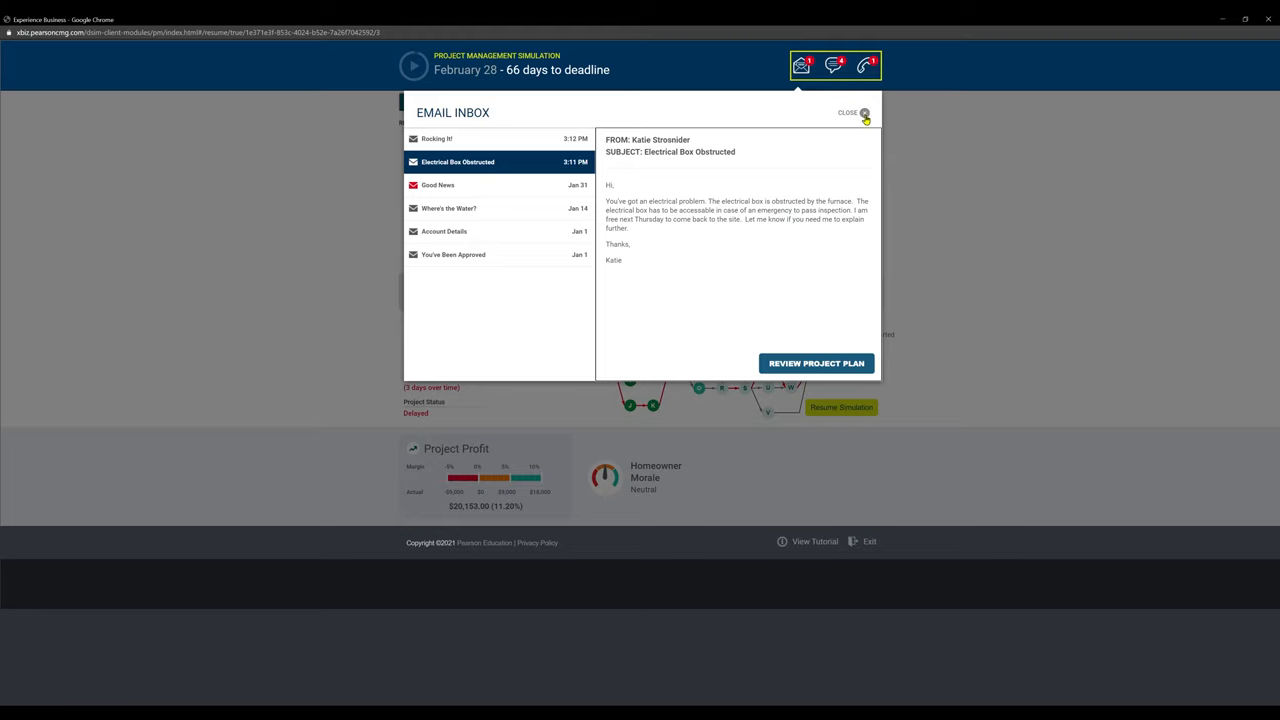
click(868, 115)
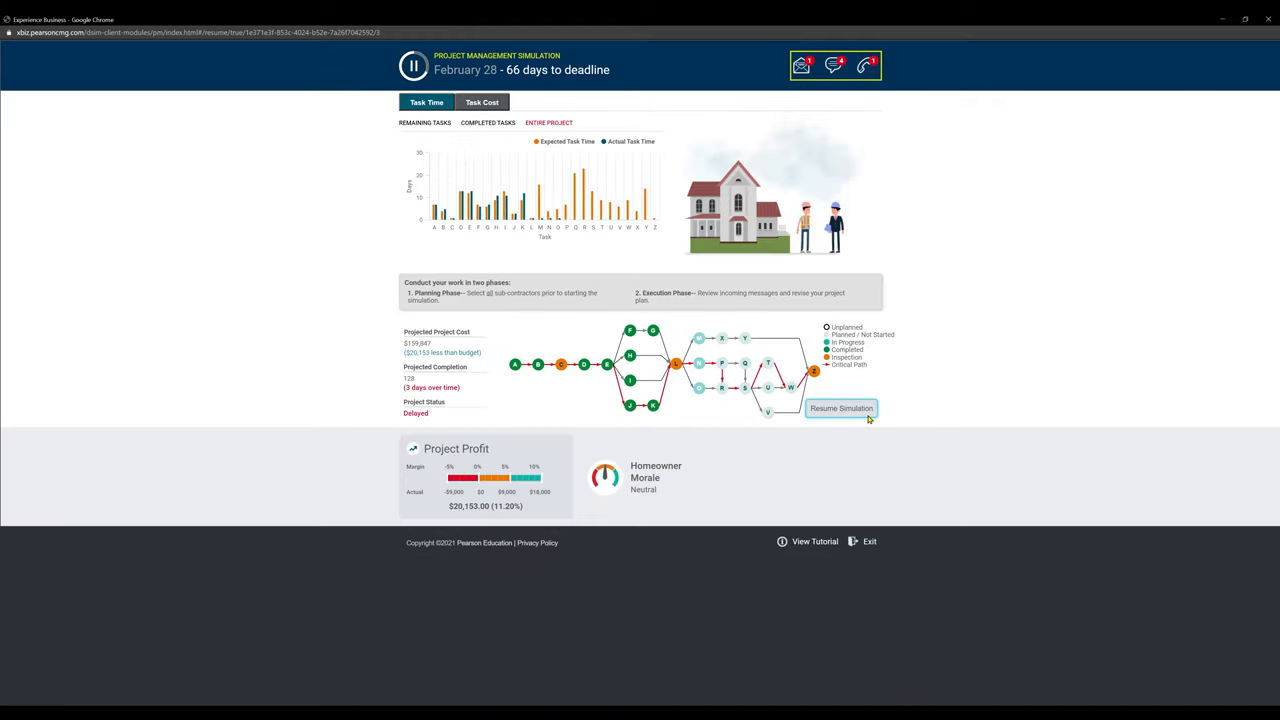
click(841, 408)
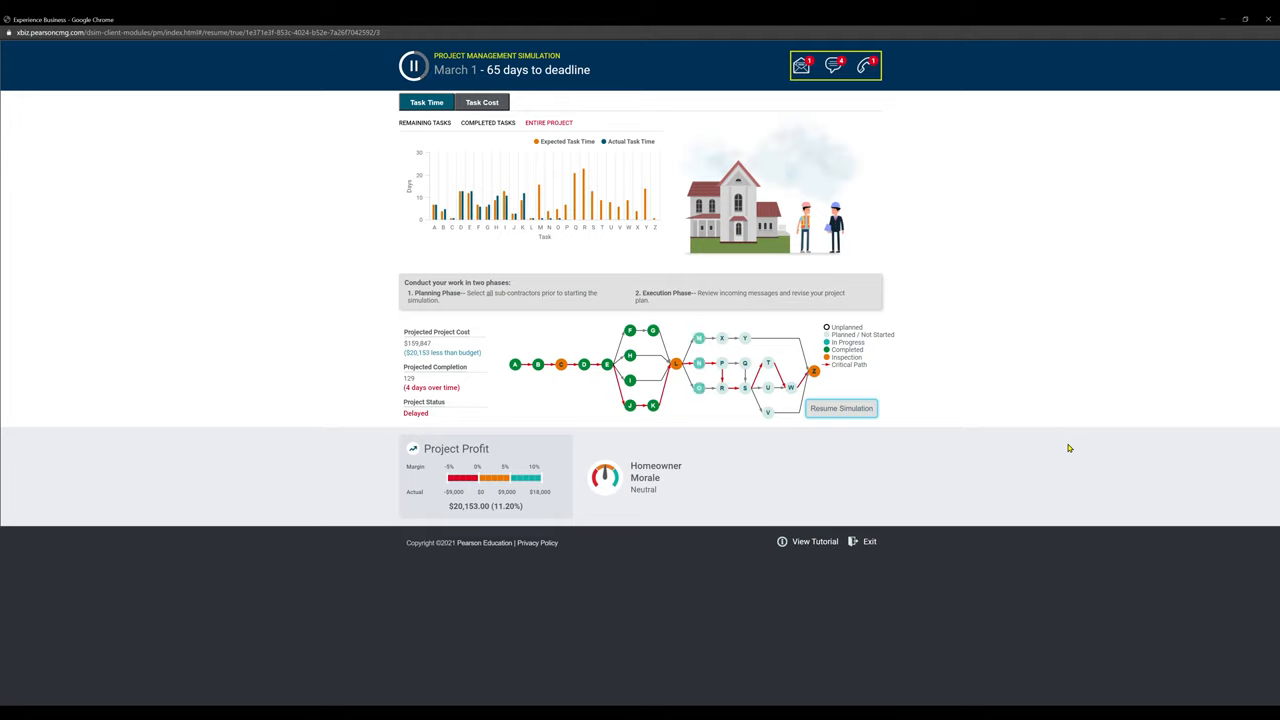
click(405, 68)
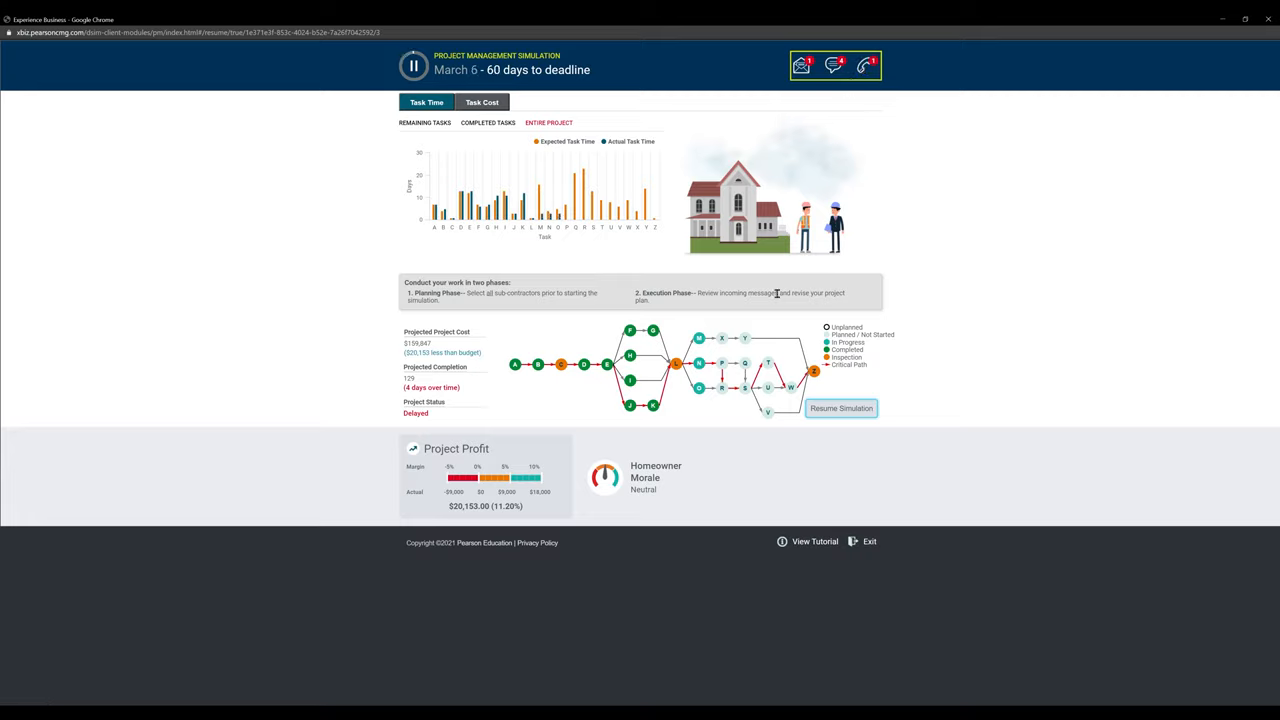
click(673, 364)
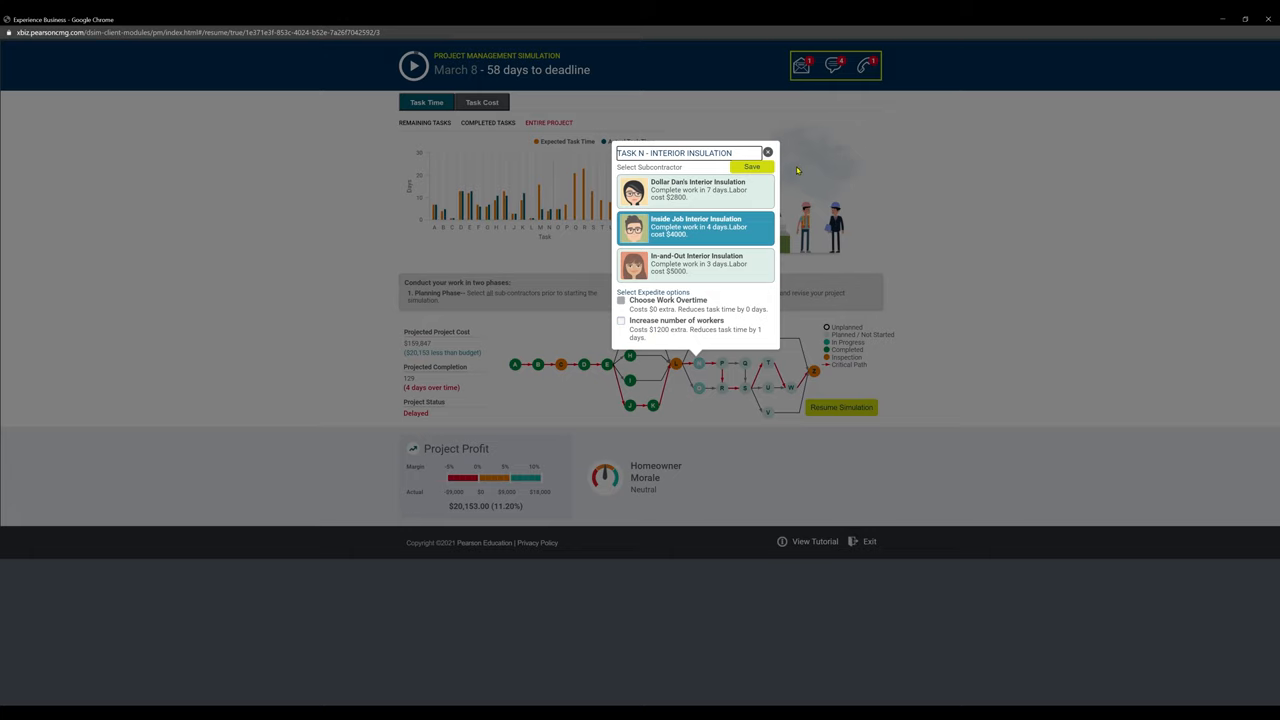
- Save Task N insulation, set Task P drywall to buy supplies from the local hardware store, and run to March 16
click(752, 166)
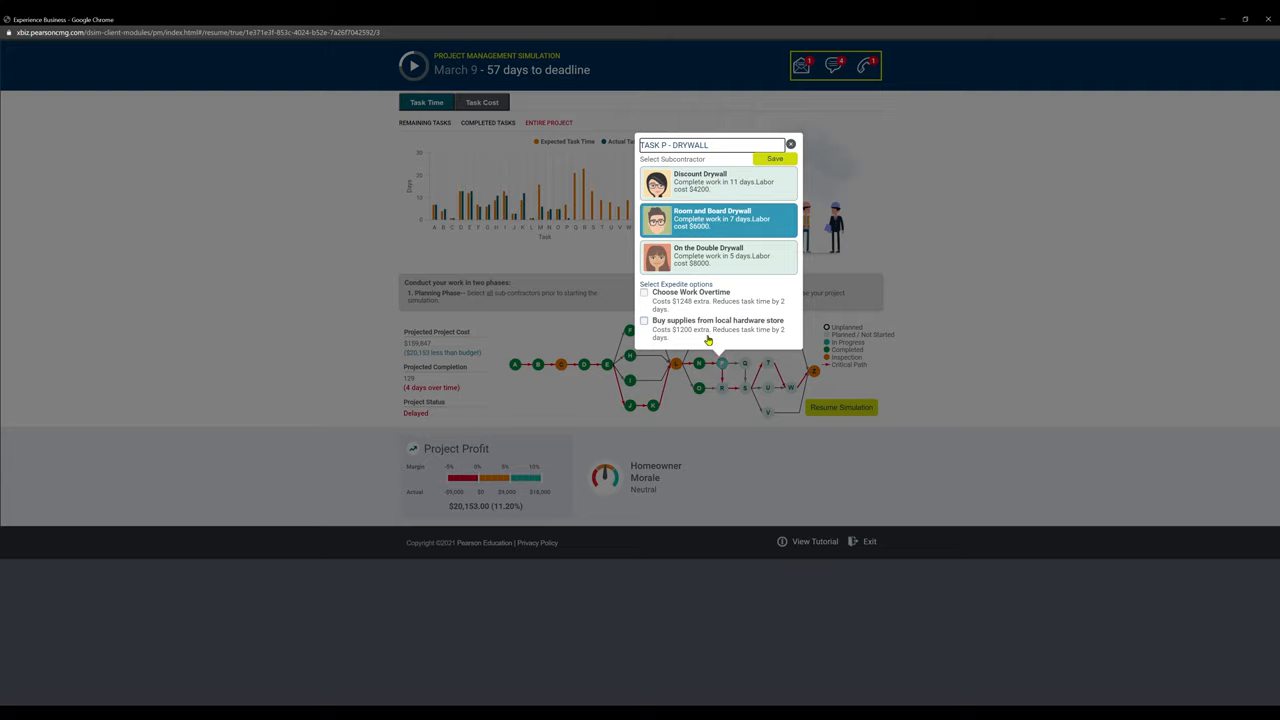
click(644, 320)
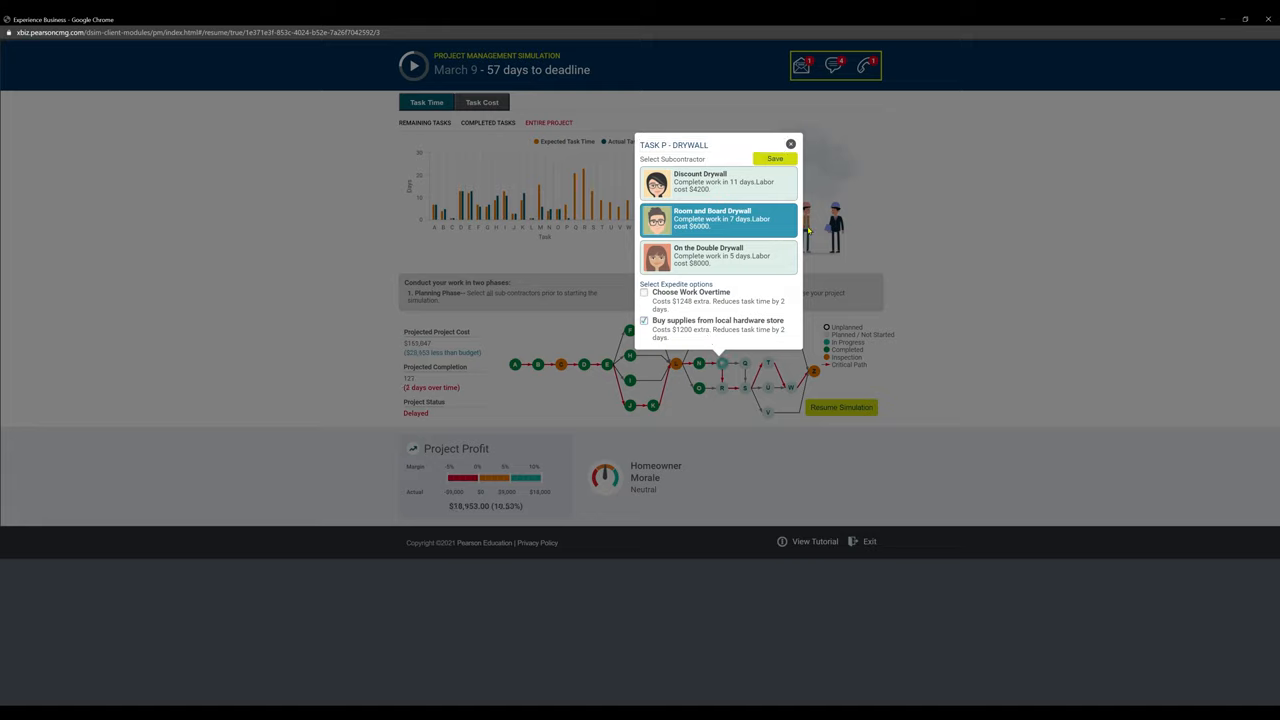
mouse_move(766, 170)
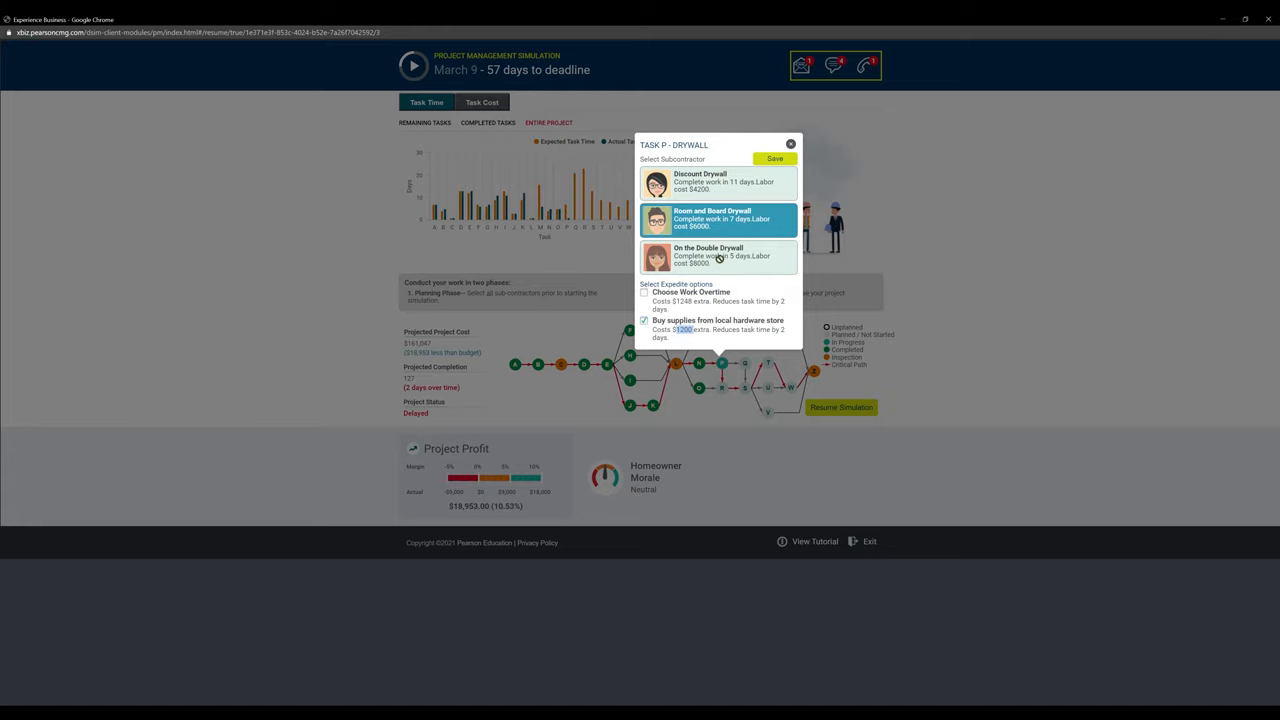
mouse_move(774, 161)
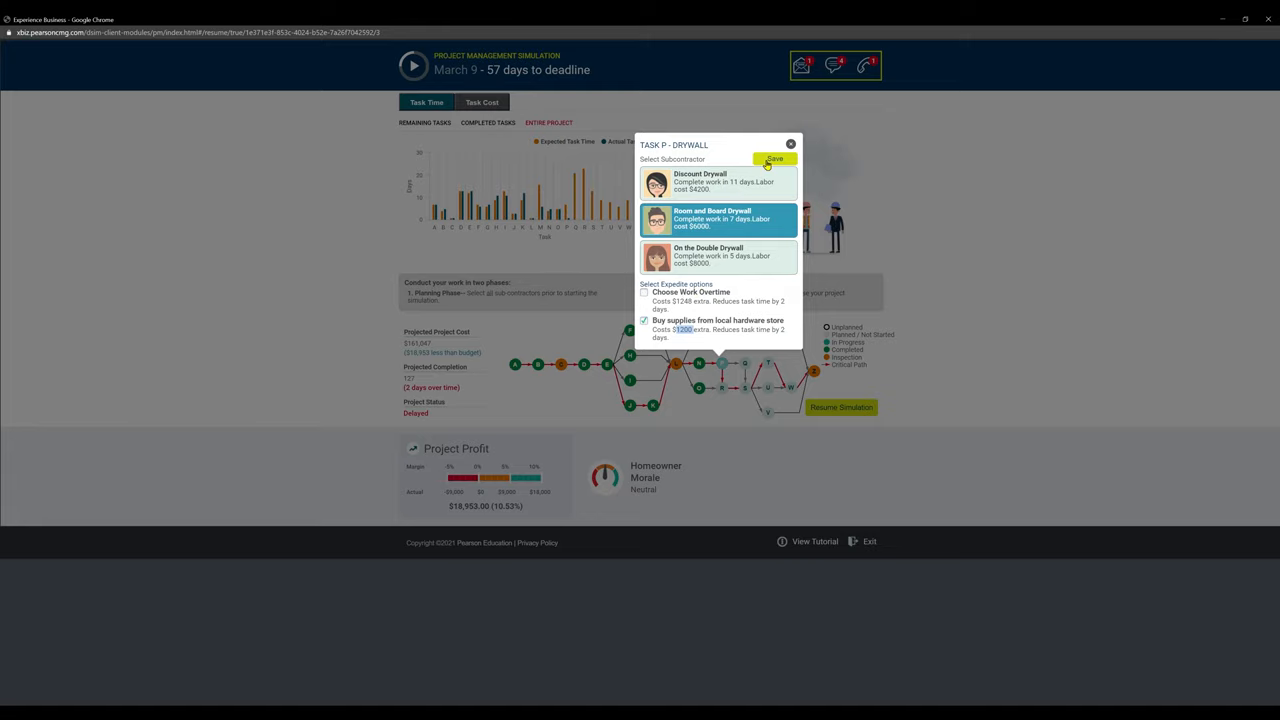
click(774, 159)
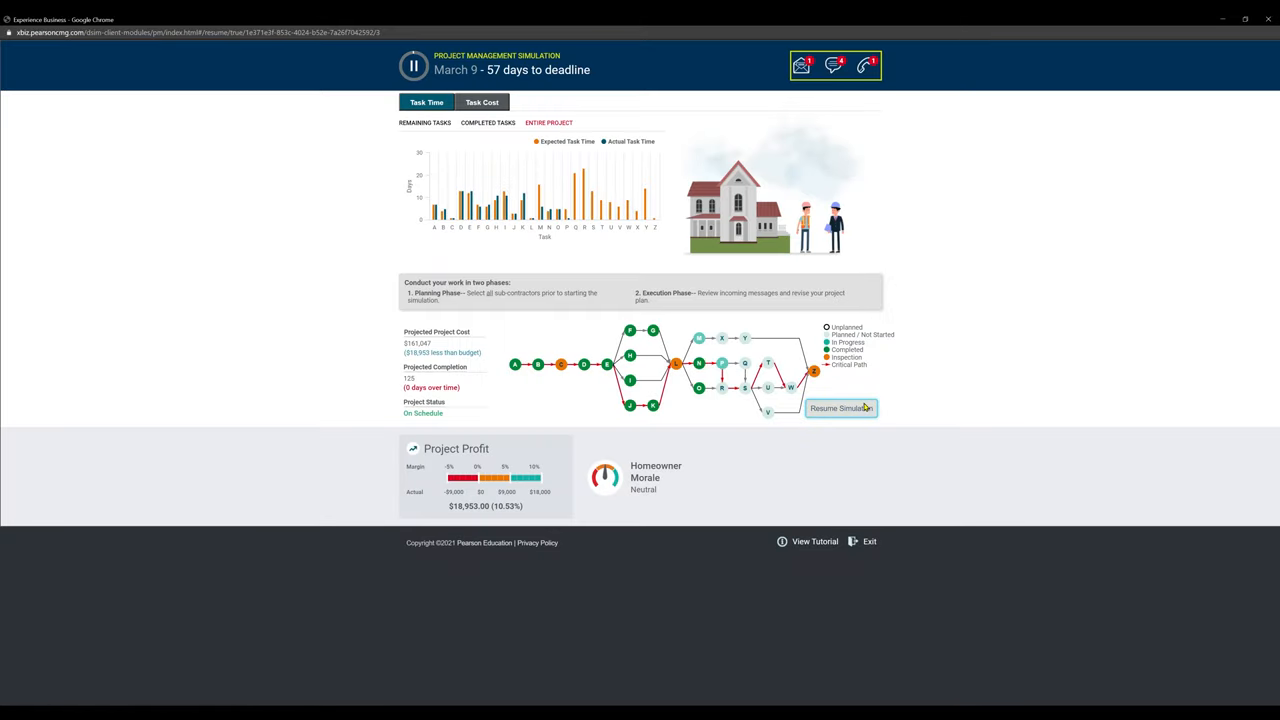
click(841, 408)
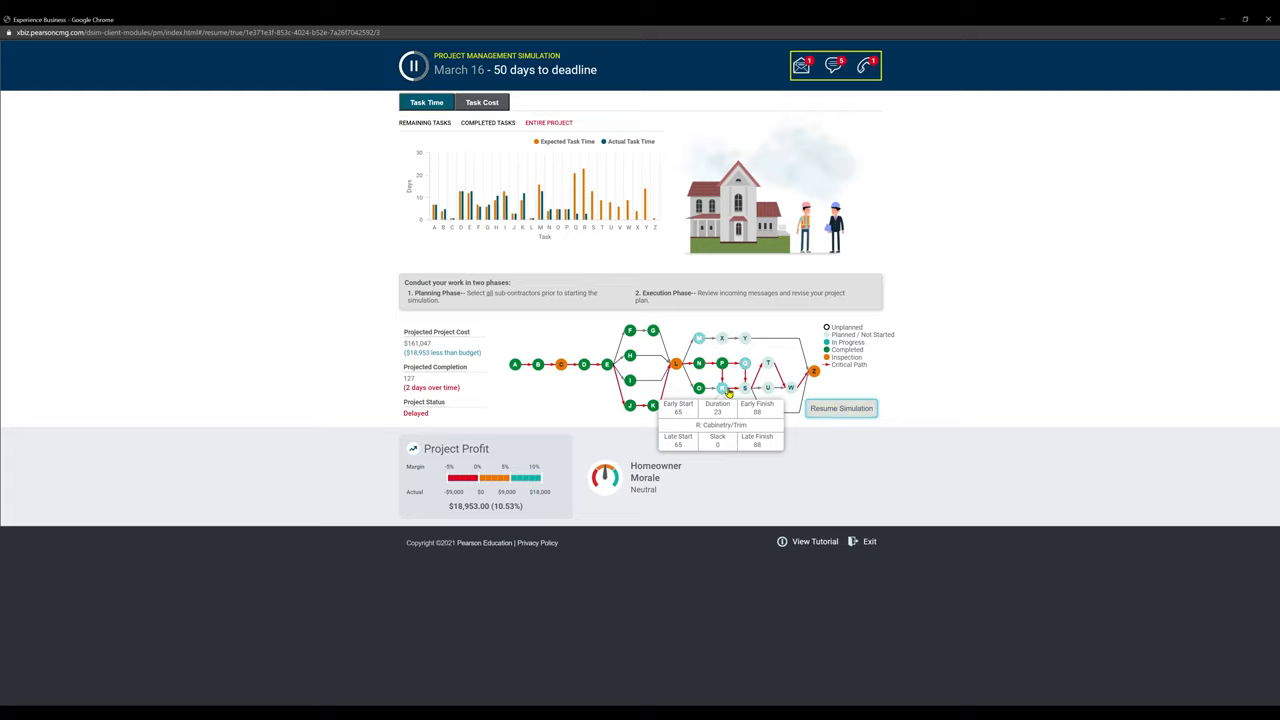
- Add Work Overtime to Task R cabinetry/trim and save, lowering profit to $17,081 (9.49%)
click(738, 365)
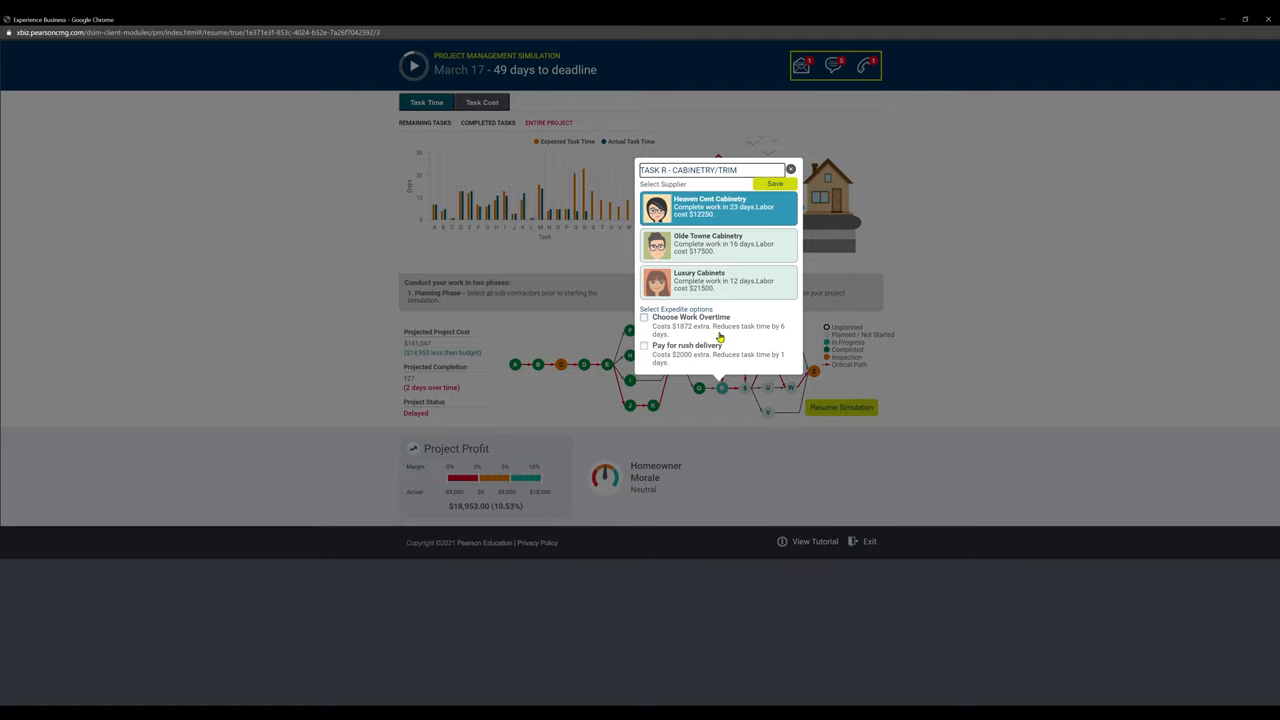
mouse_move(664, 346)
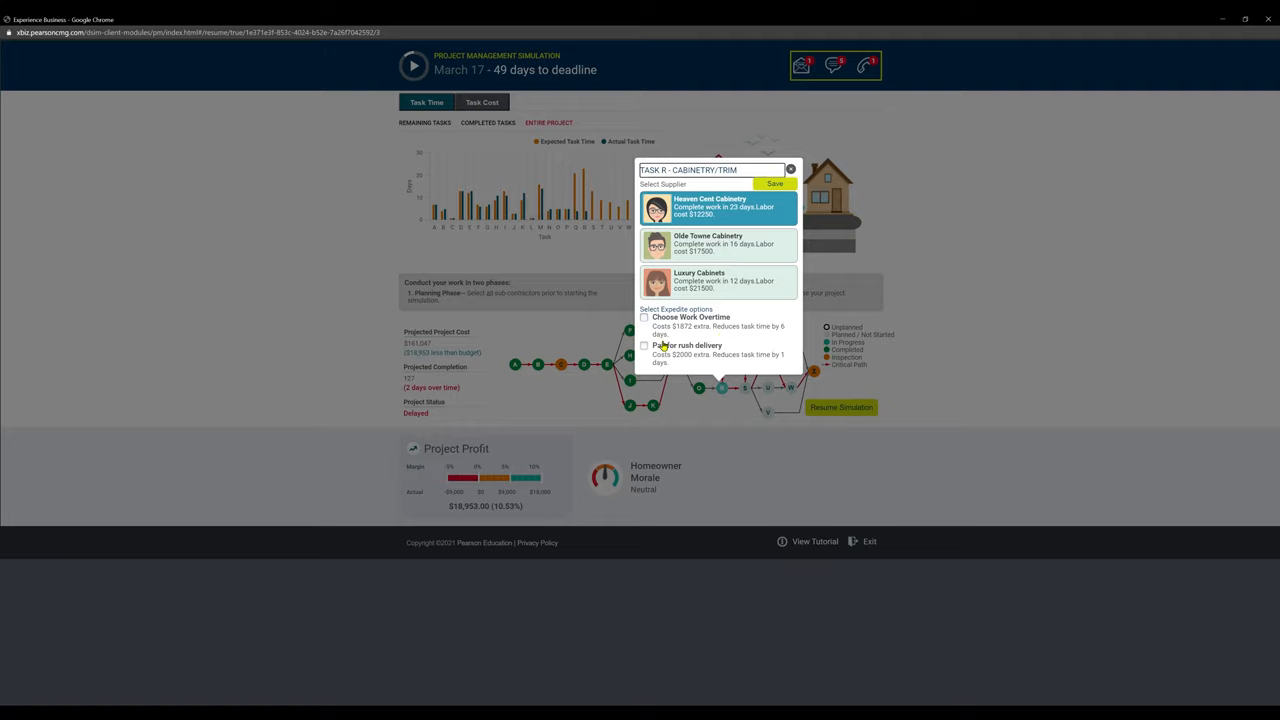
mouse_move(678, 330)
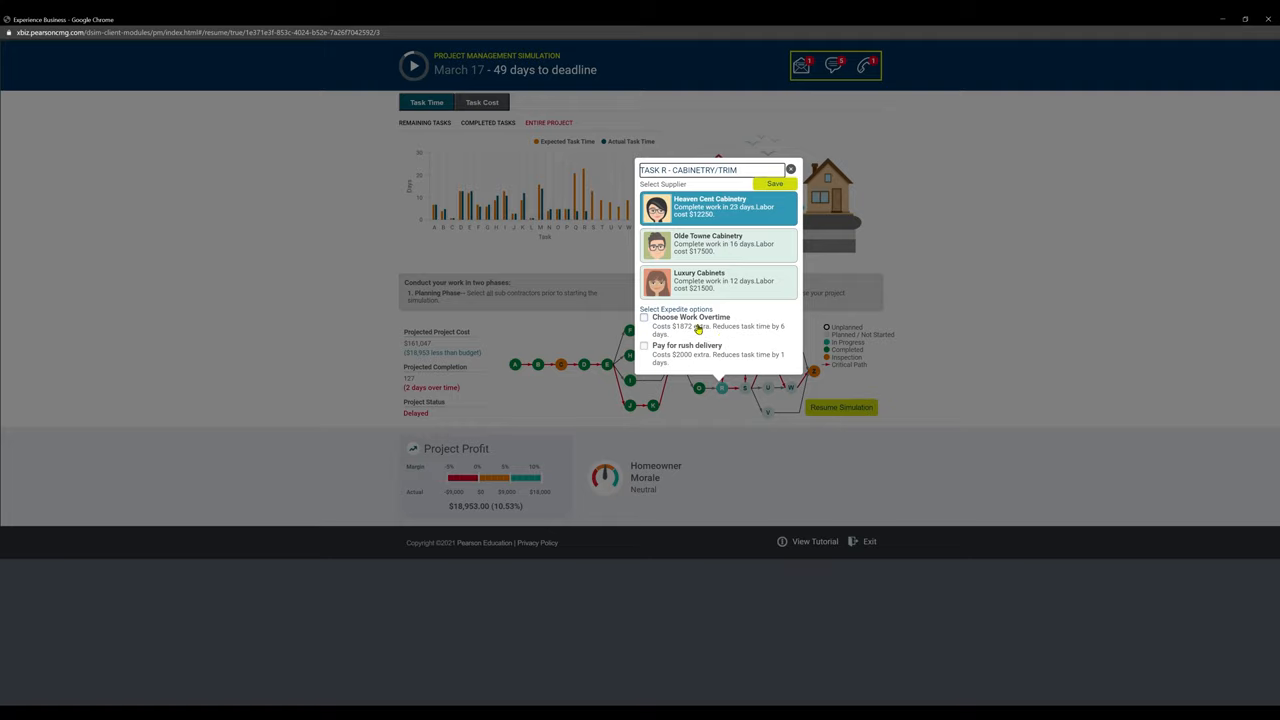
click(643, 318)
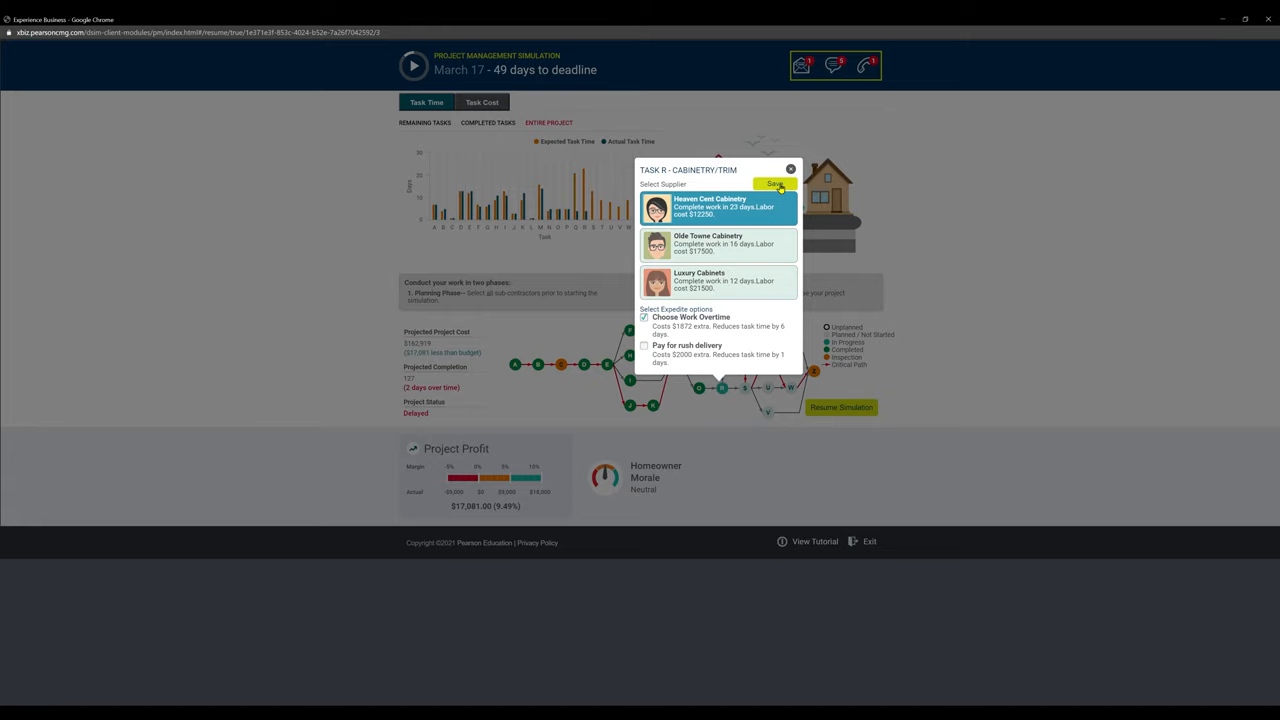
click(777, 184)
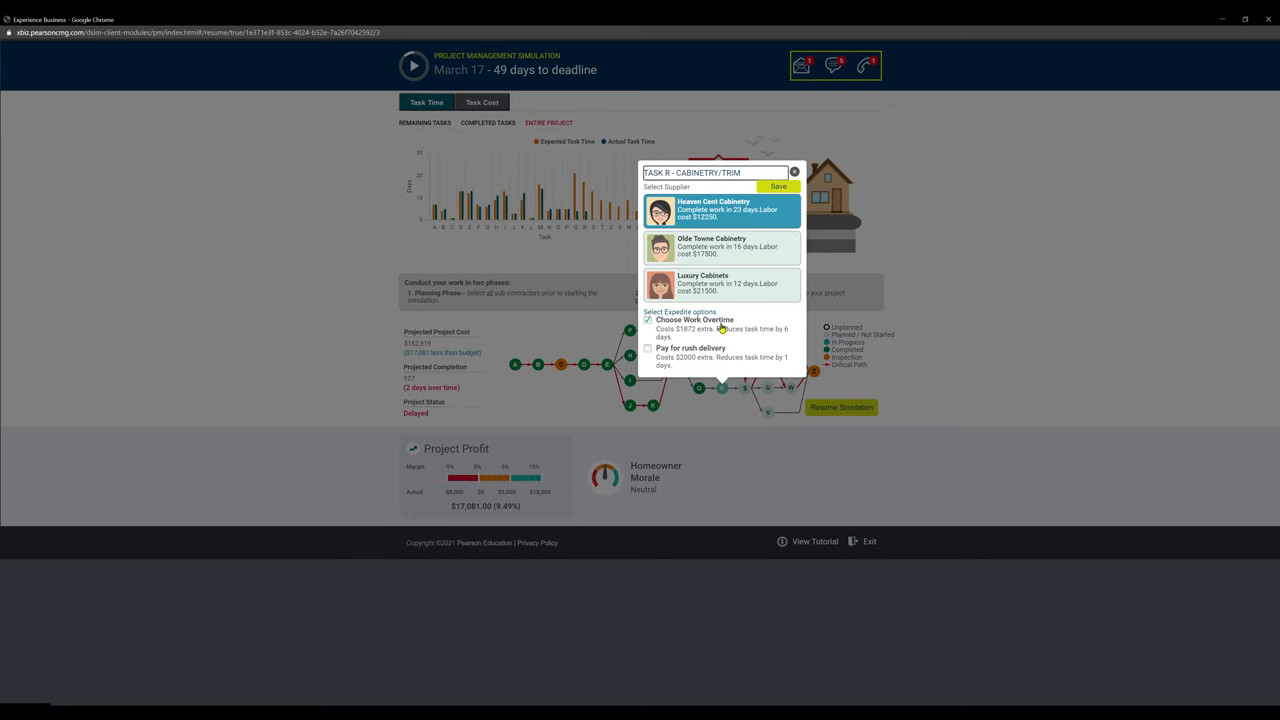
- Toggle cabinetry overtime off and on to compare profit, leaving it on and saving
click(647, 320)
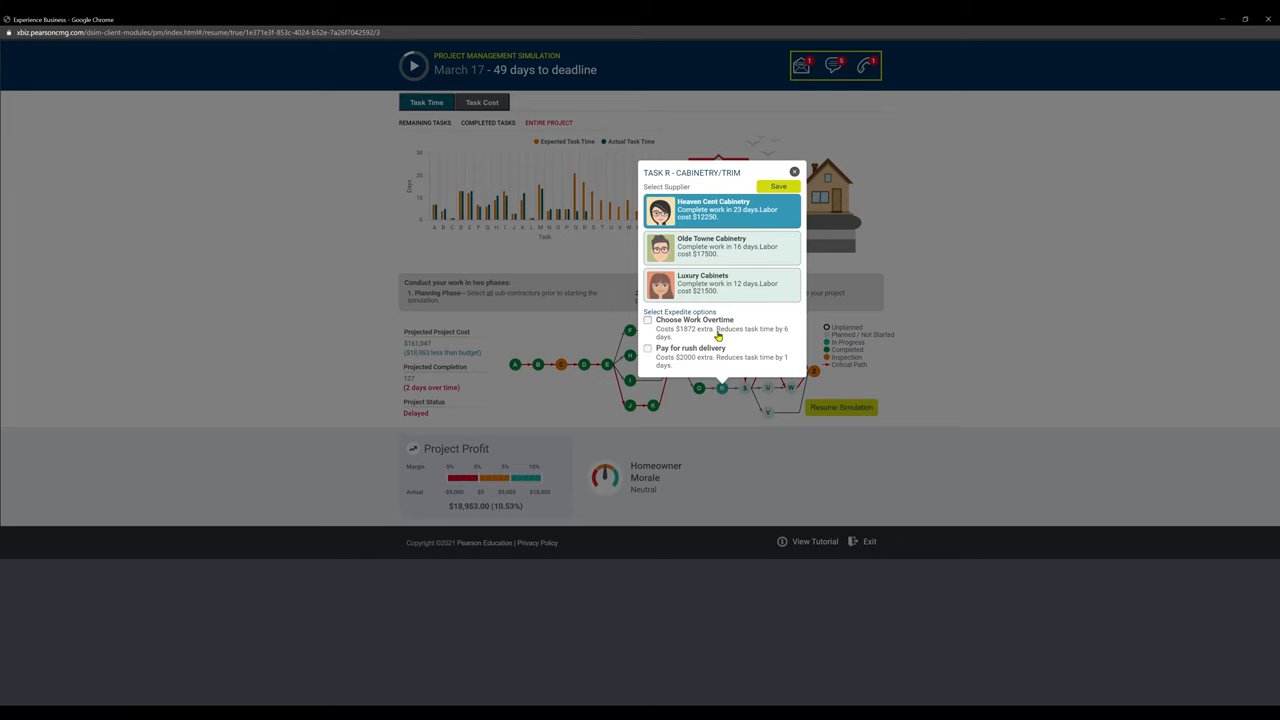
mouse_move(513, 385)
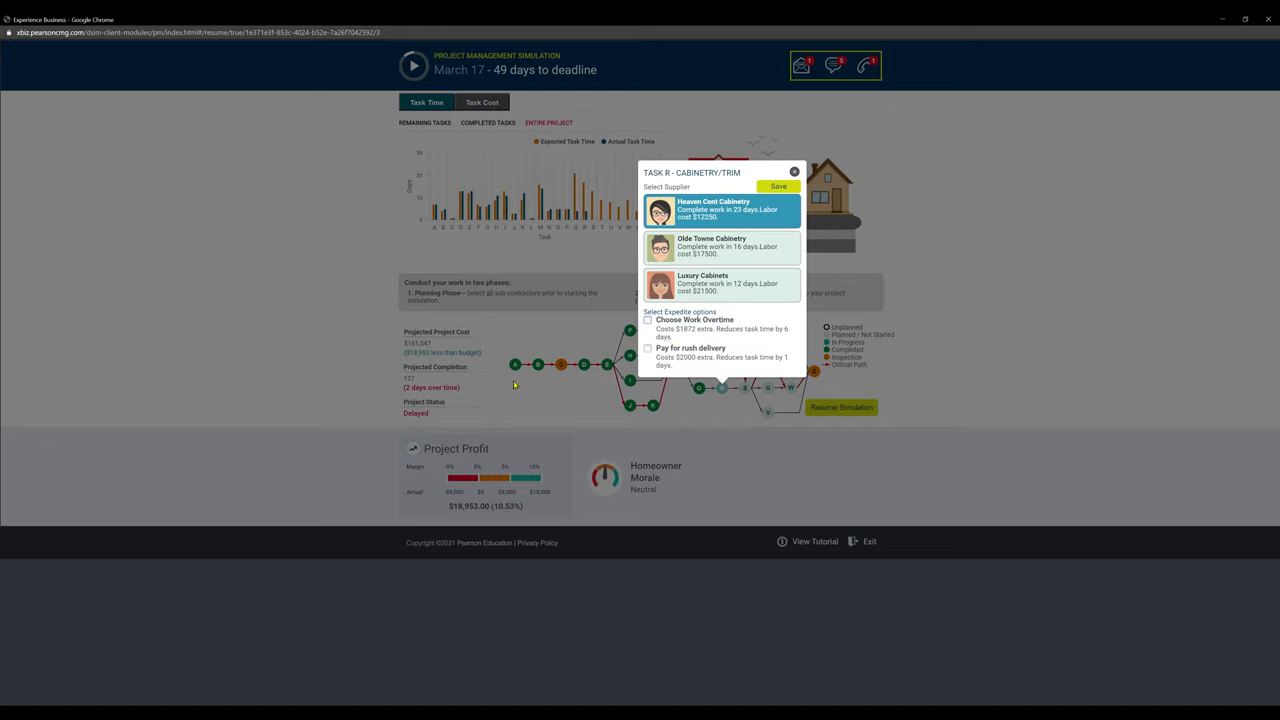
click(647, 320)
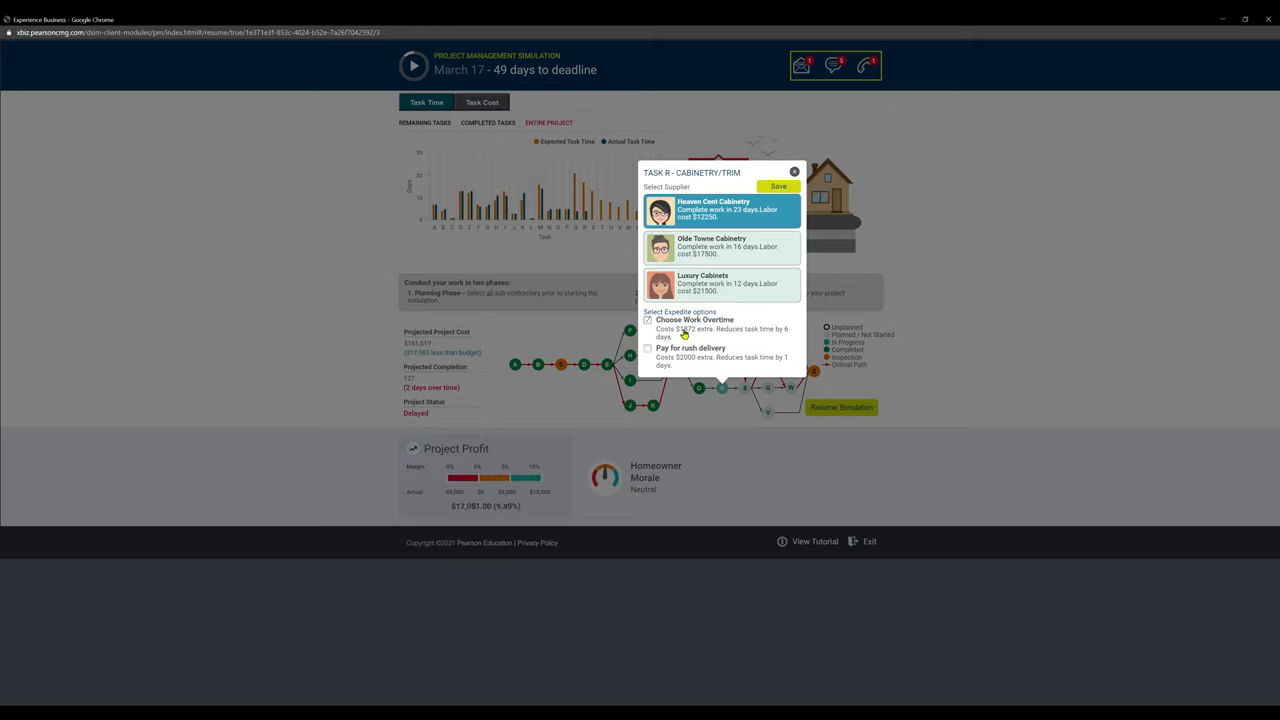
click(648, 320)
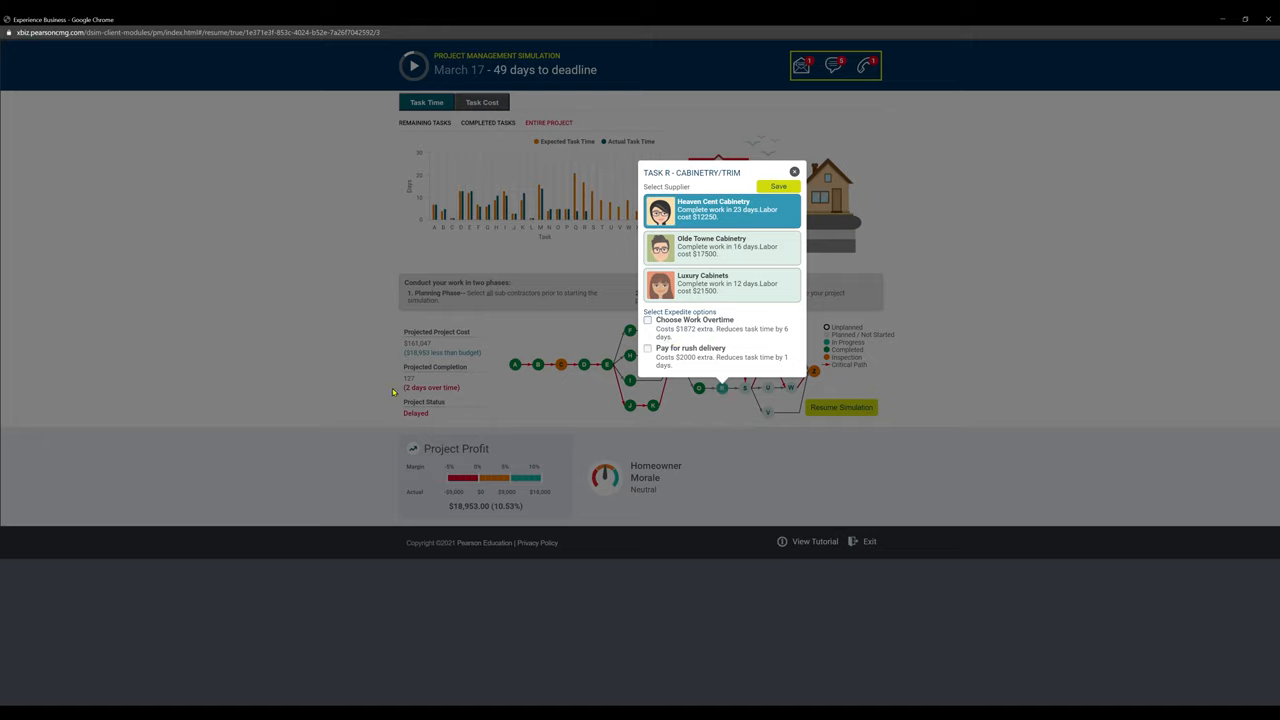
click(648, 320)
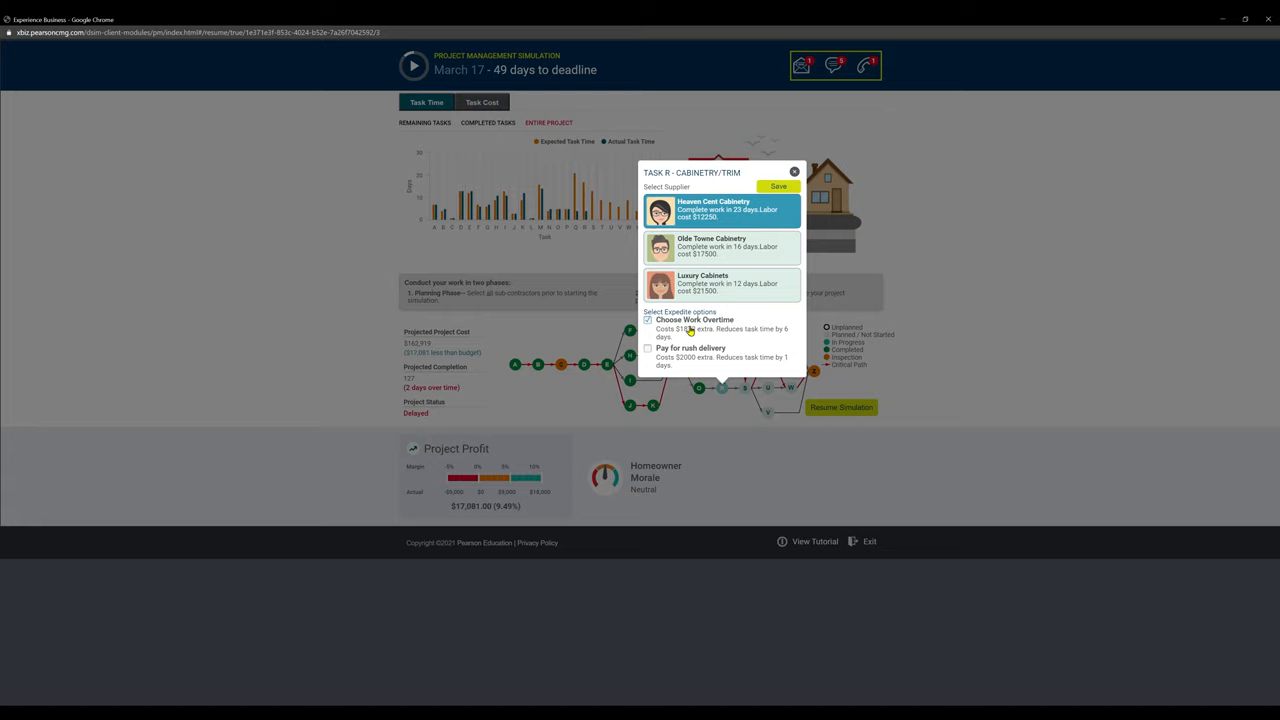
click(648, 320)
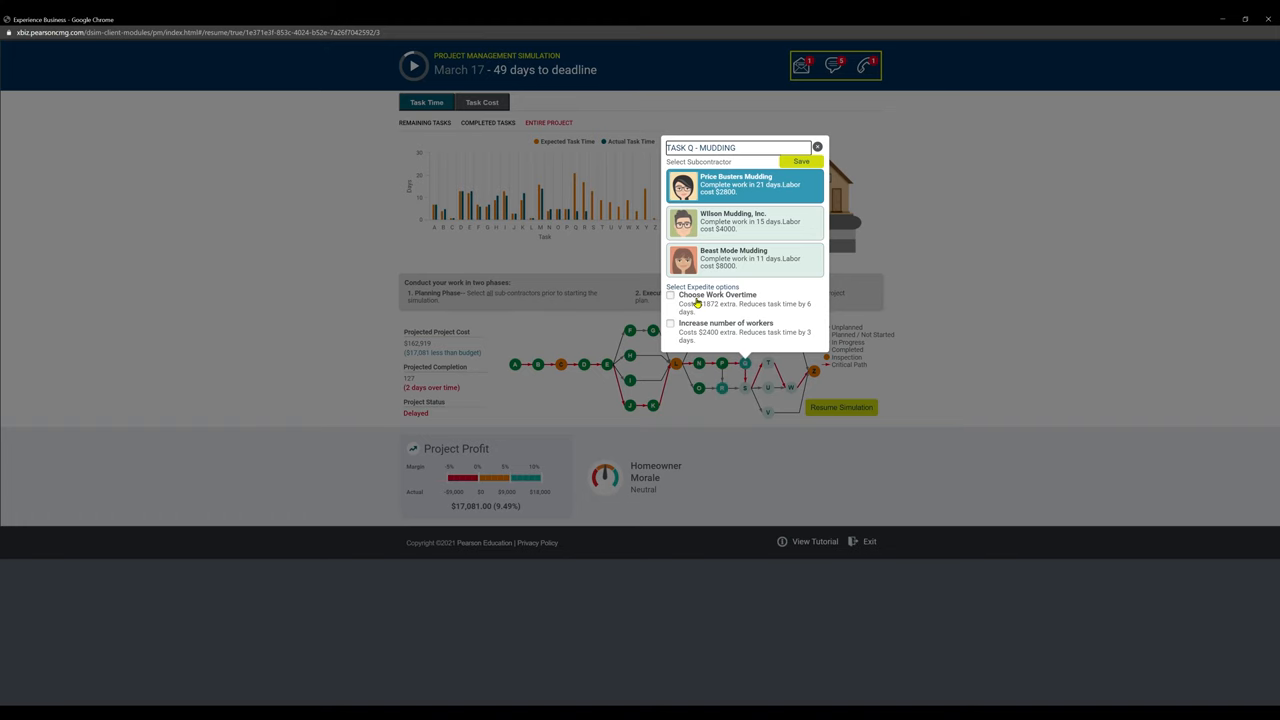
- Toggle Work Overtime on Task Q mudding and keep it, saving for a 115-day projection, 10 days ahead
click(670, 295)
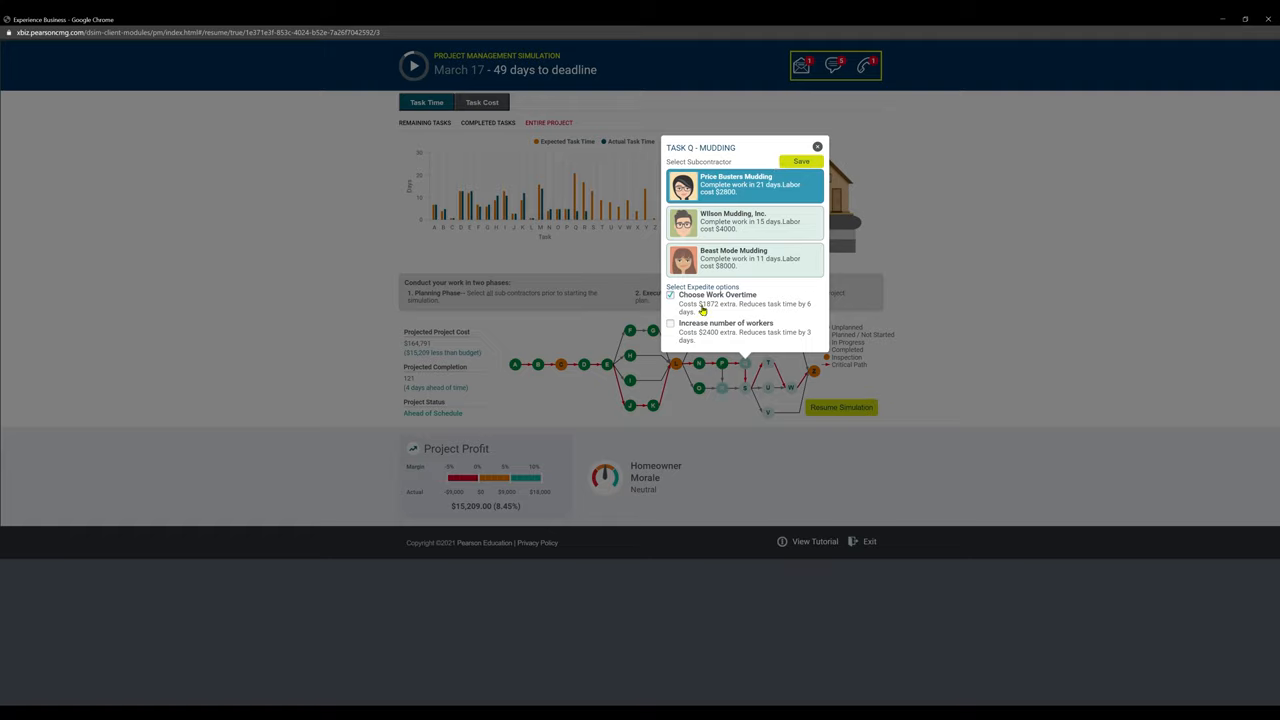
click(669, 295)
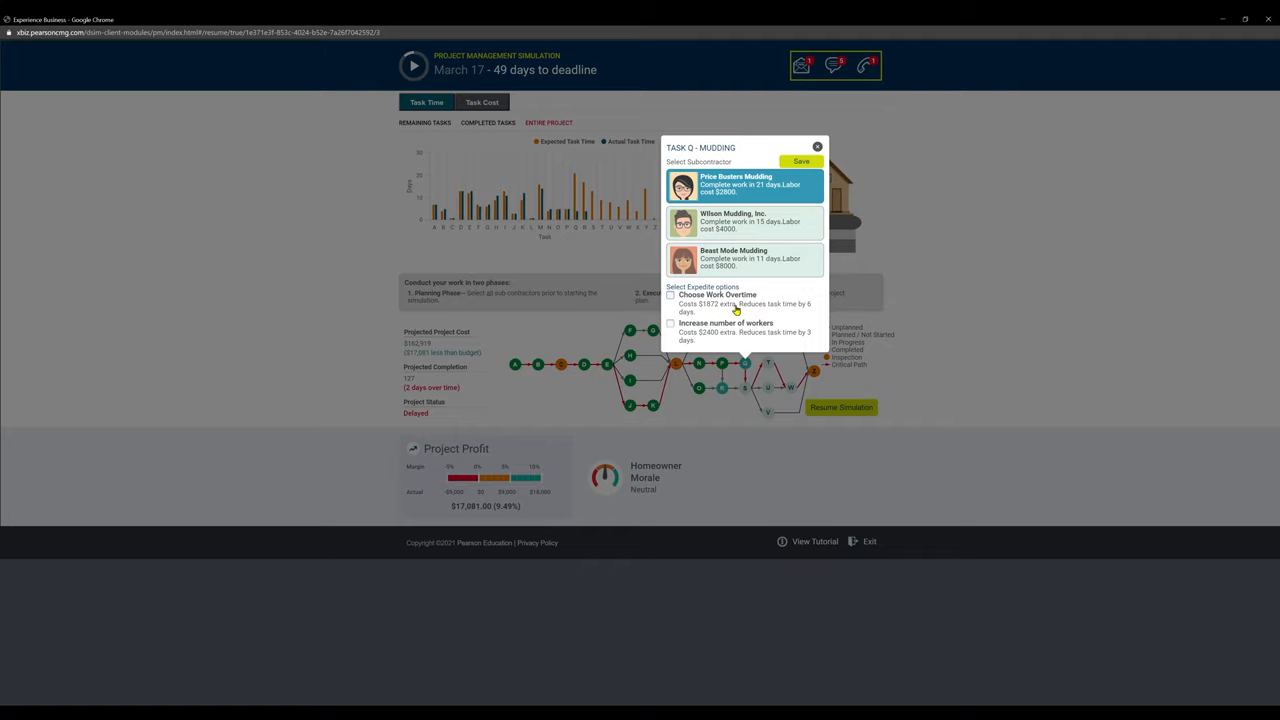
click(670, 295)
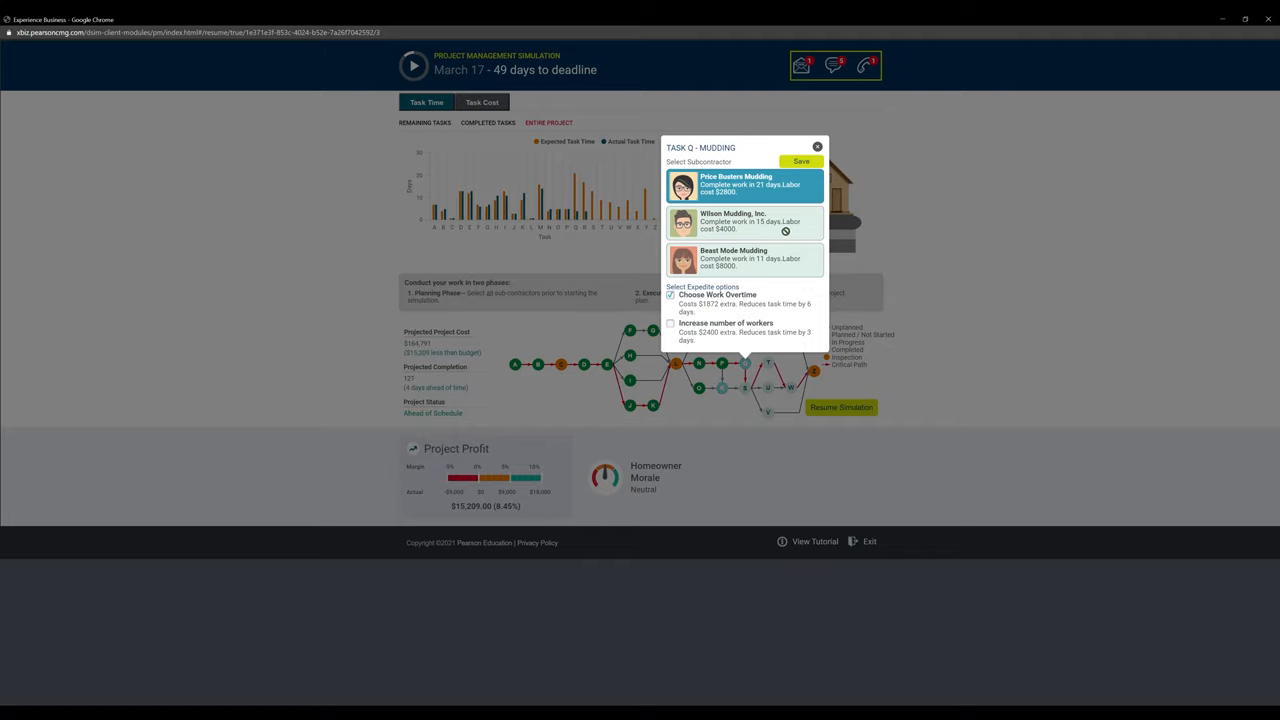
click(799, 161)
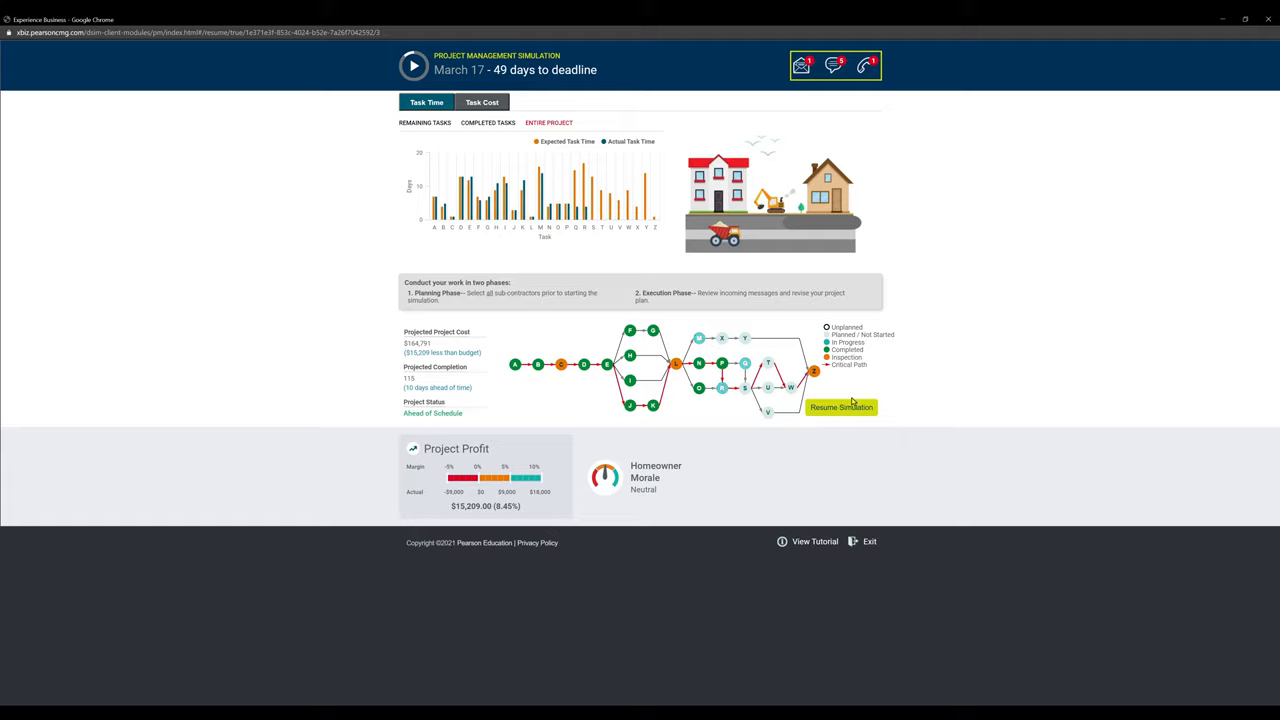
- Resume the simulation repeatedly until the project reaches April 5, 4 days ahead
click(841, 408)
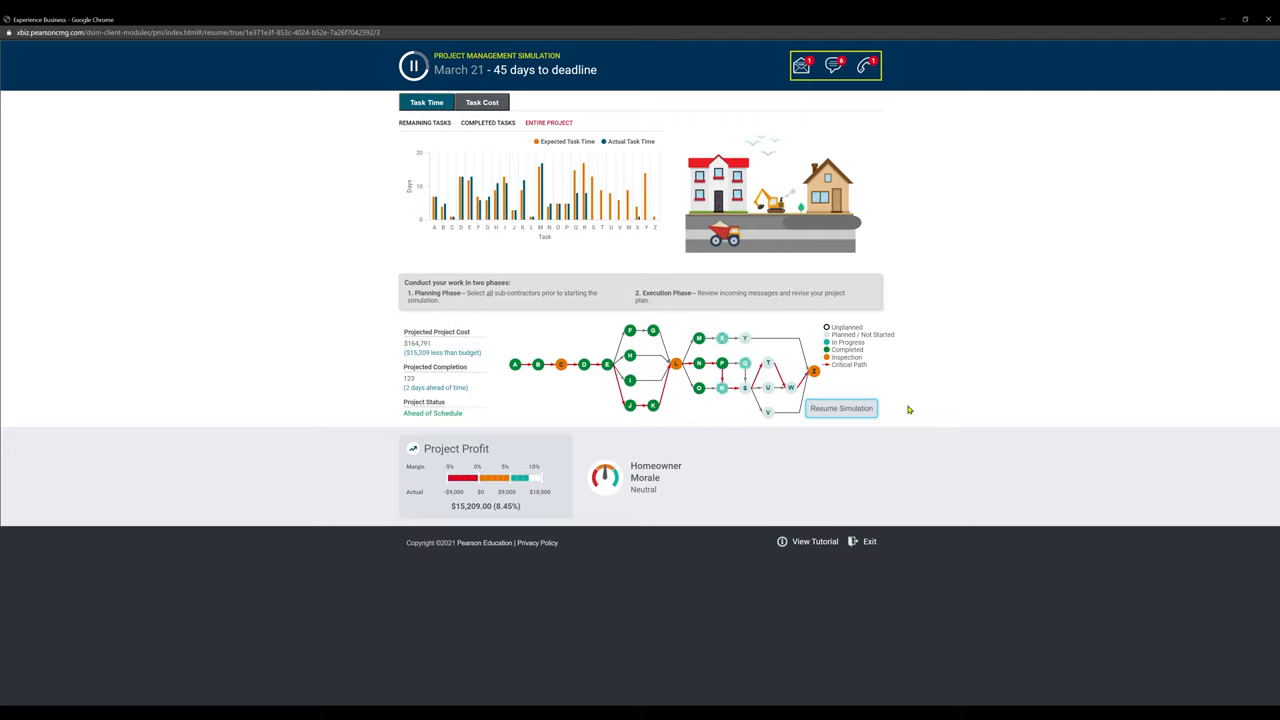
click(841, 408)
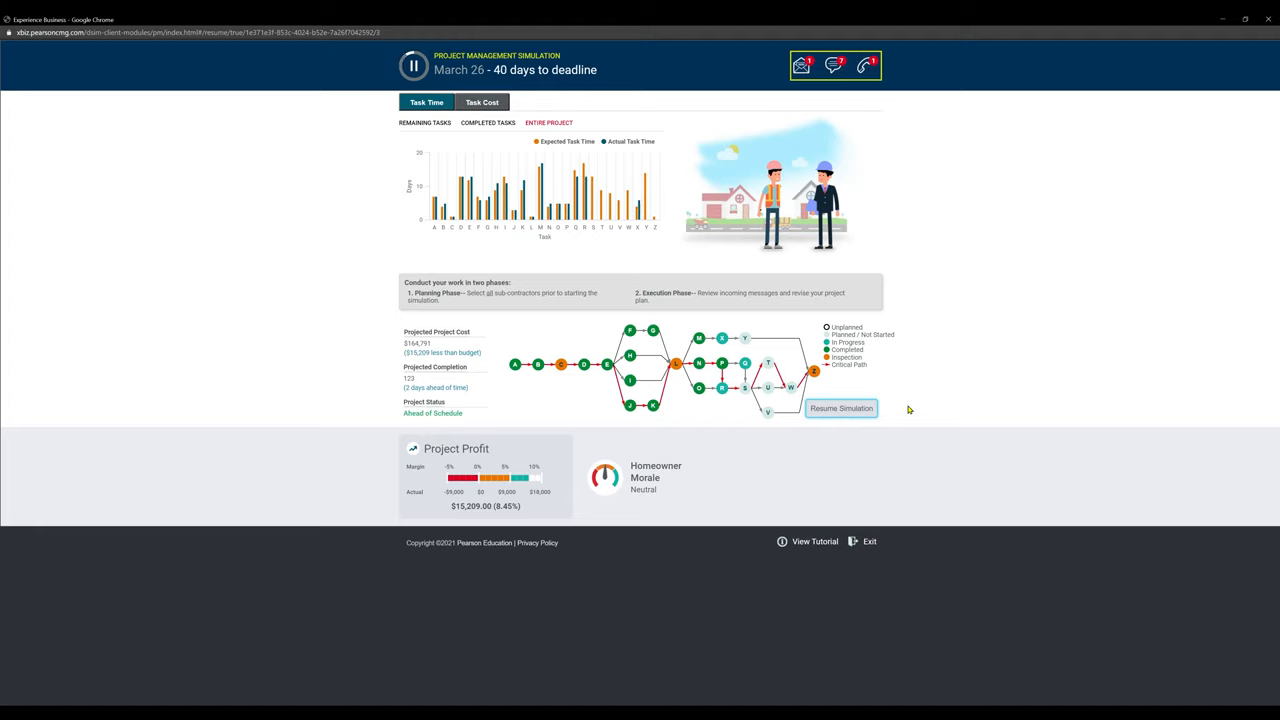
click(841, 408)
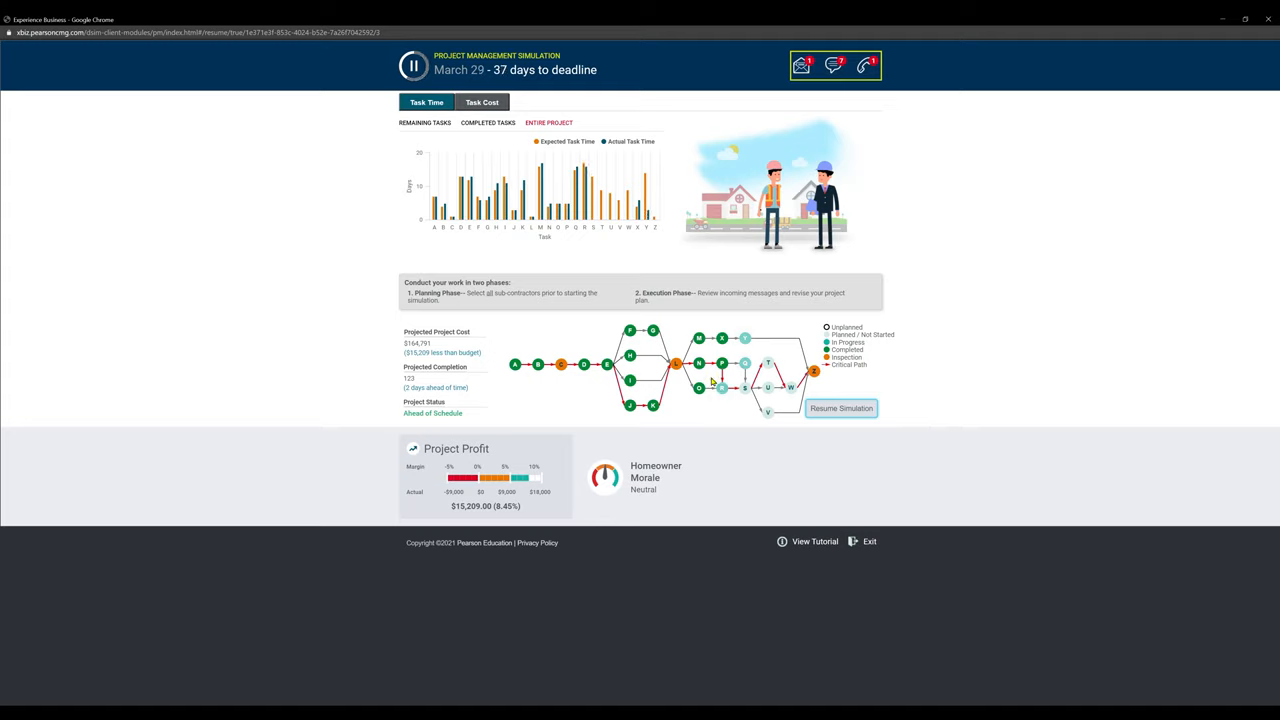
click(404, 69)
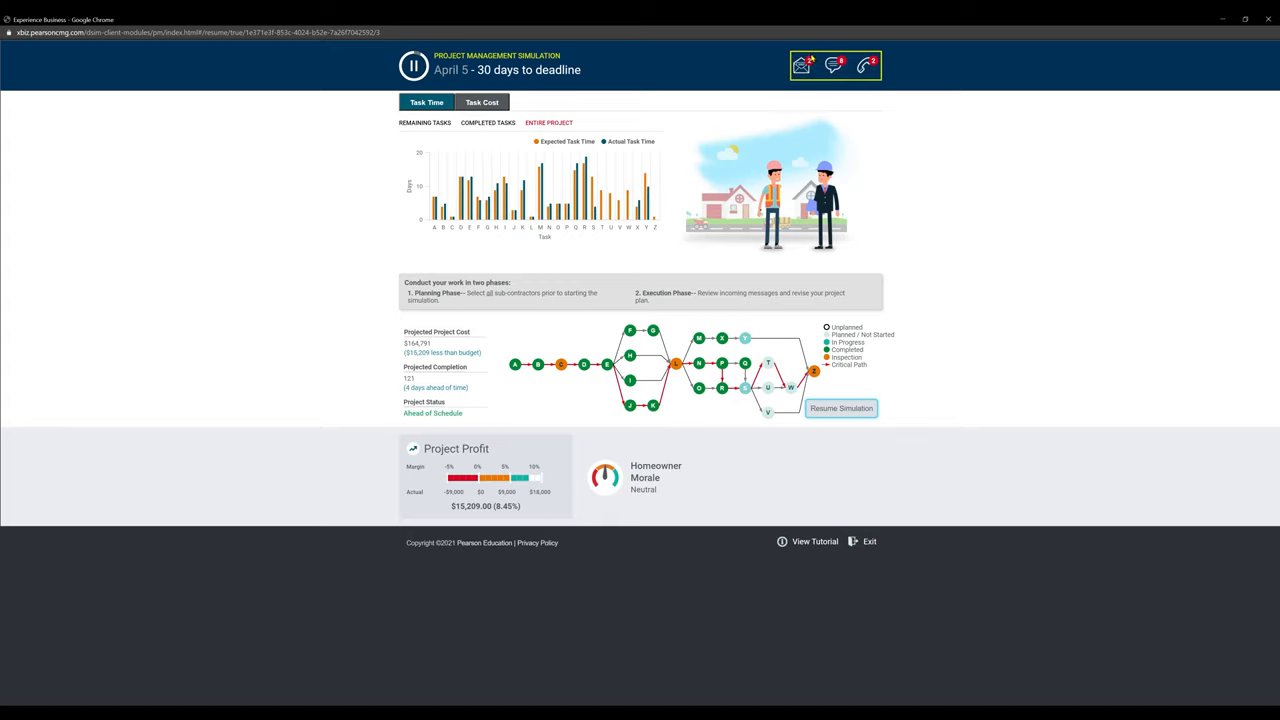
- Read the bank's 'I'm Concerned' email and dismiss the inbox
click(803, 65)
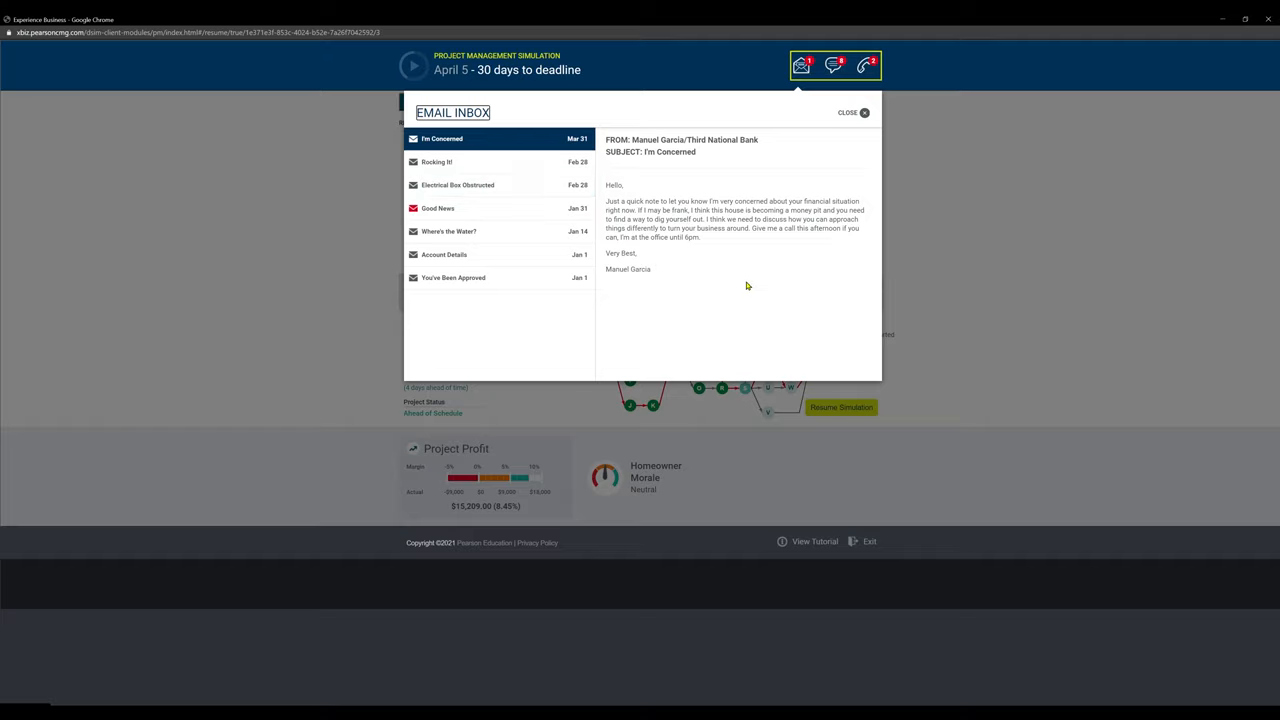
mouse_move(687, 238)
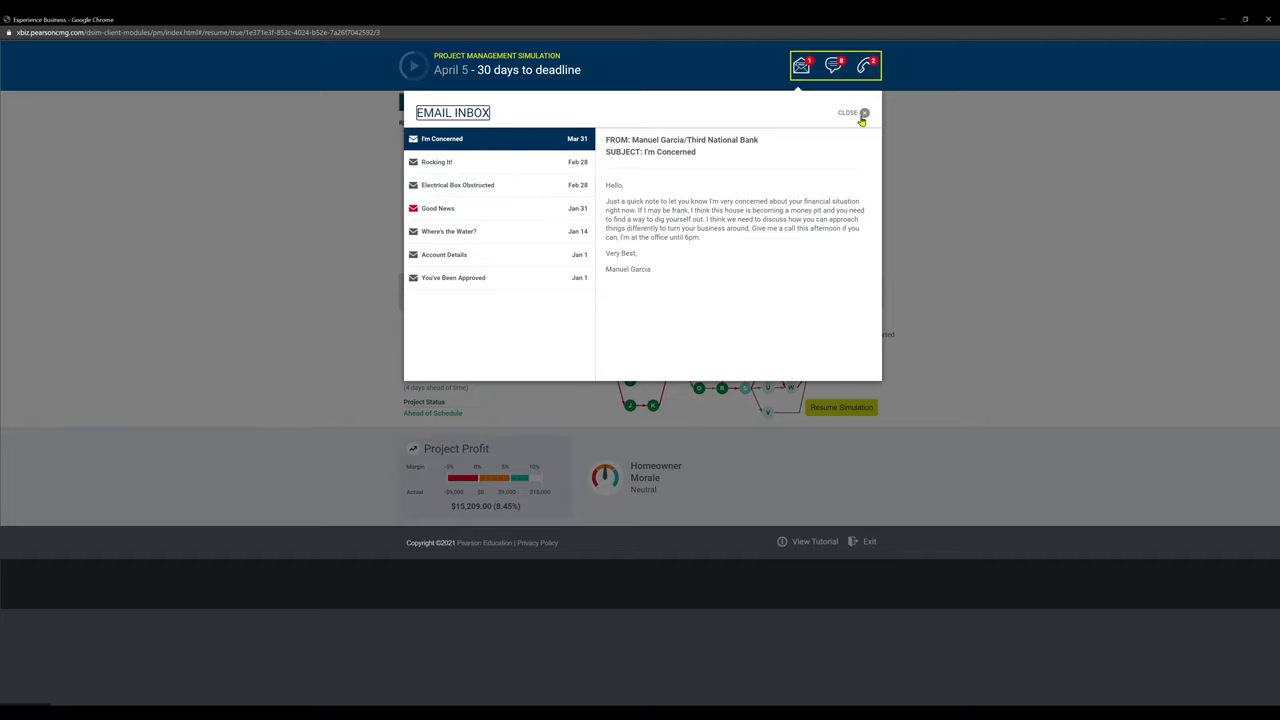
click(864, 113)
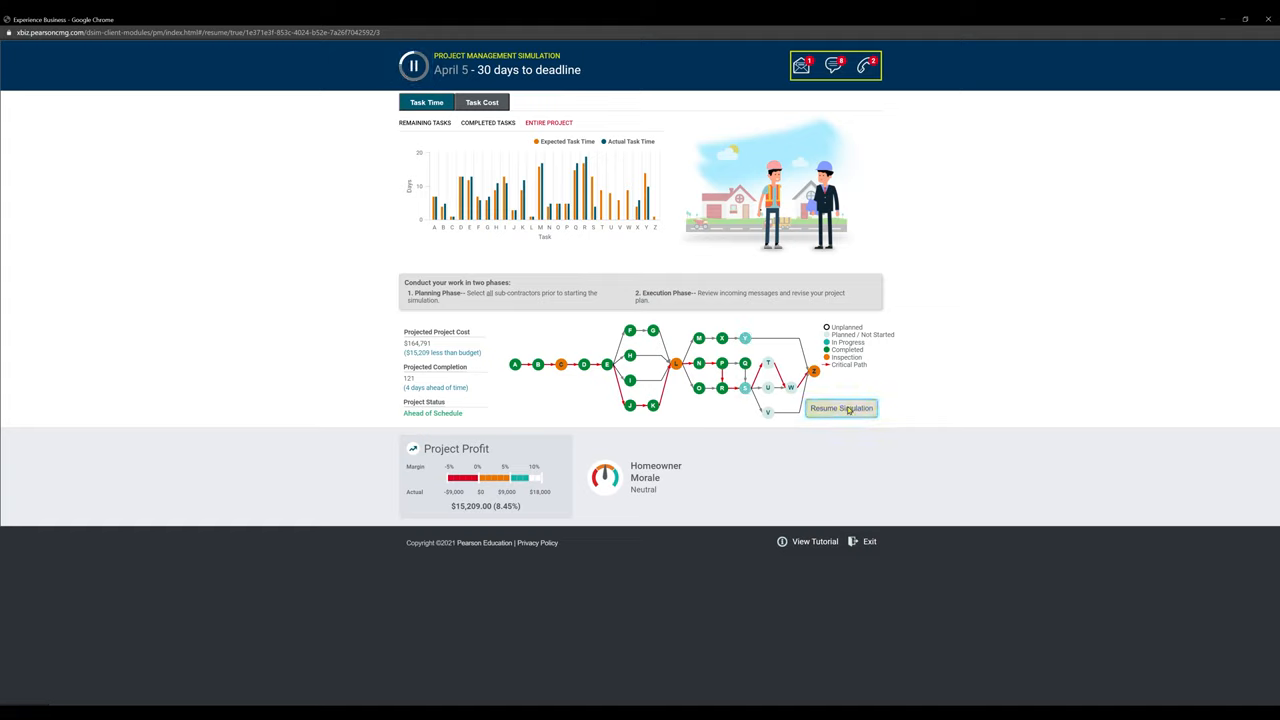
- Resume through every pause until all tasks complete on April 29, 6 days ahead with $15,209 profit
click(841, 408)
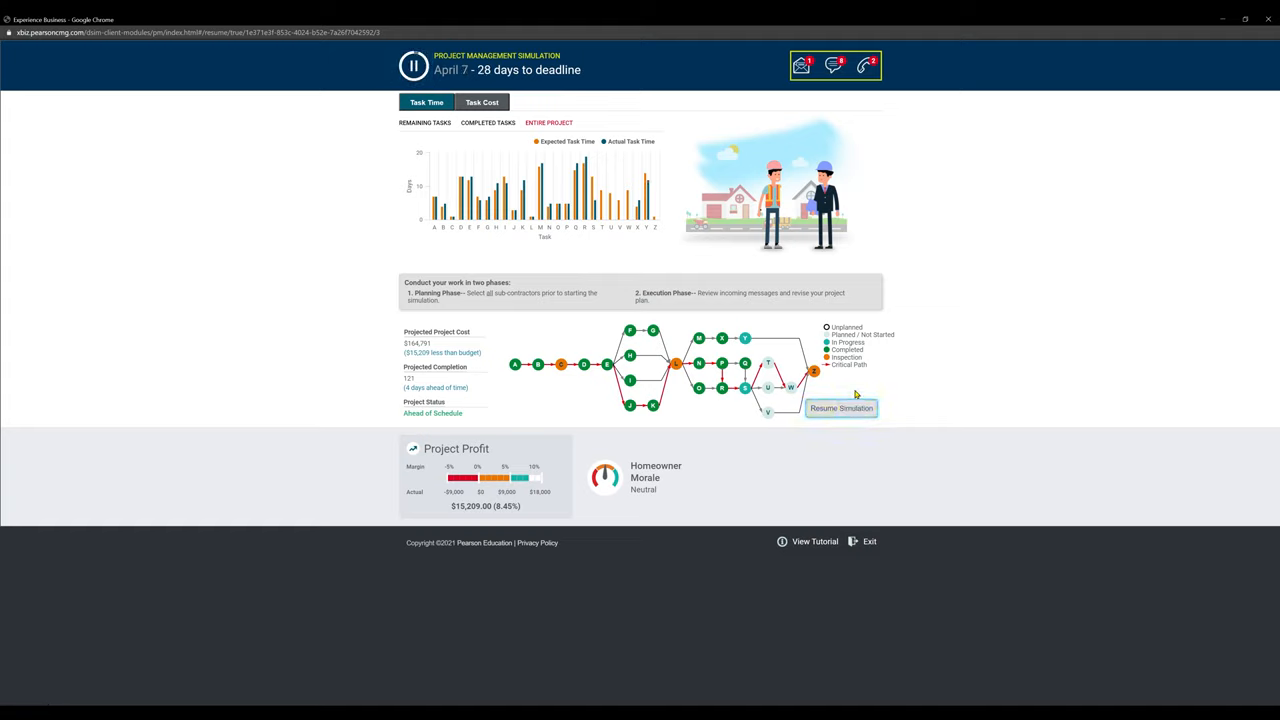
click(841, 408)
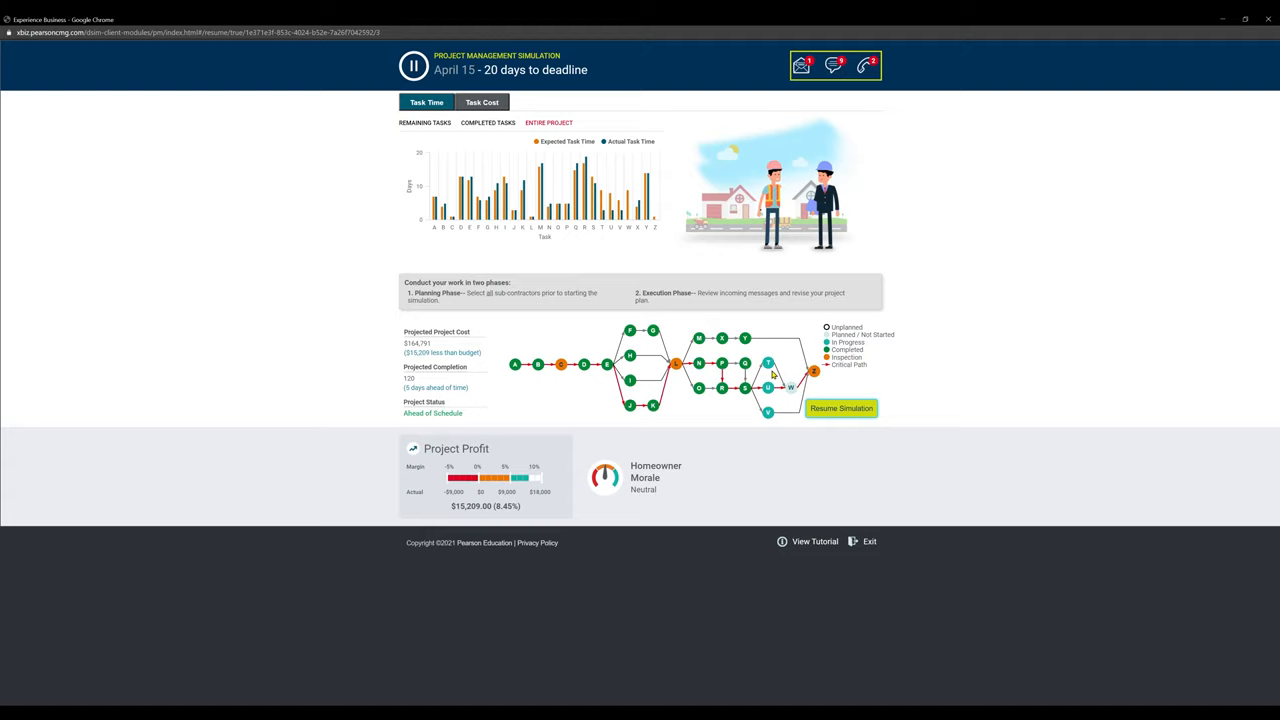
click(840, 408)
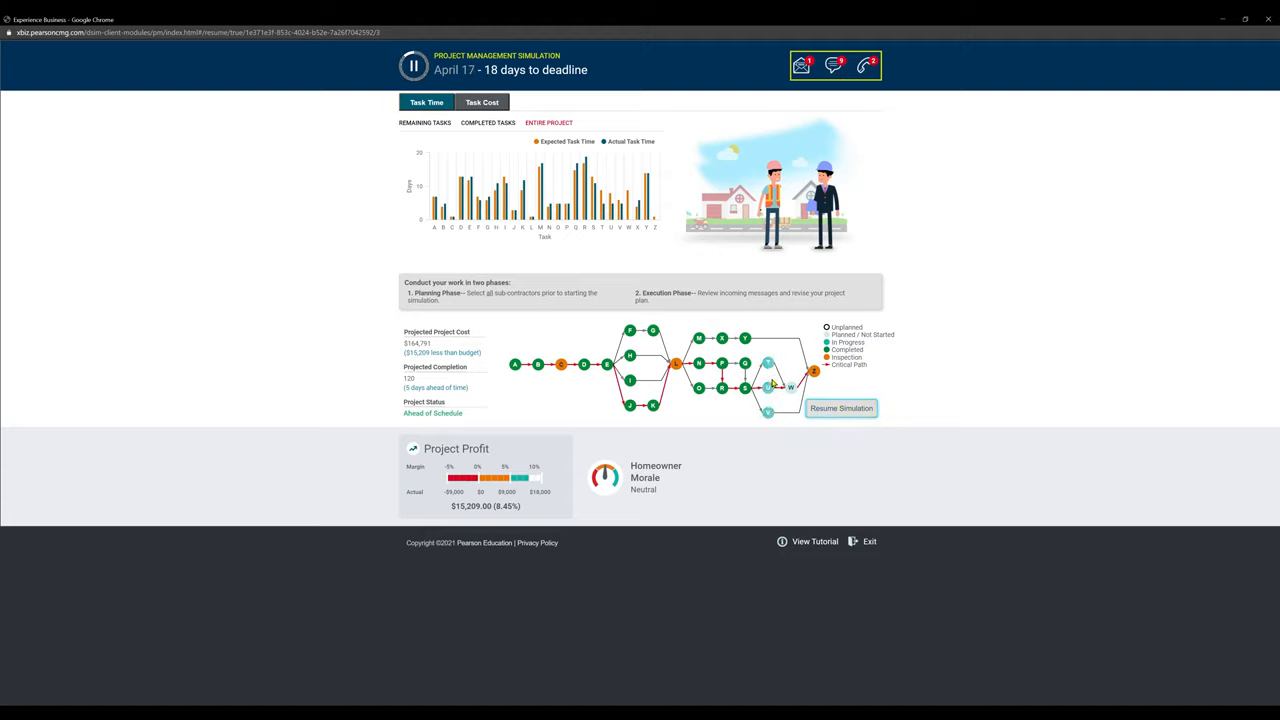
click(841, 408)
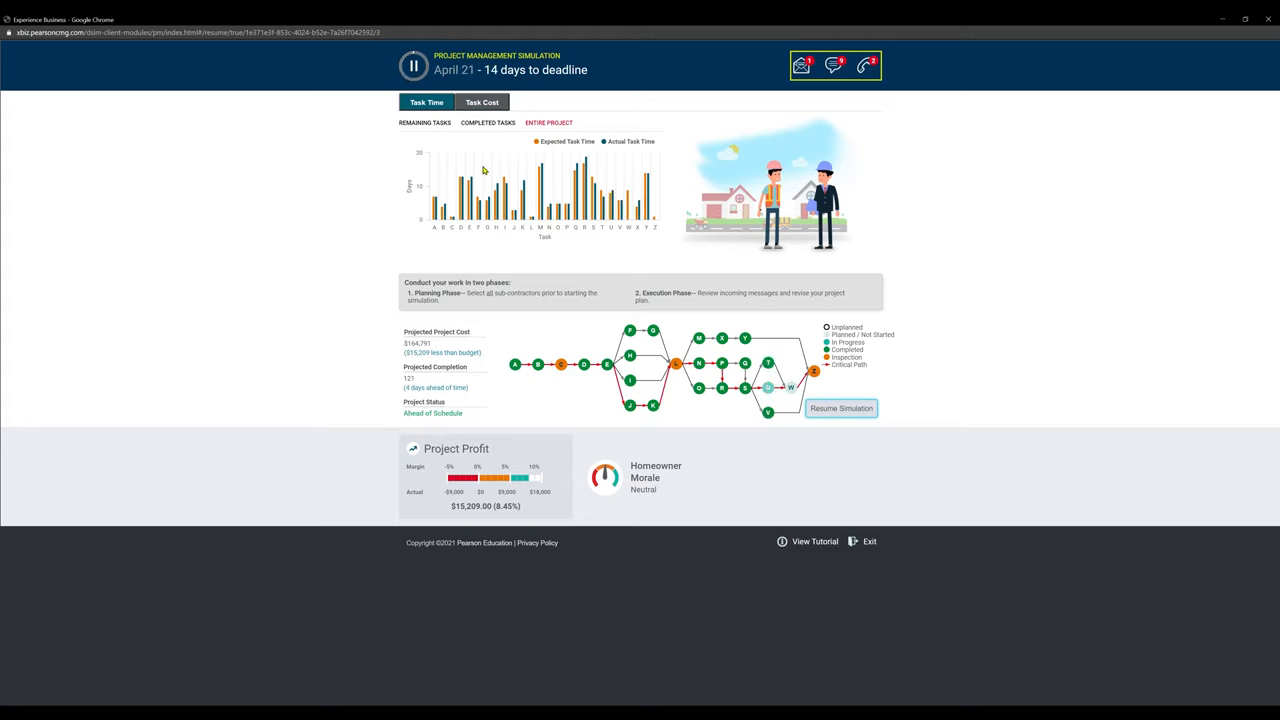
click(841, 408)
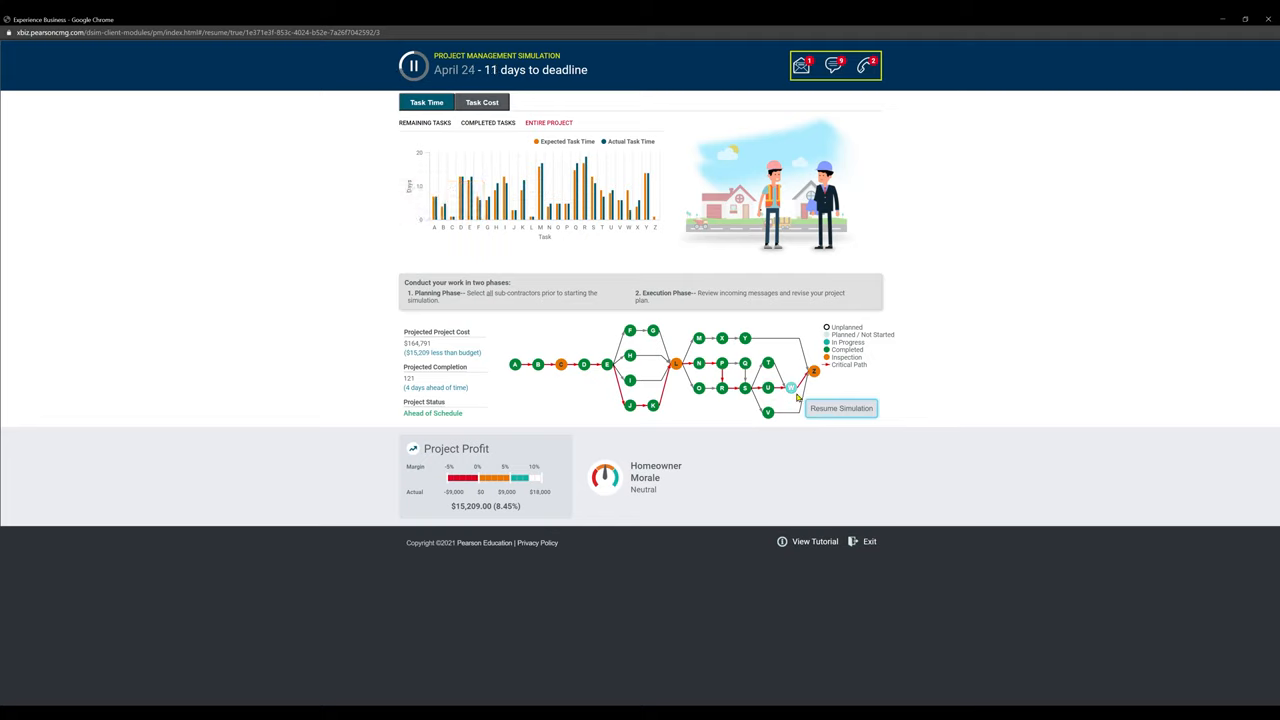
click(408, 65)
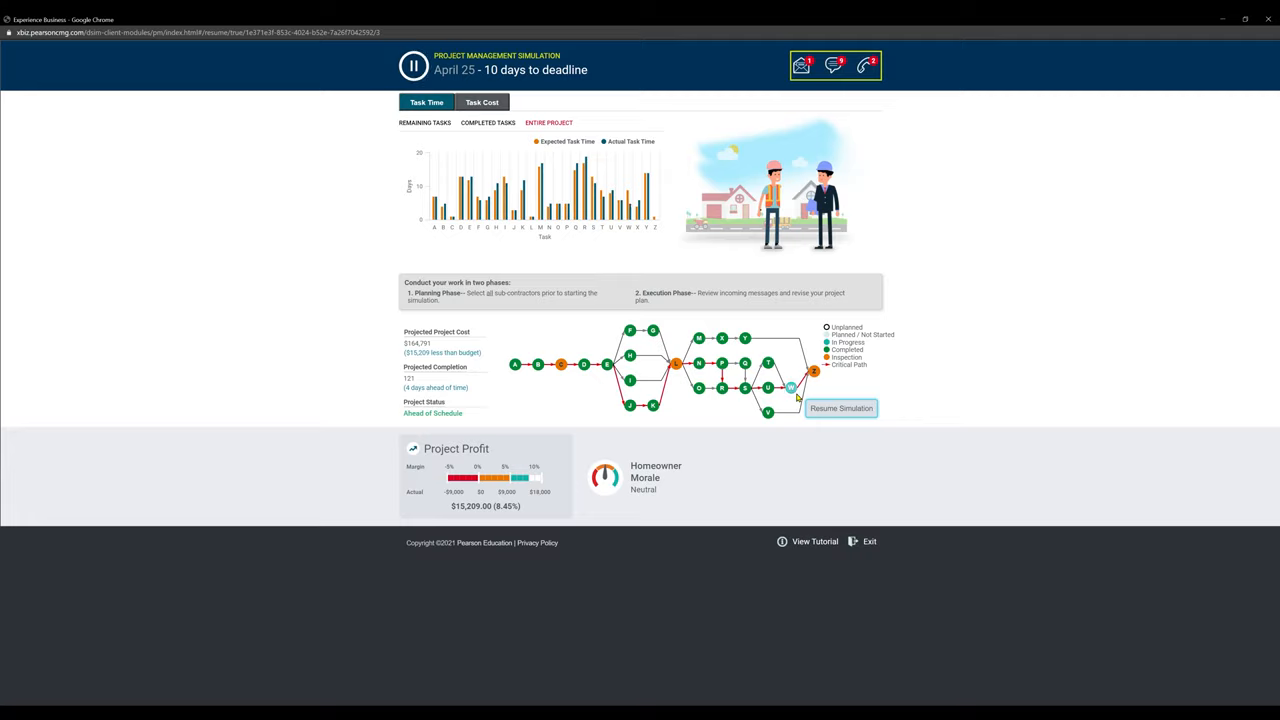
click(841, 408)
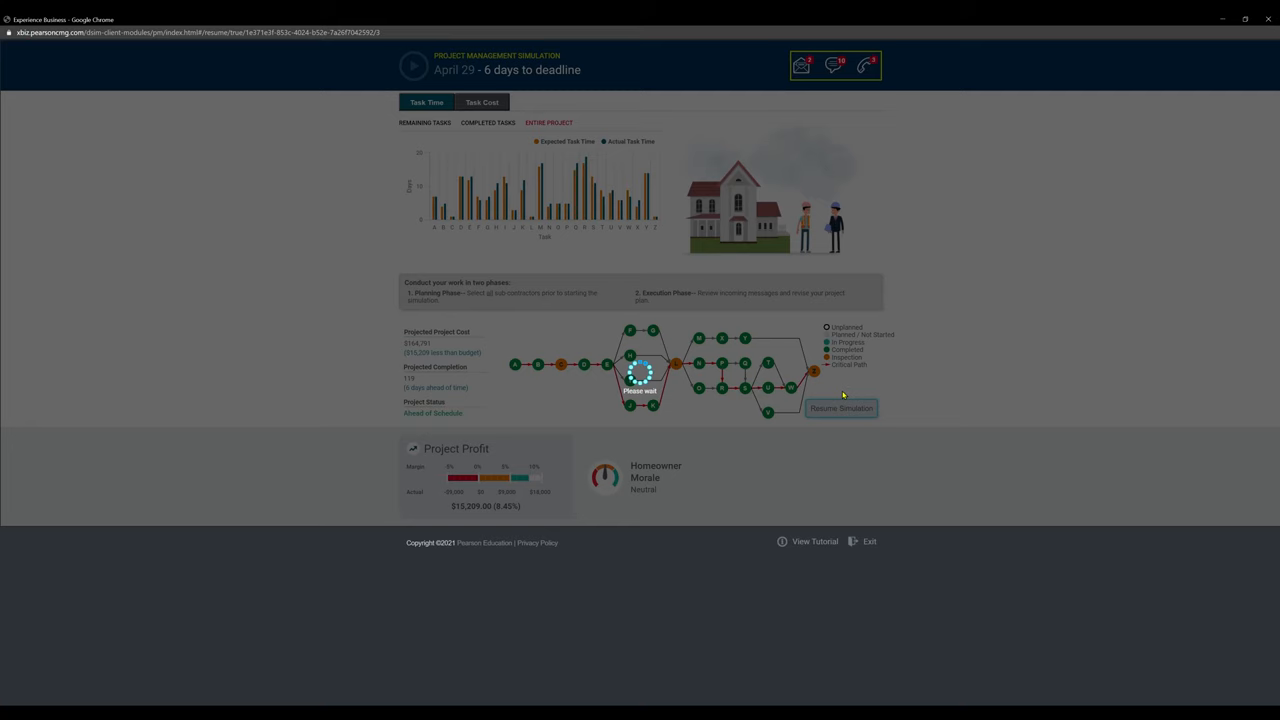
click(841, 408)
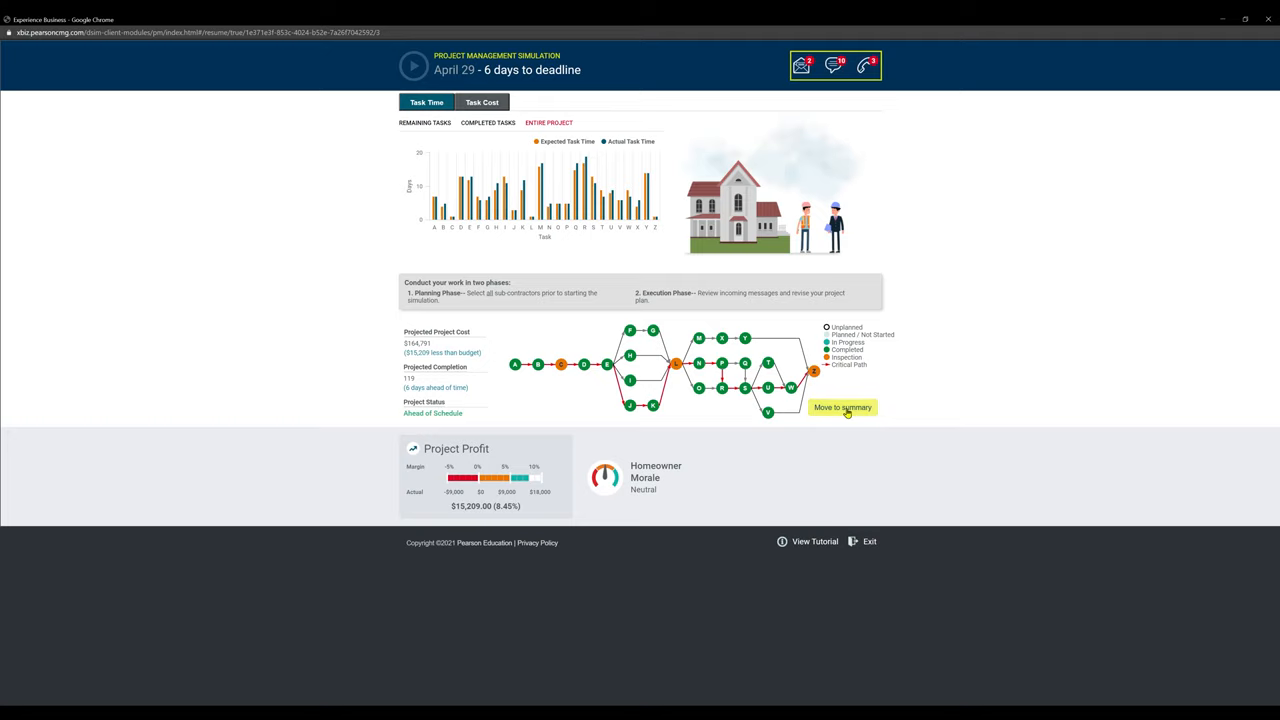
- Move to the results summary, scroll through General Feedback, and finish back at the Do Homework page
click(843, 407)
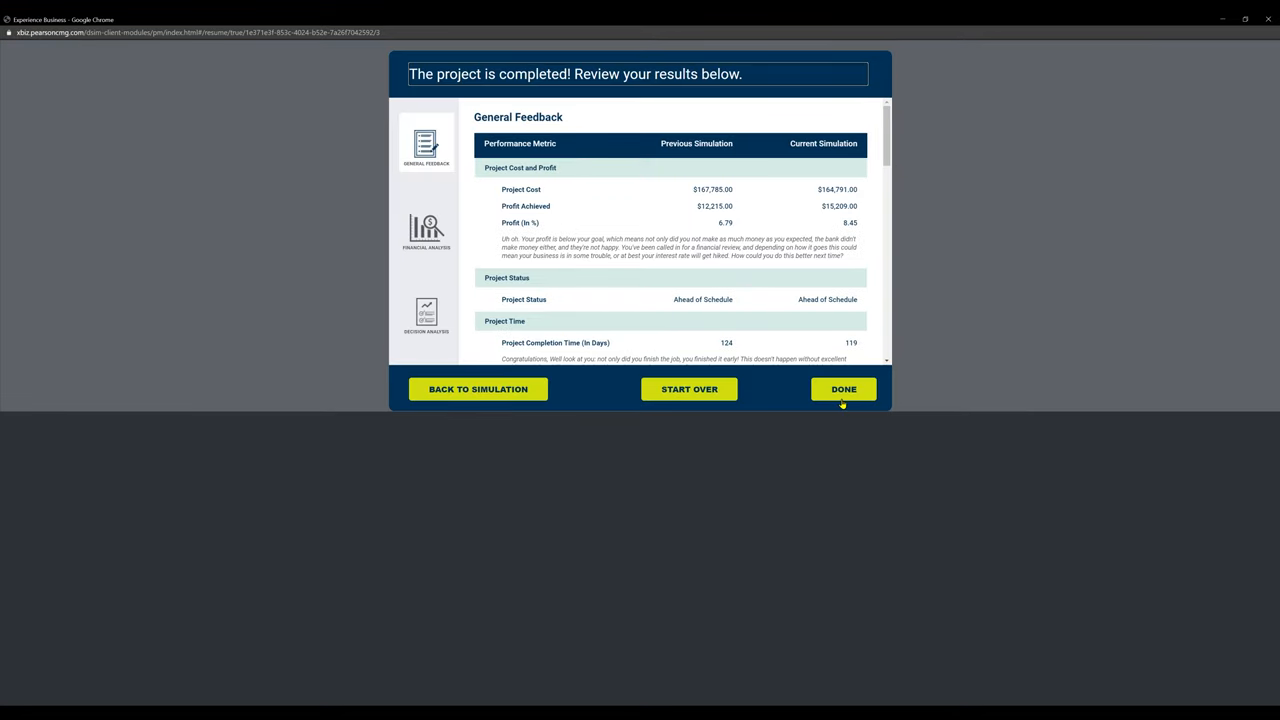
mouse_move(894, 107)
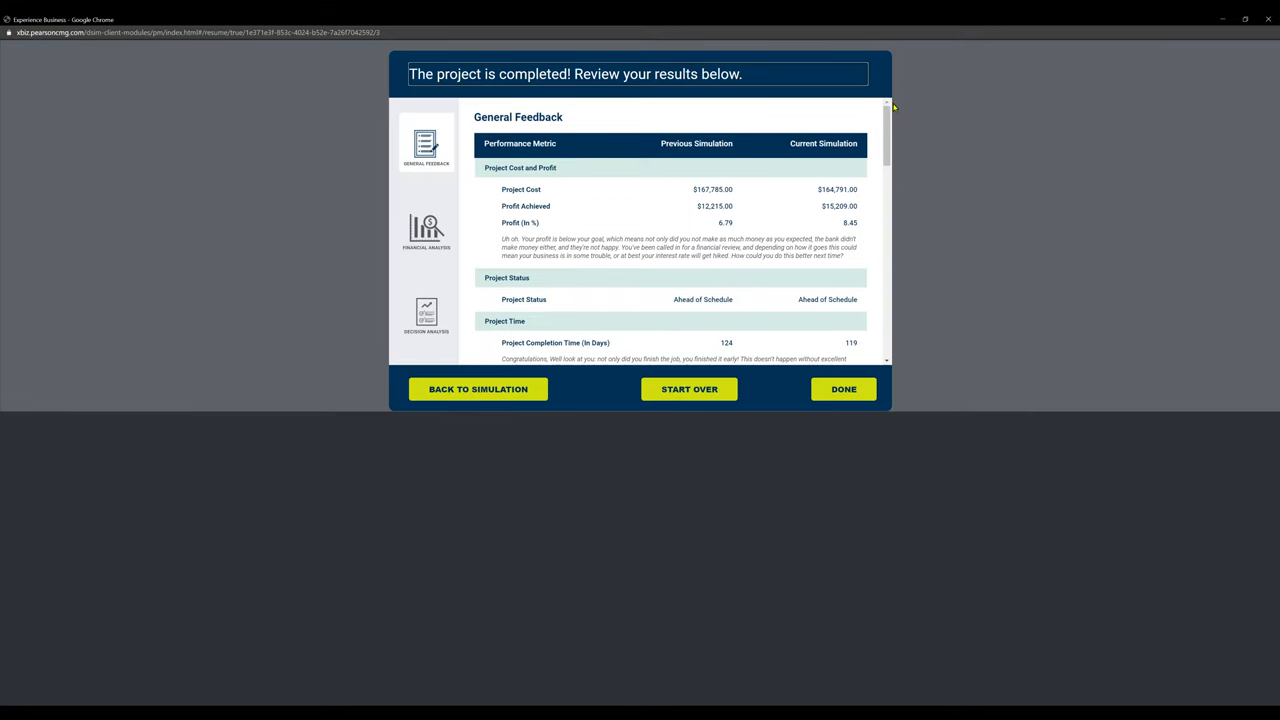
scroll(down, 3)
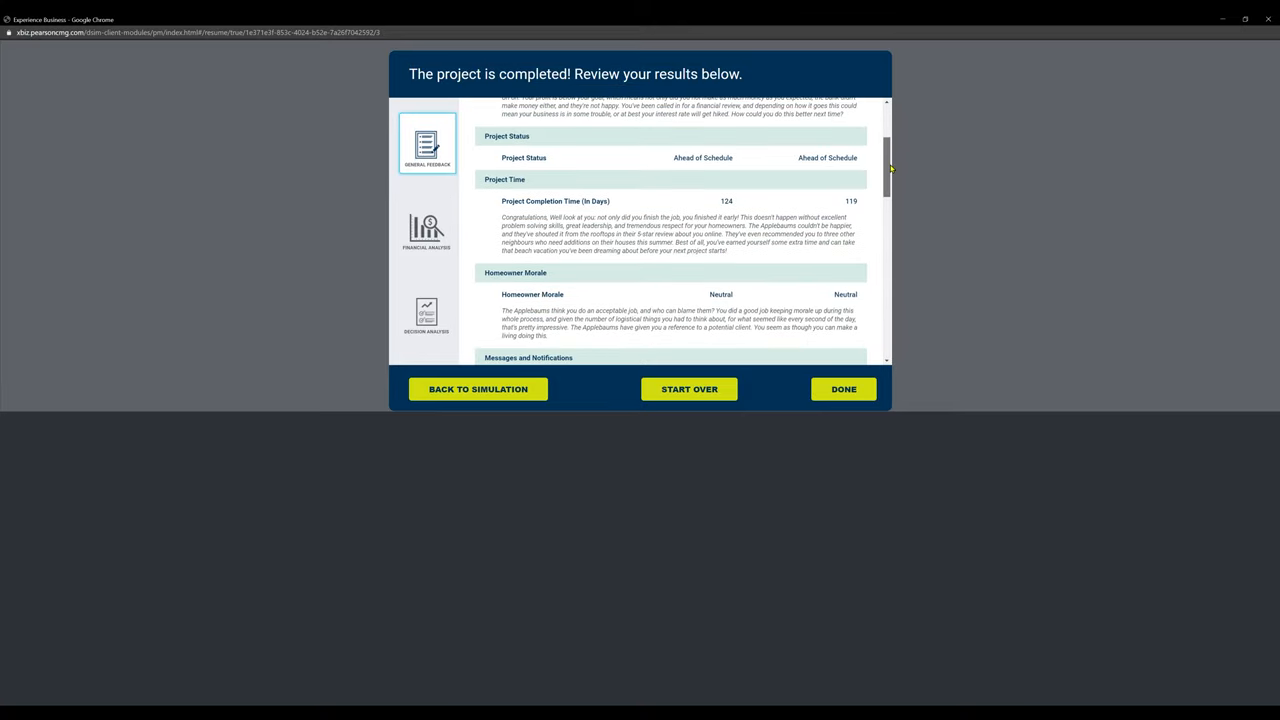
scroll(down, 3)
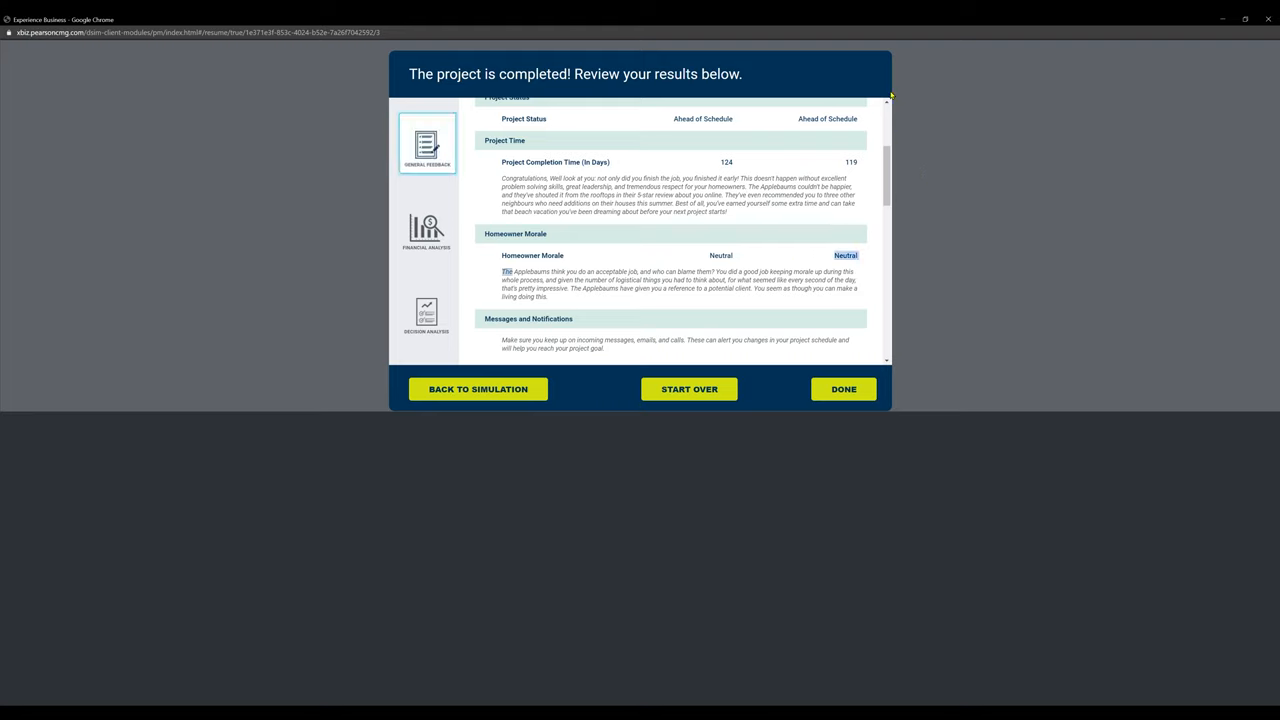
mouse_move(858, 17)
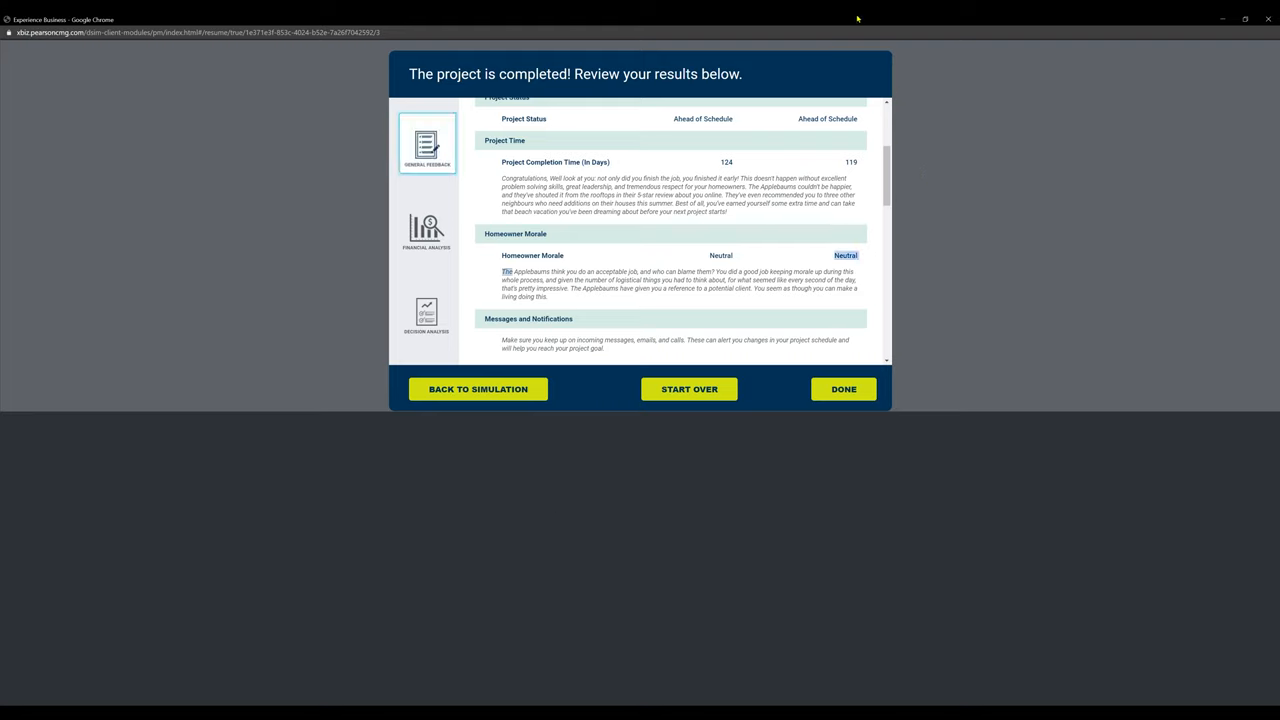
mouse_move(865, 387)
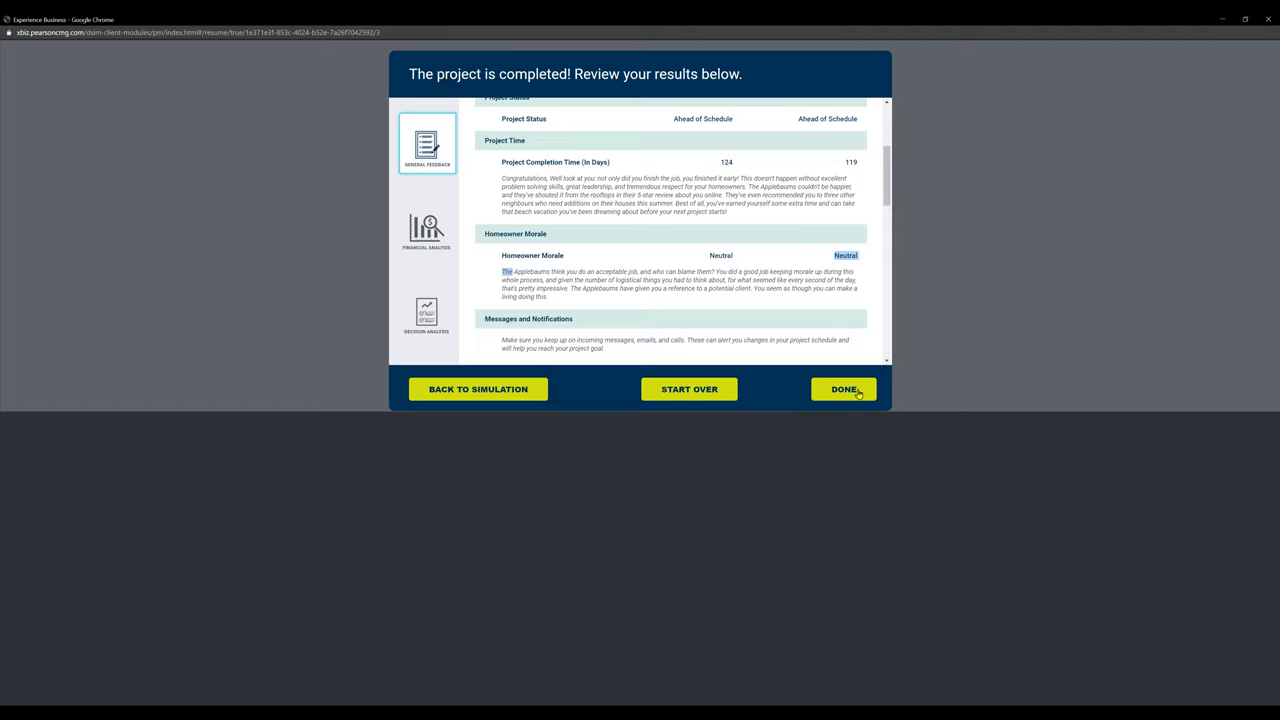
click(843, 389)
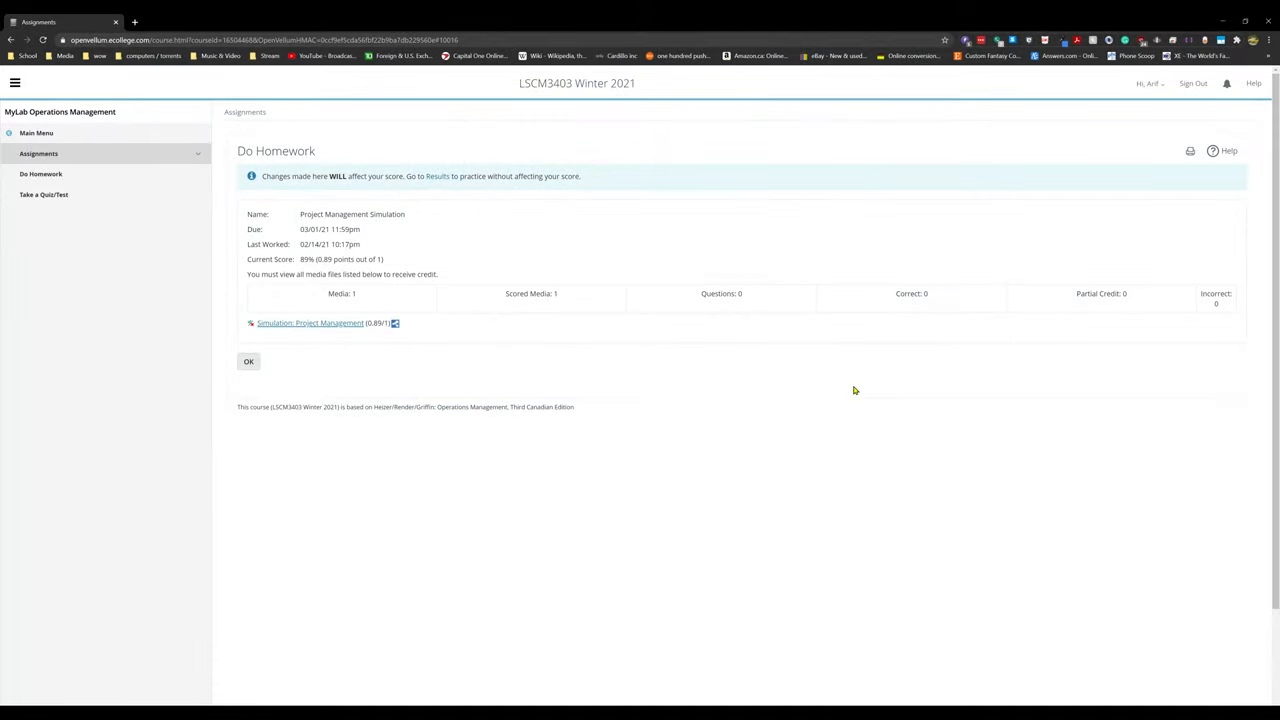
- Reveal the 92.25% gradebook score for Project Management Simulation in the Assignments list
click(37, 154)
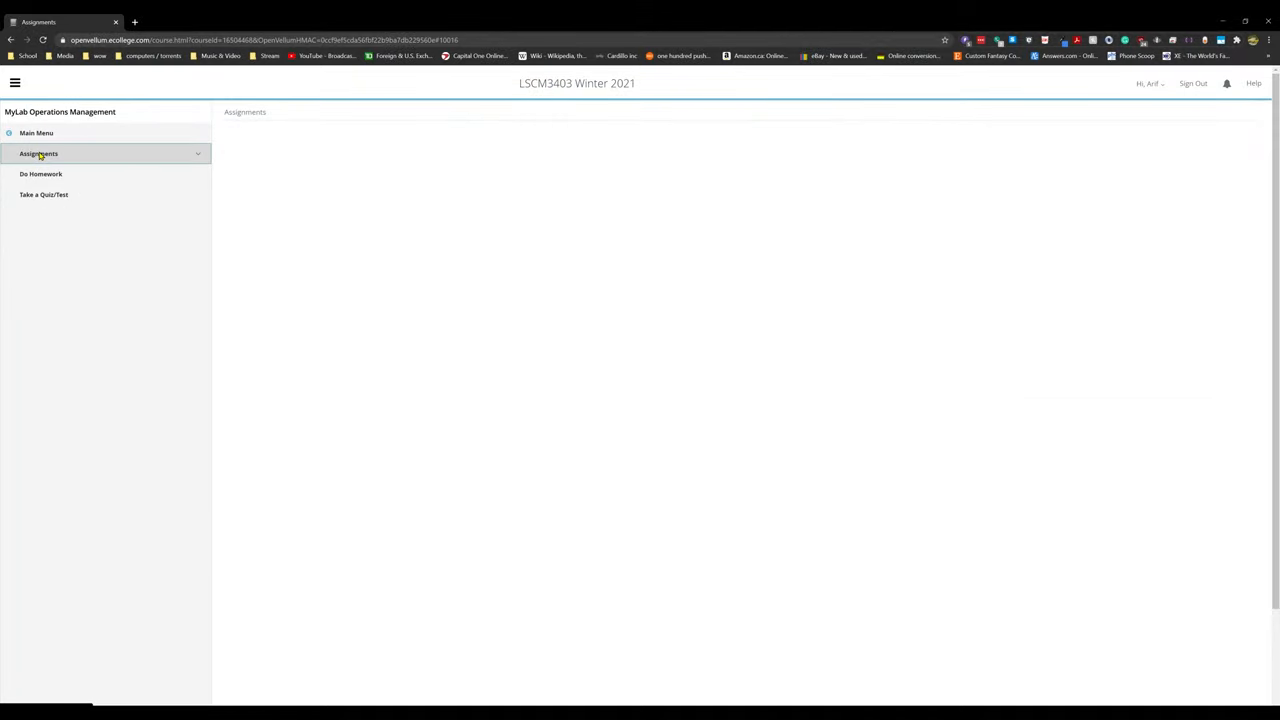
mouse_move(541, 340)
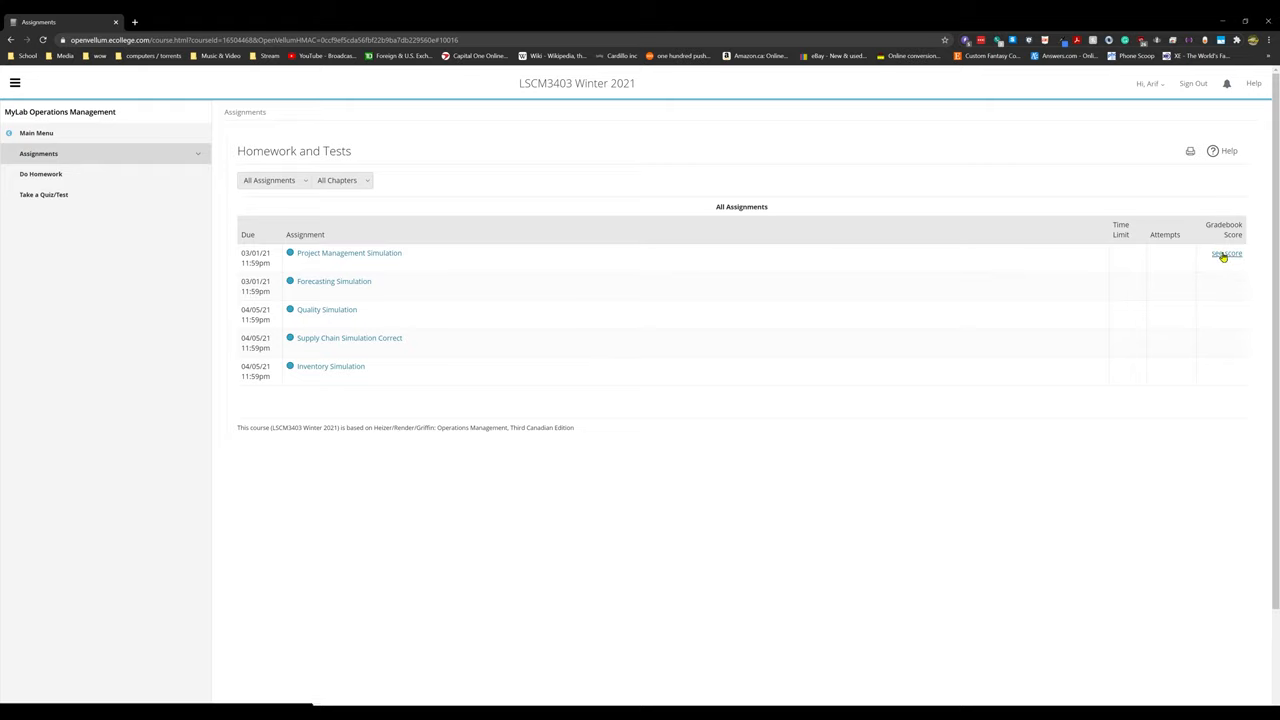
click(1226, 254)
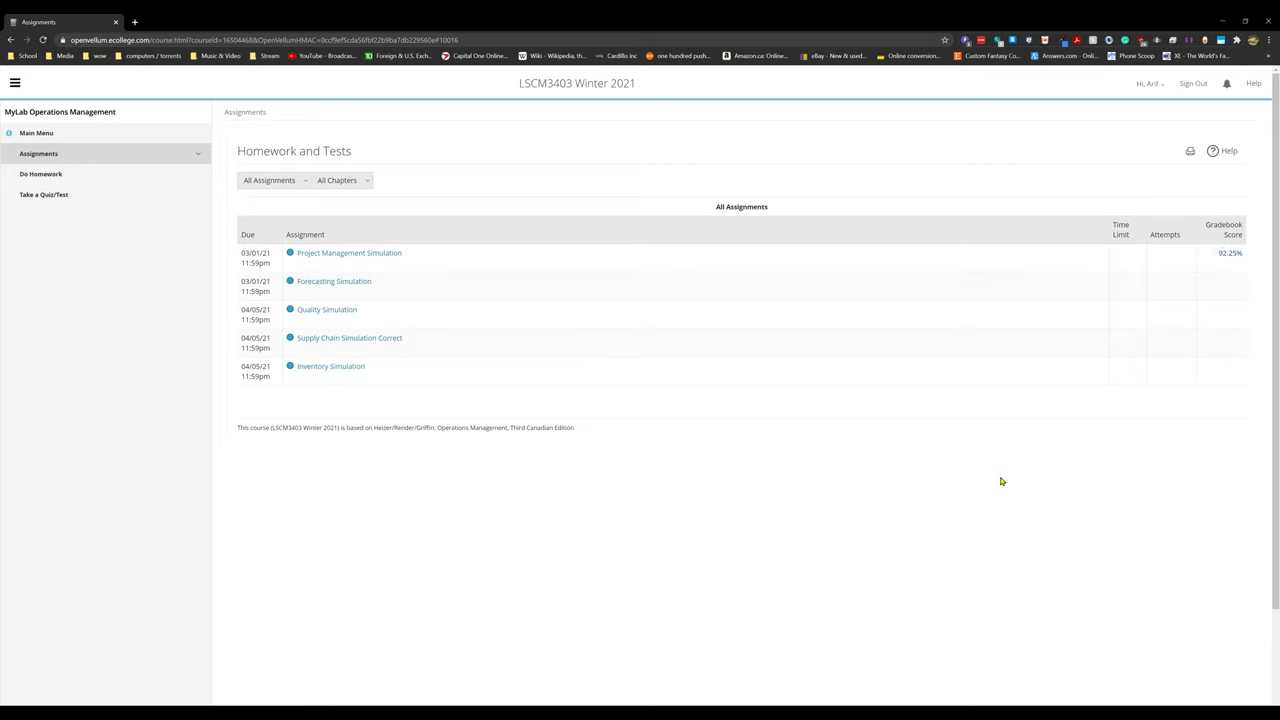
mouse_move(998, 411)
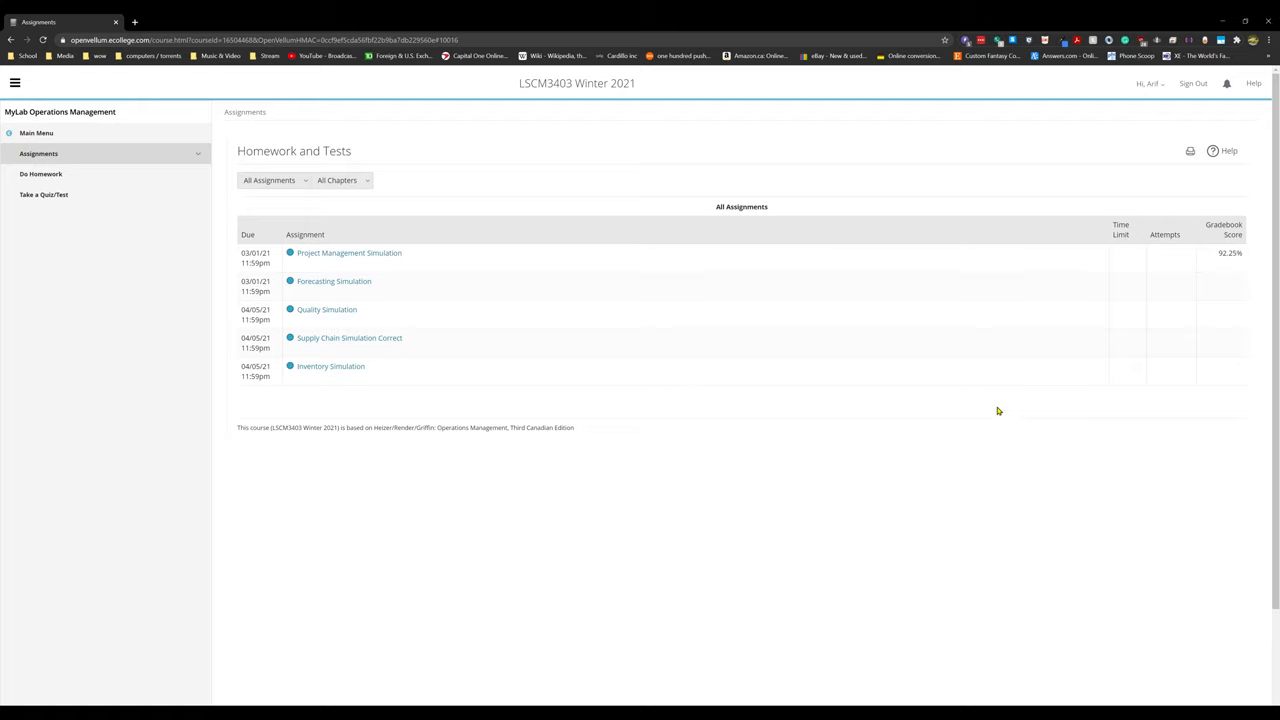
mouse_move(1072, 404)
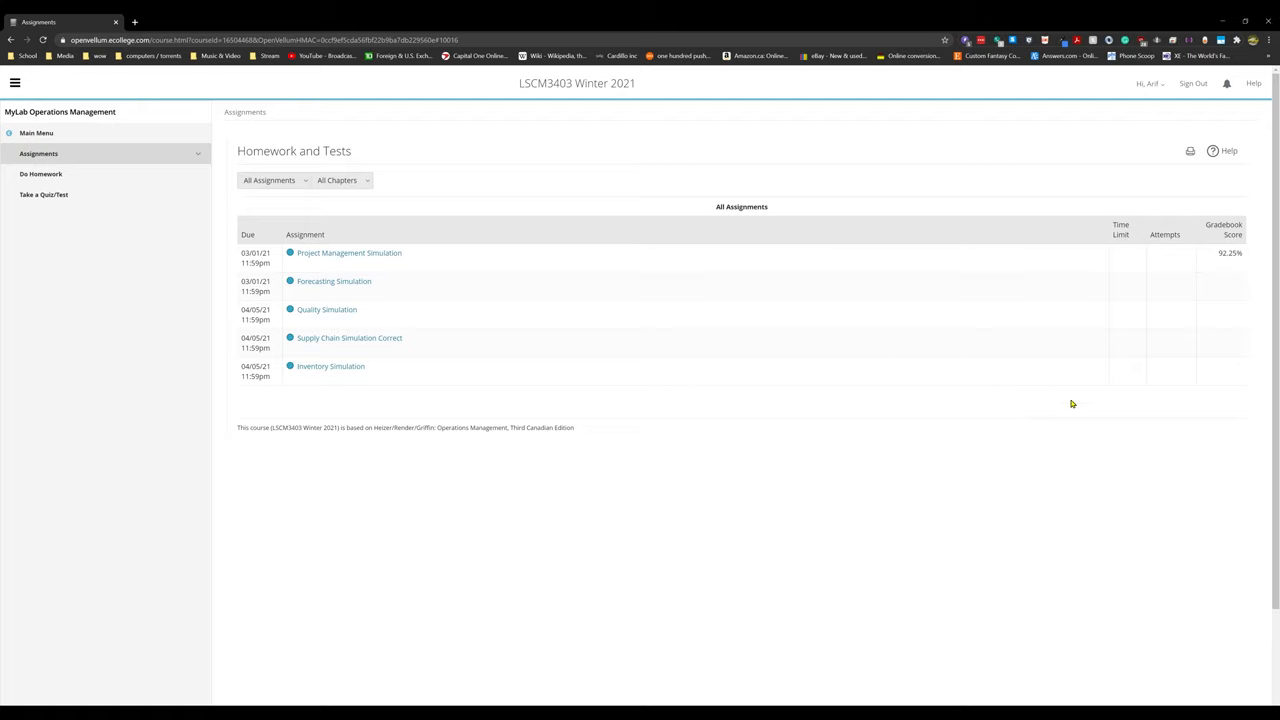